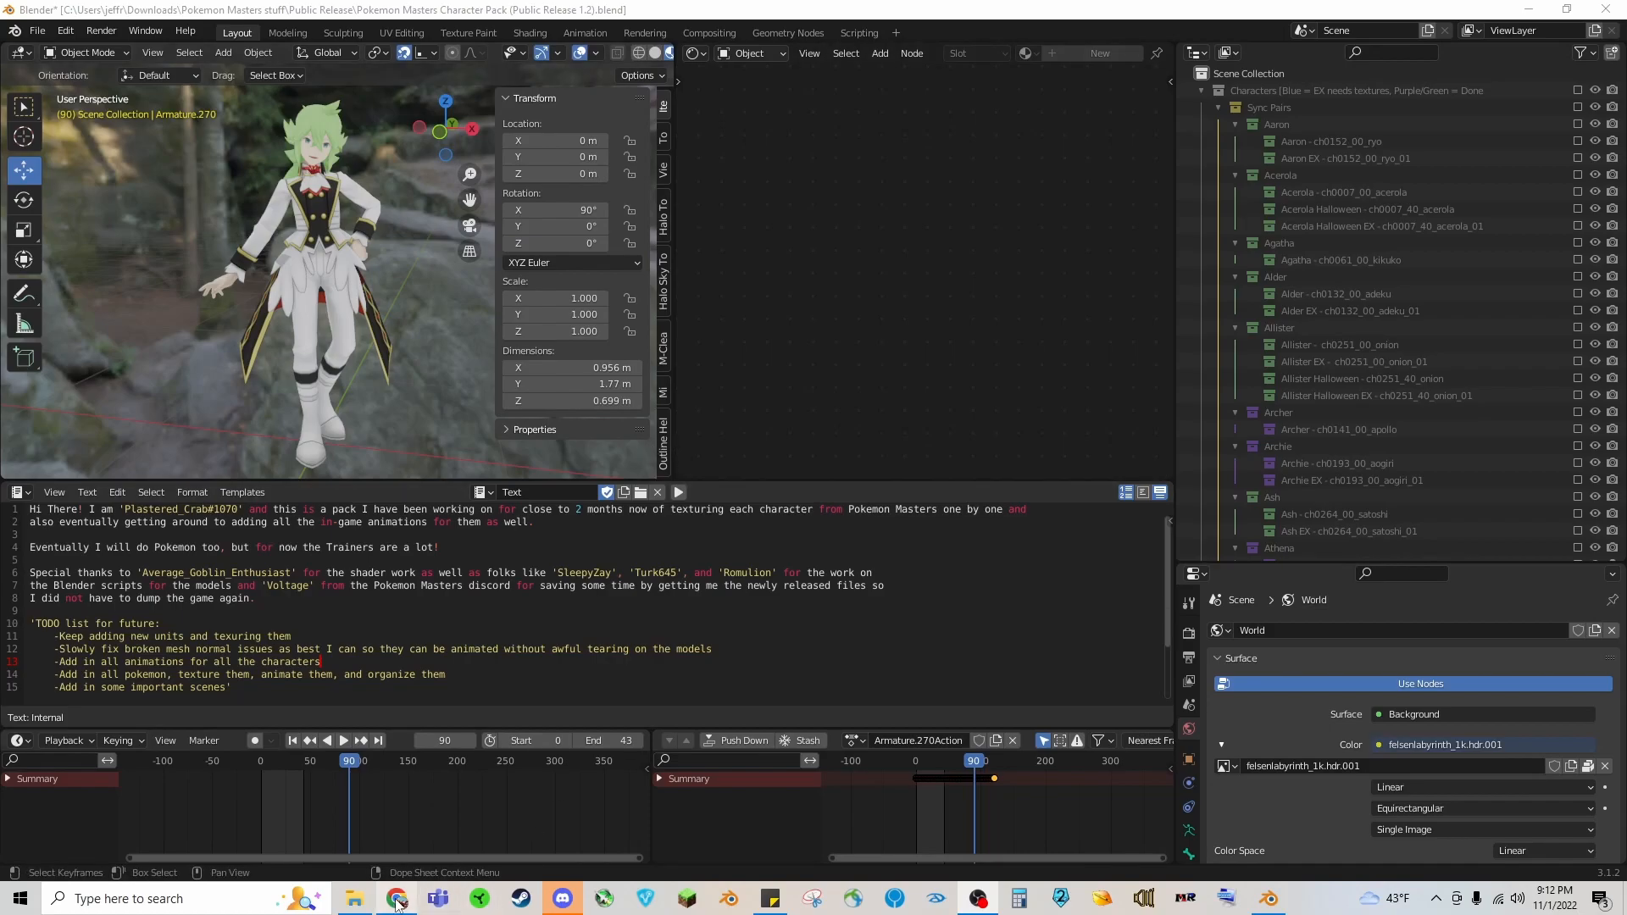
Step: Switch from Blender to the web browser showing the Blender 3.0 release page
left_click(397, 898)
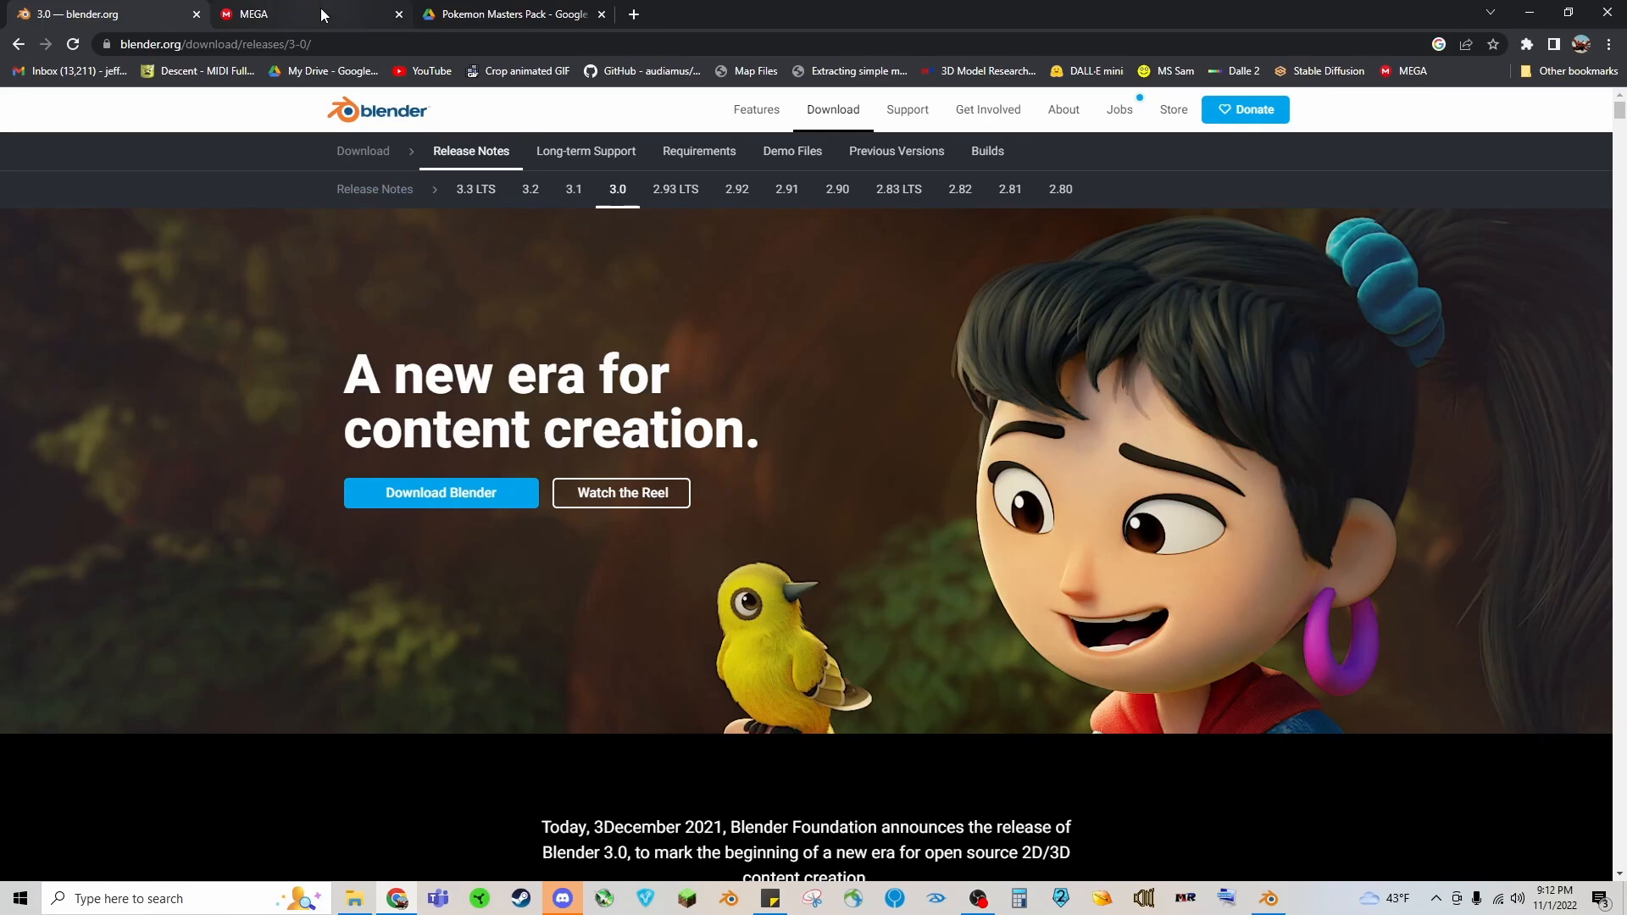
Step: View the MEGA cloud drive's Pokemon Masters Character Data folder
left_click(253, 13)
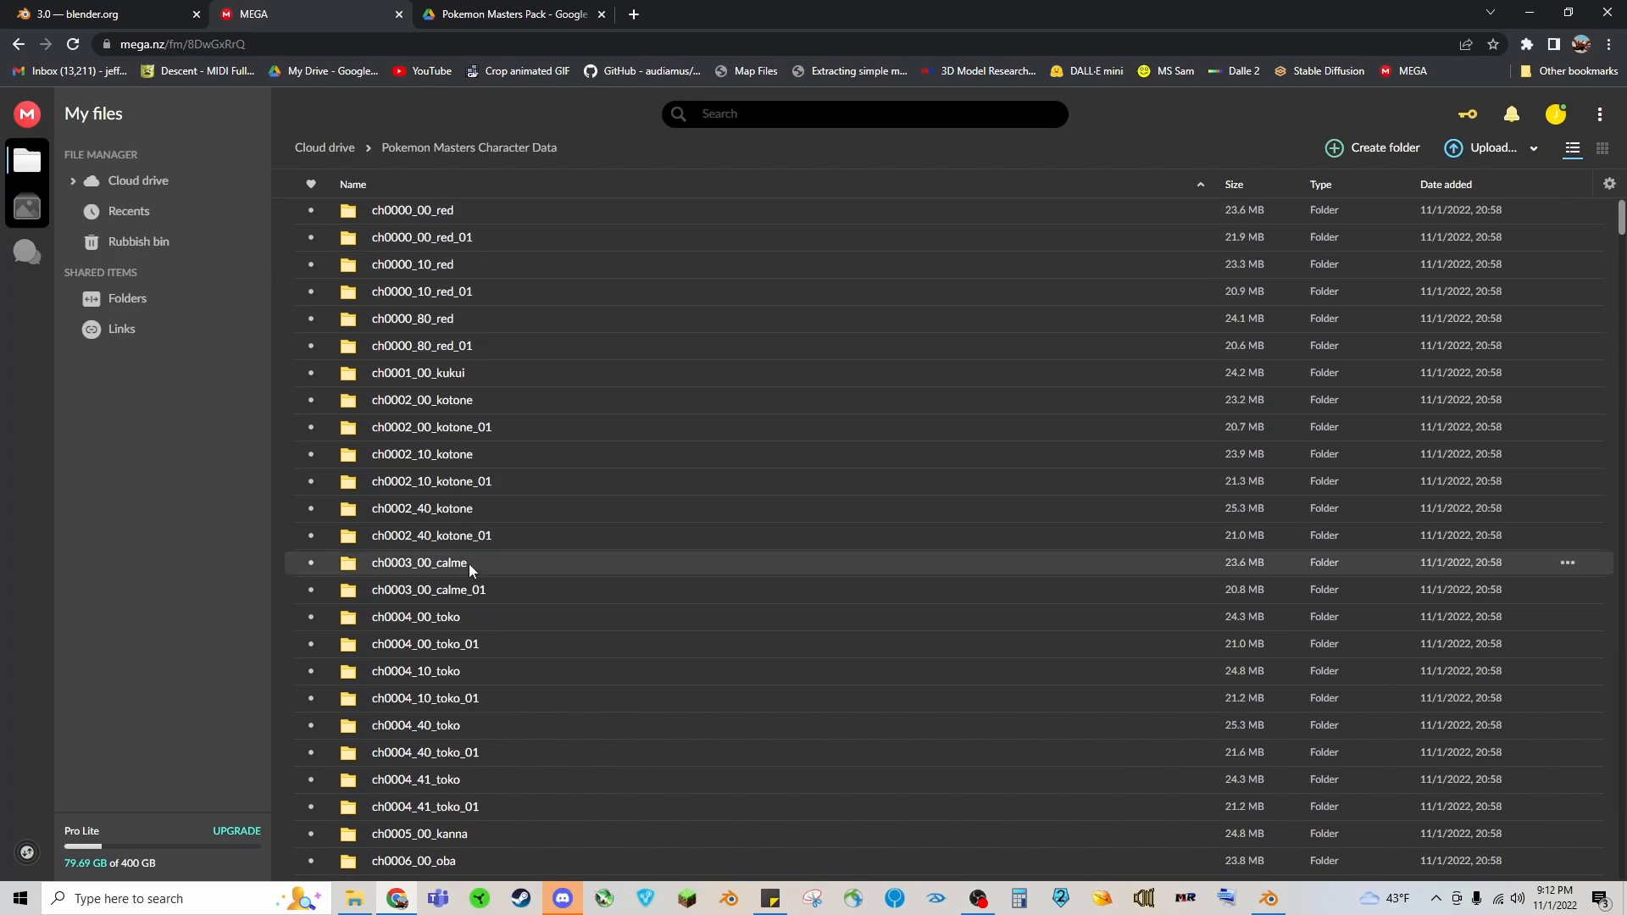
Step: View the shared Pokemon Masters Pack folder on Google Drive
left_click(508, 13)
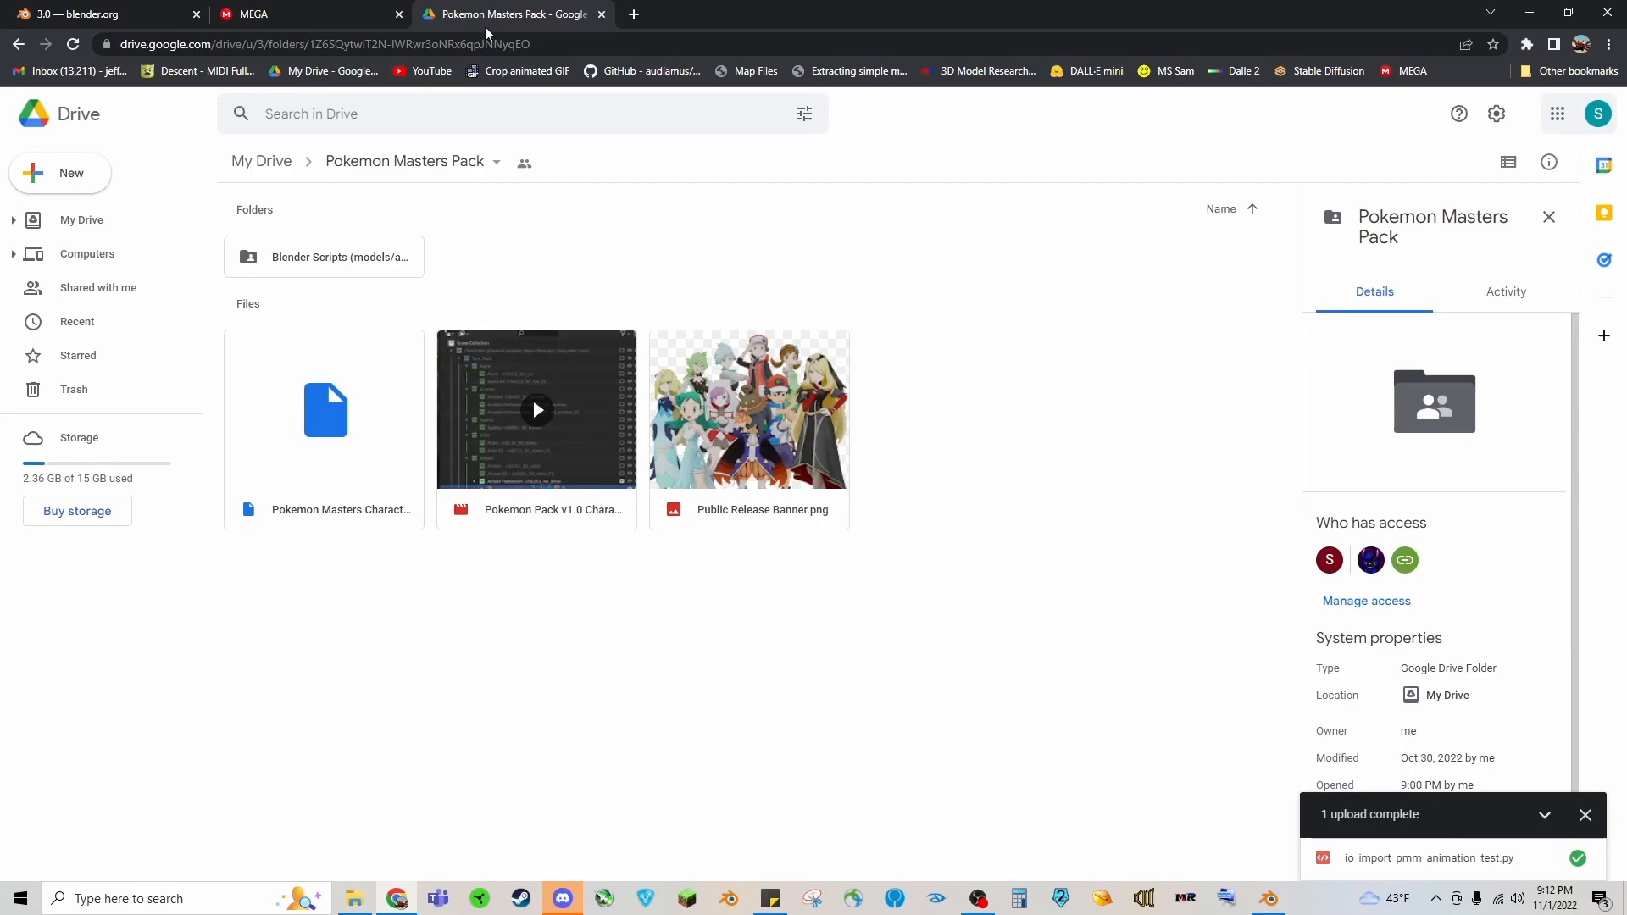
mouse_move(279, 274)
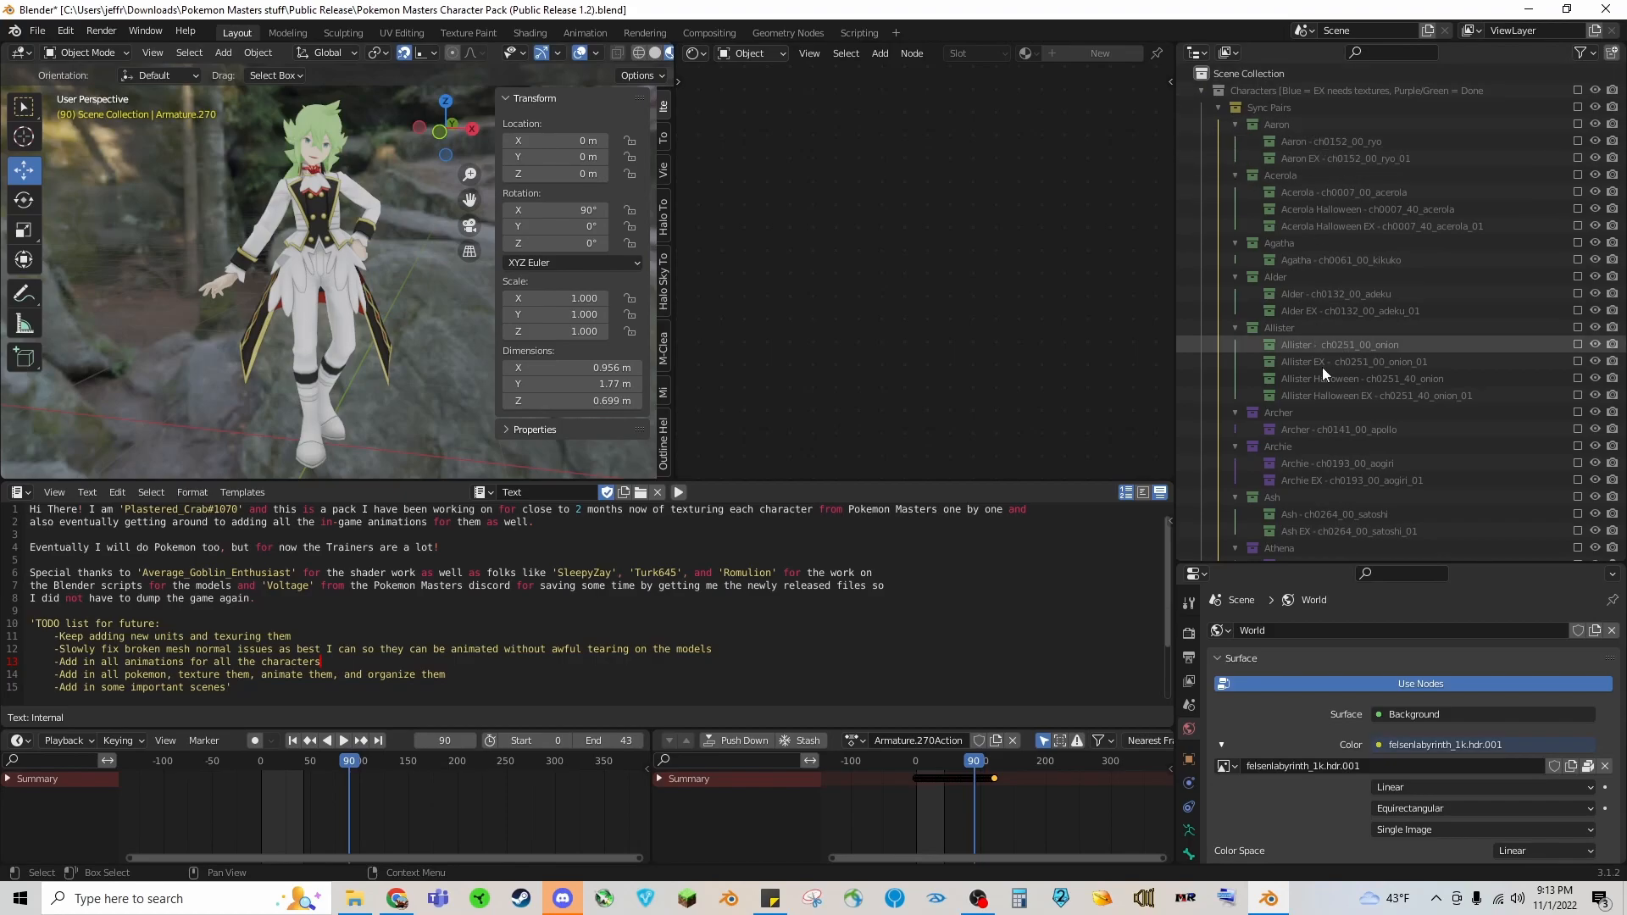
Step: Exclude the N Anniversary - ch0089_40_n collection from the view layer in the Outliner
scroll("down", 3)
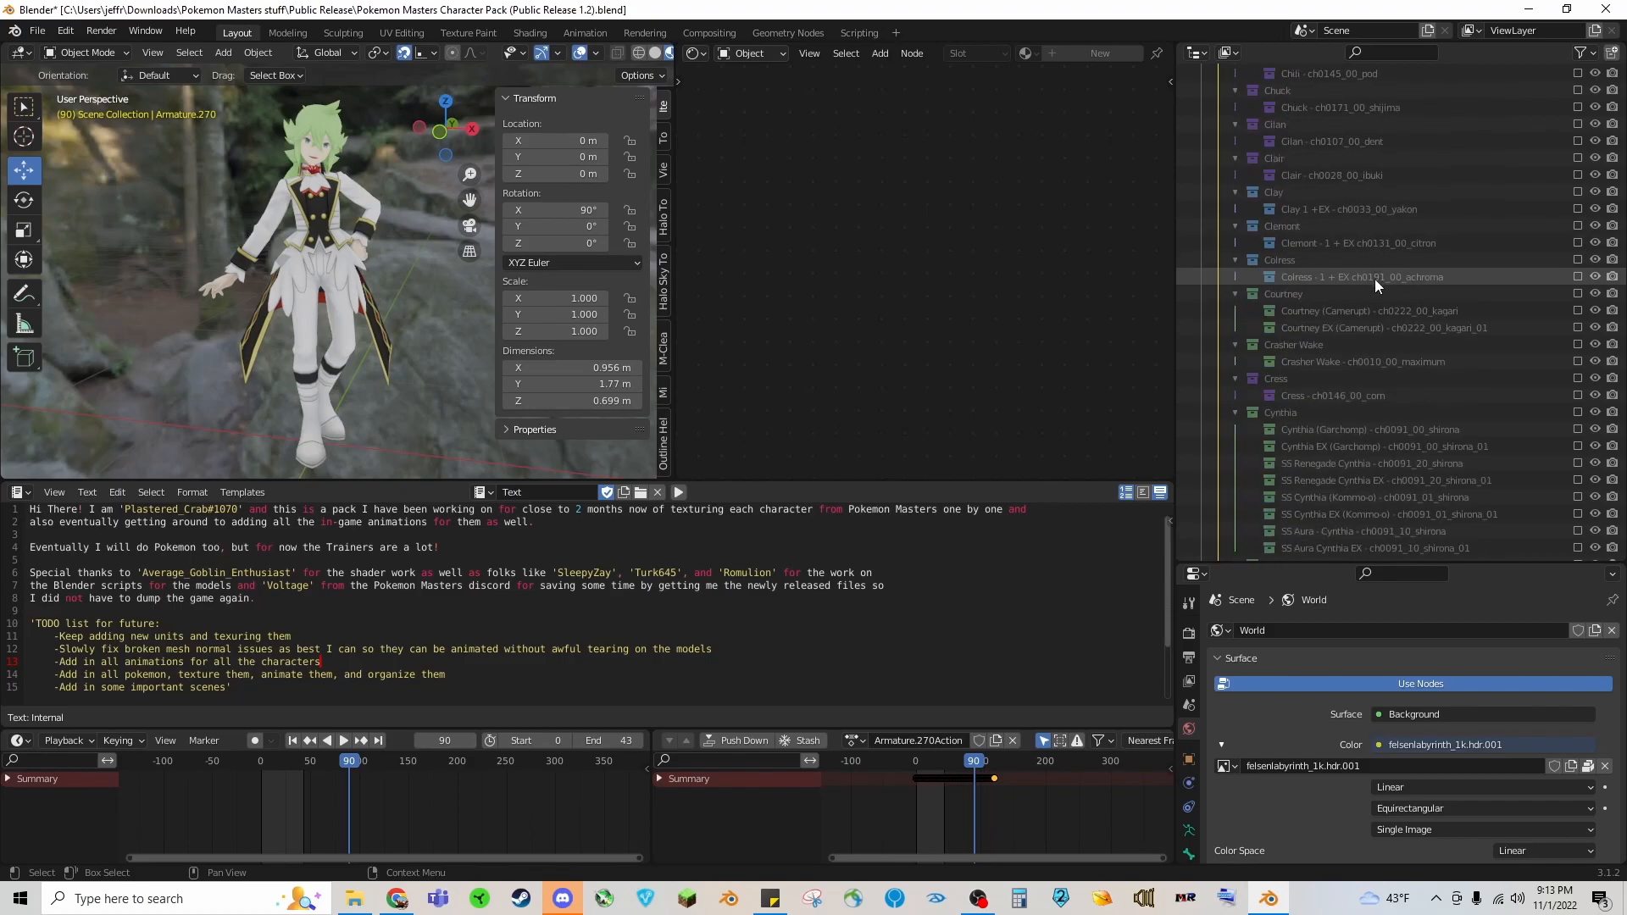
scroll("down", 3)
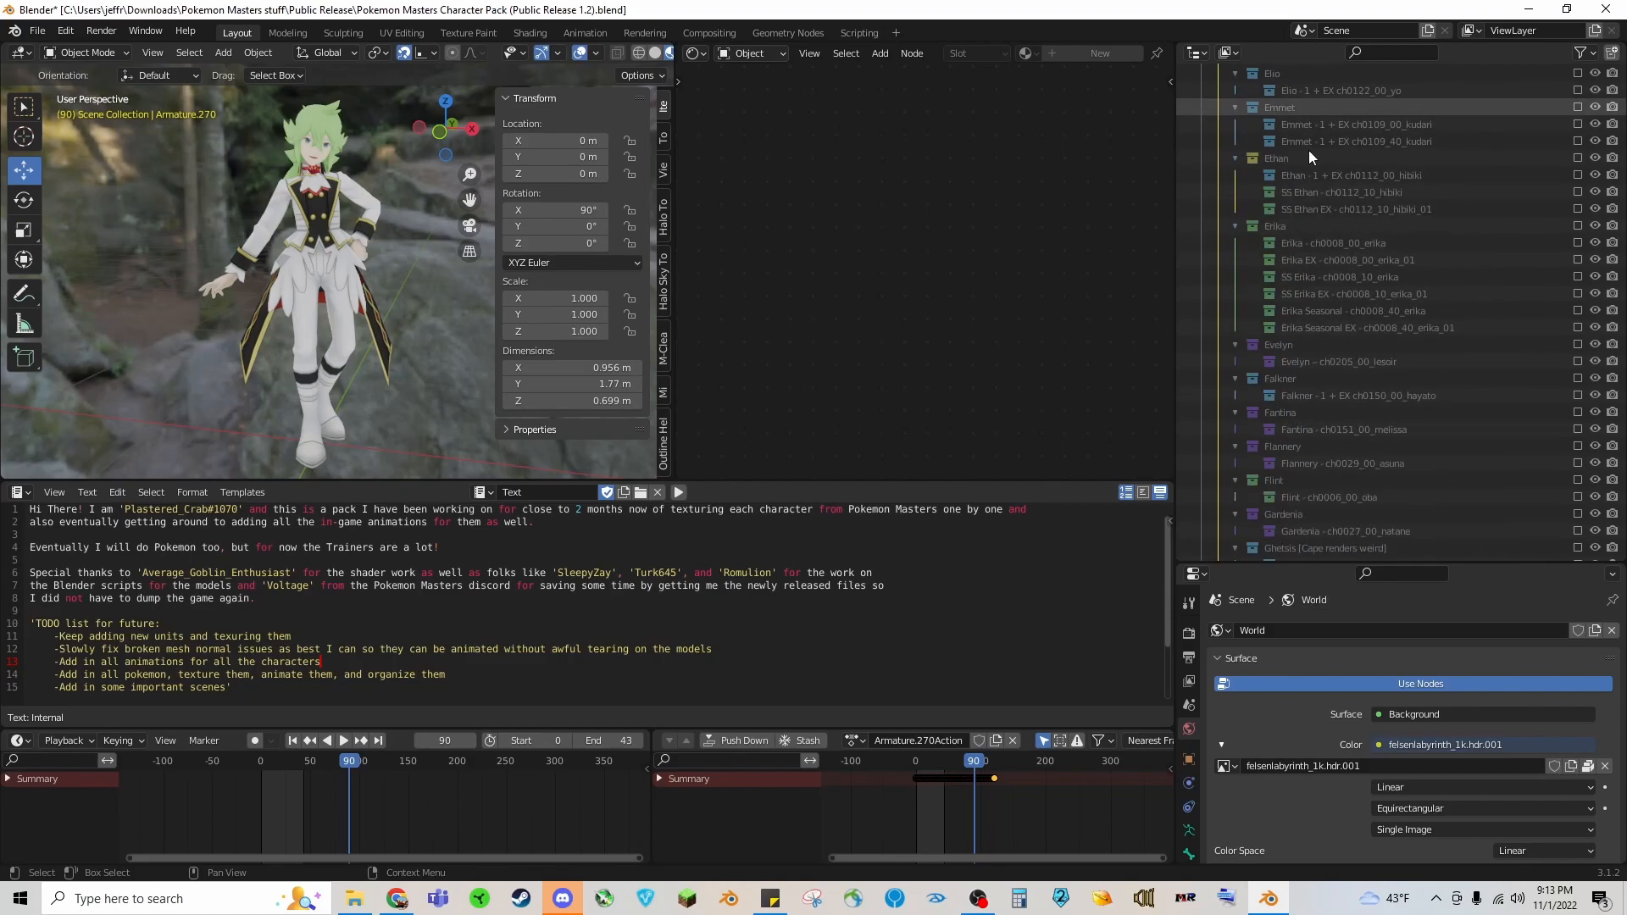
left_click(1349, 260)
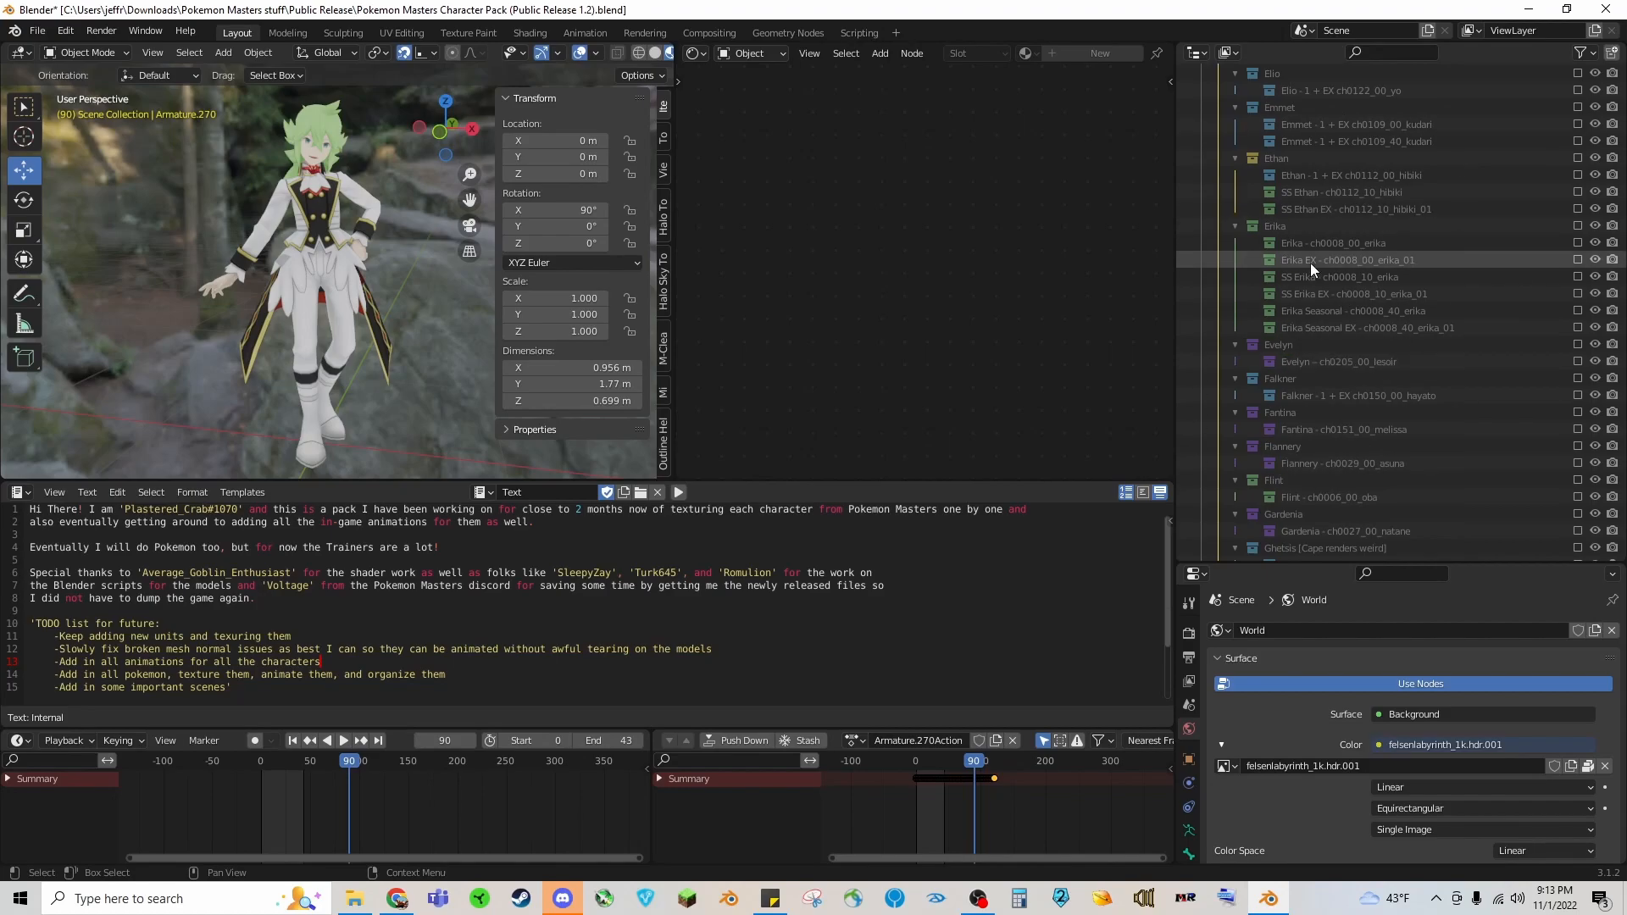
left_click(1354, 209)
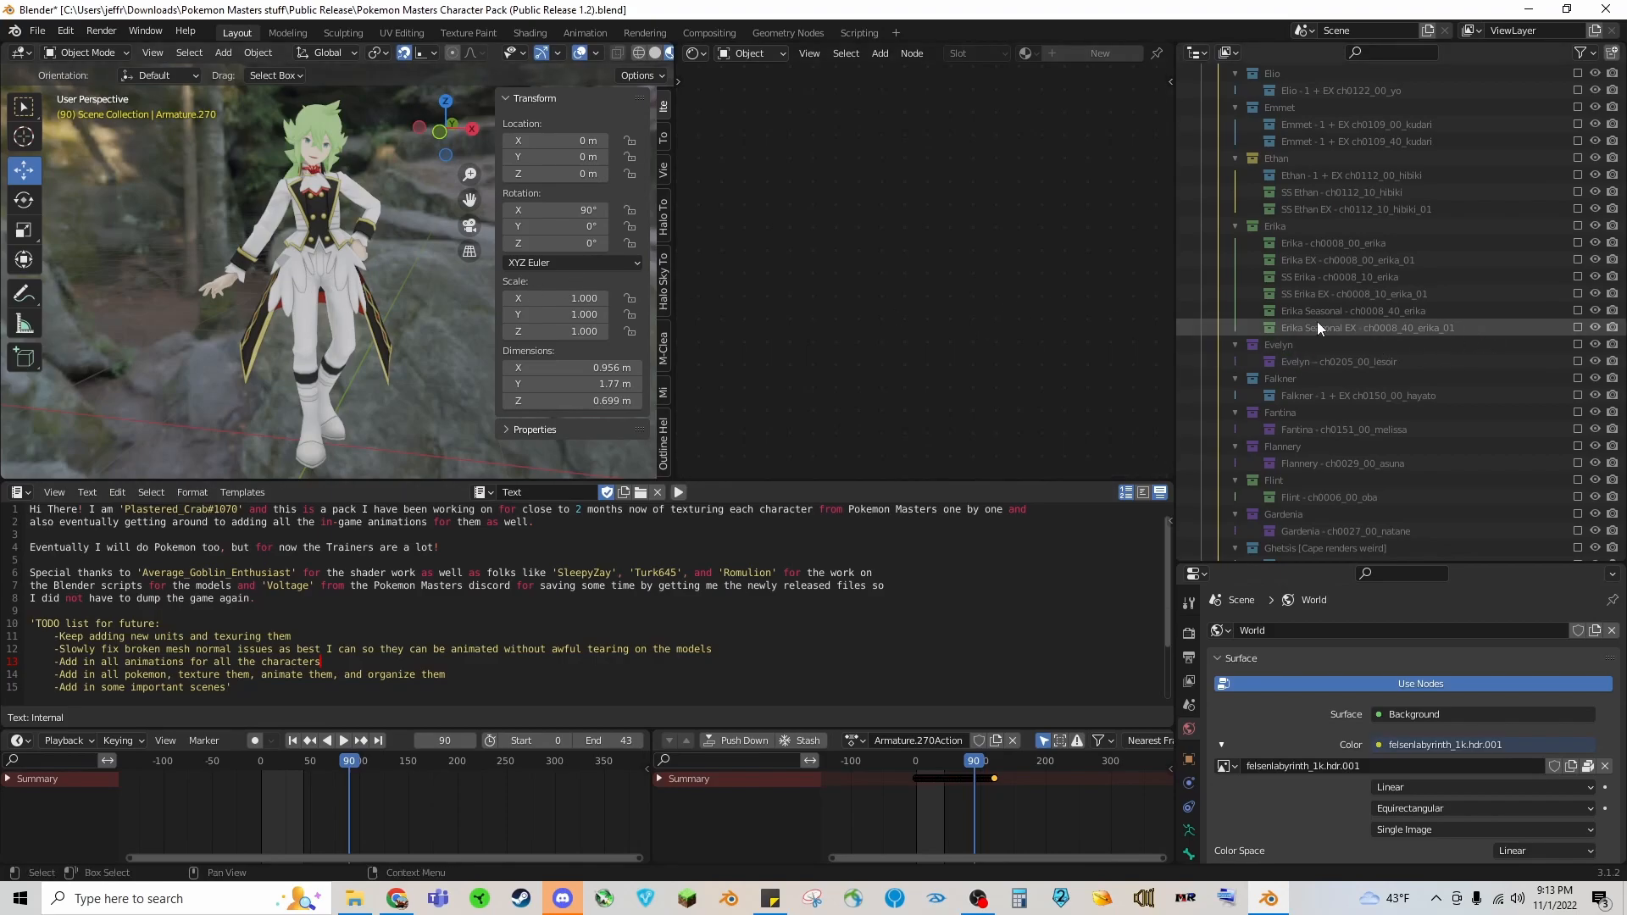
scroll("down", 3)
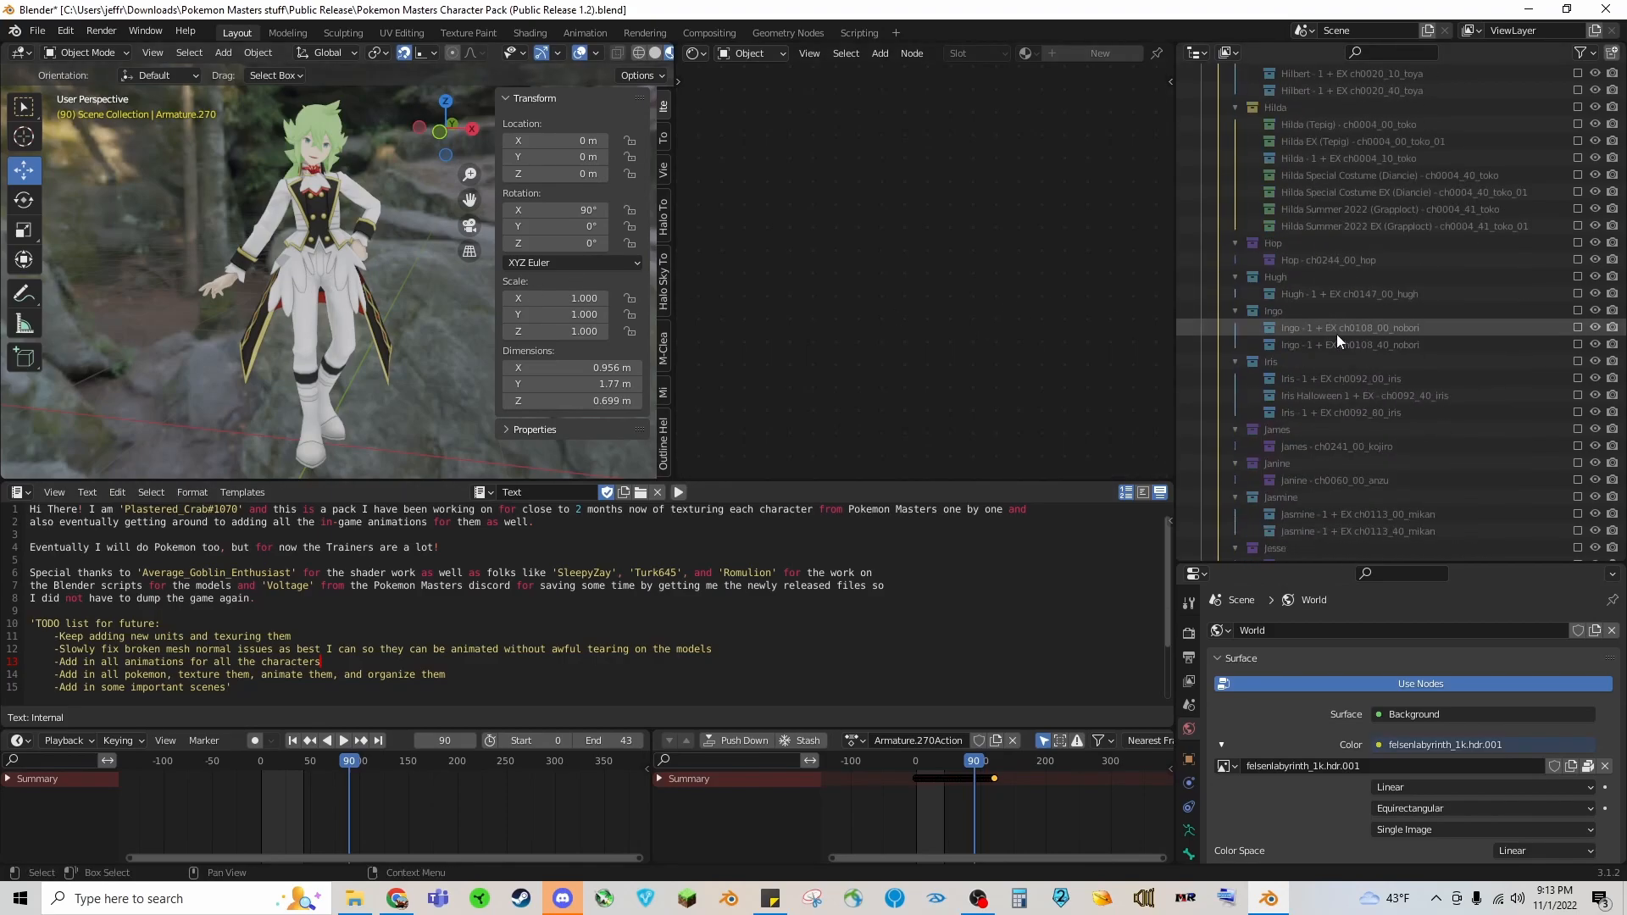
scroll("down", 3)
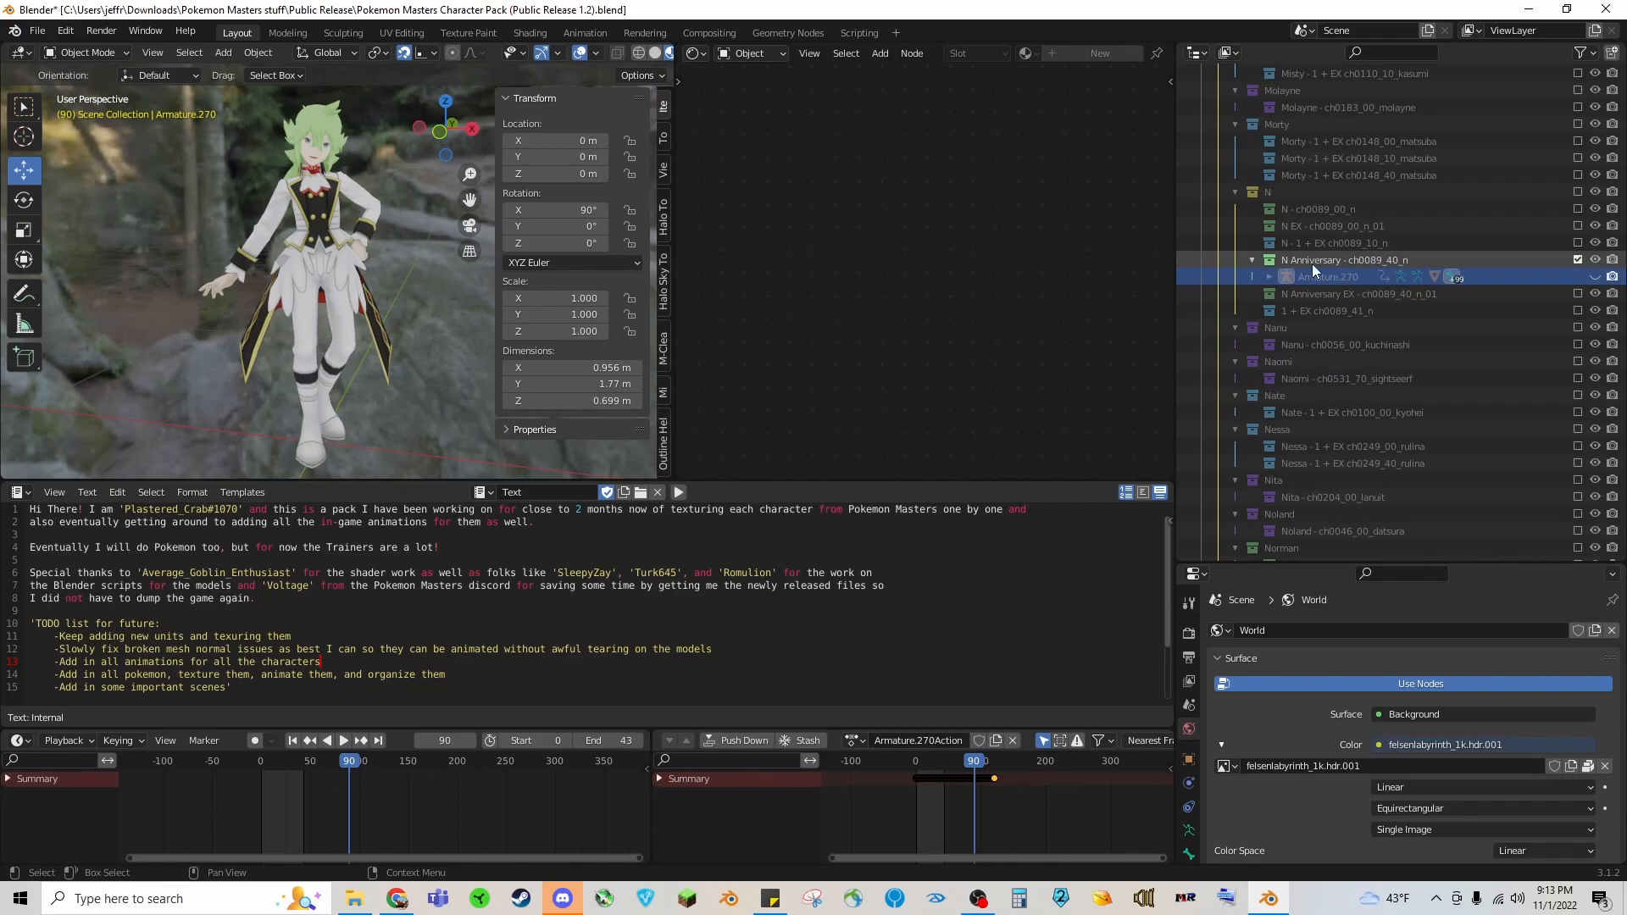
mouse_move(1318, 269)
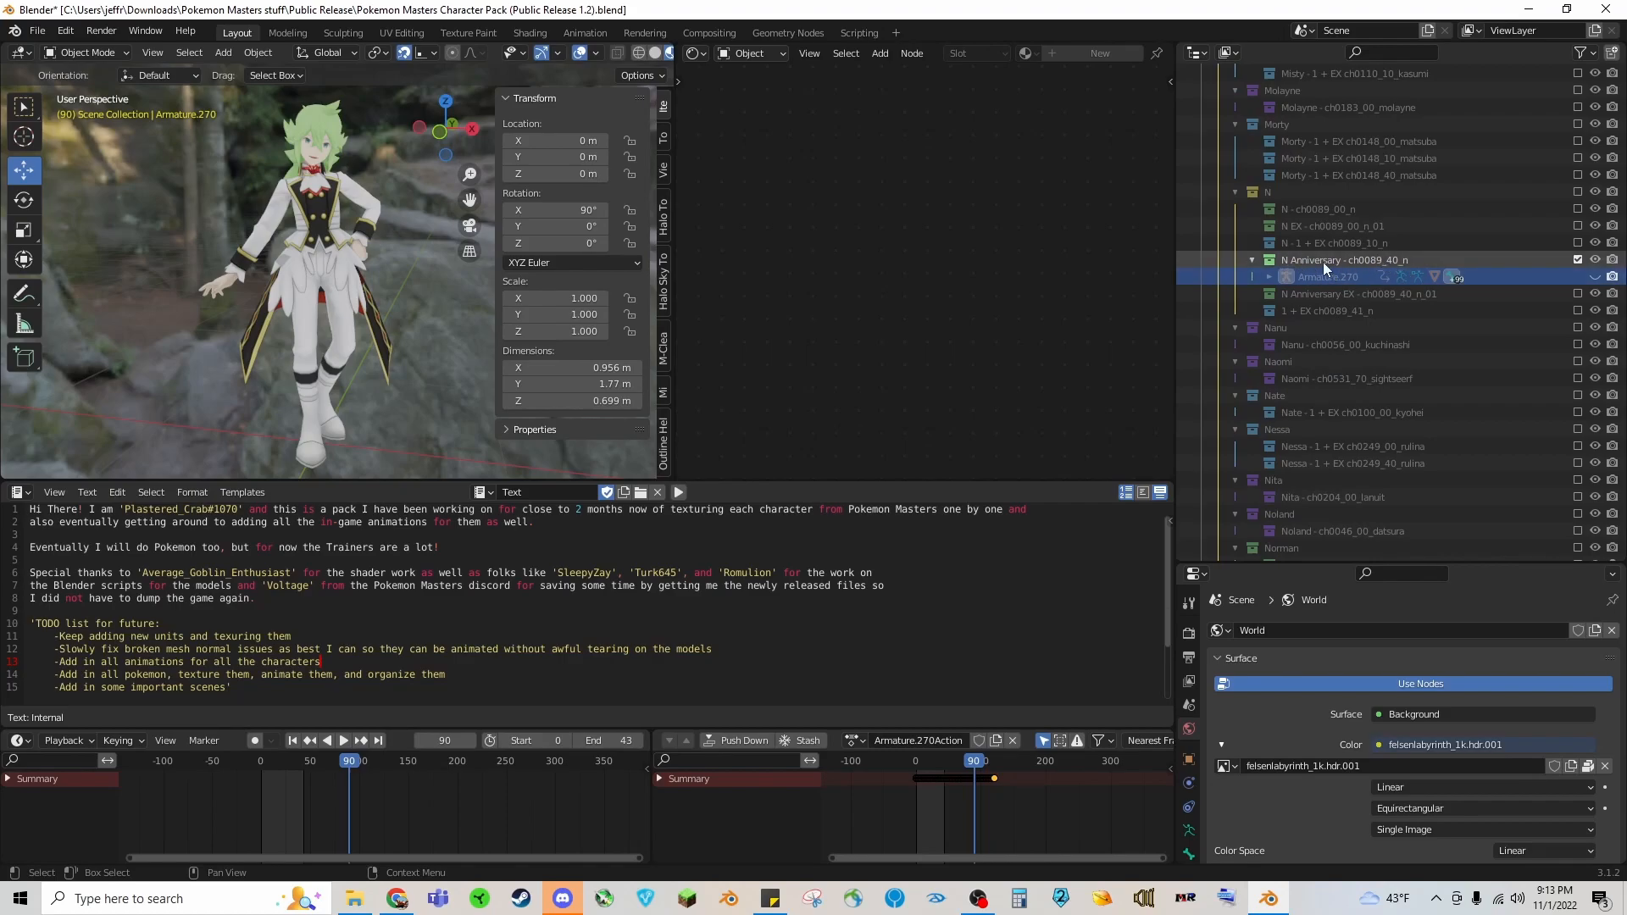
mouse_move(1325, 188)
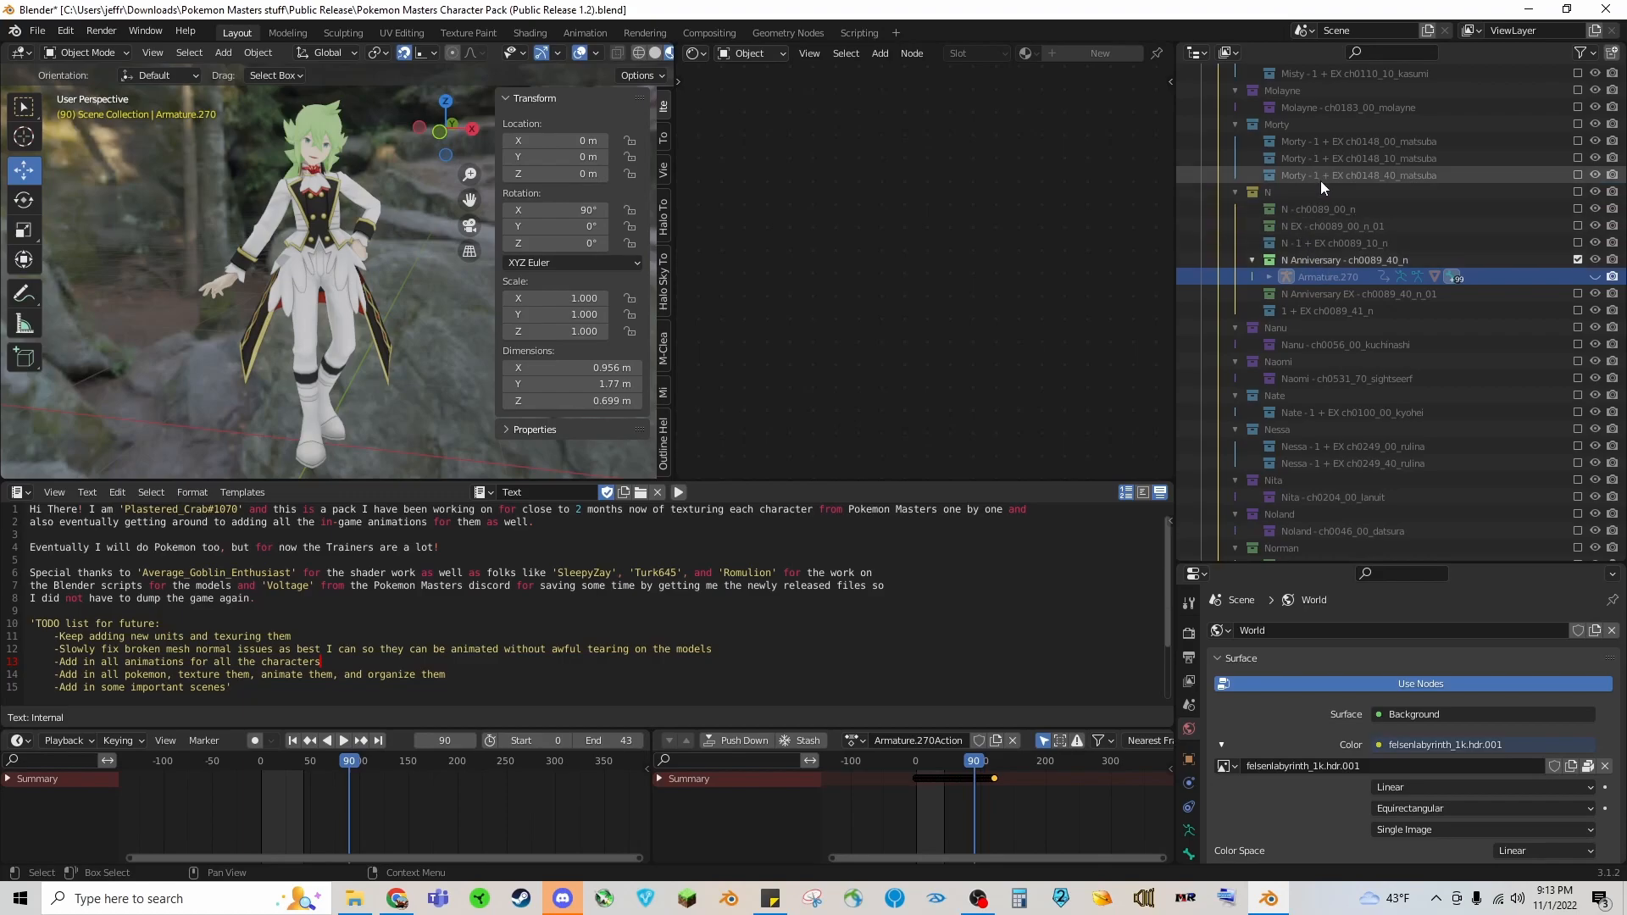
scroll("down", 3)
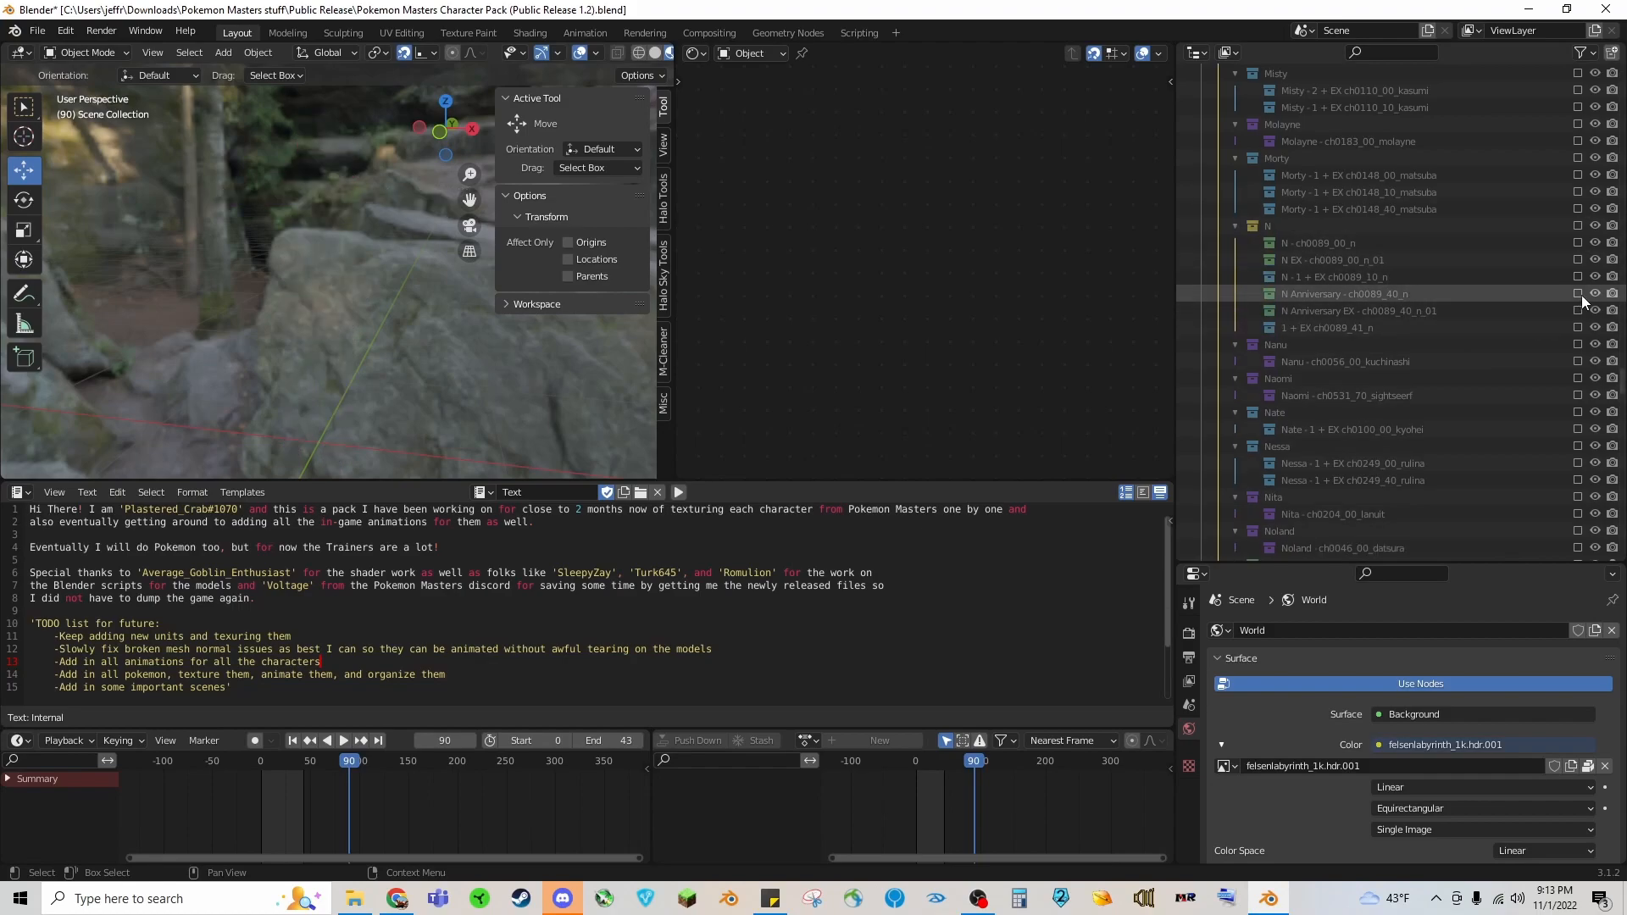
Step: Start a new General file and delete its default objects, leaving an empty scene
left_click(1251, 293)
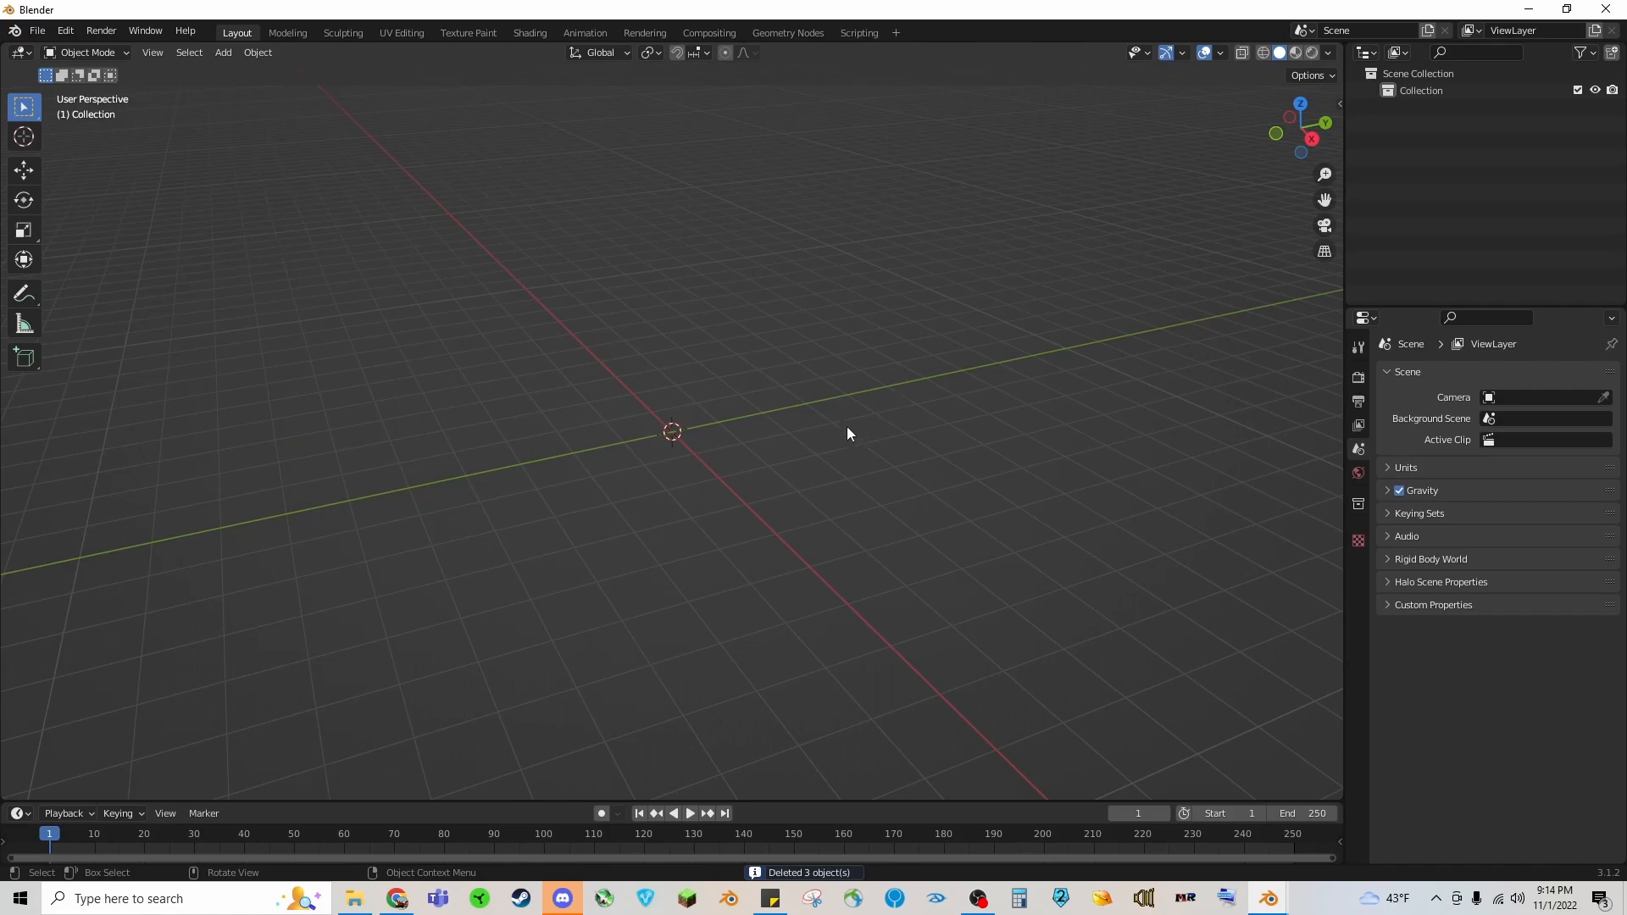
mouse_move(303, 326)
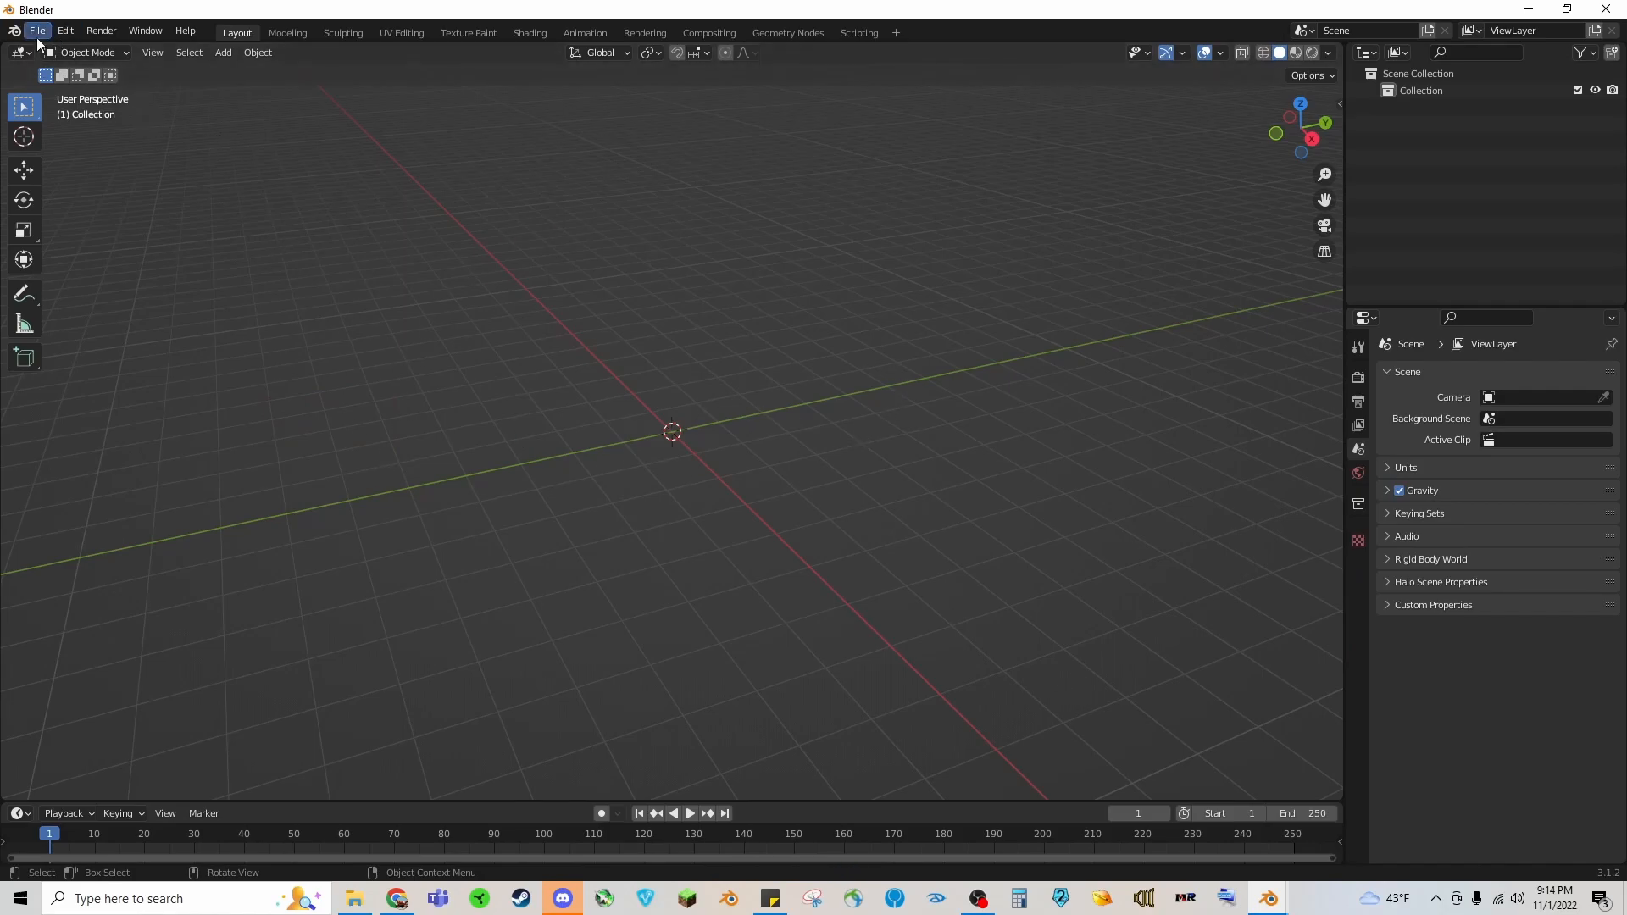
Step: Begin a File > Append and browse inside Pokemon Masters Pack.blend
left_click(35, 30)
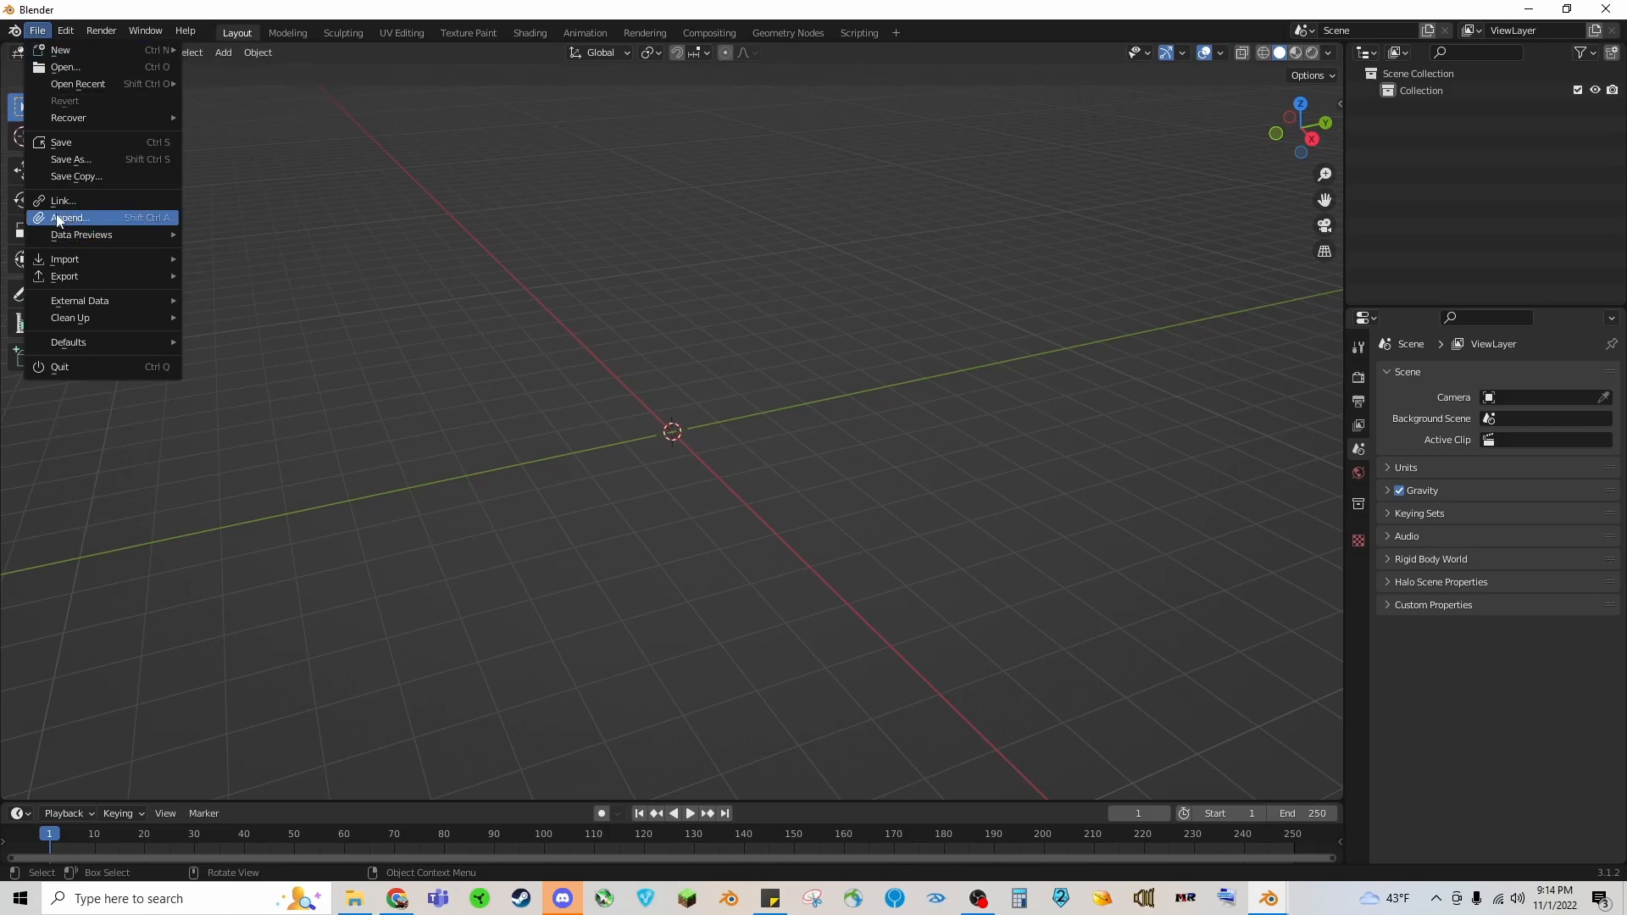
left_click(70, 219)
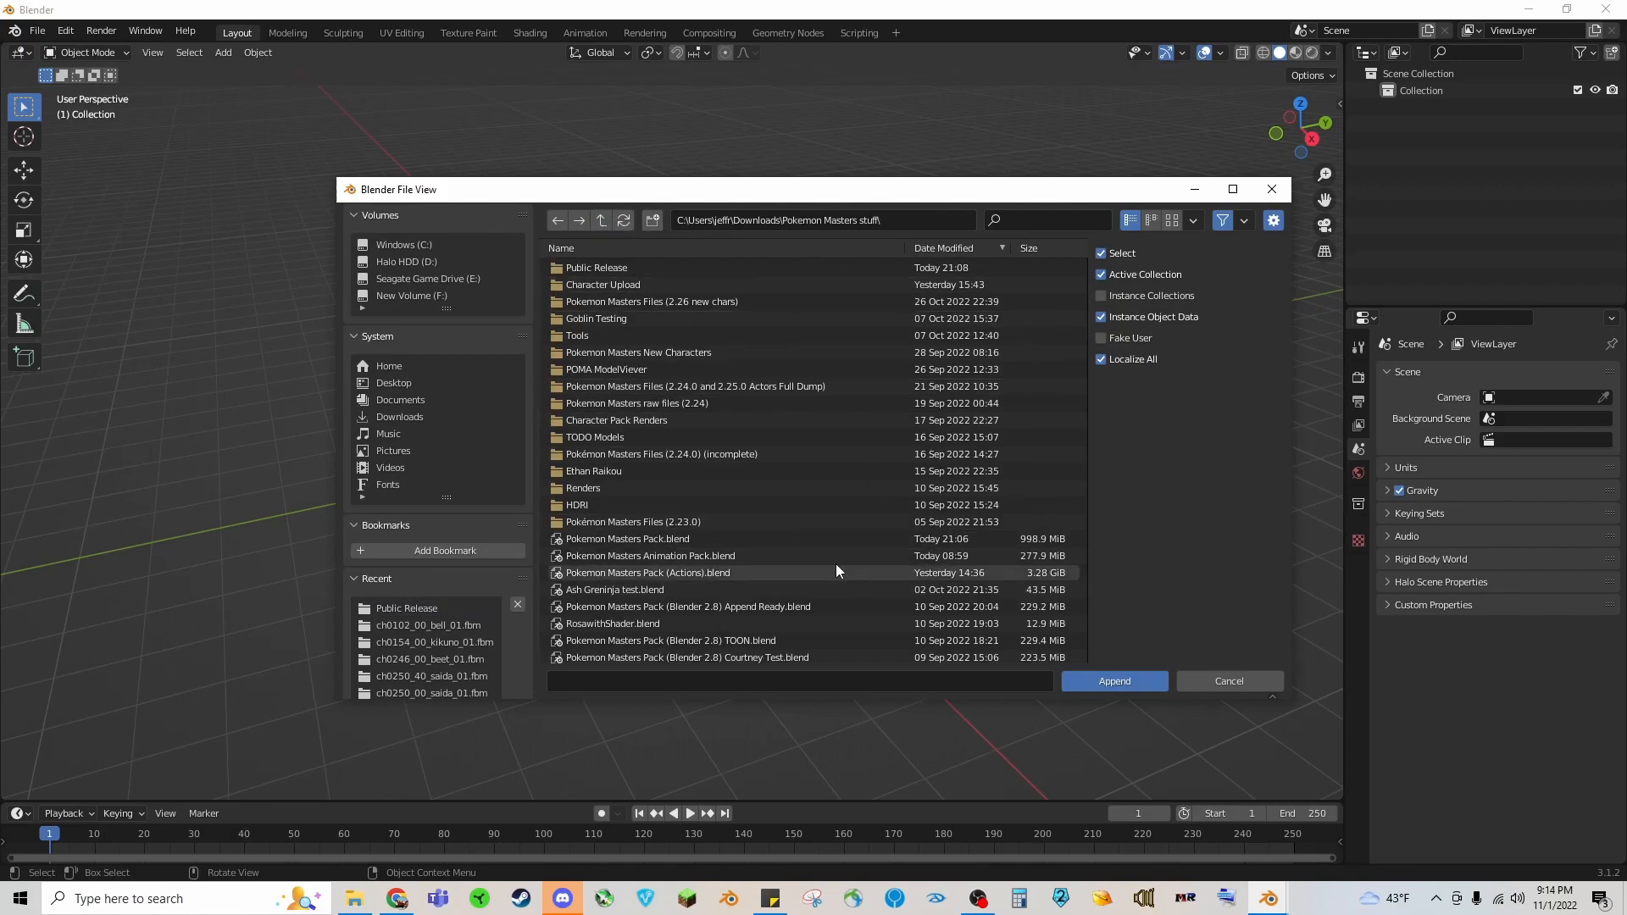
left_click(627, 539)
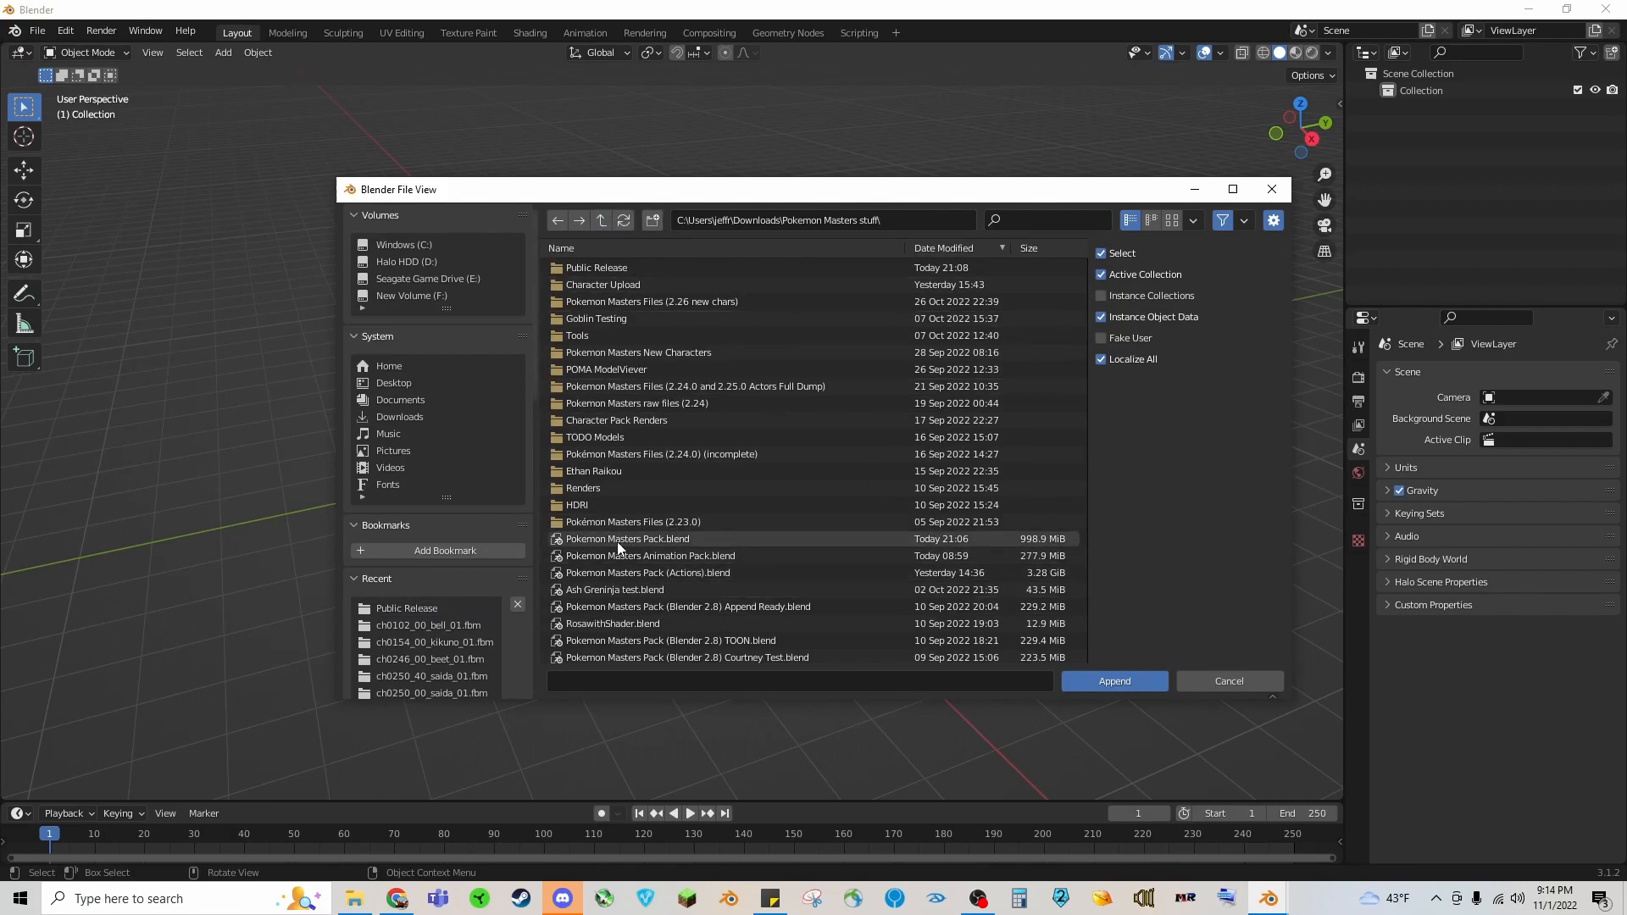
double_click(627, 539)
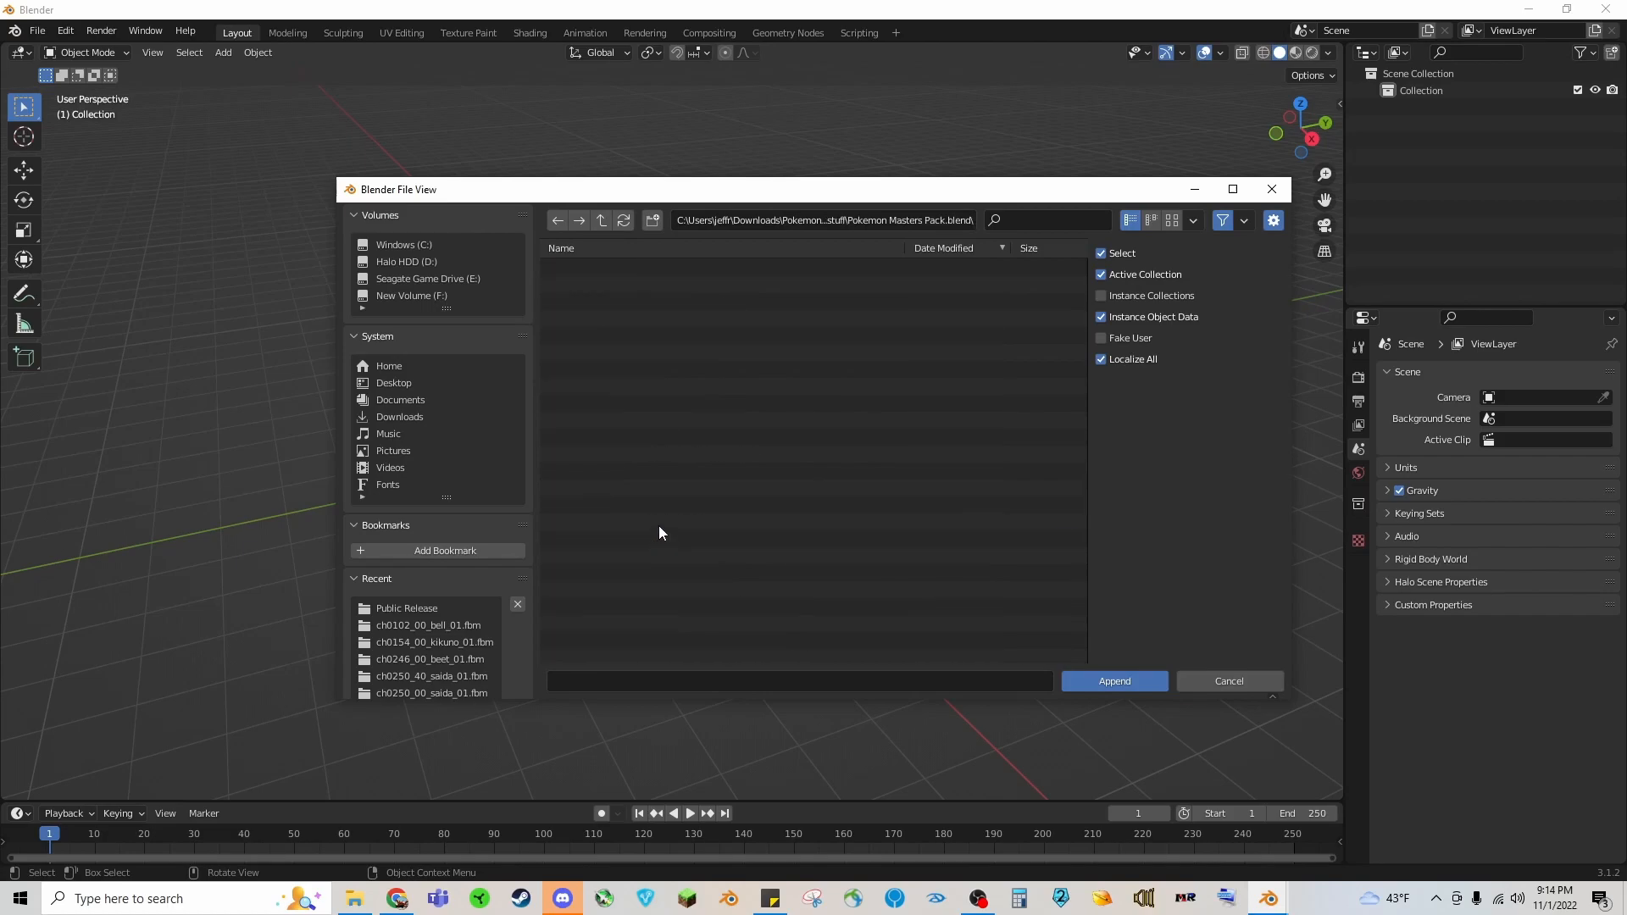
mouse_move(871, 353)
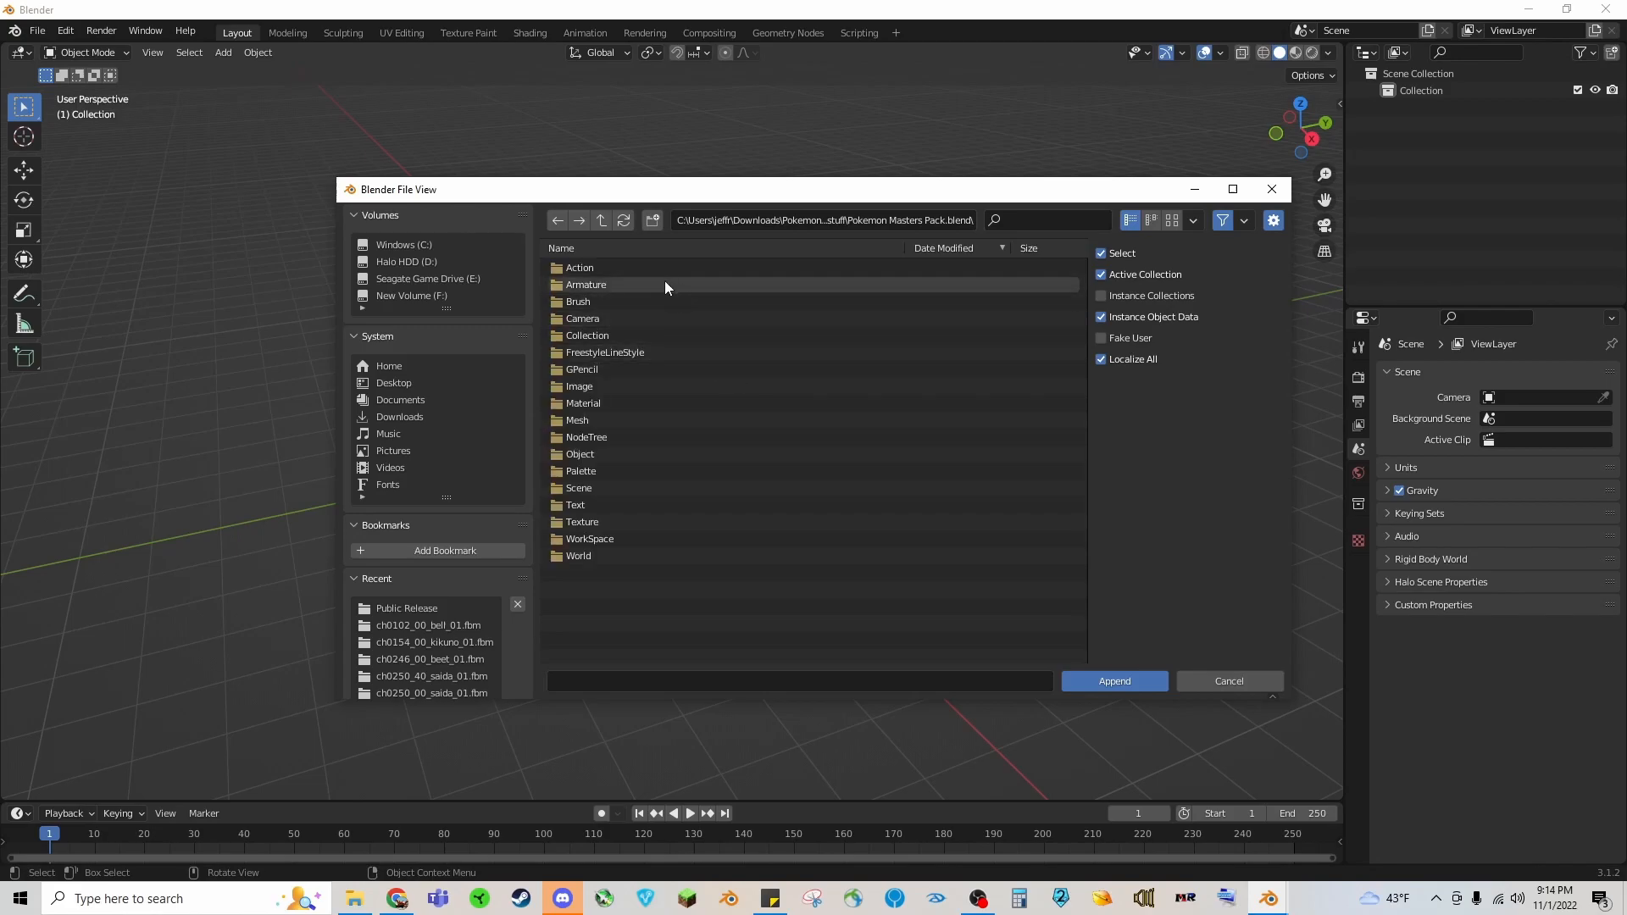
Step: List the pack's collections and filter them by 'N' to locate the N Anniversary entries
left_click(588, 336)
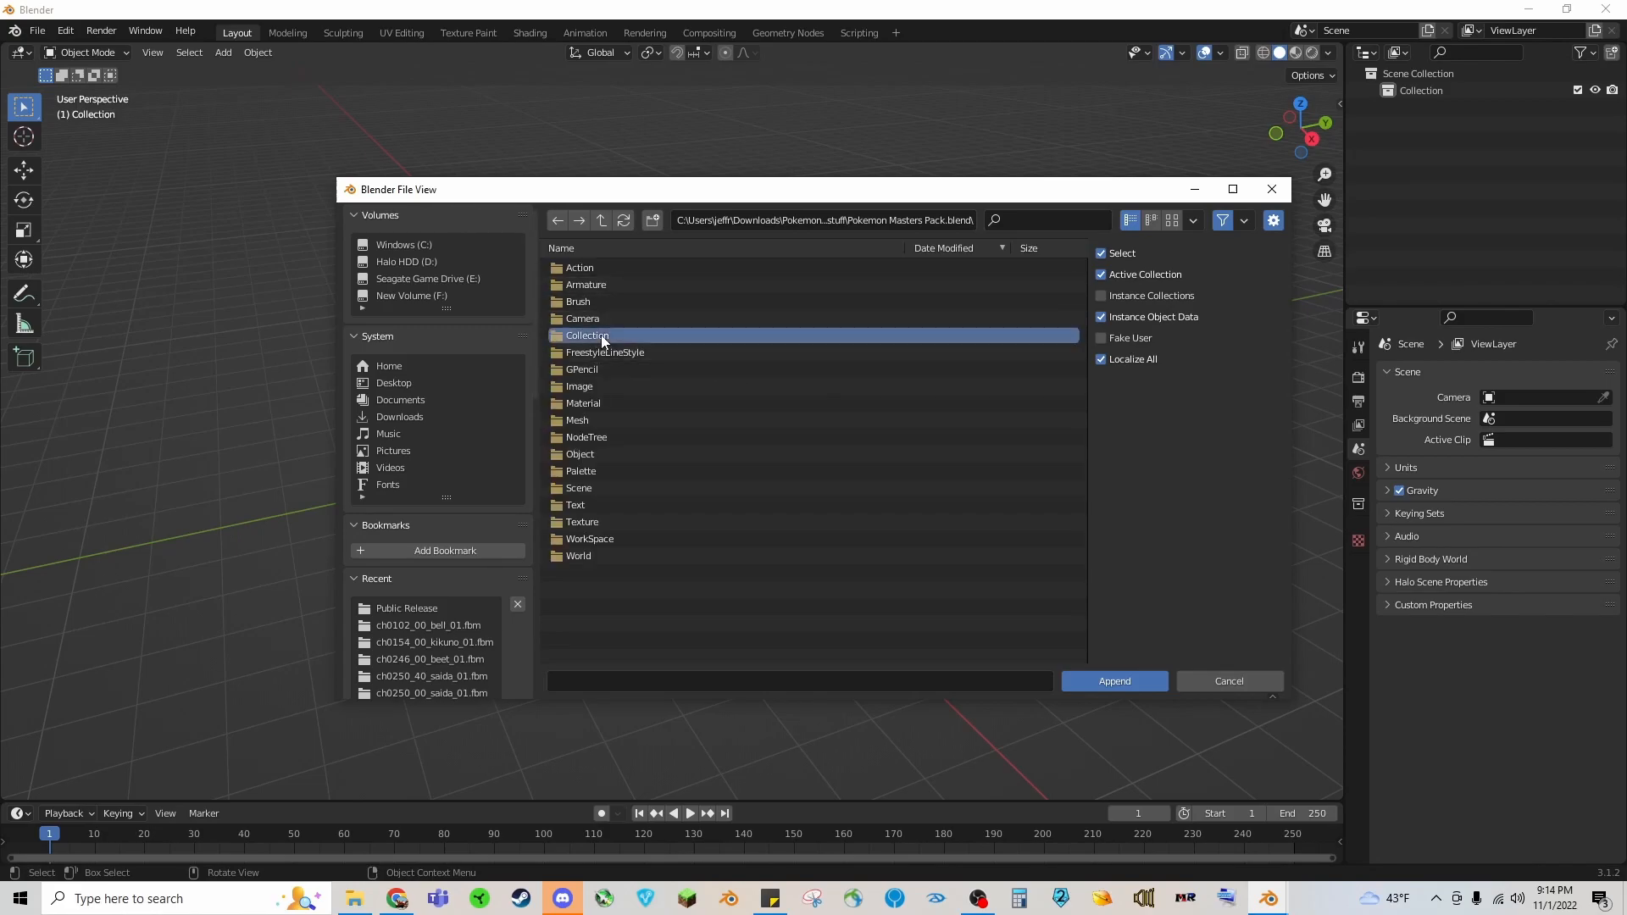
double_click(588, 335)
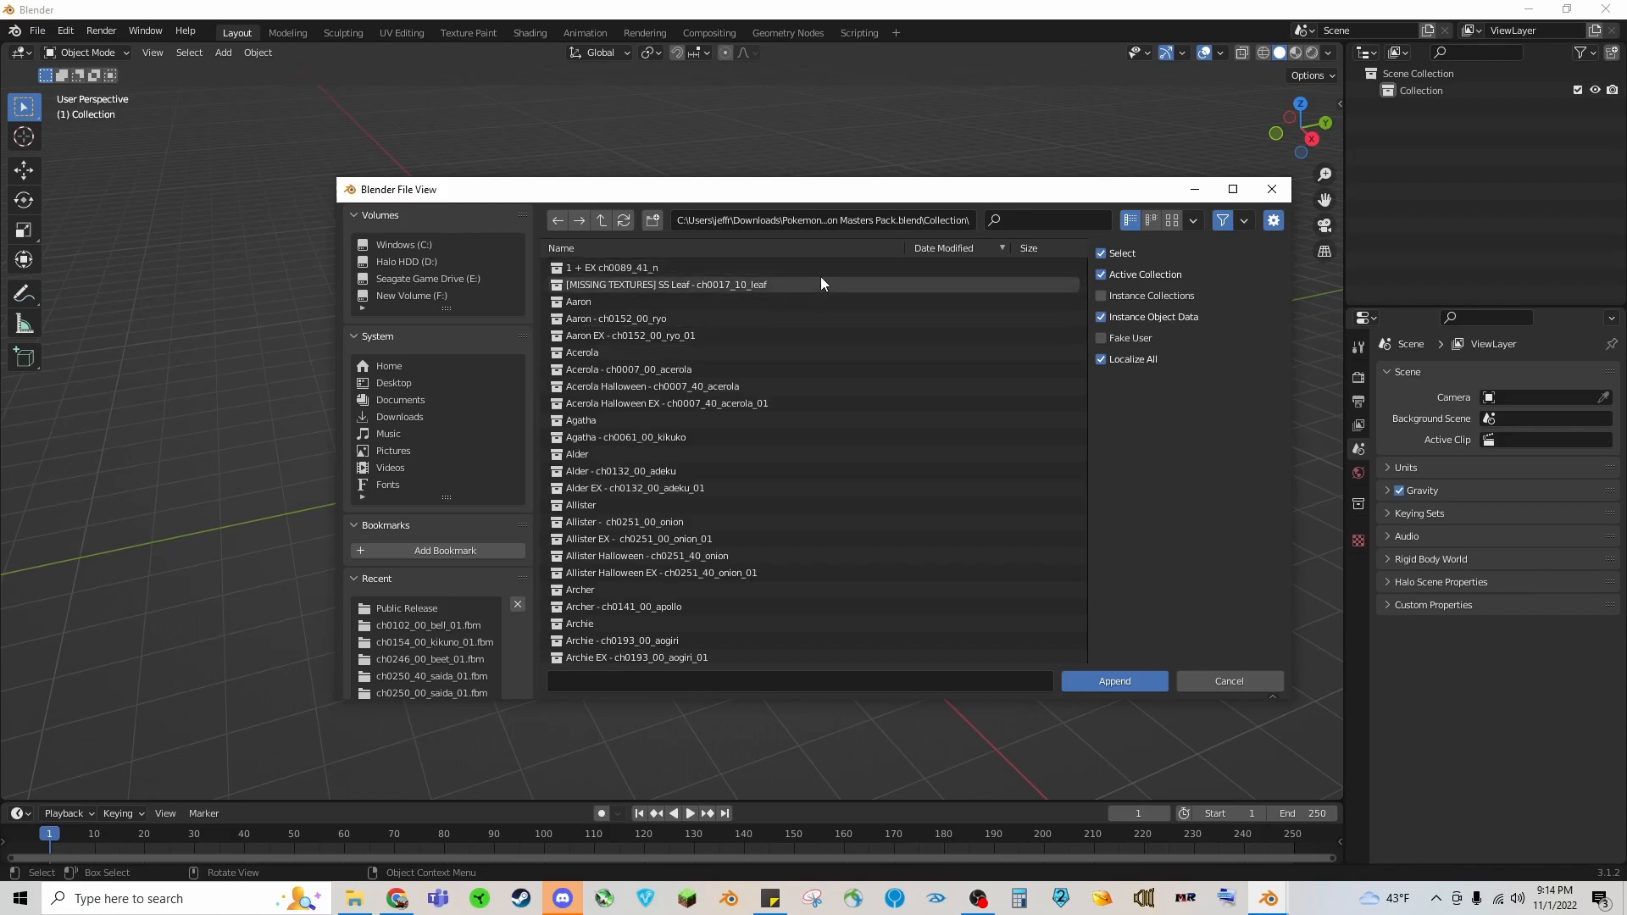
mouse_move(995, 220)
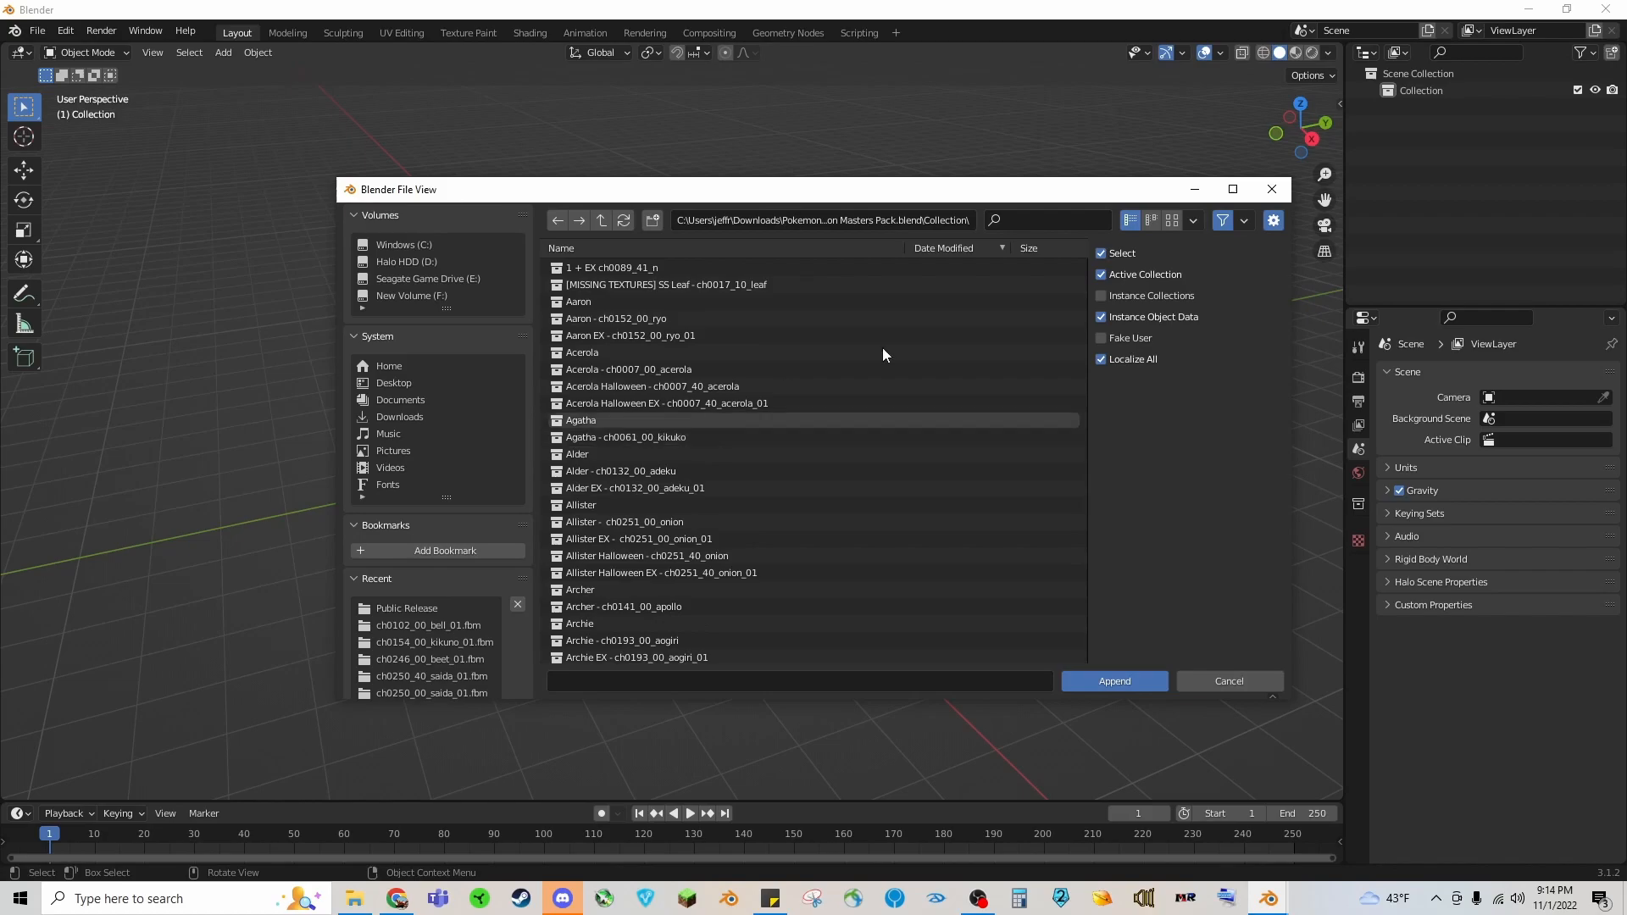
type("N")
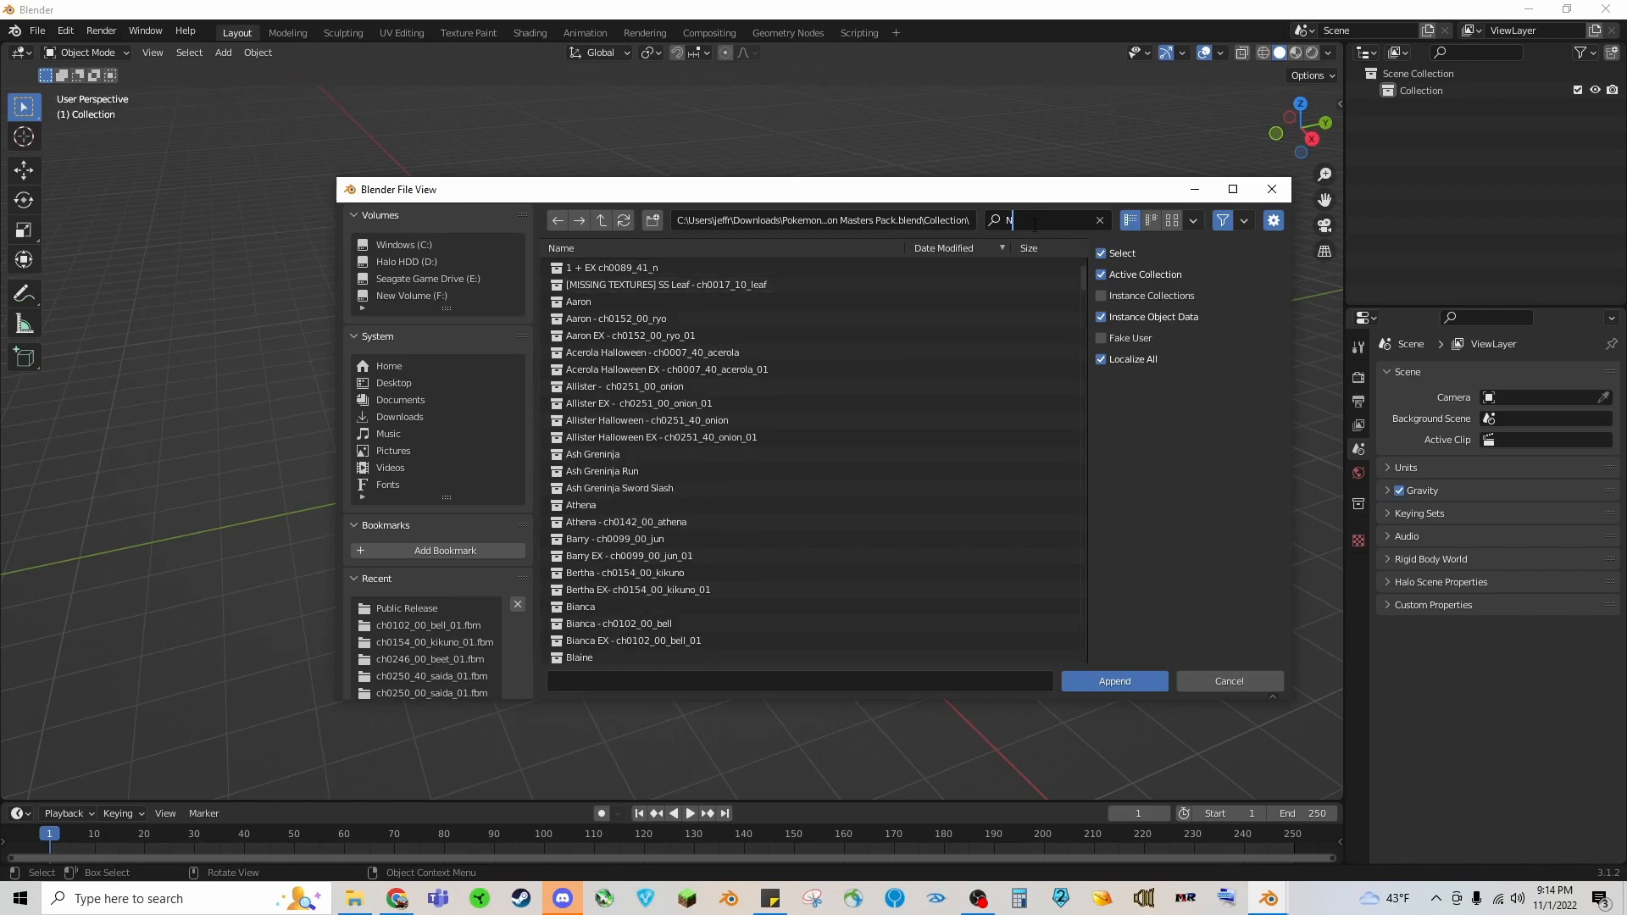
type("anni")
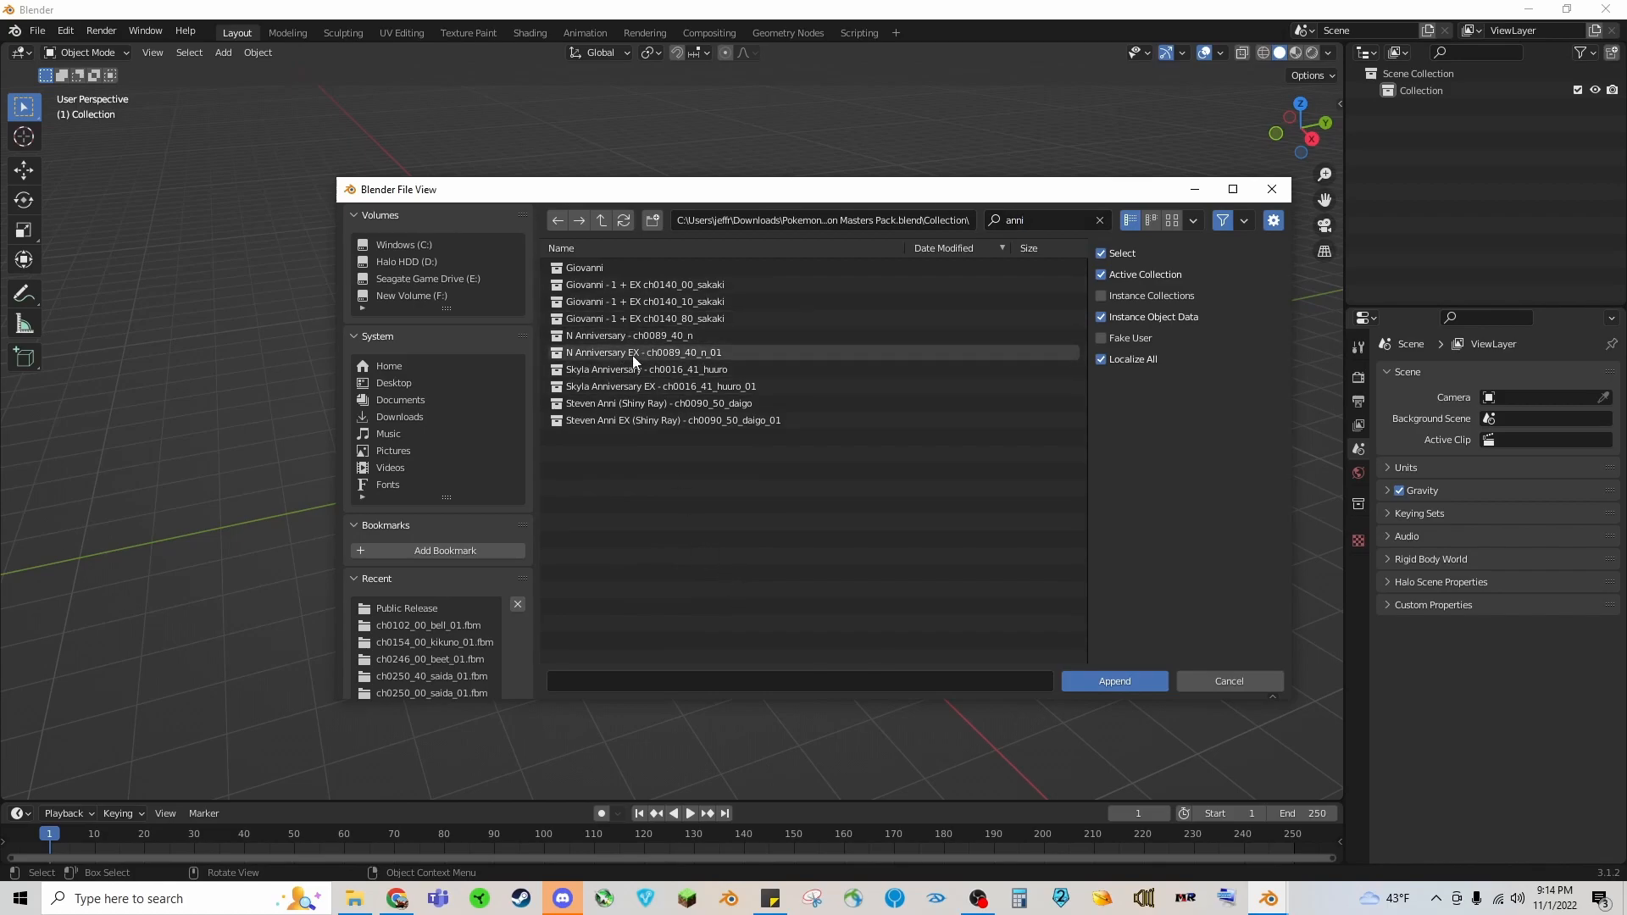
left_click(1037, 218)
type("N")
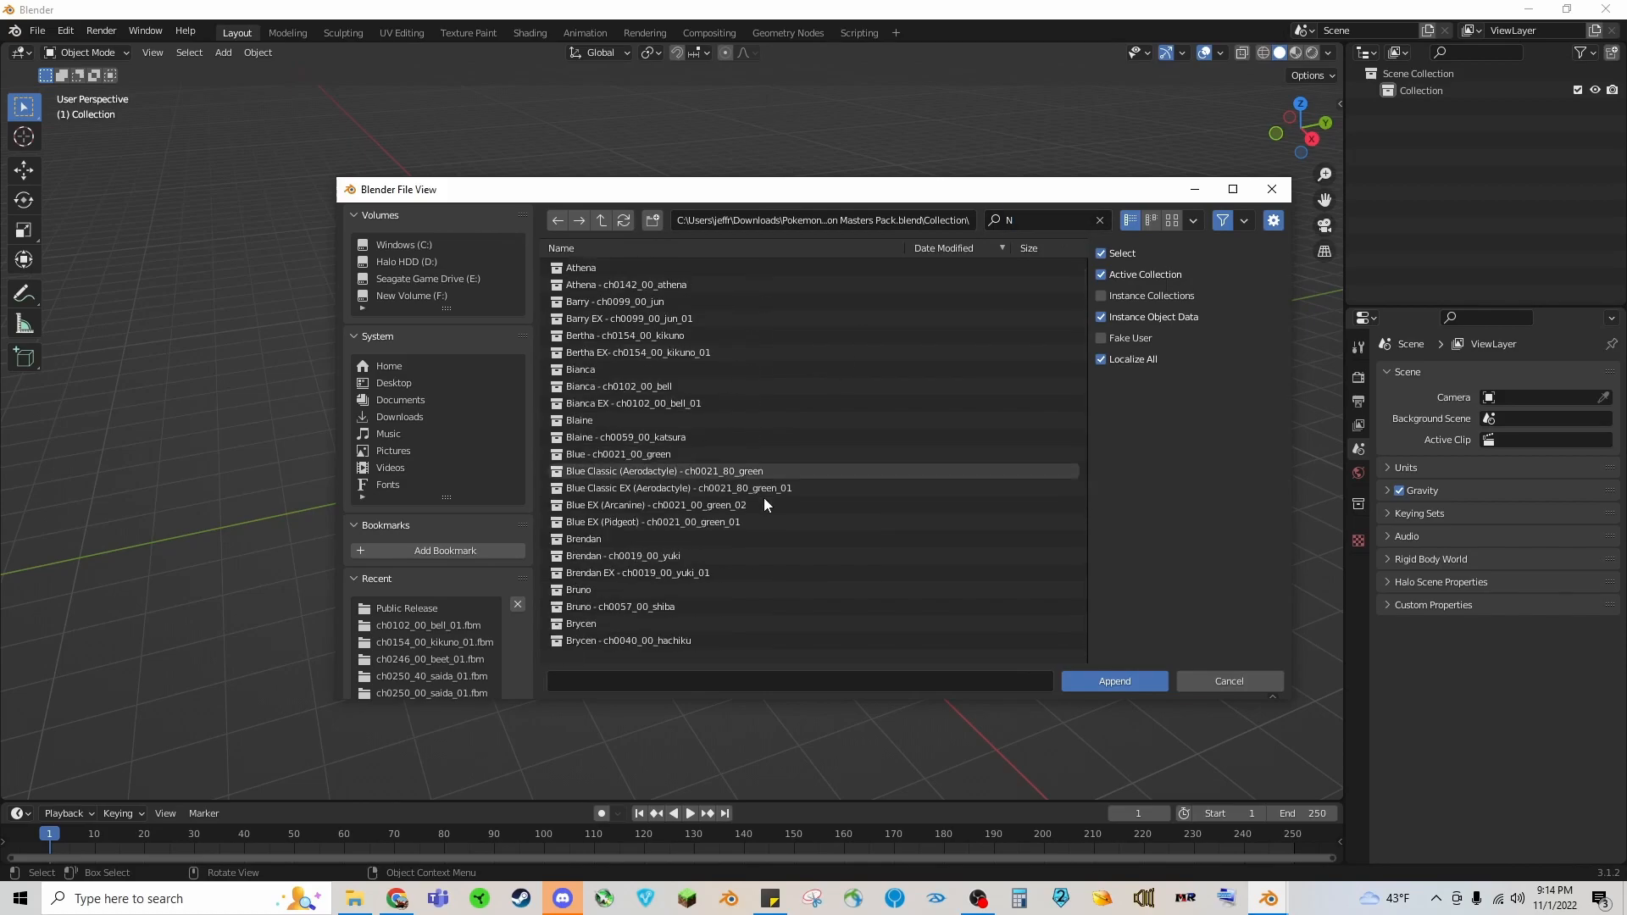
scroll("down", 3)
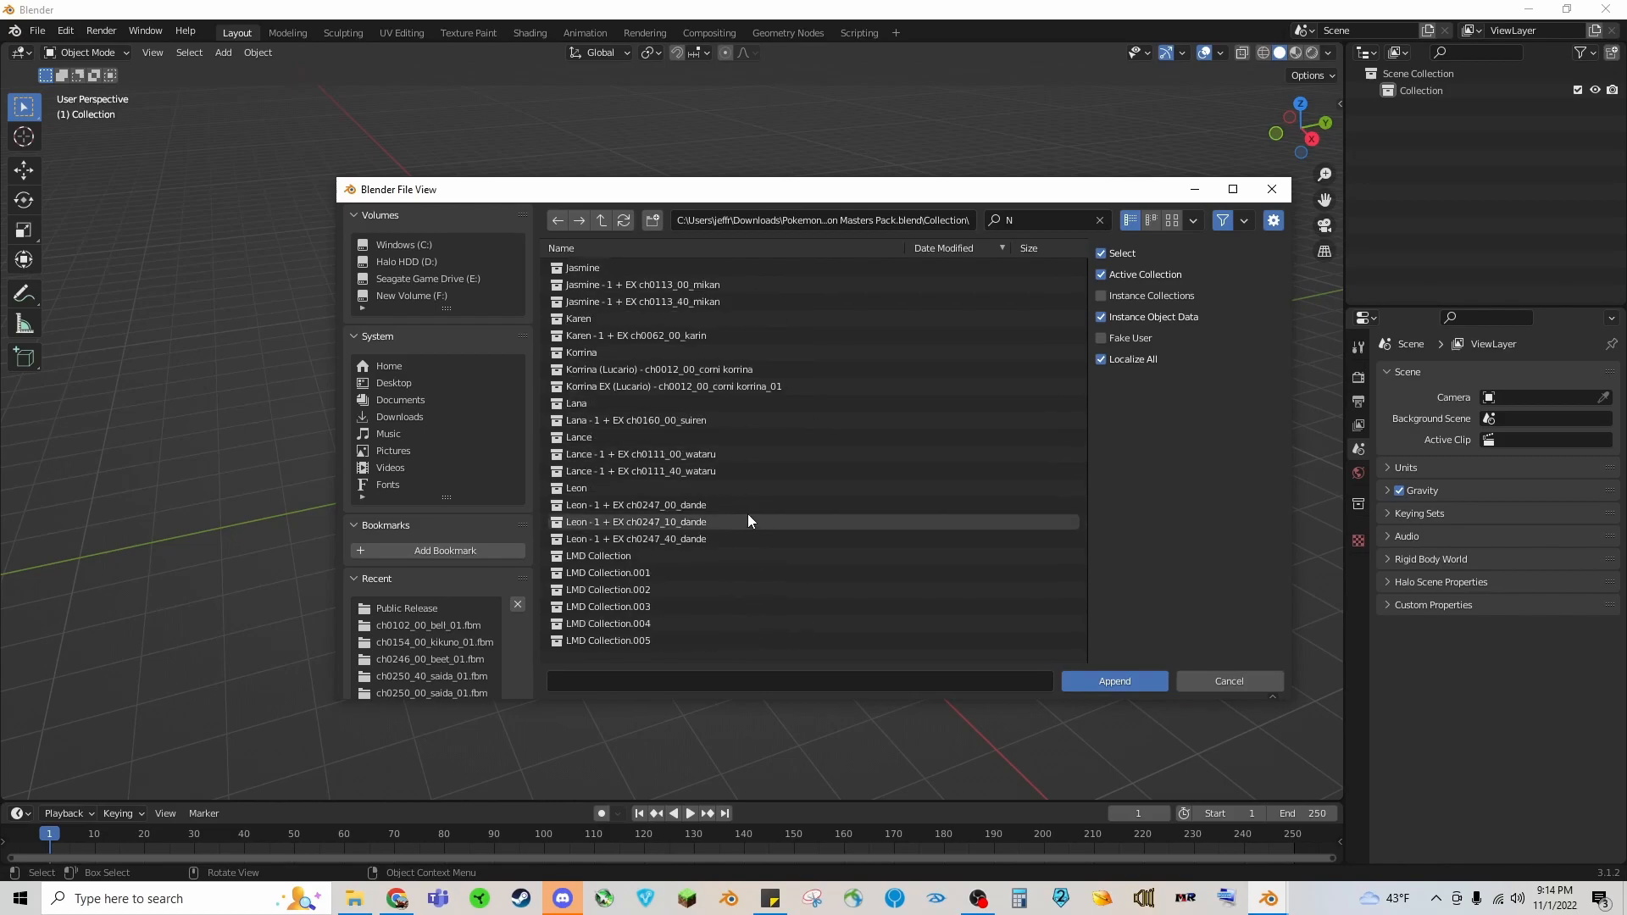
scroll("down", 3)
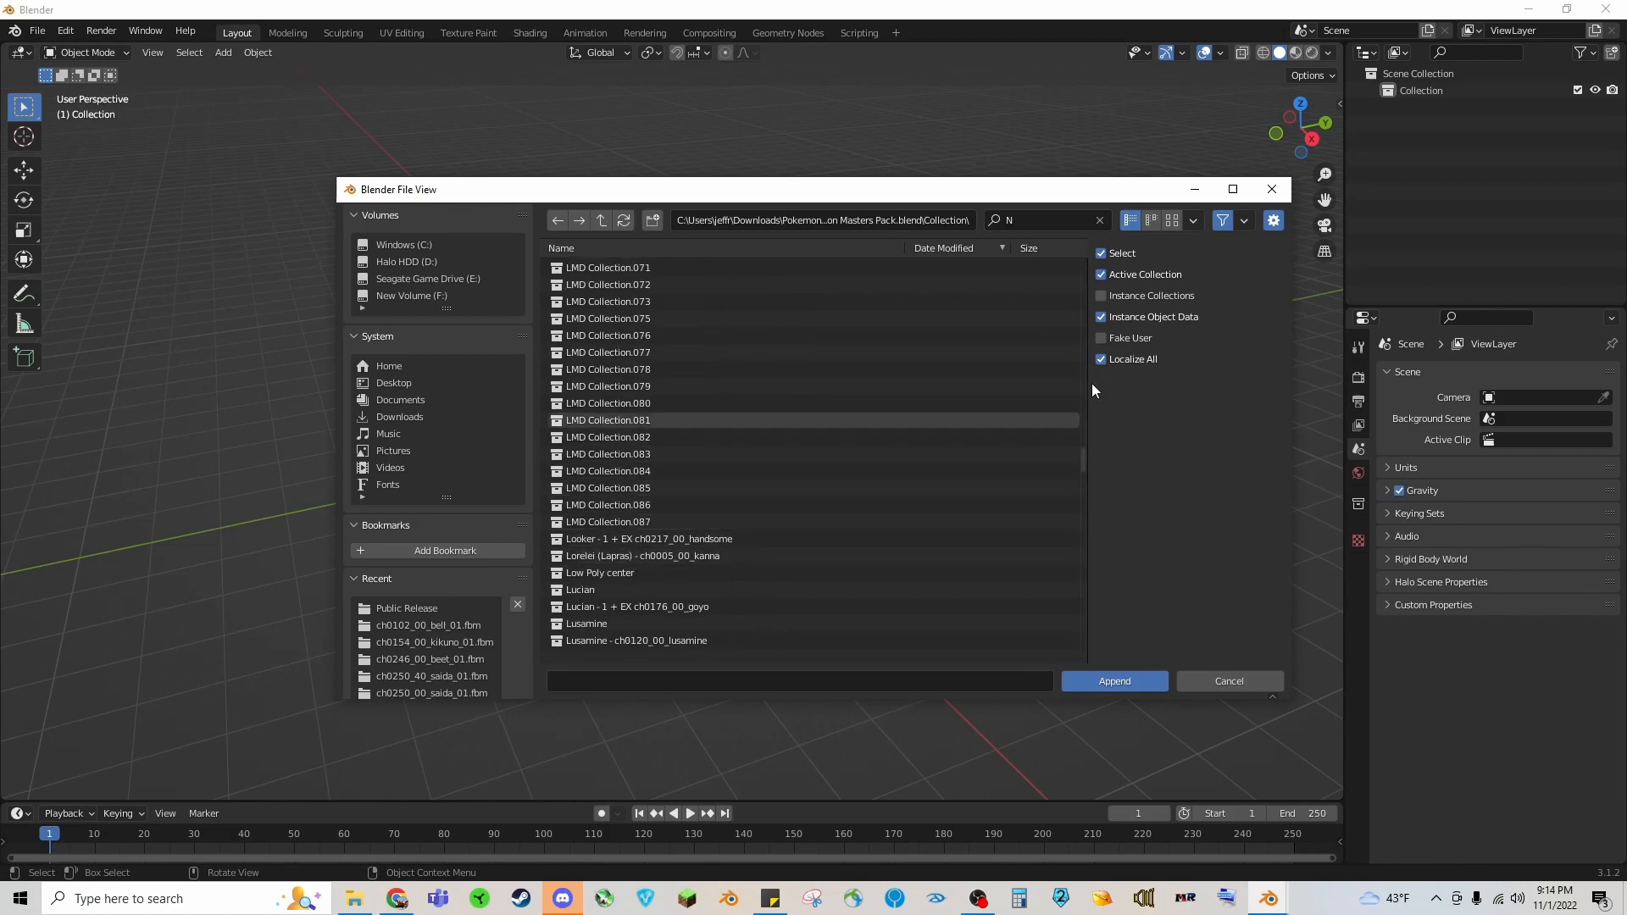
scroll("down", 3)
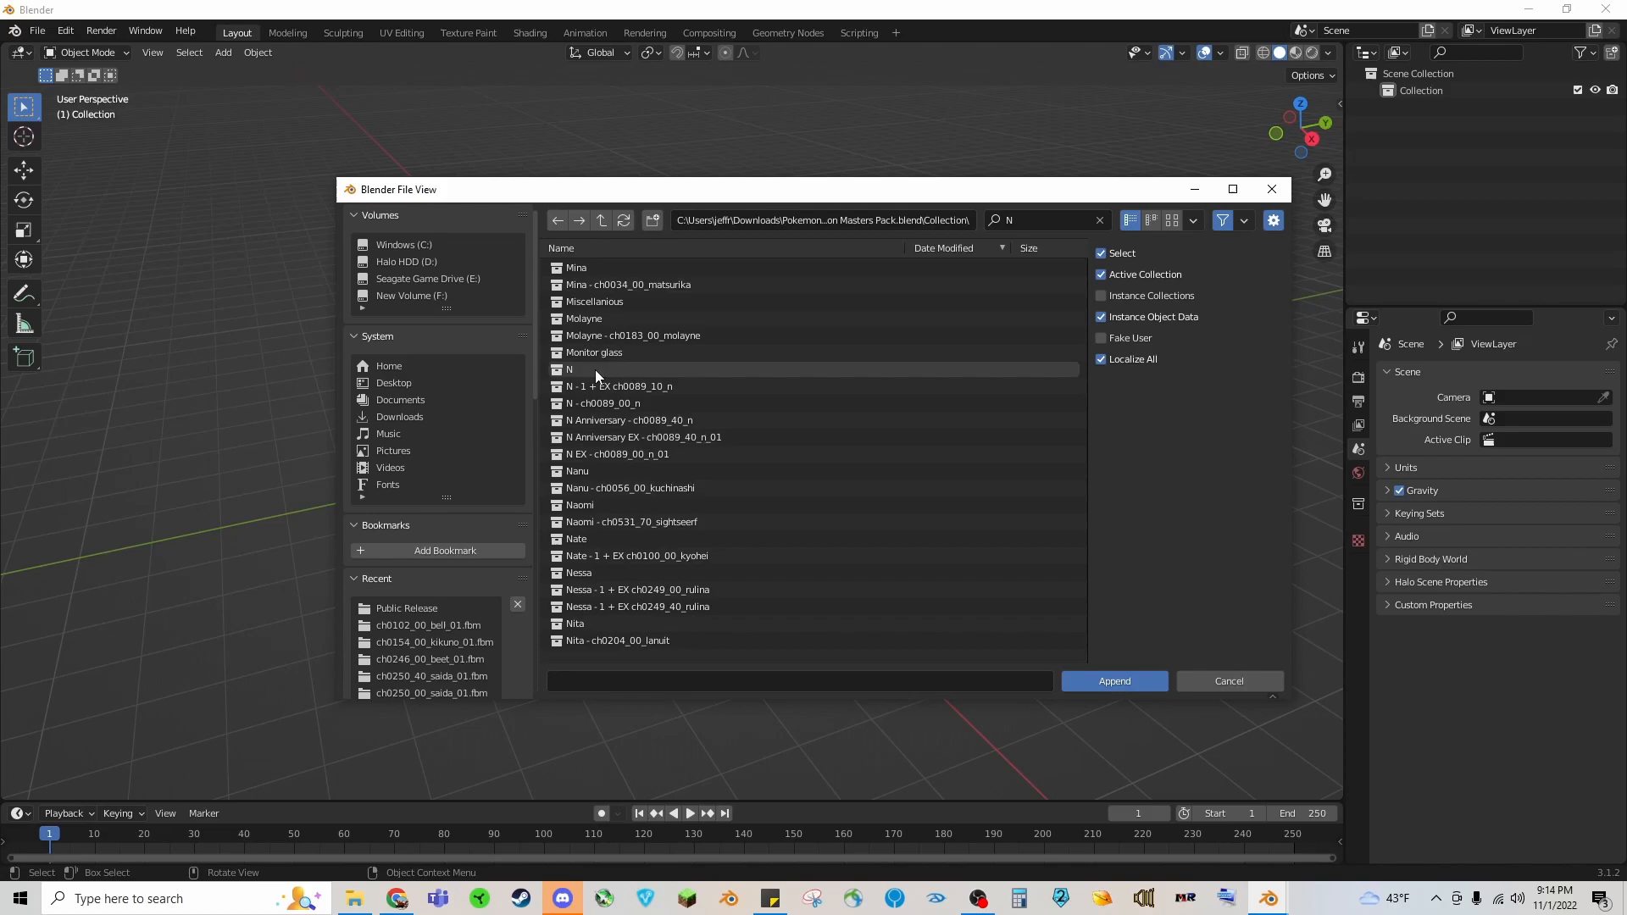
Step: Append the N Anniversary collection into the new scene and check it in the character pack
left_click(581, 370)
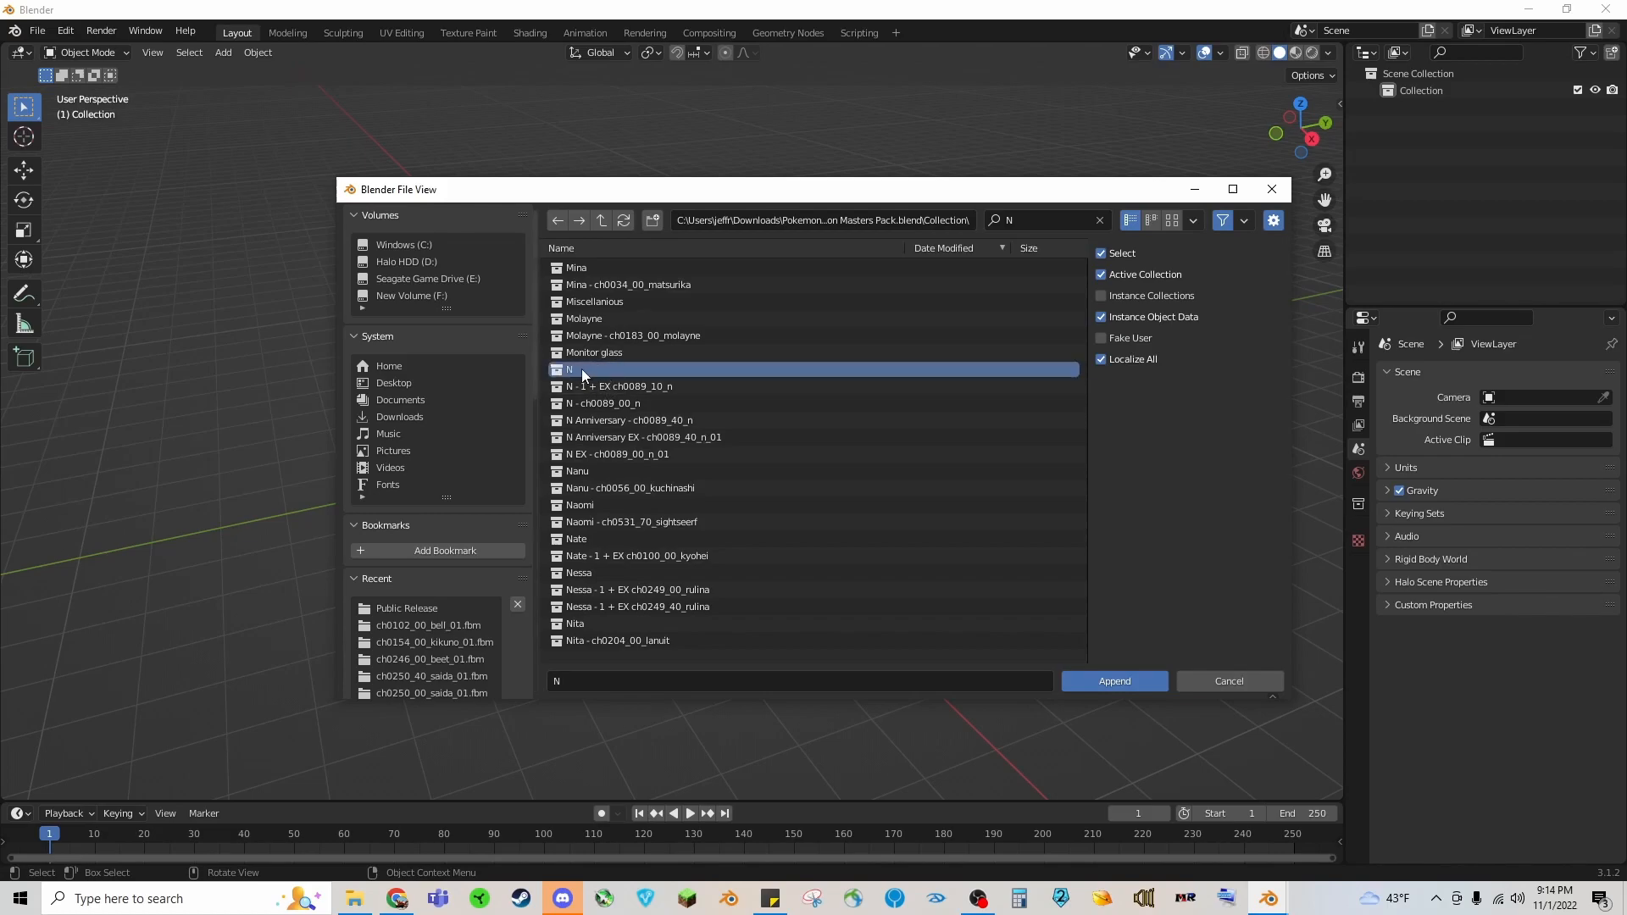
left_click(1112, 682)
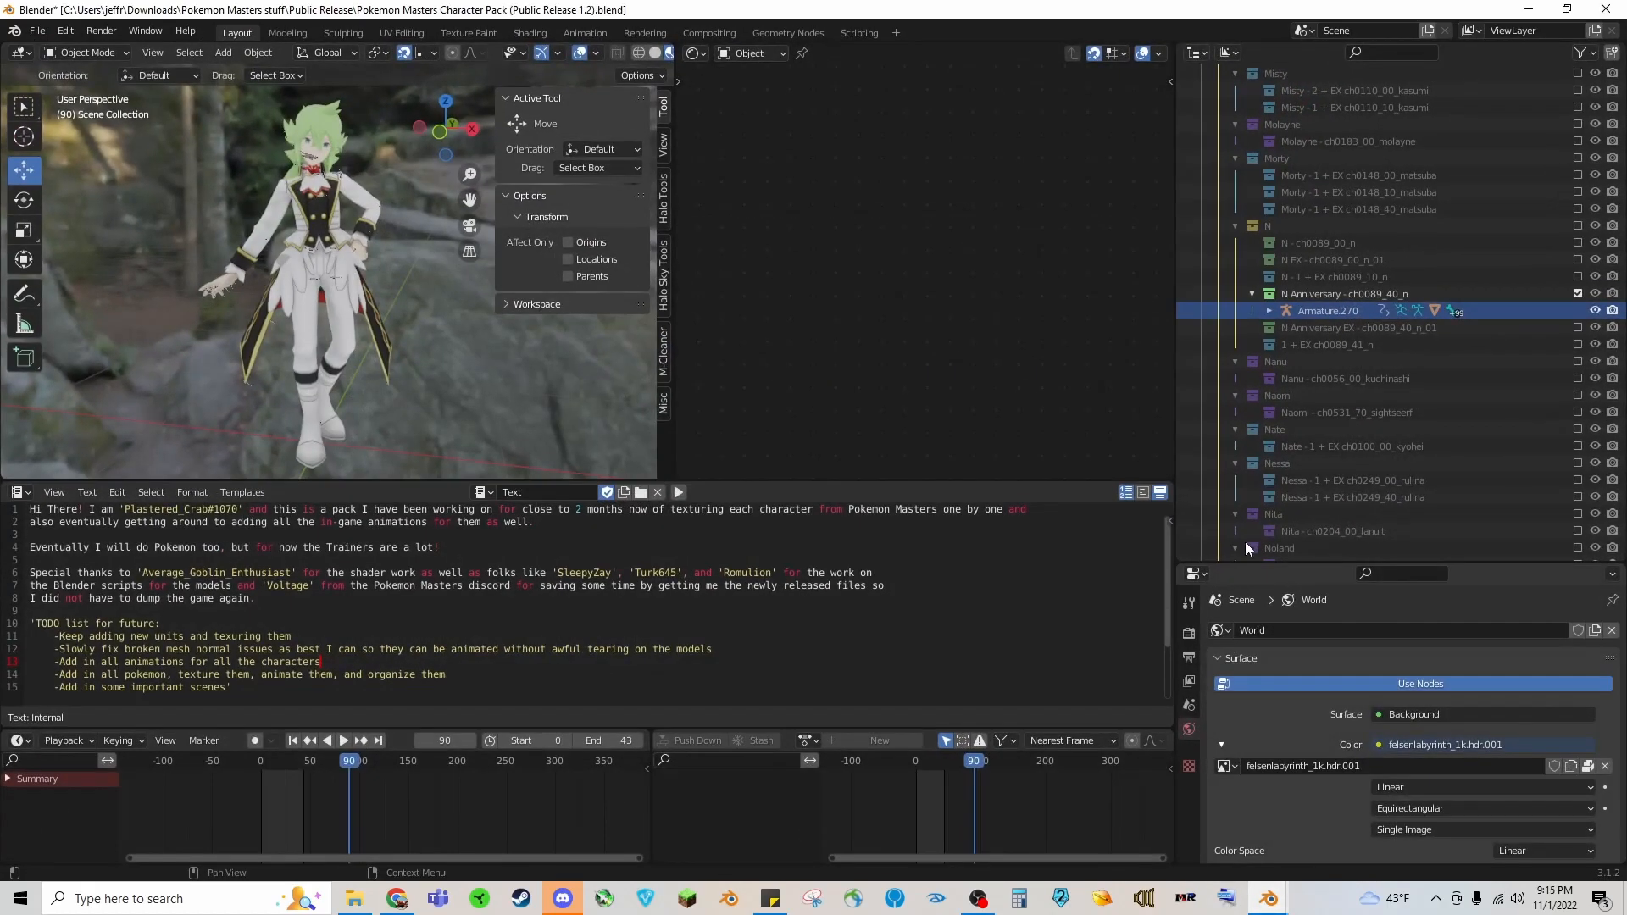
left_click(1268, 226)
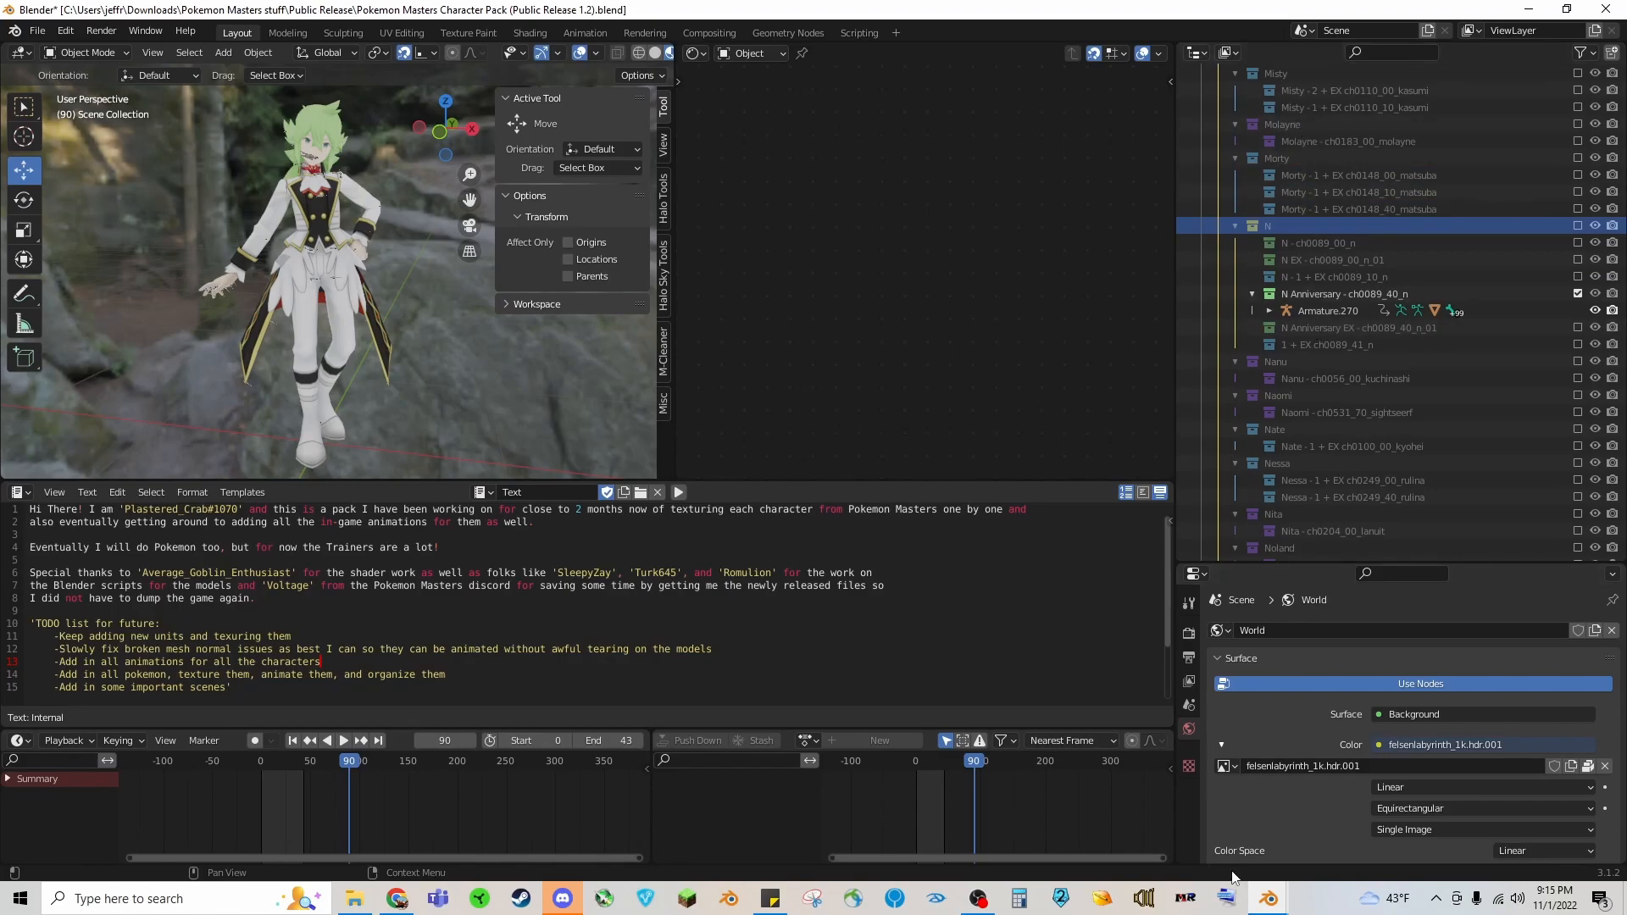
mouse_move(354, 898)
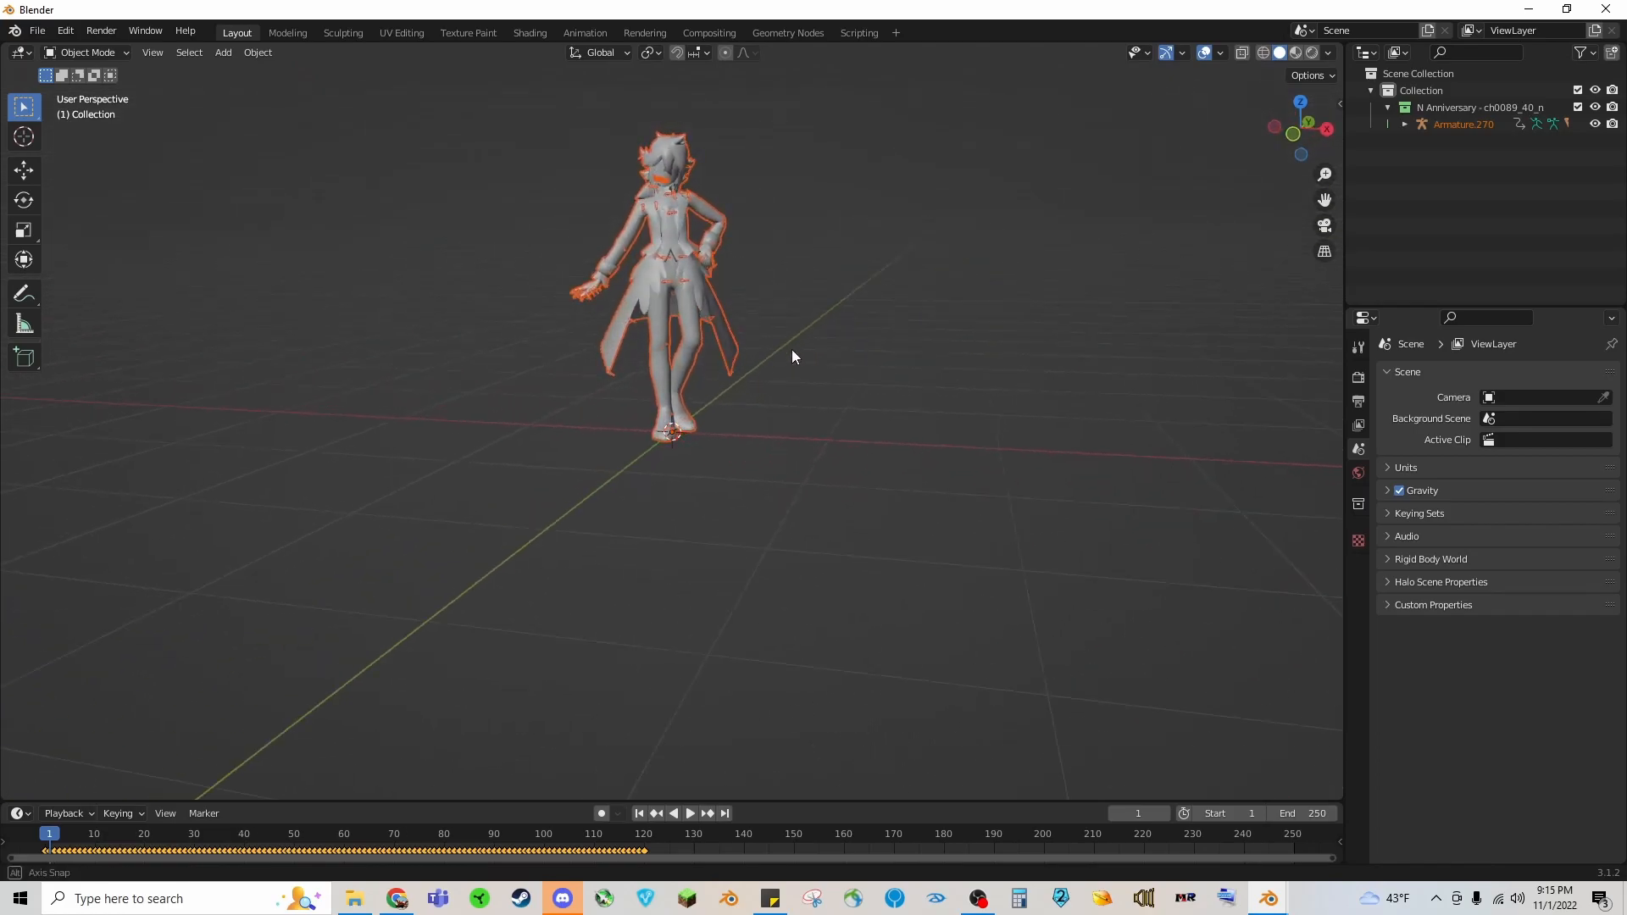
Step: Bring up Edit > Preferences add-ons, start Install… and cancel the file browser
left_click_drag(793, 358, 625, 371)
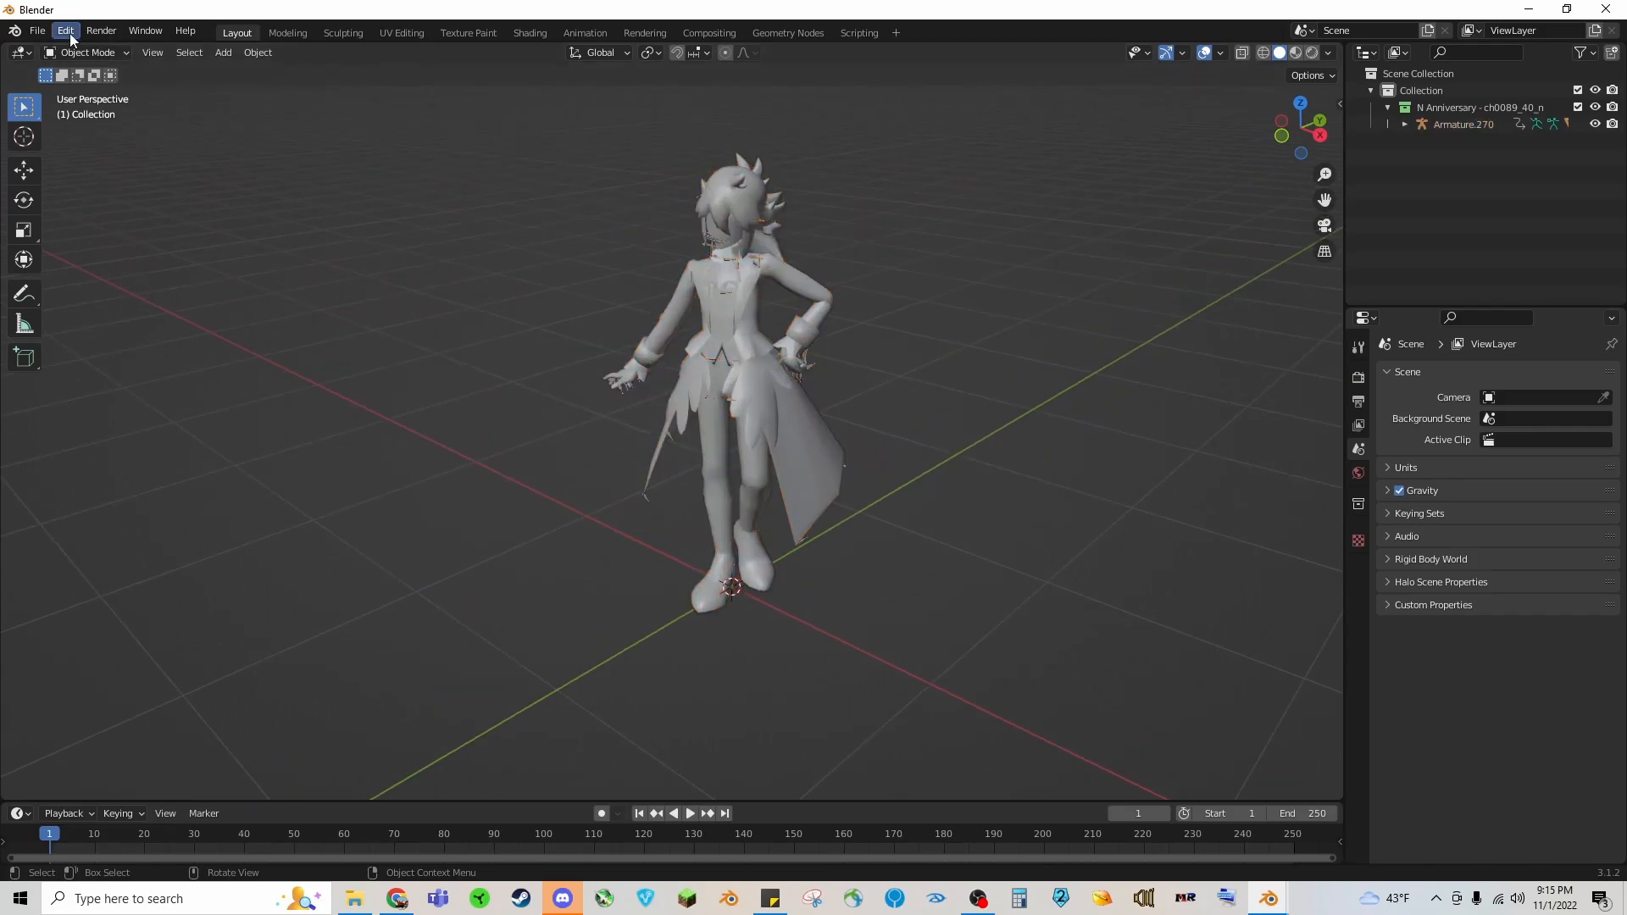
left_click(65, 30)
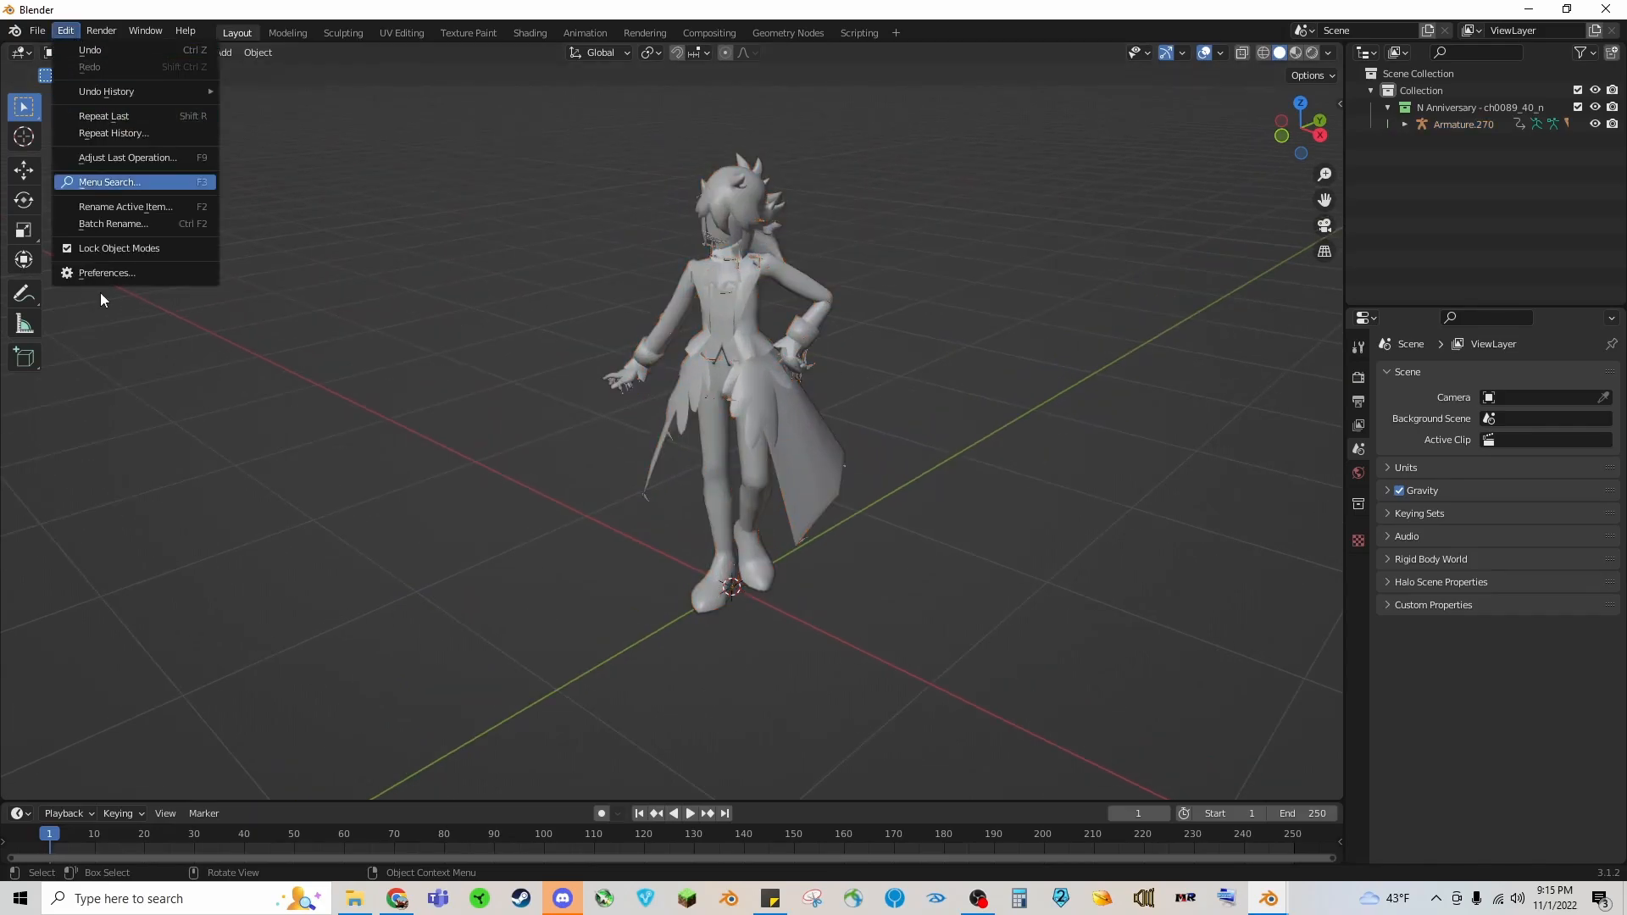
mouse_move(114, 239)
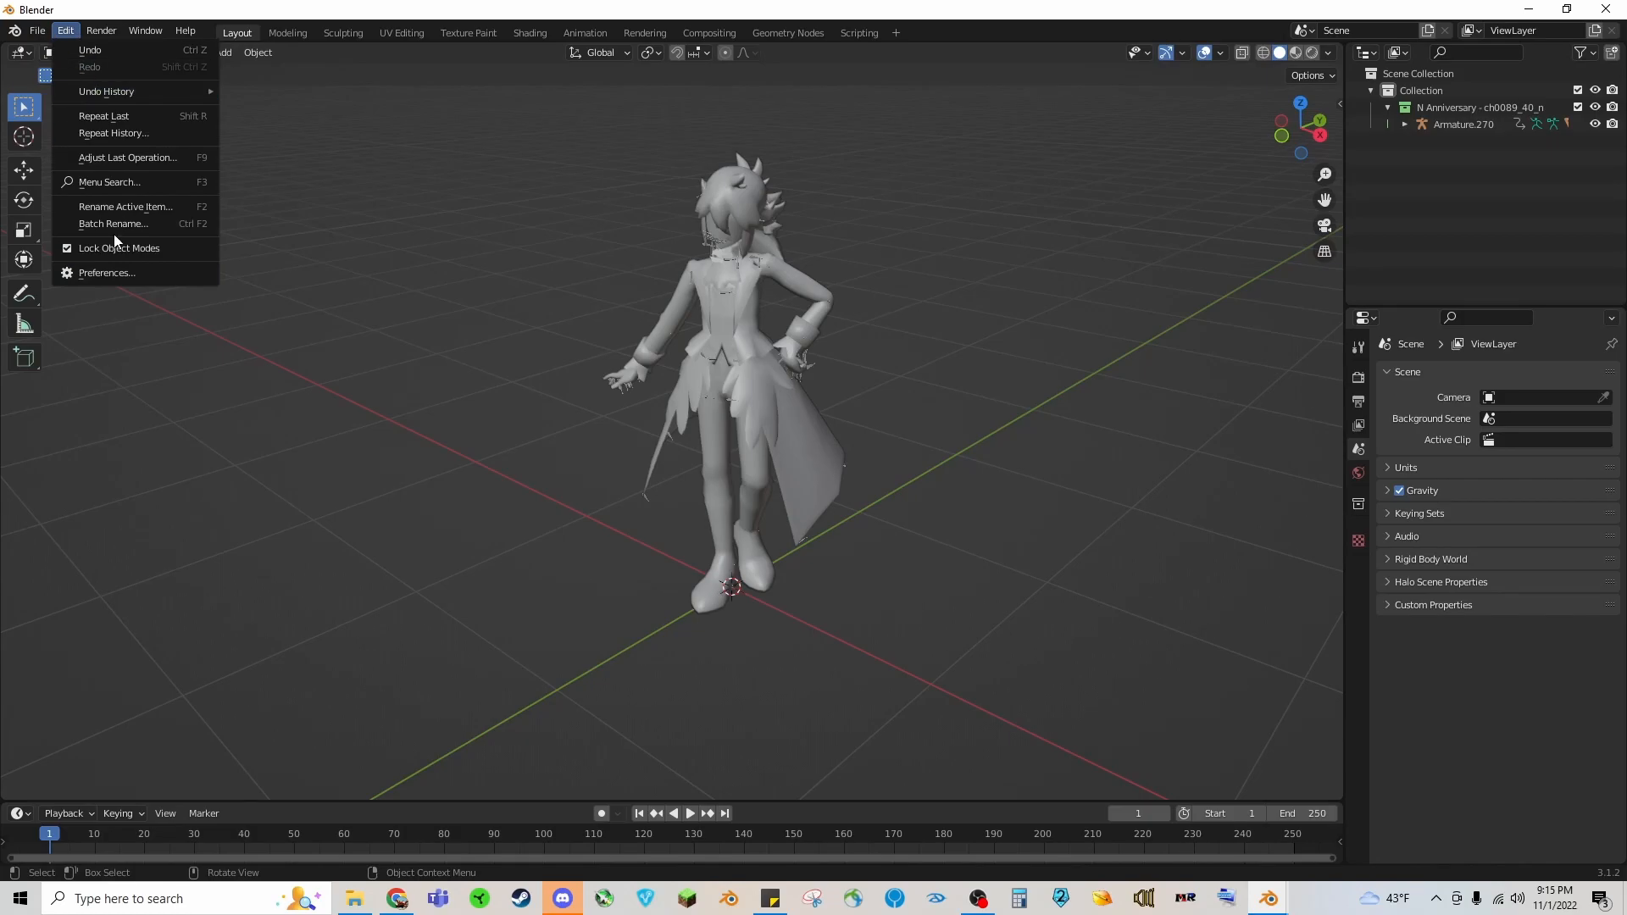
left_click(105, 271)
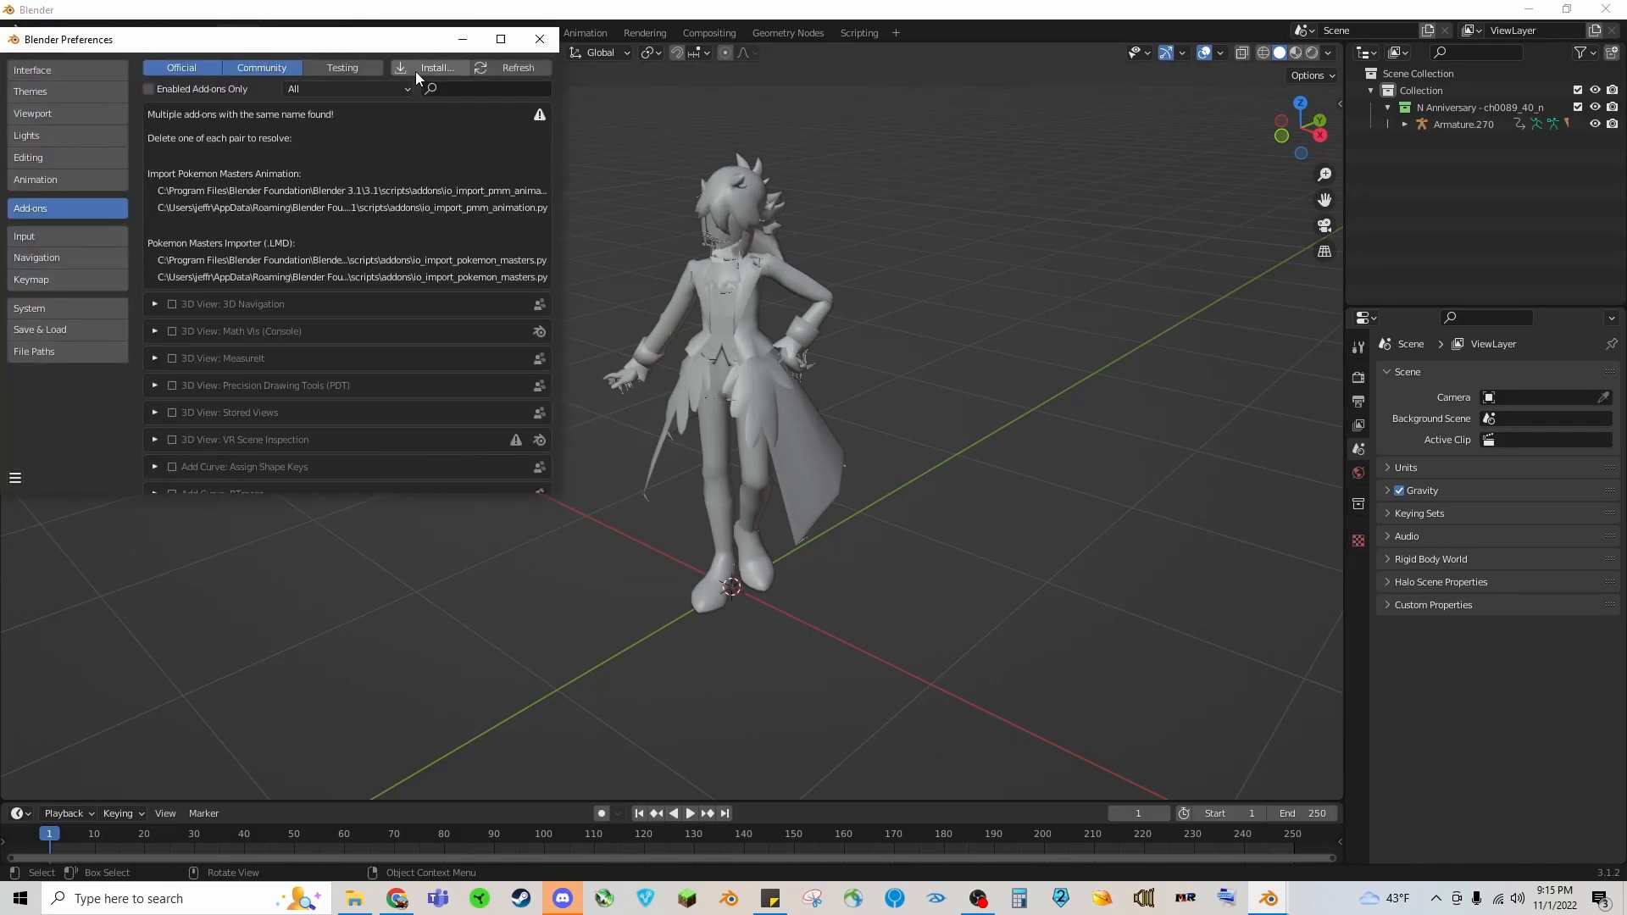
left_click(436, 68)
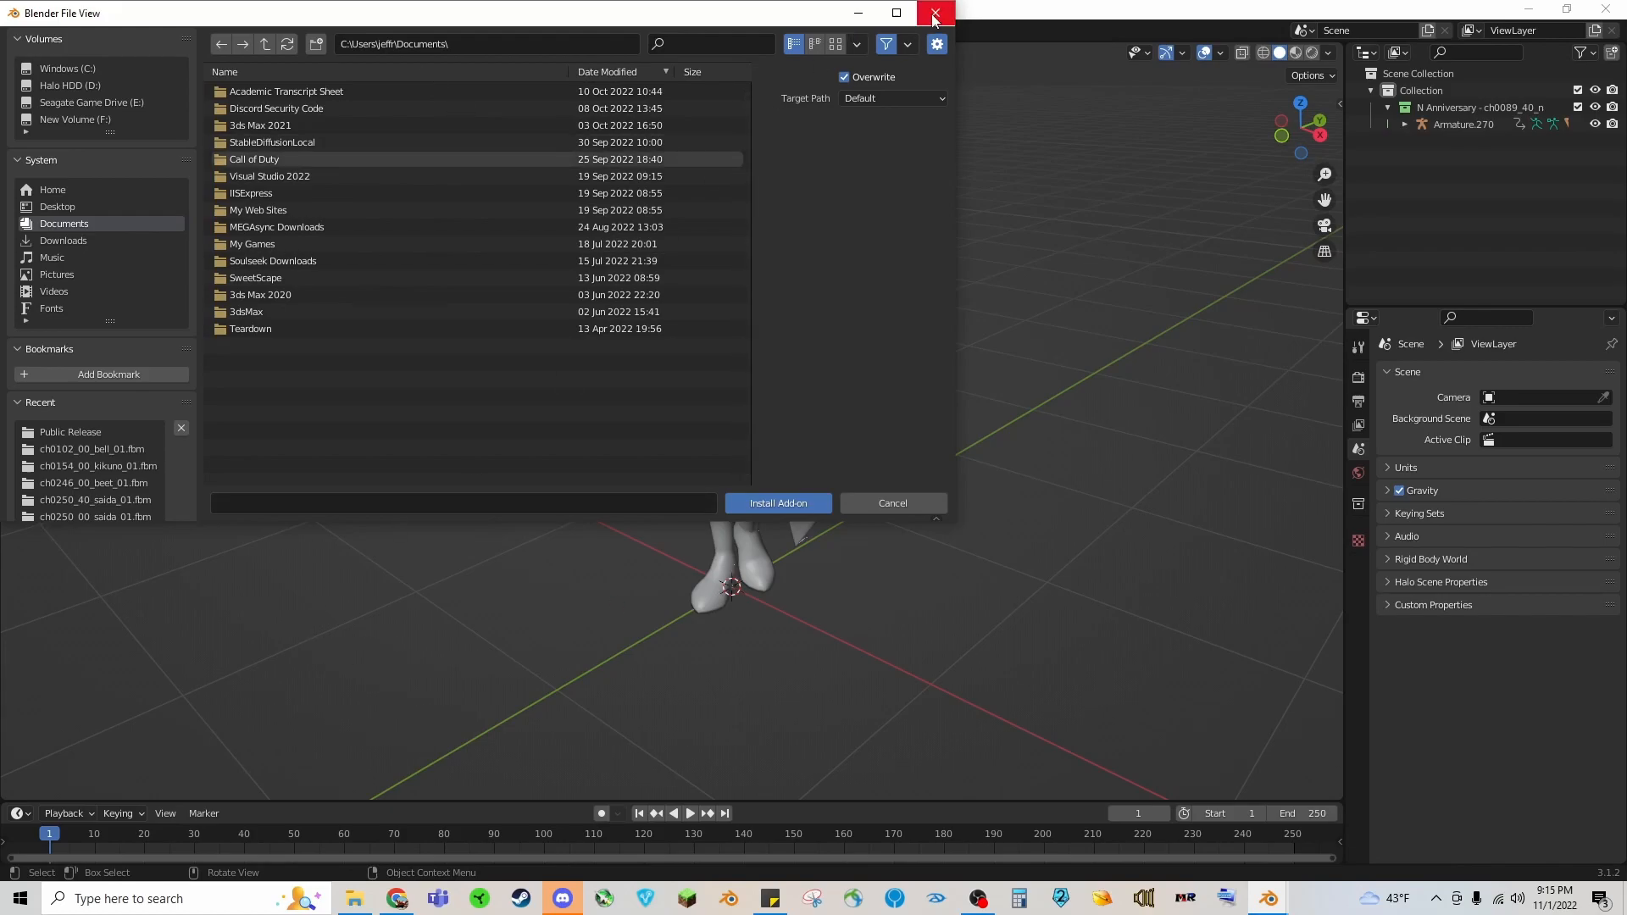
left_click(932, 11)
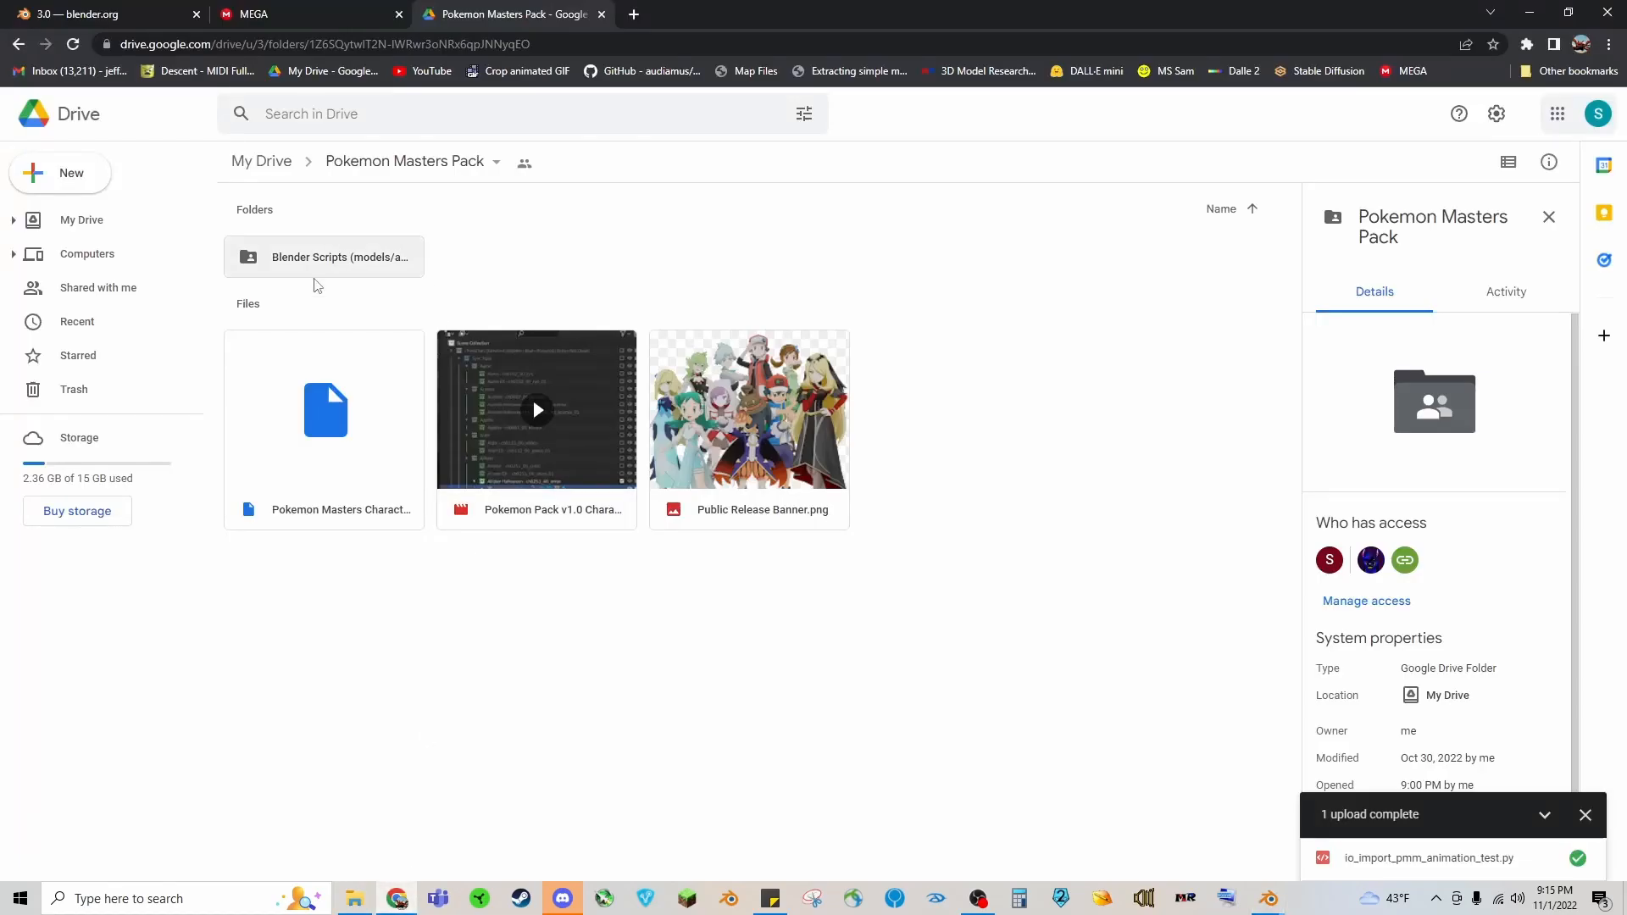
Step: Open Google Drive's Blender Scripts folder, then the Blender 3.1 add-ons folder
double_click(324, 256)
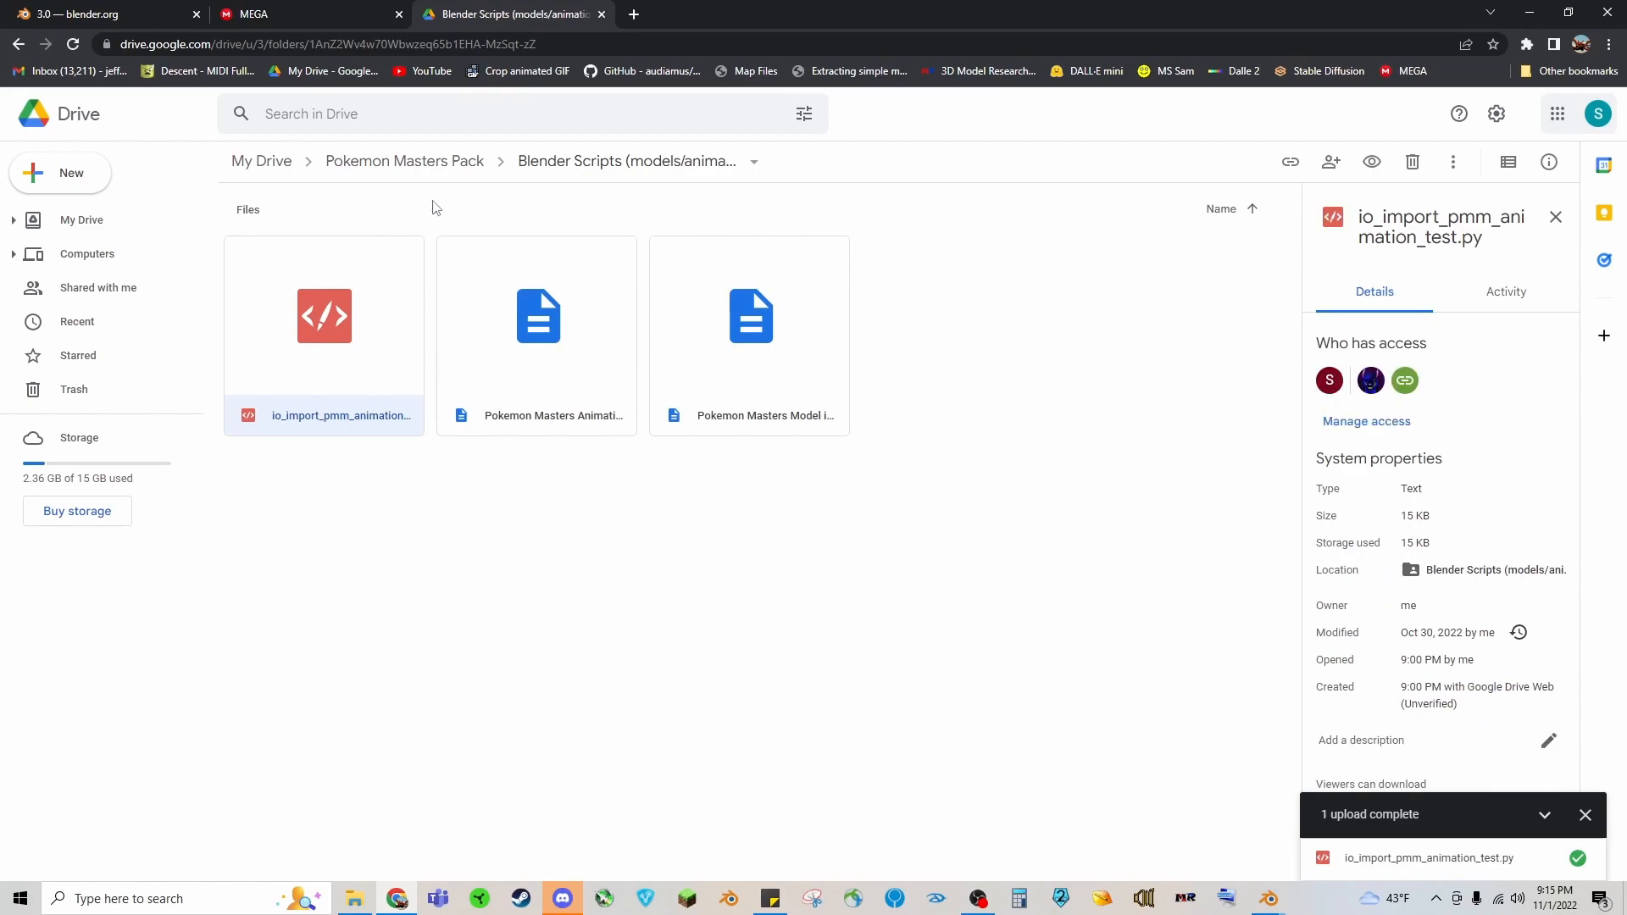
mouse_move(288, 378)
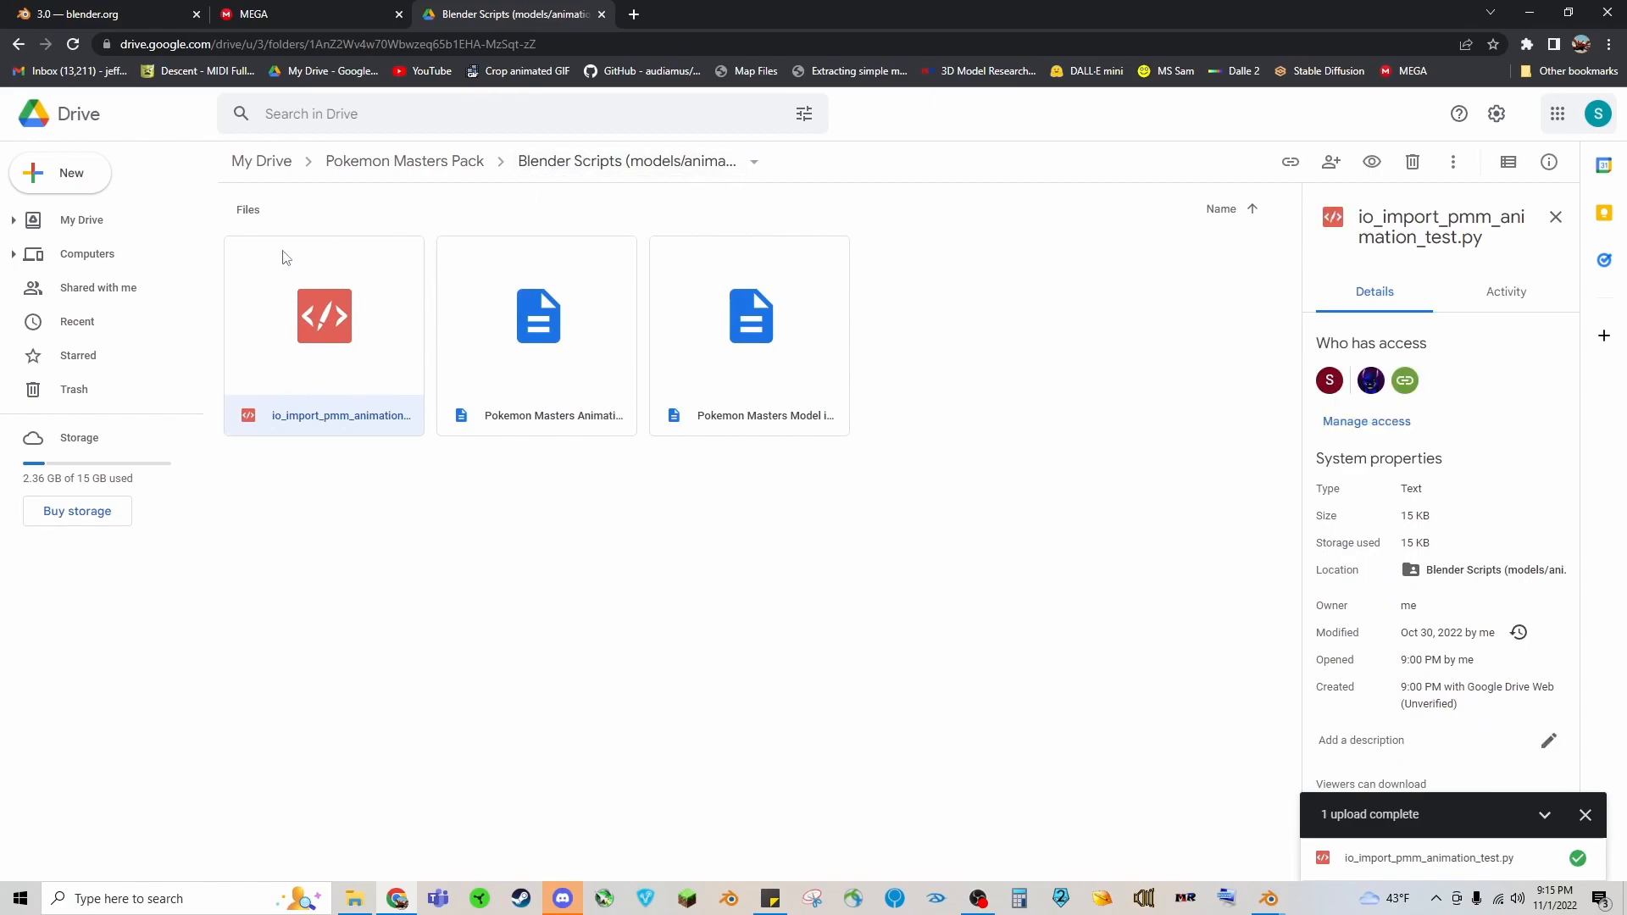
mouse_move(1425, 117)
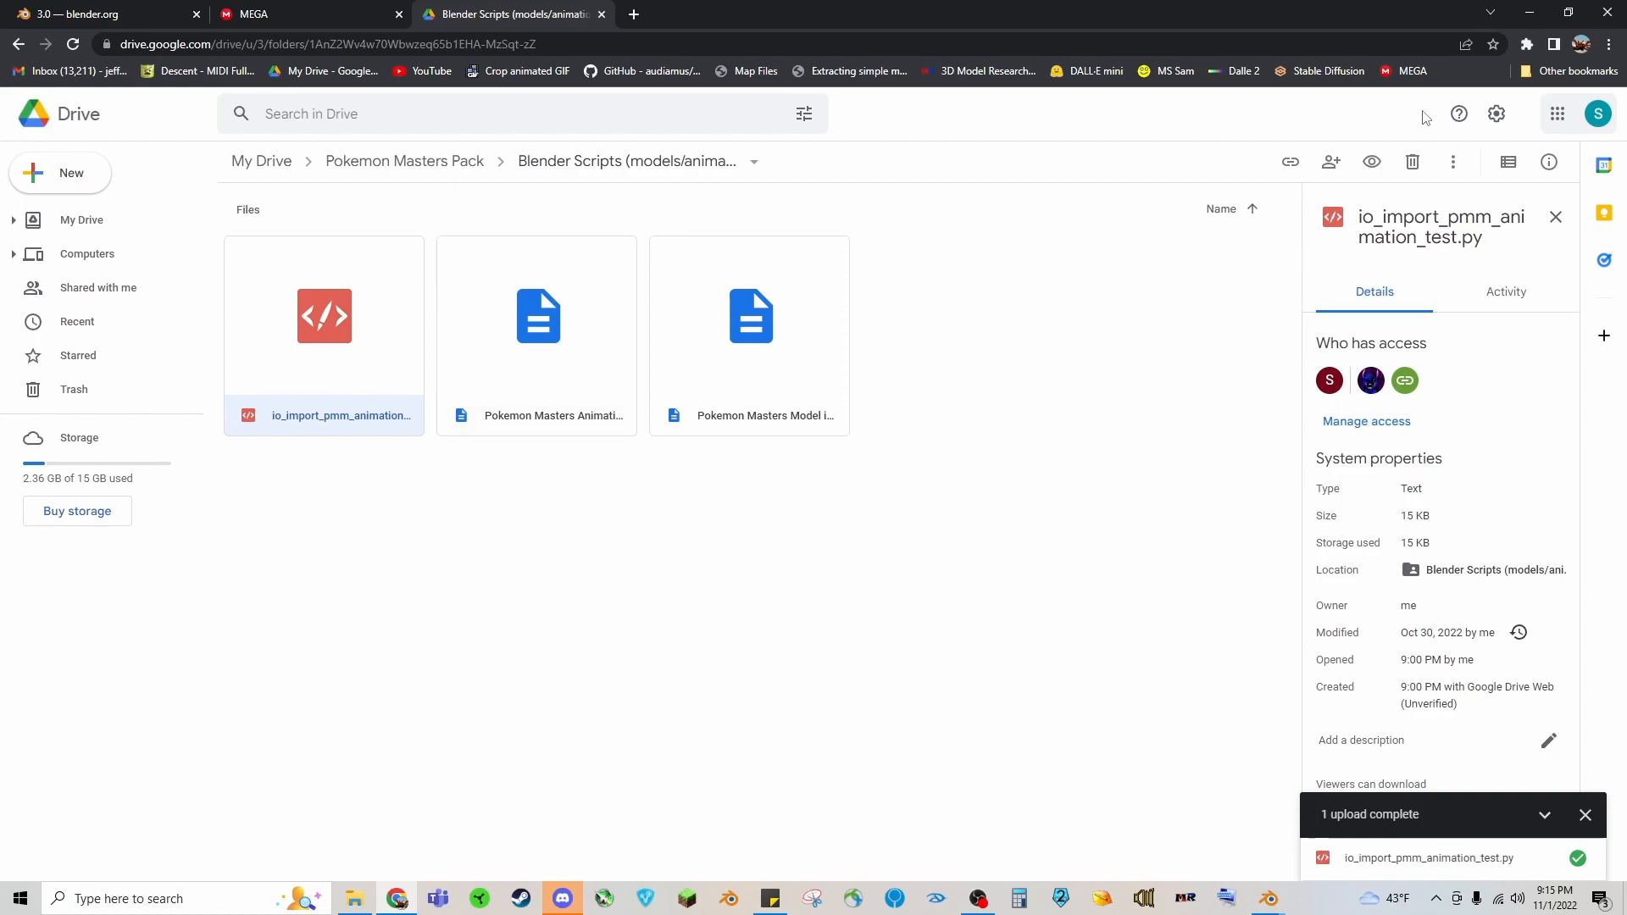
left_click(356, 898)
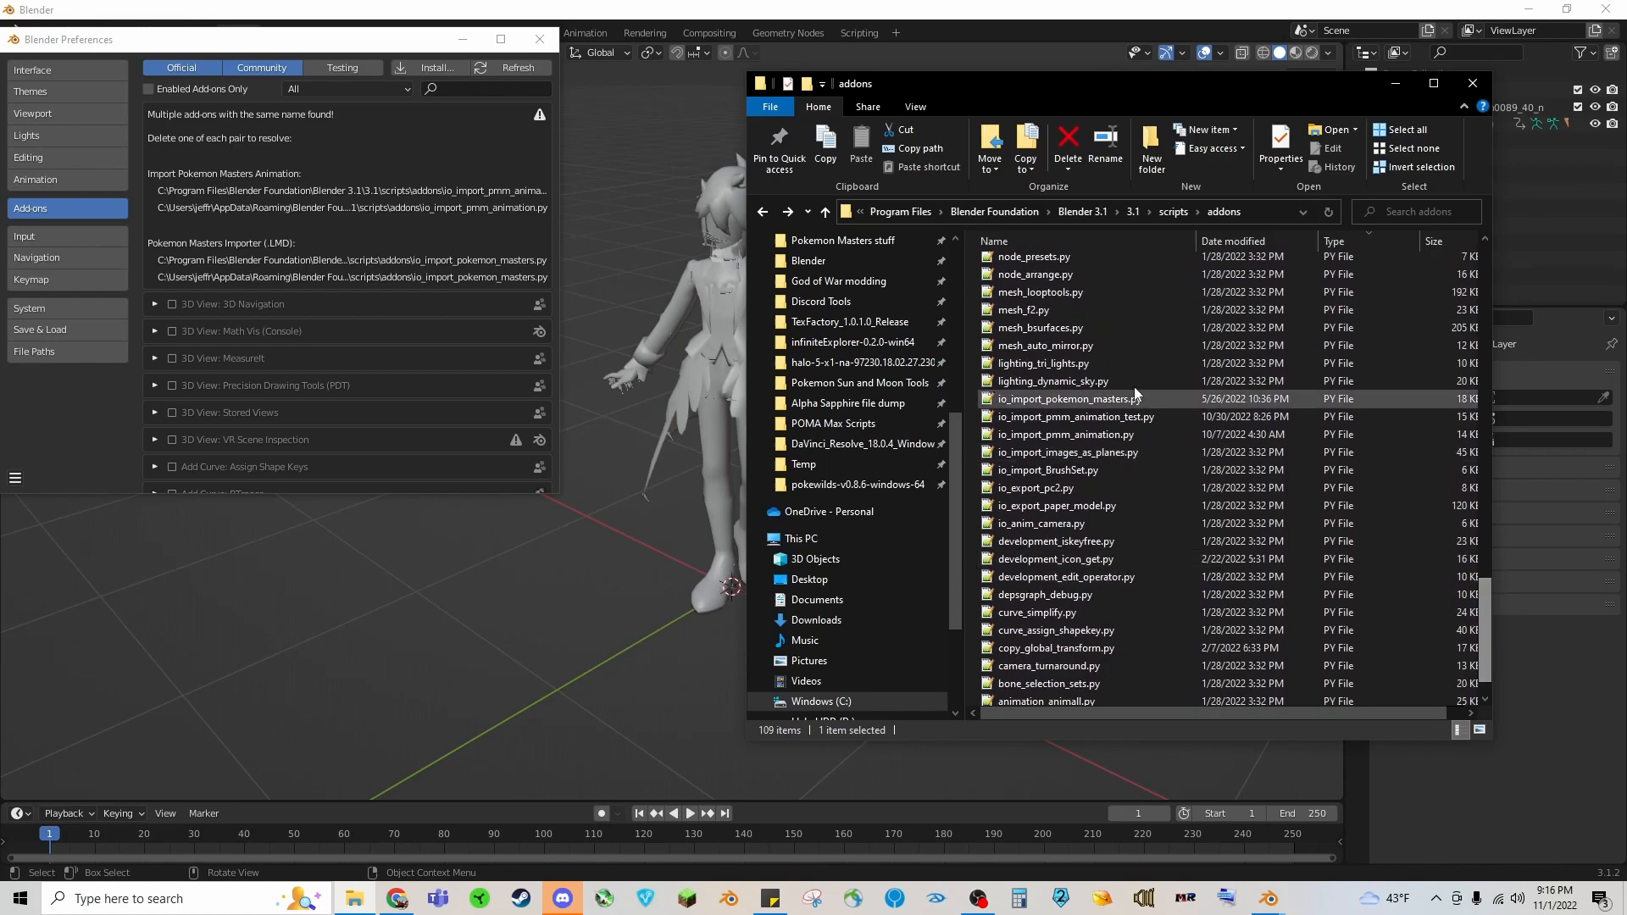
Step: Enable the Pokemon Masters Animation TEST add-on found by searching 'poke', then close Preferences
left_click(1071, 417)
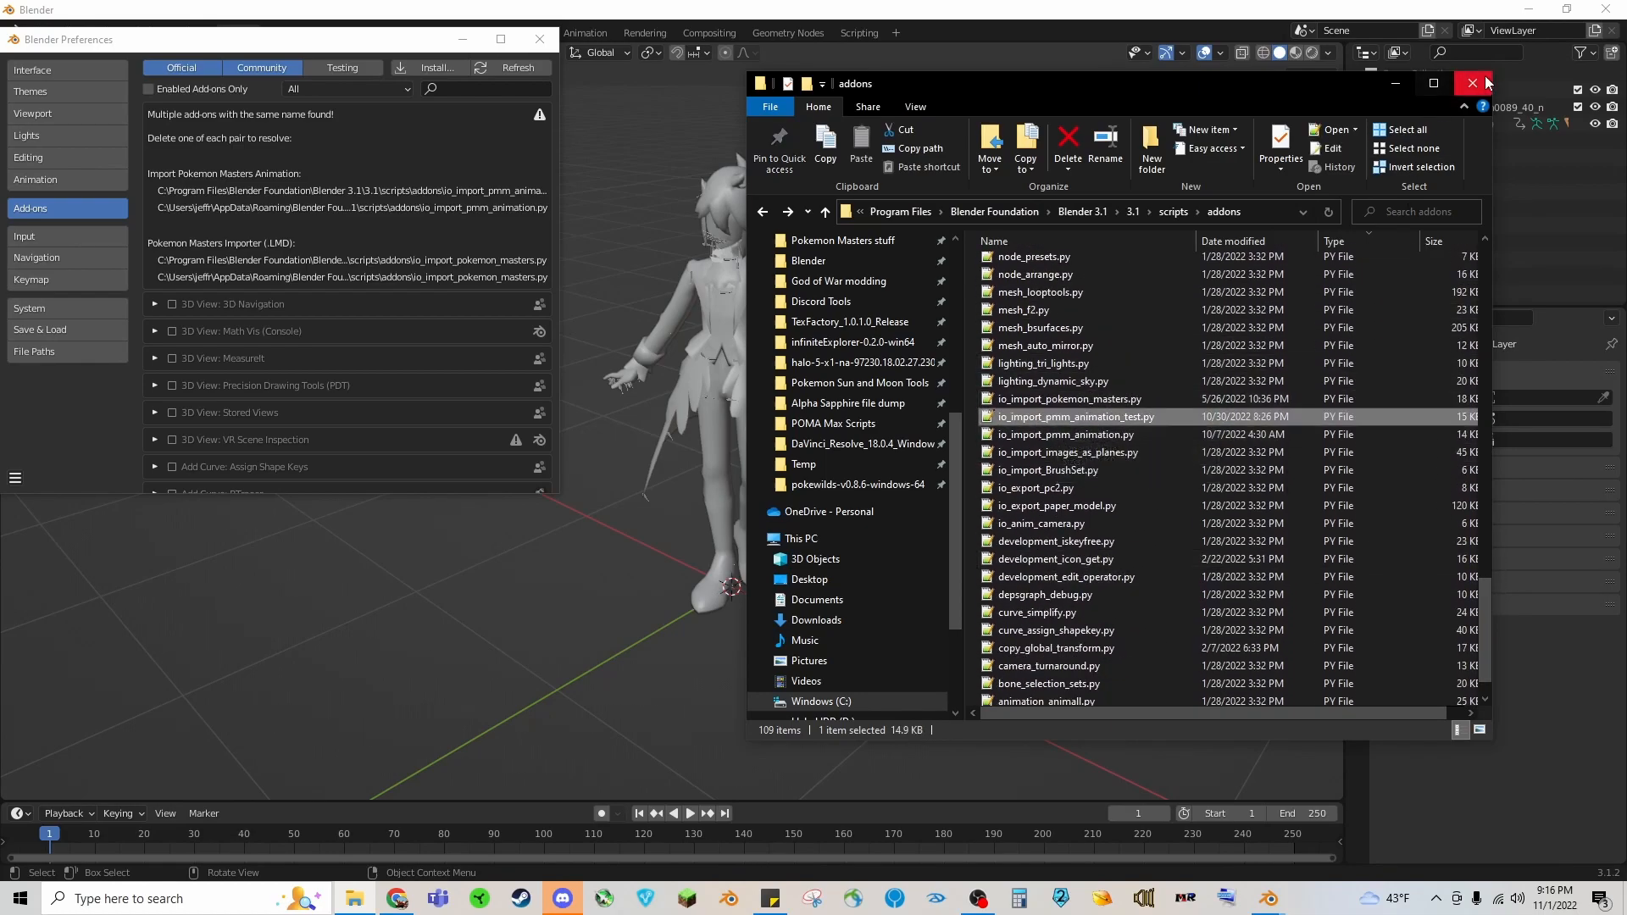
left_click(1471, 83)
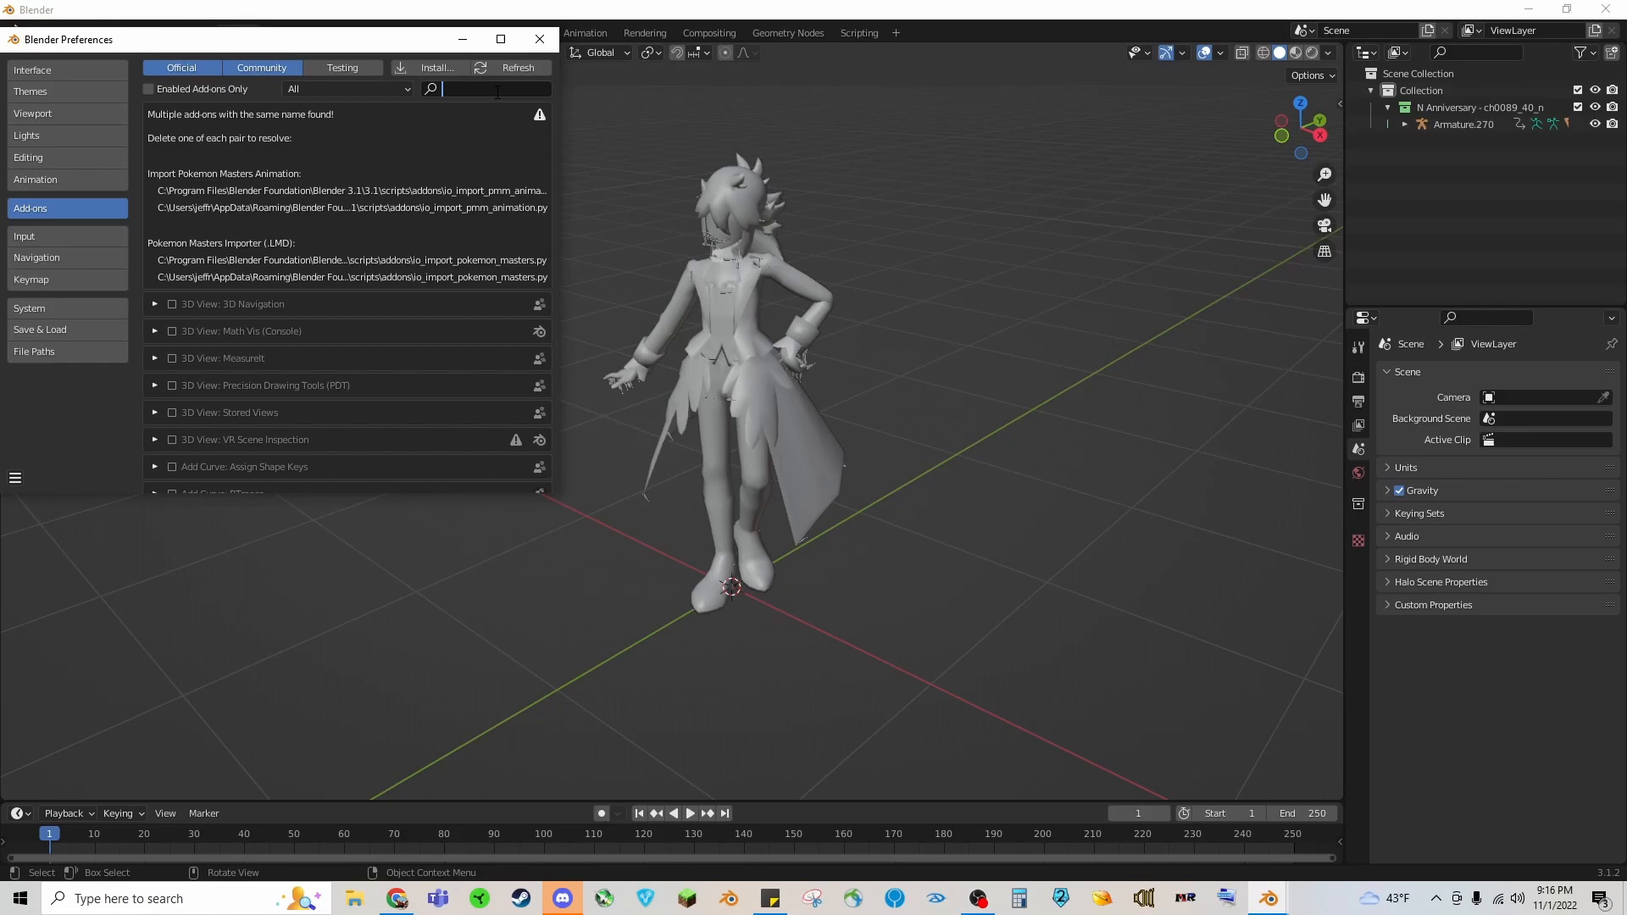
type("poke")
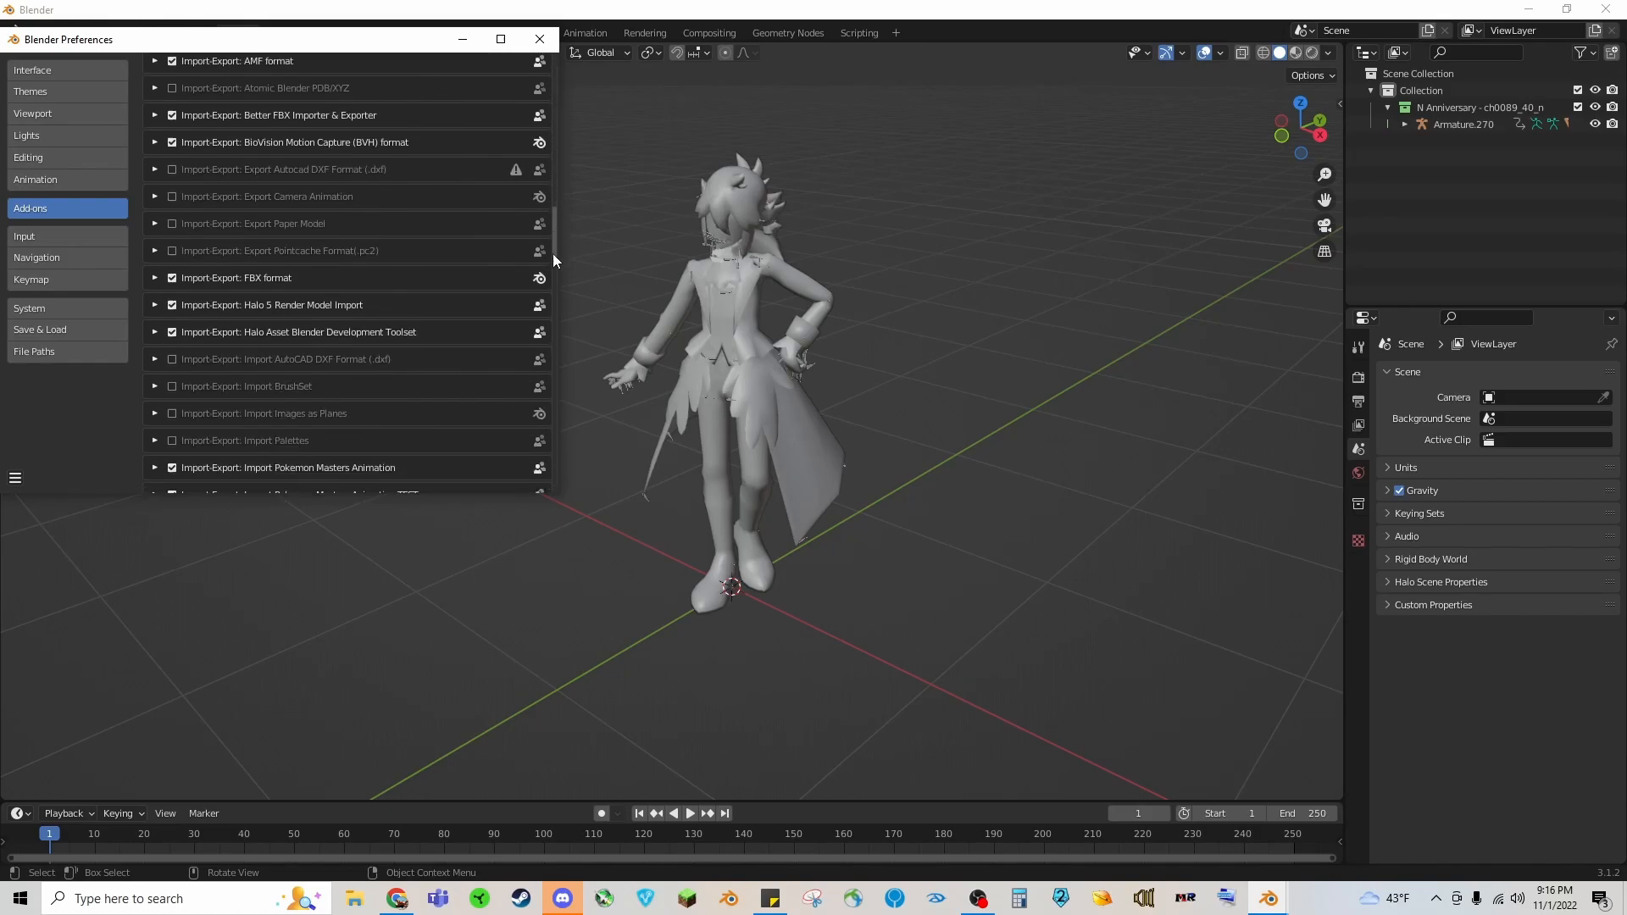
scroll("down", 3)
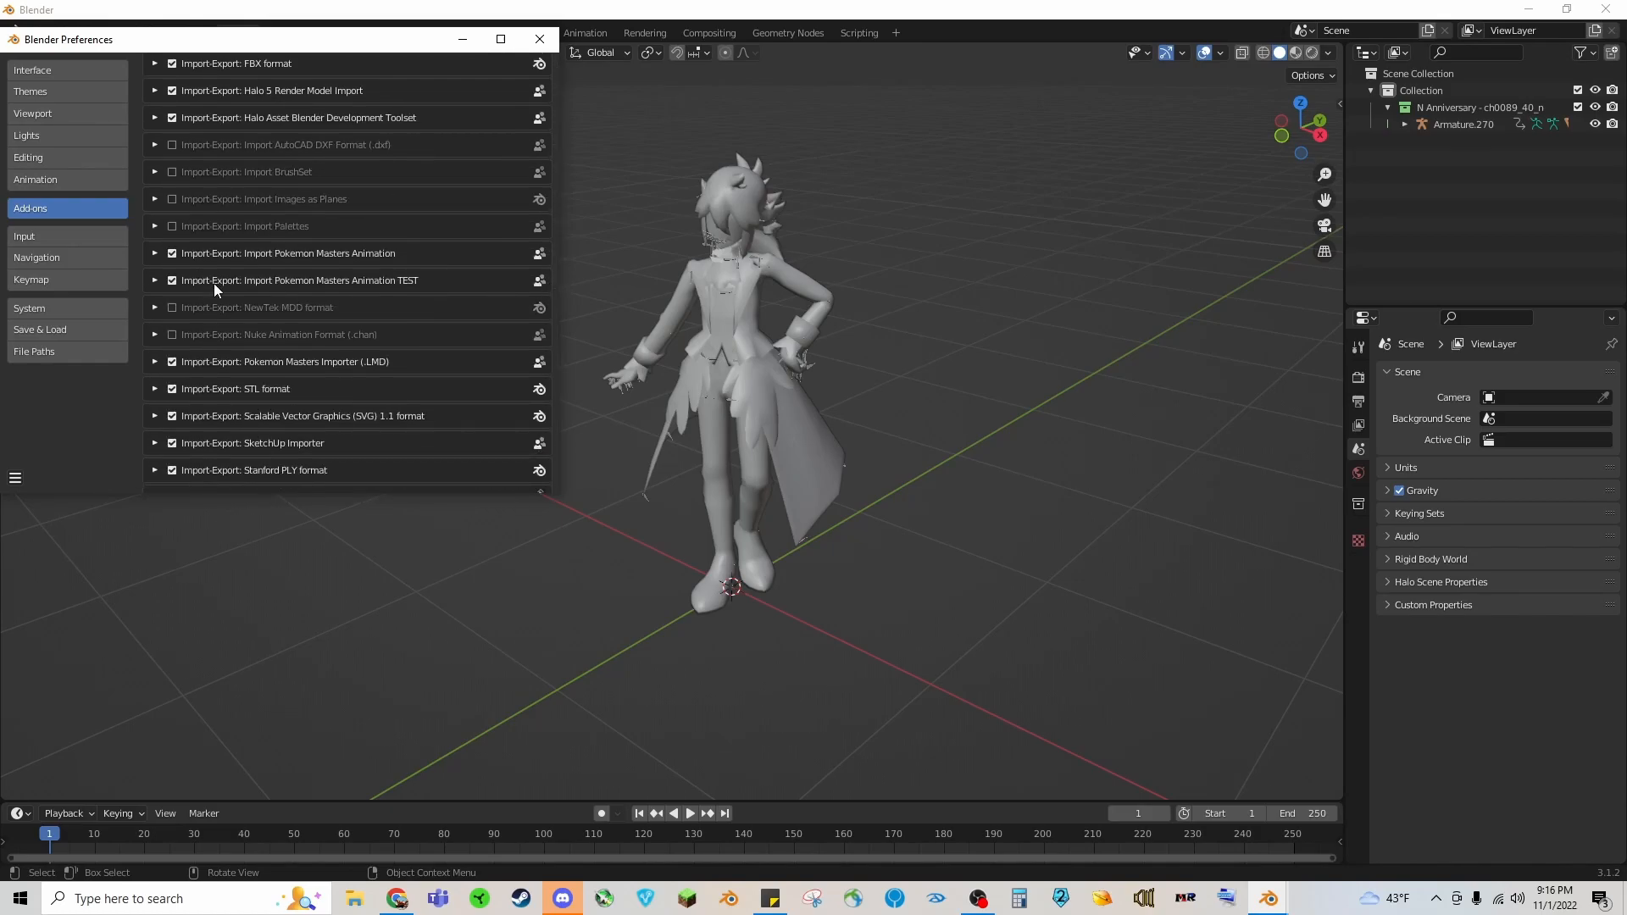
mouse_move(479, 261)
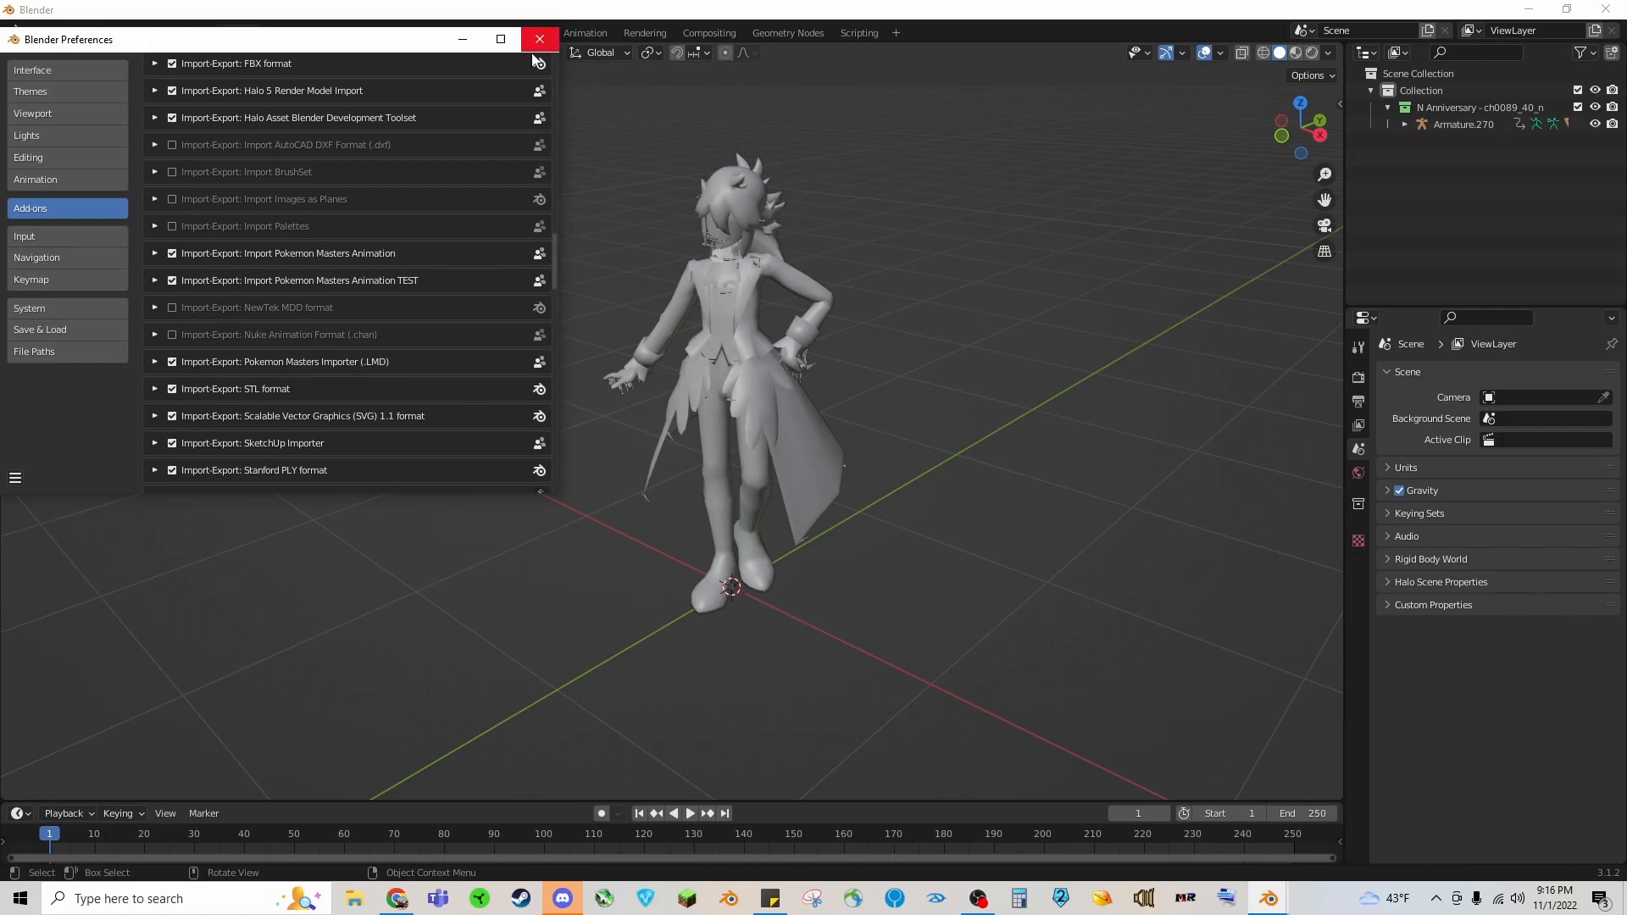
left_click(539, 39)
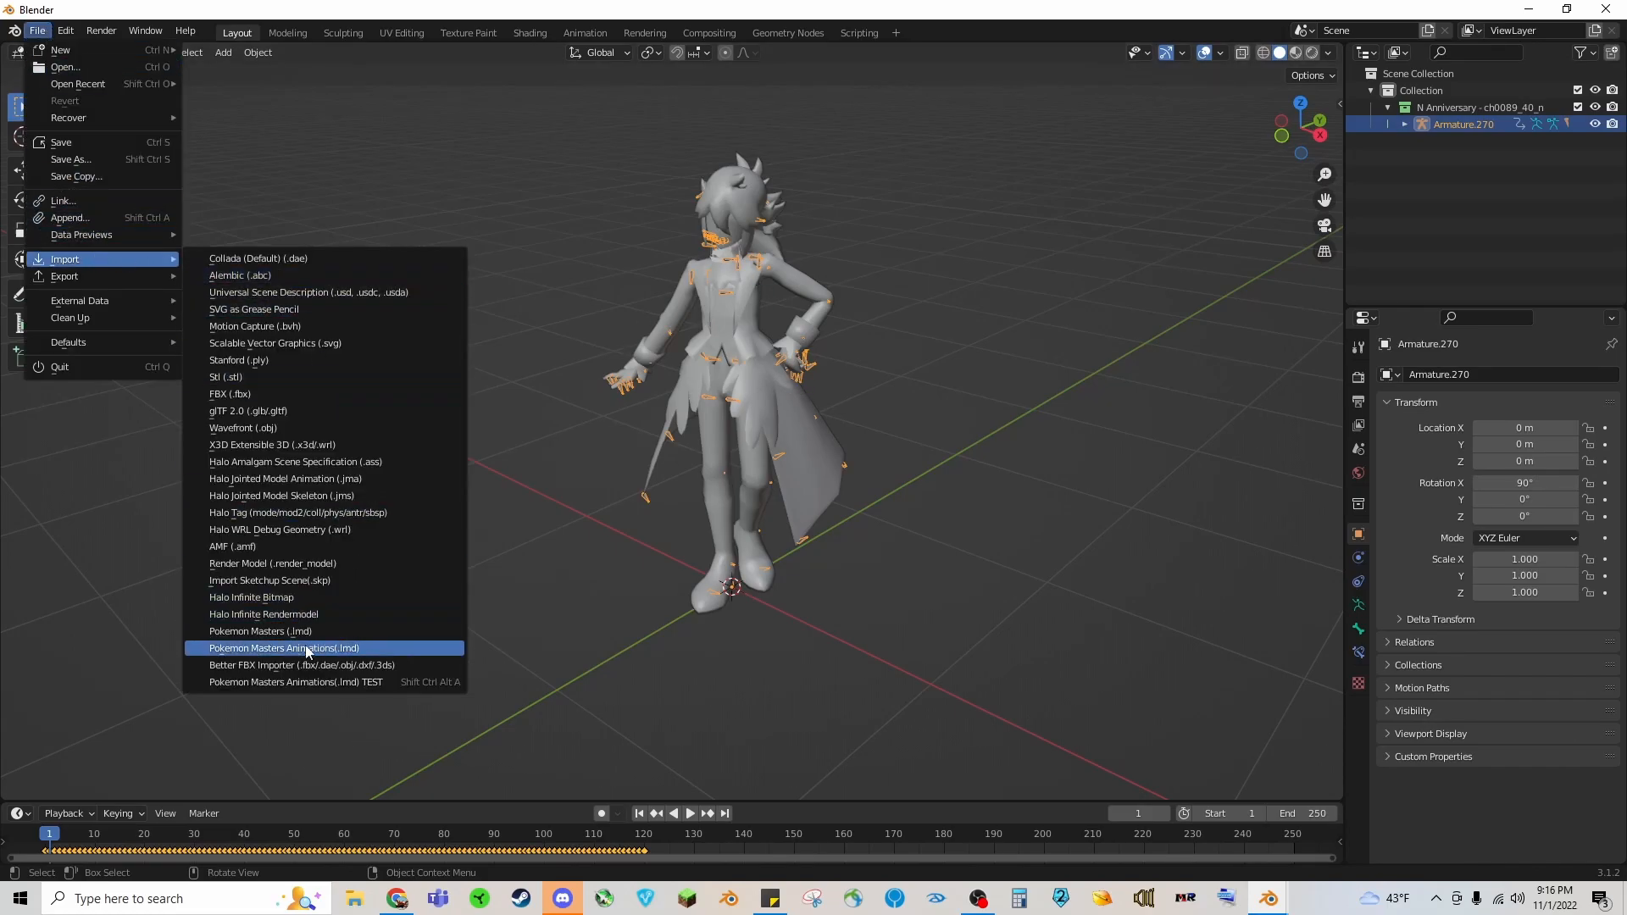
mouse_move(301, 682)
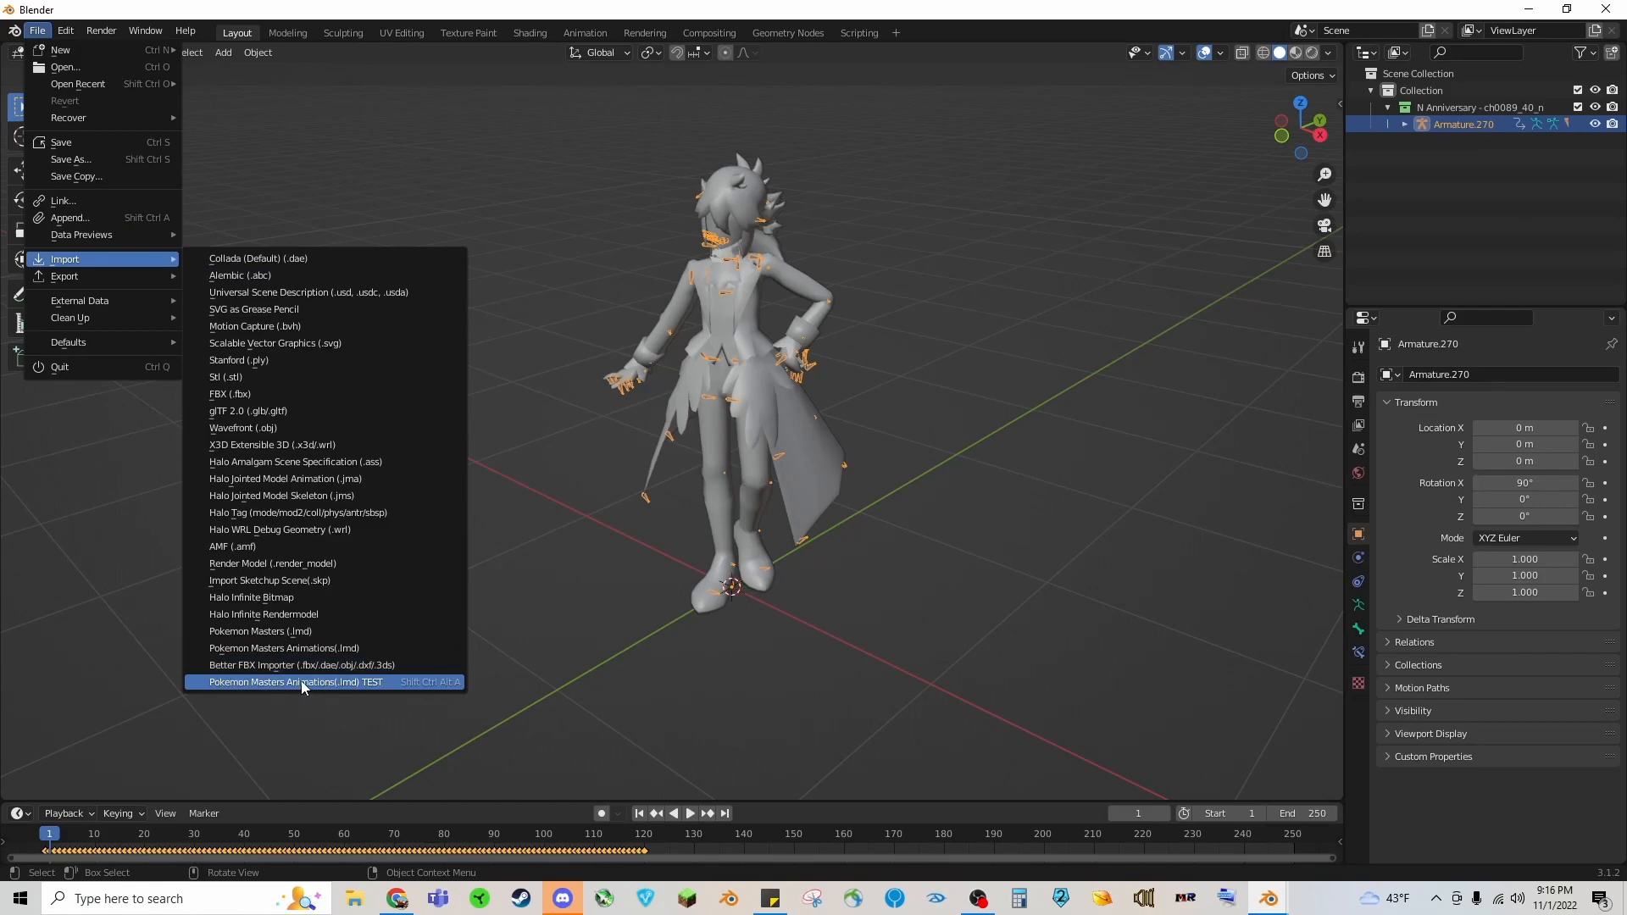
Step: Start the File > Import > Pokemon Masters Animations (.lmd) TEST importer
left_click(302, 681)
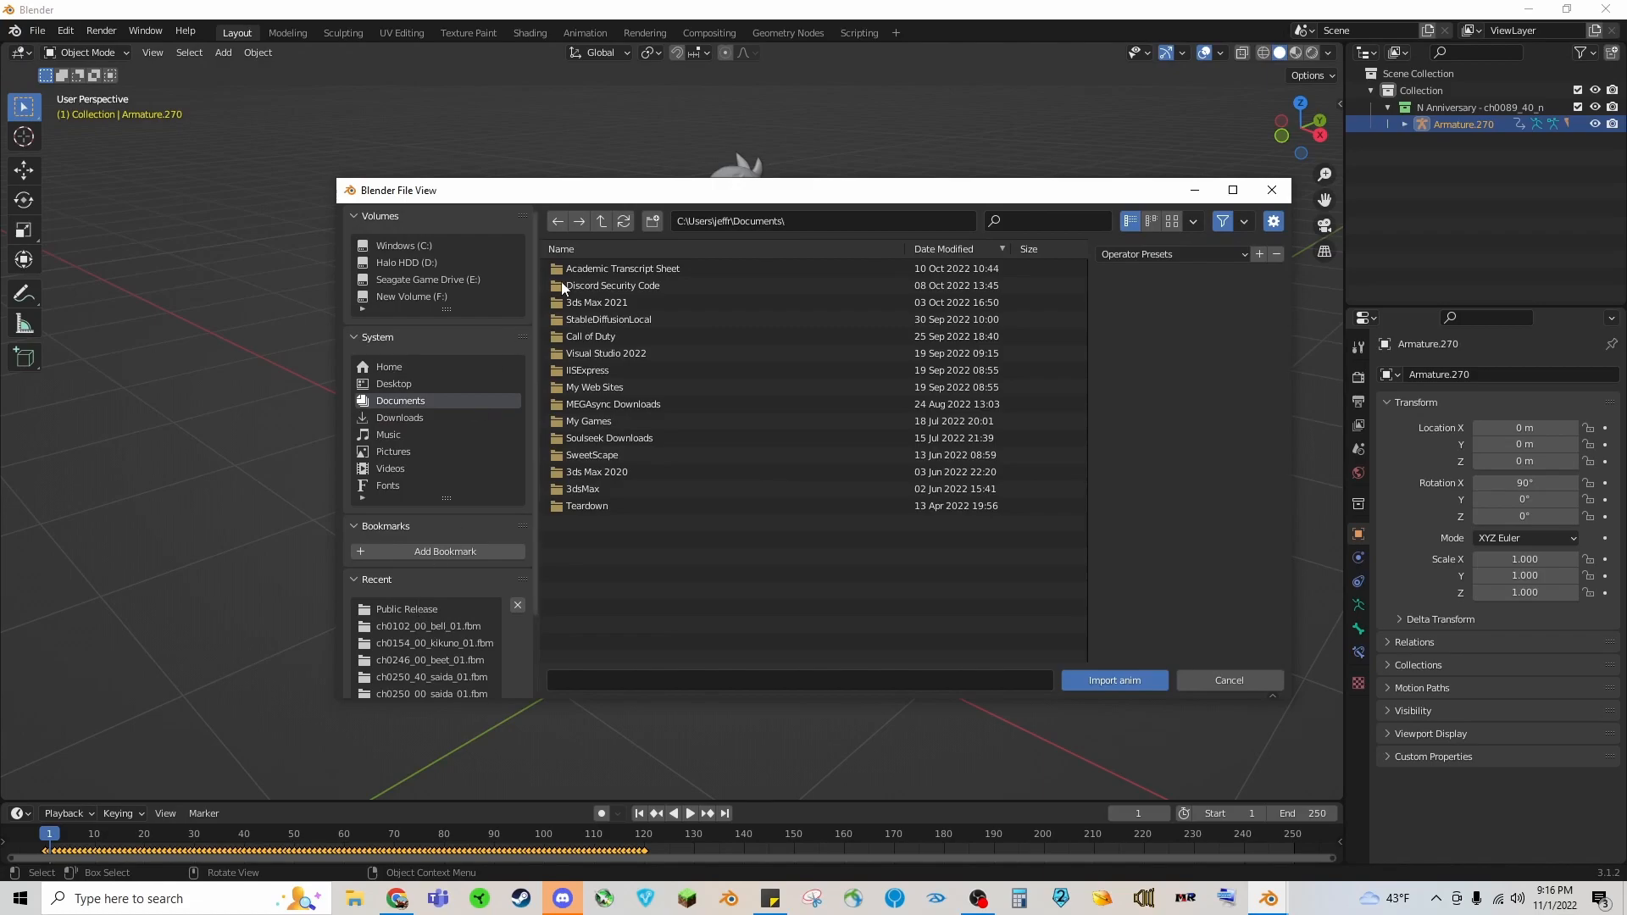
Step: Navigate from Downloads through the actors dump to the ch0089_40_n character's Motions folder
left_click(597, 302)
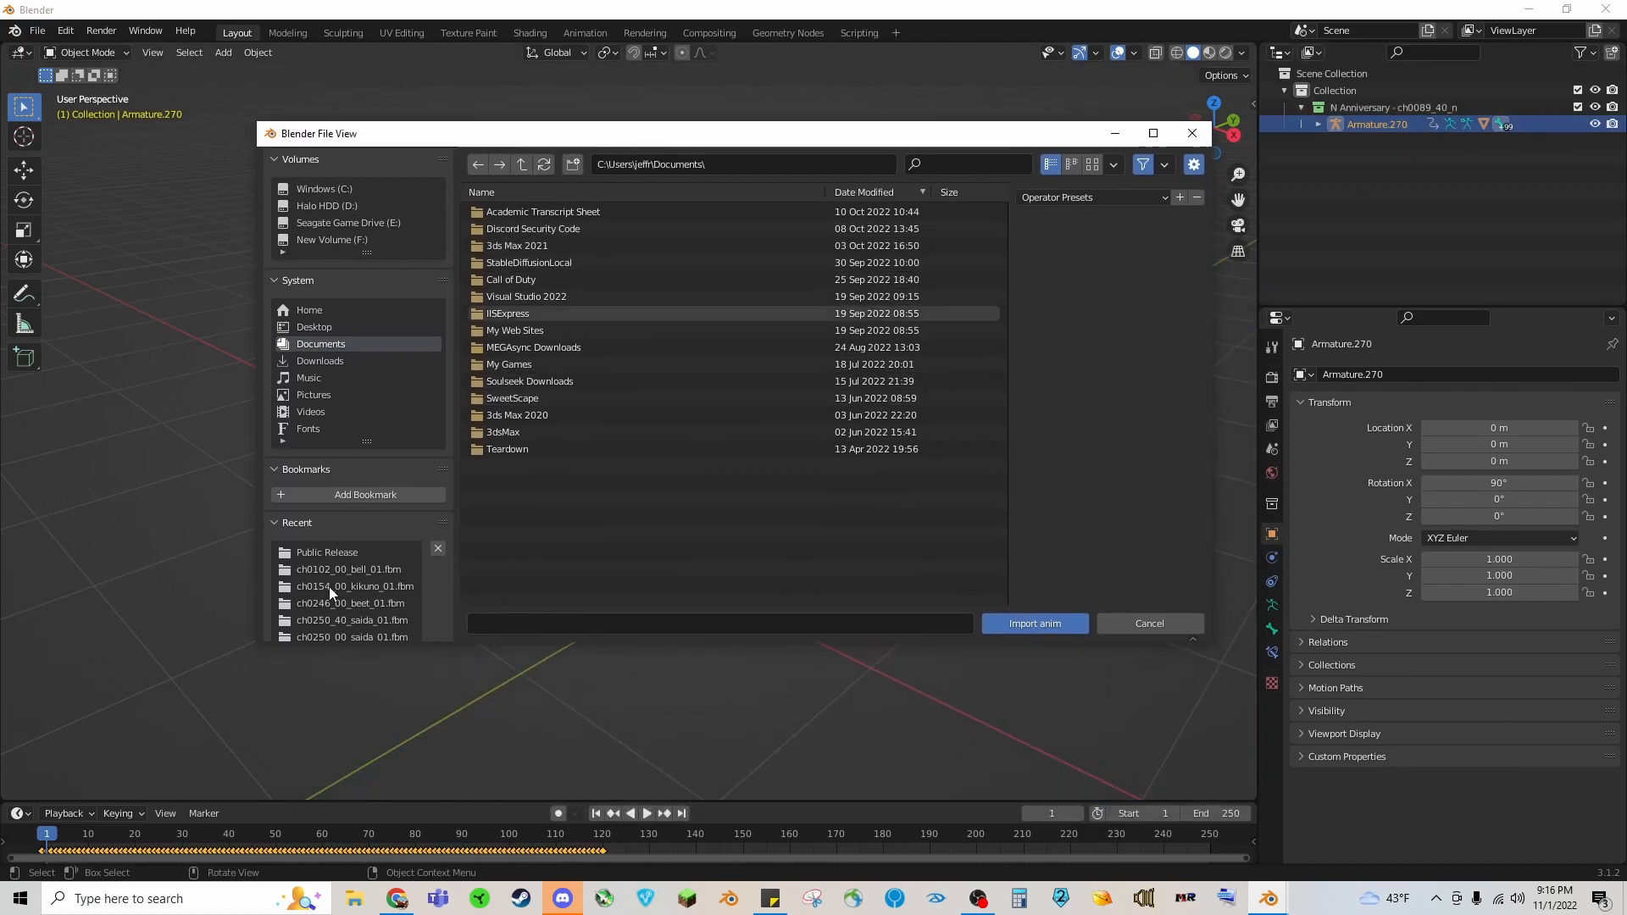
left_click(320, 360)
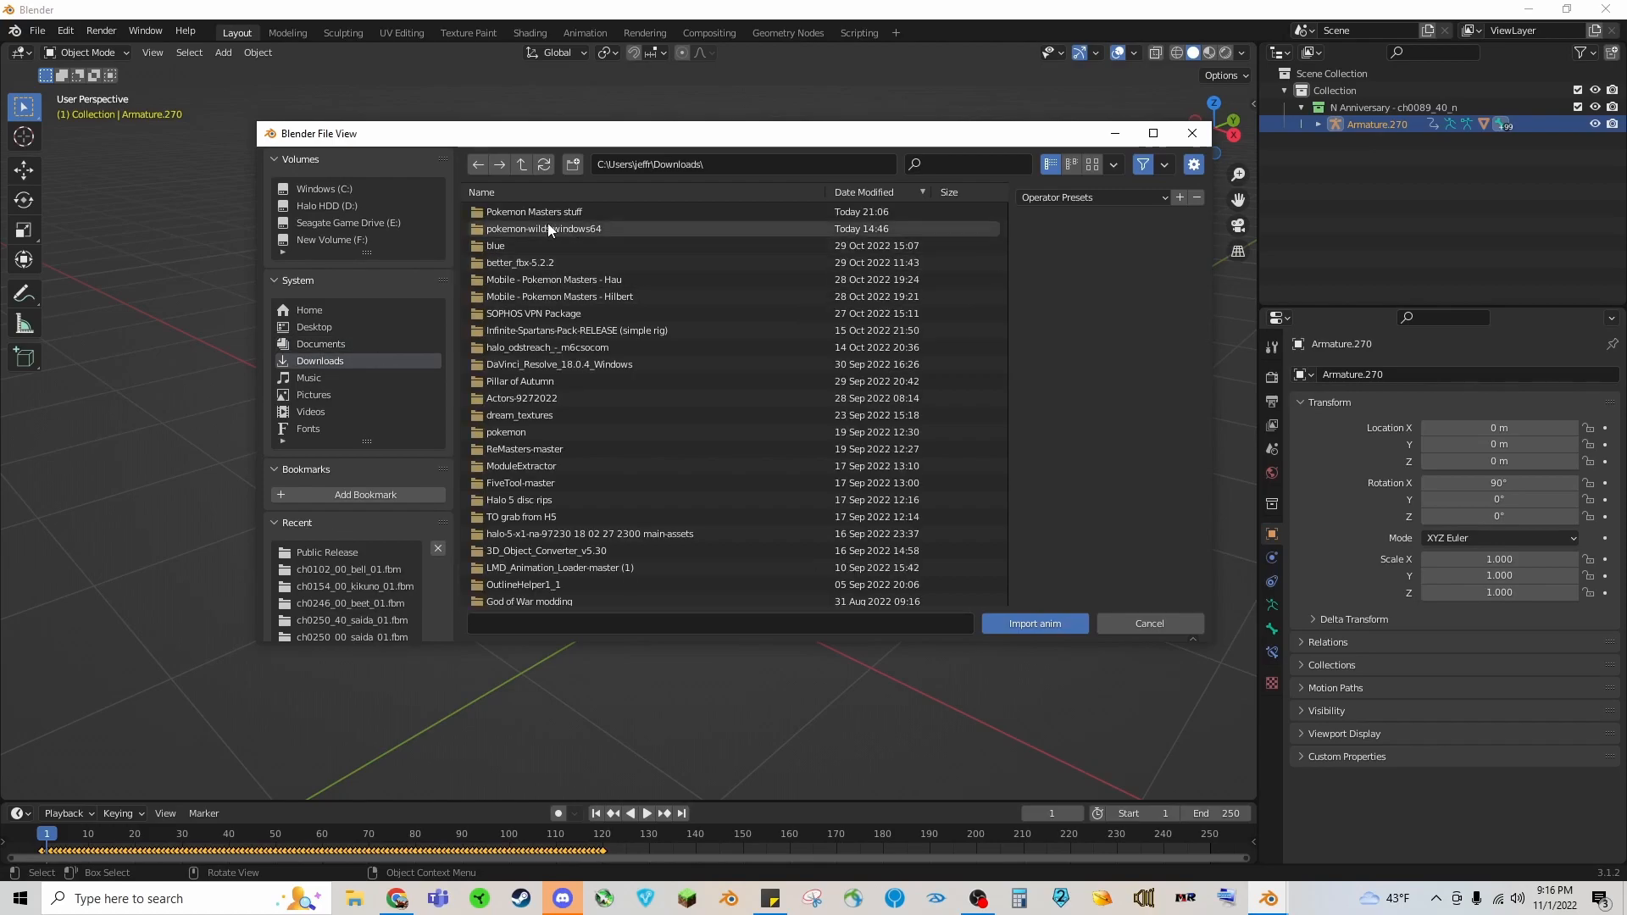
double_click(533, 212)
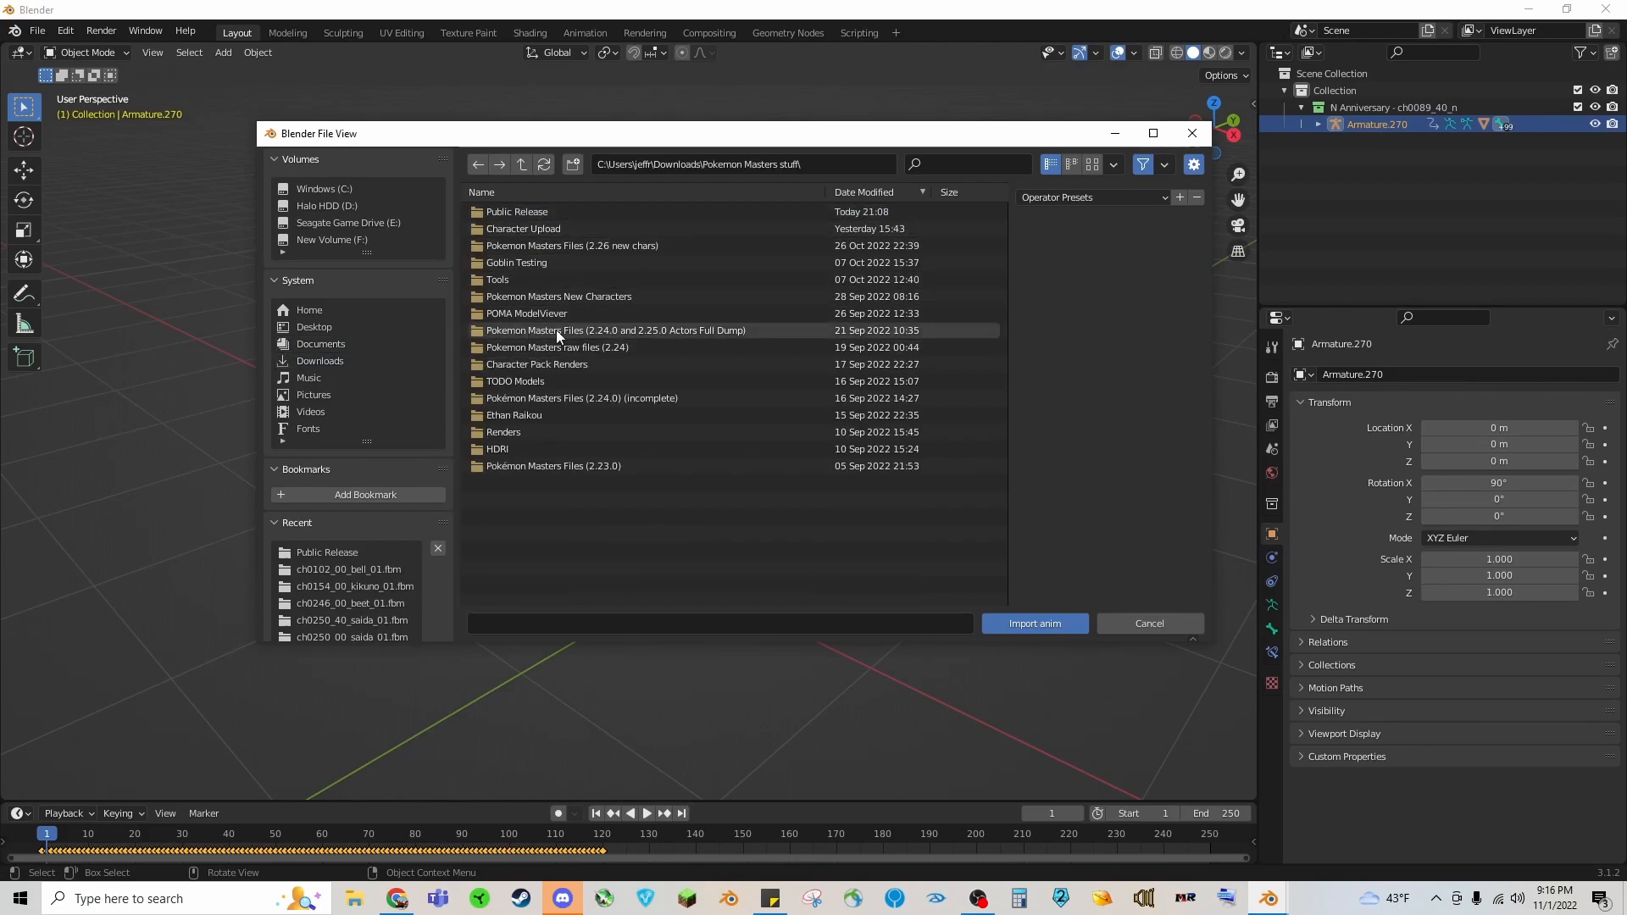
double_click(614, 331)
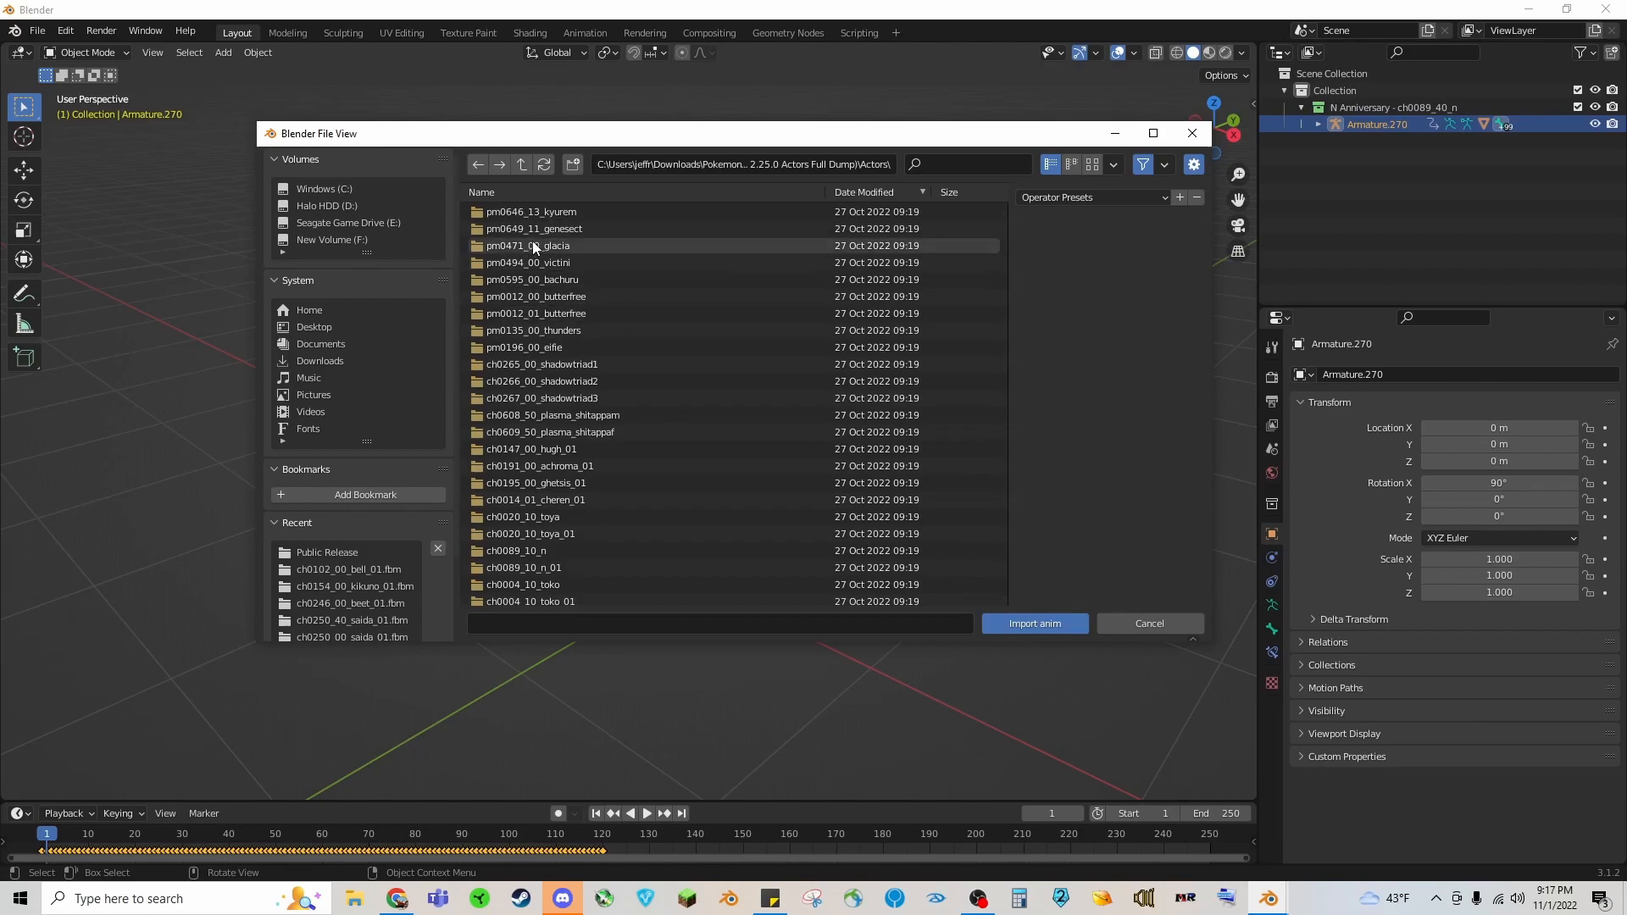
scroll("down", 3)
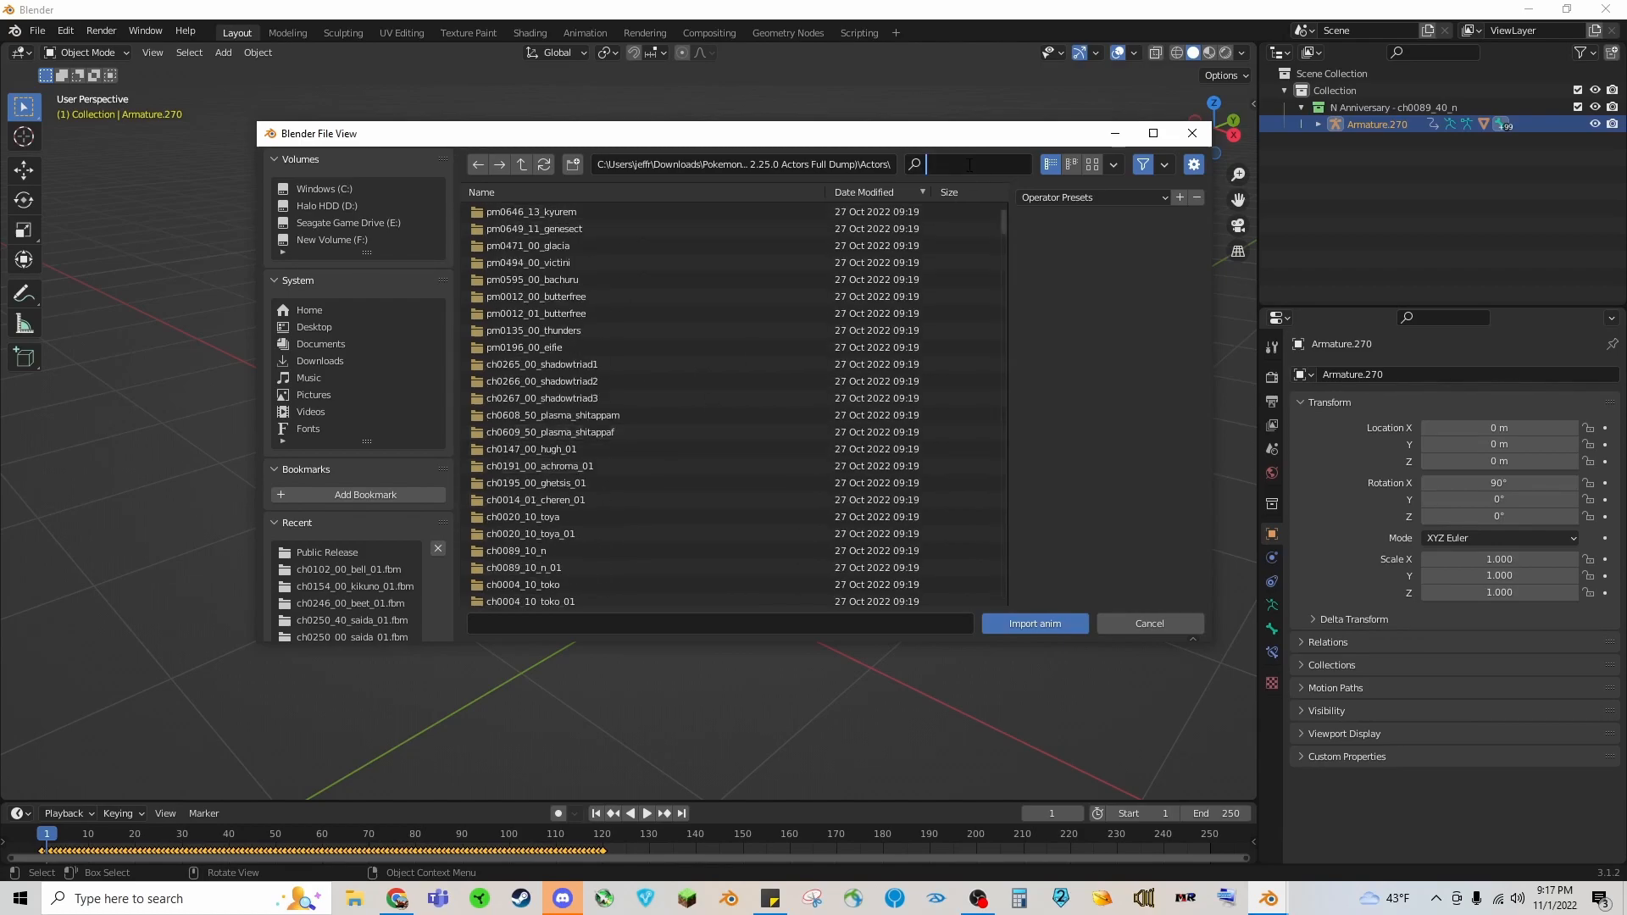
type("89_40")
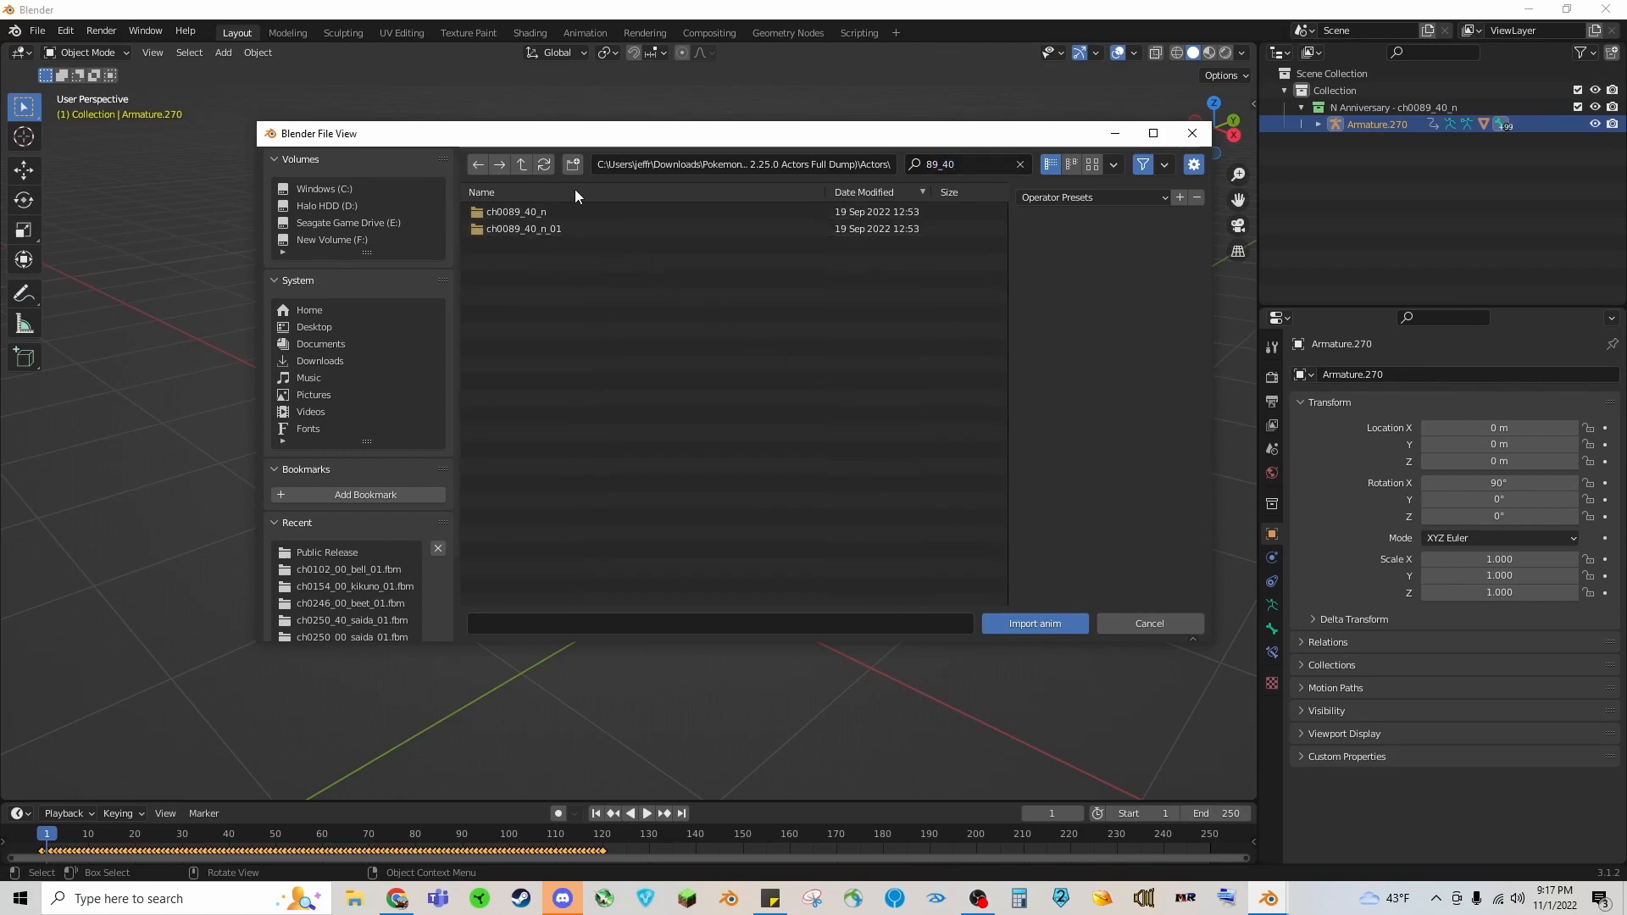
left_click(515, 212)
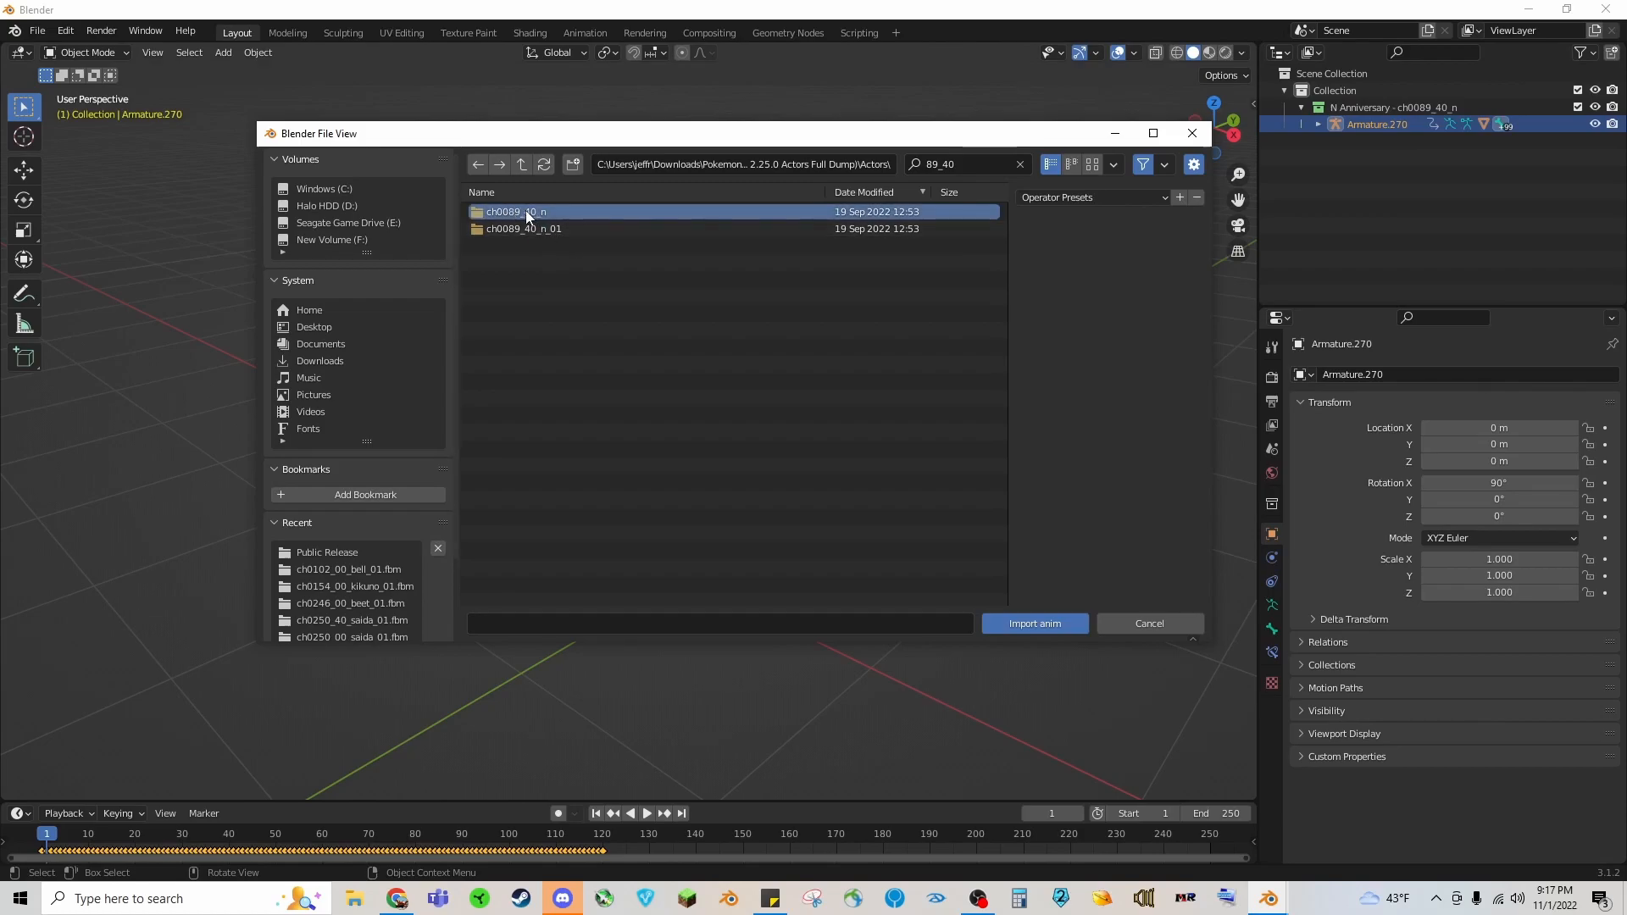
double_click(515, 212)
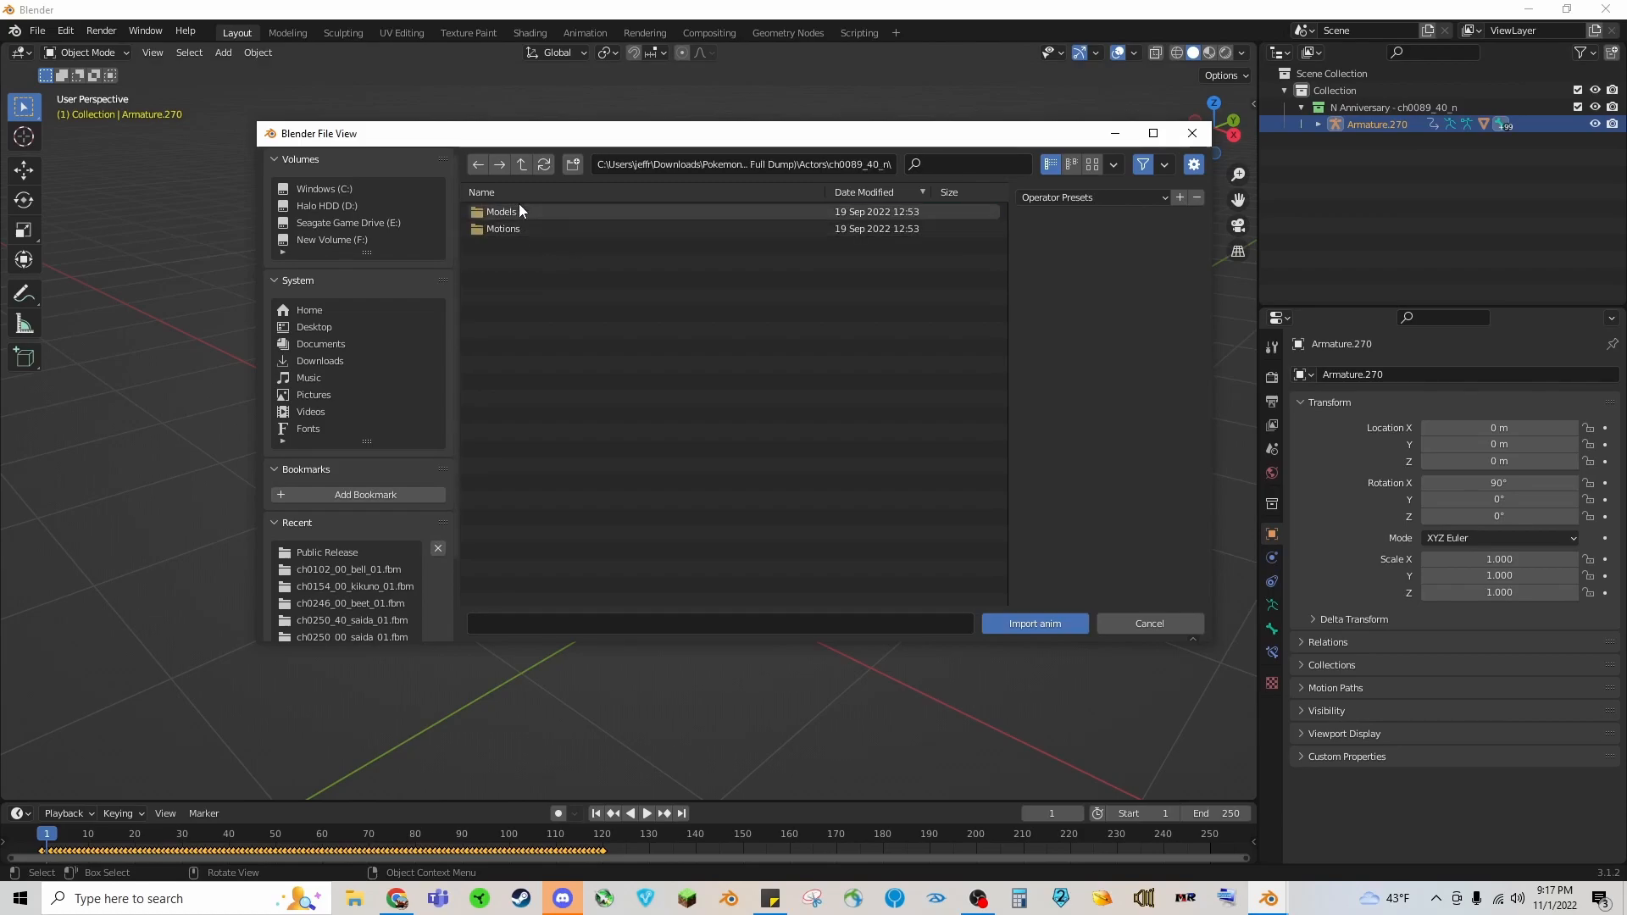
double_click(502, 229)
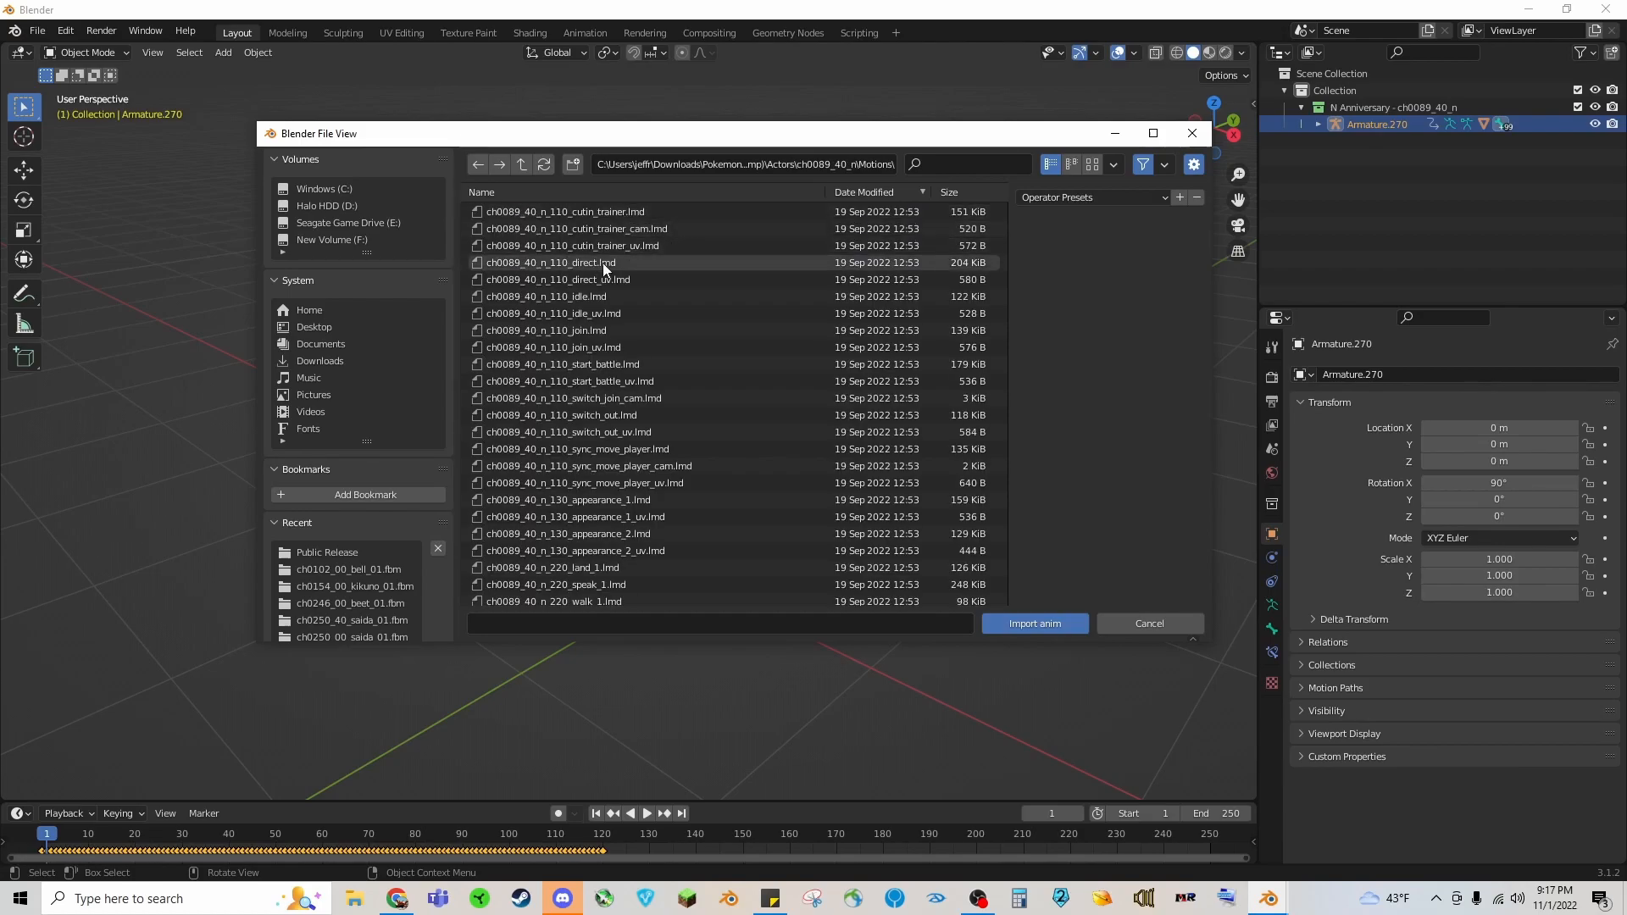
Step: Import all the selected .lmd motion files as animations for the armature
scroll("down", 3)
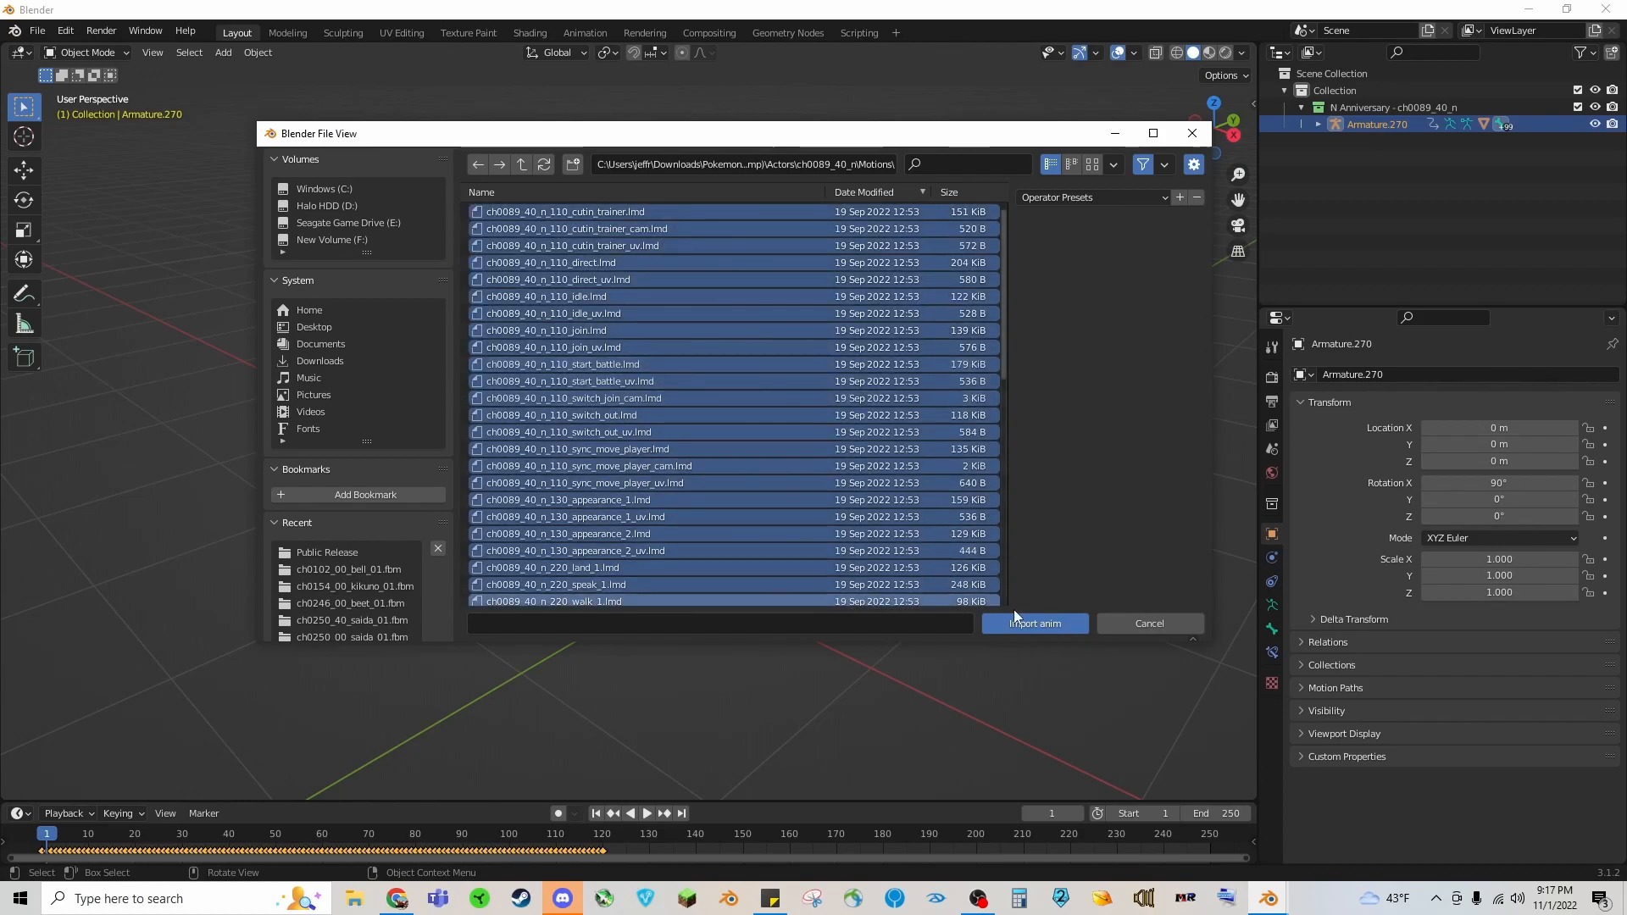
left_click(1033, 622)
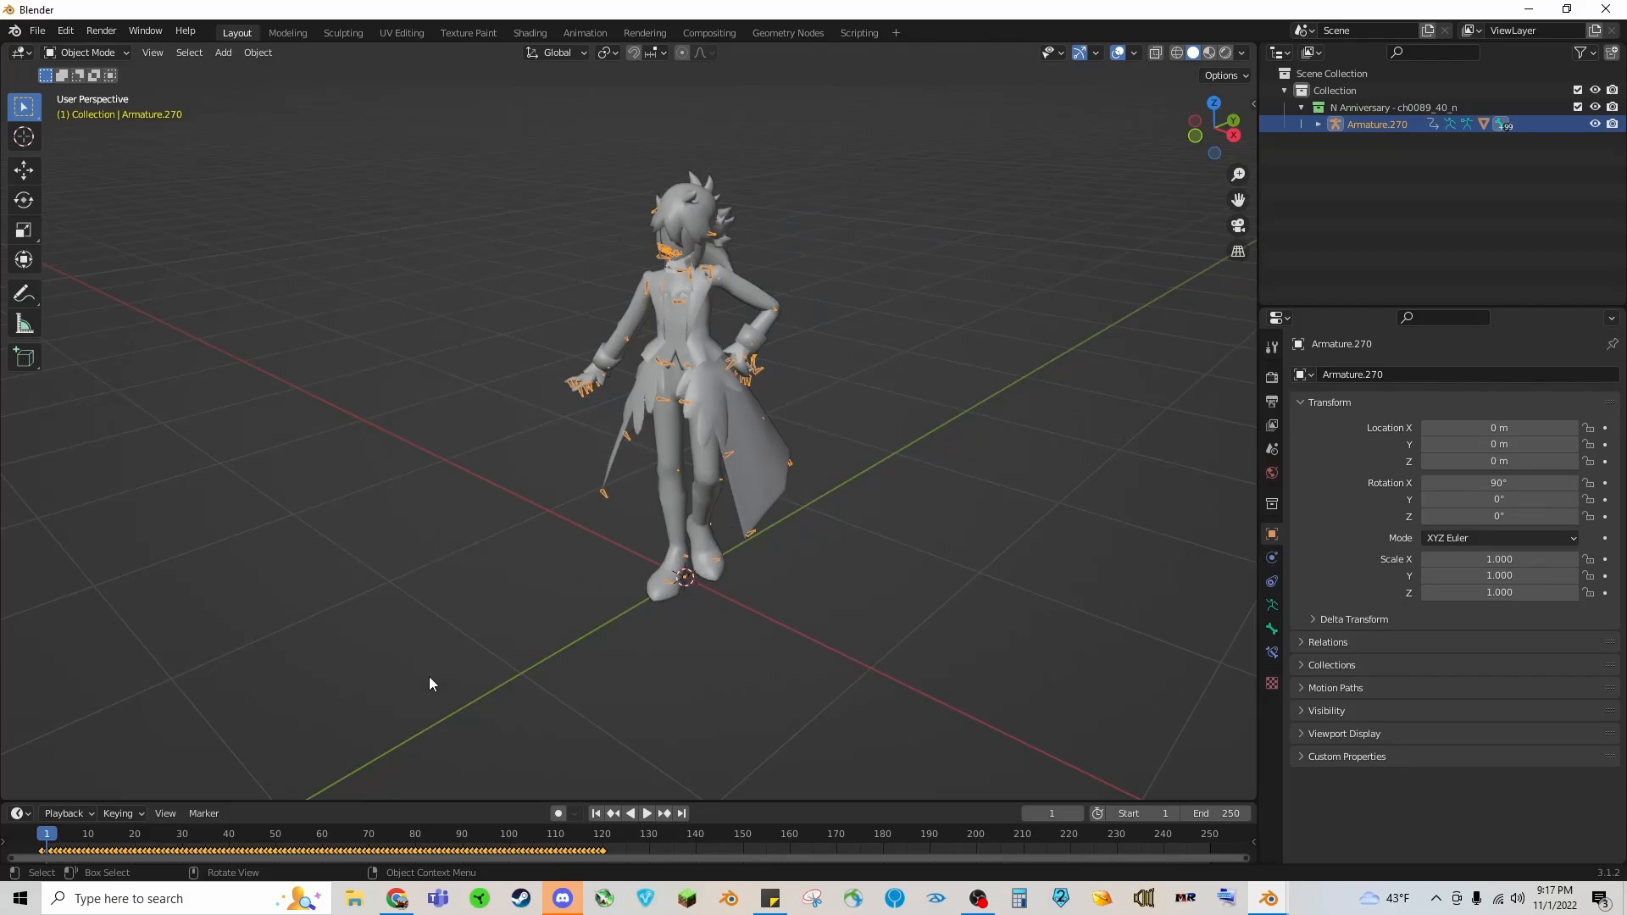
mouse_move(480, 681)
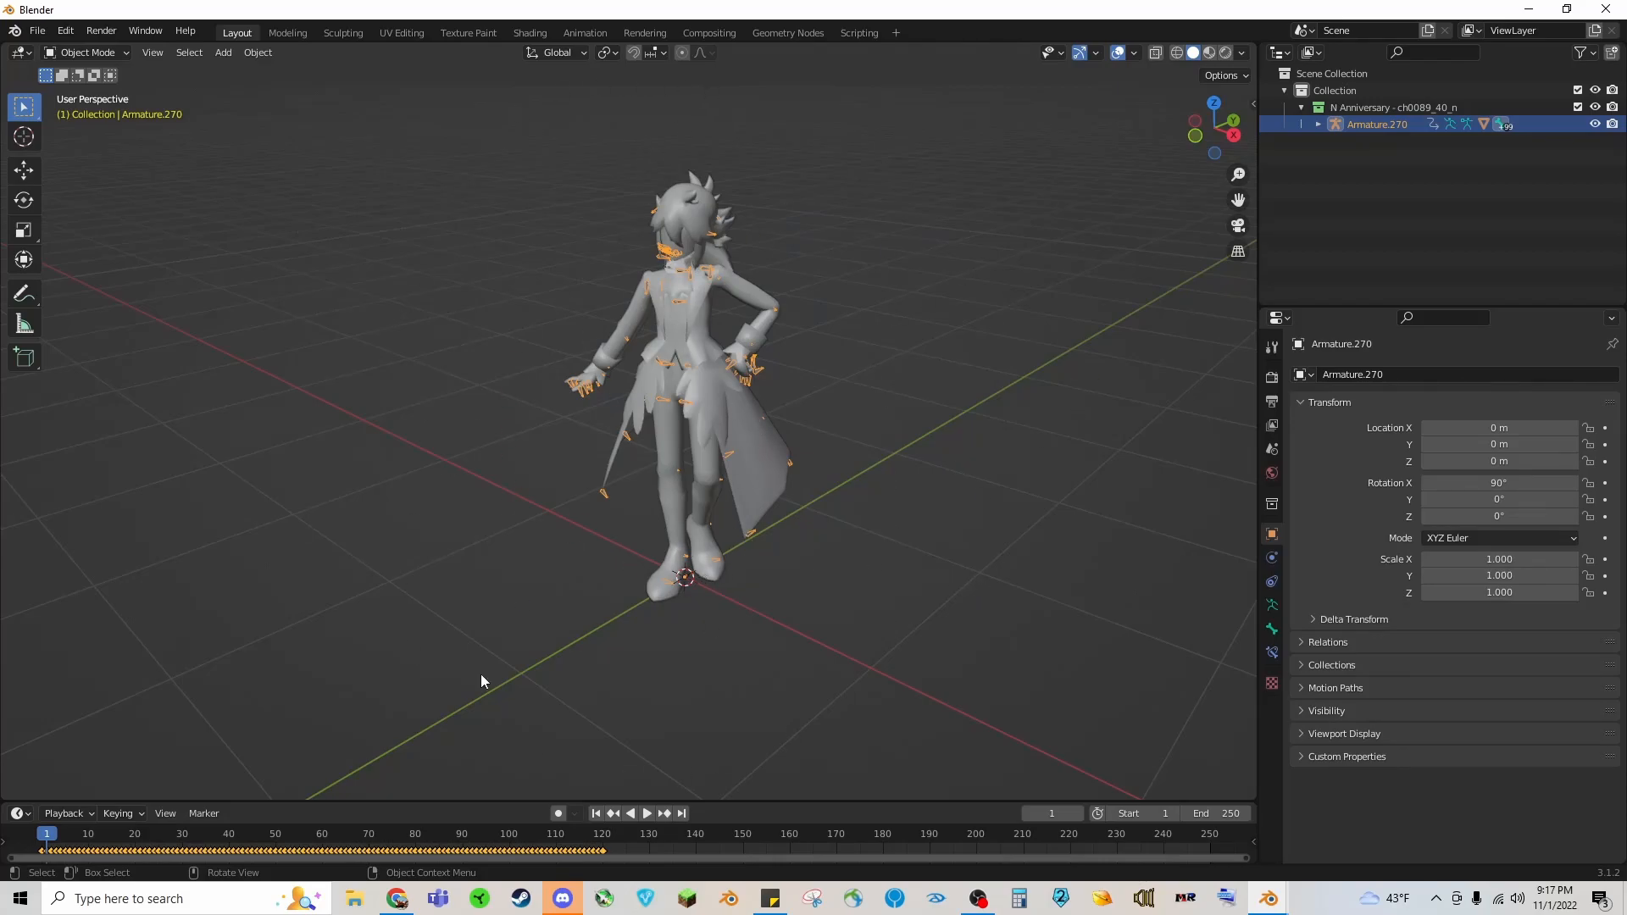
mouse_move(724, 316)
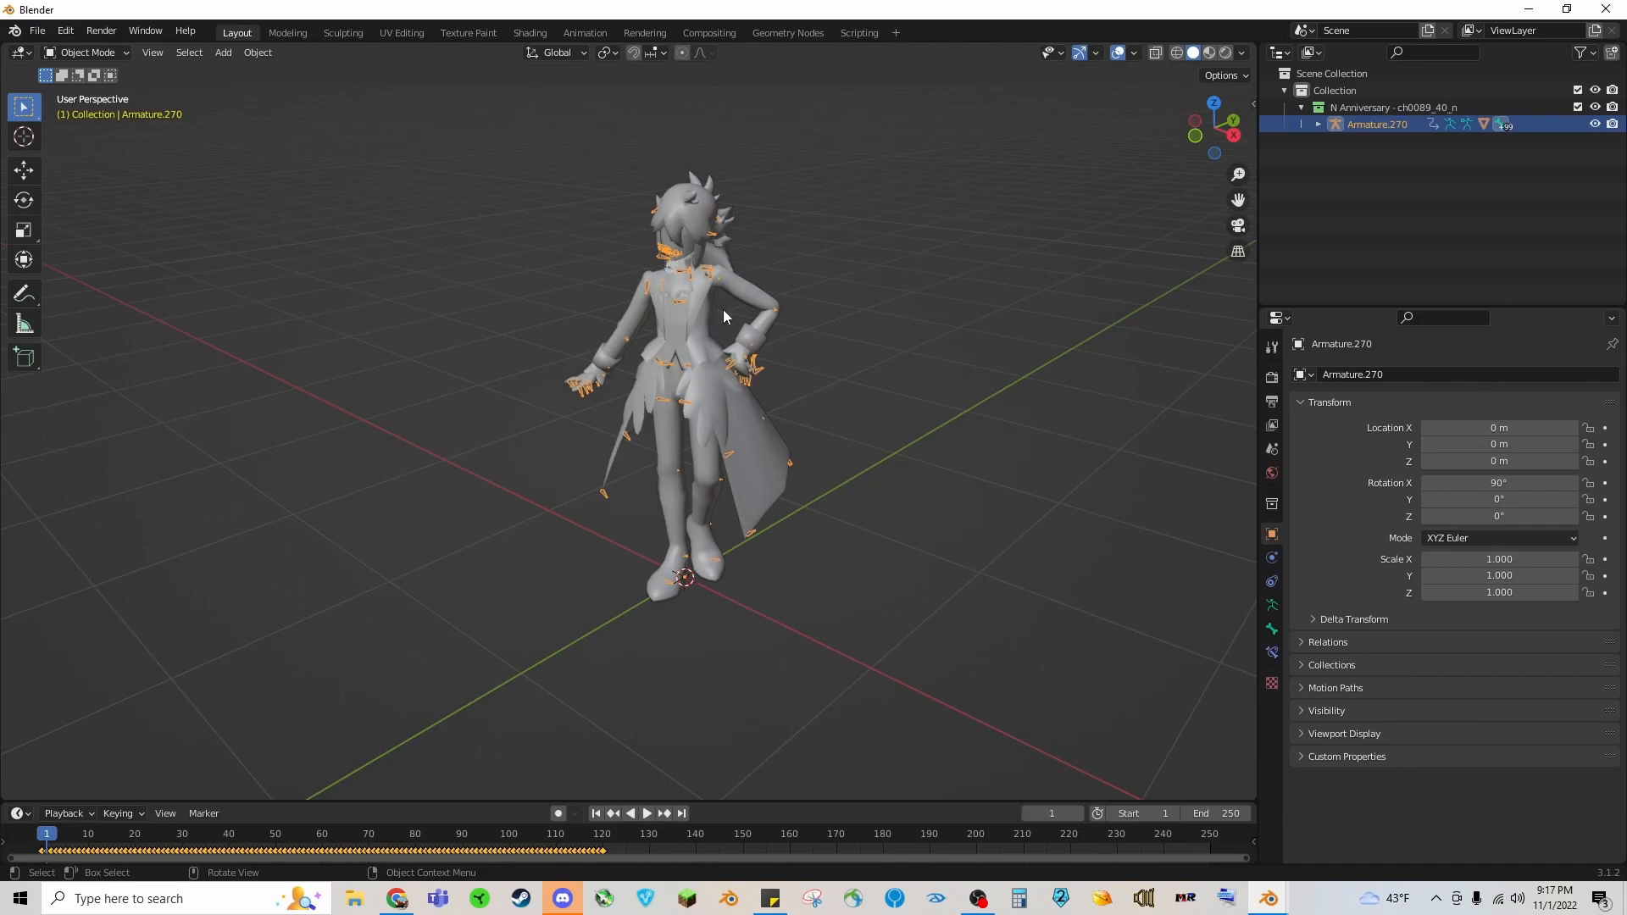
mouse_move(768, 404)
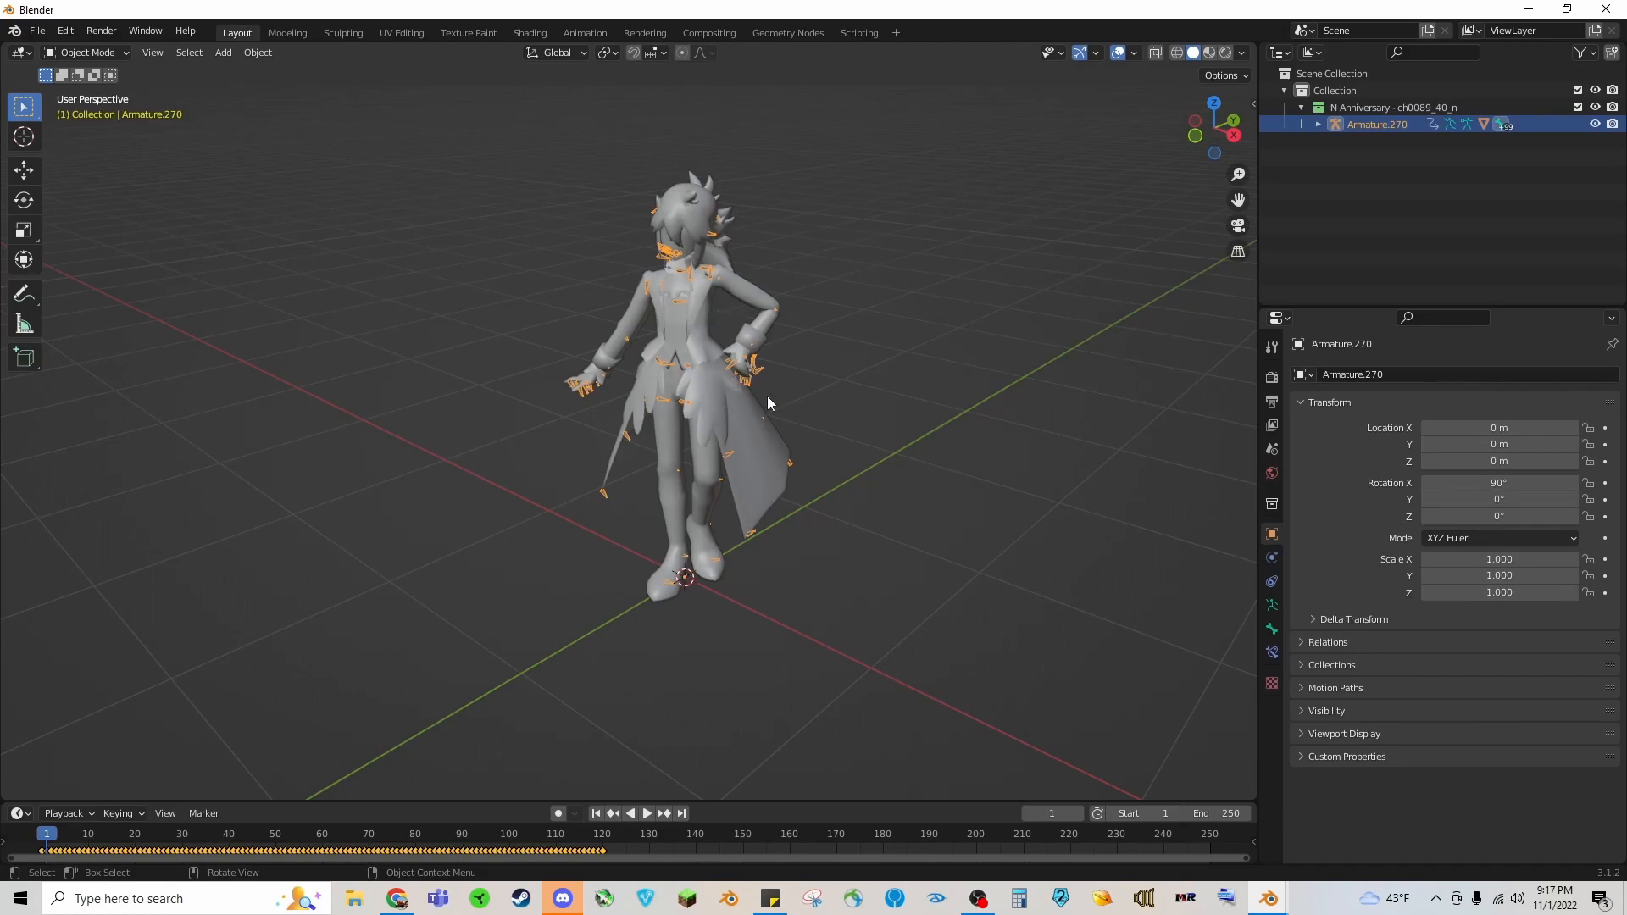
mouse_move(645, 458)
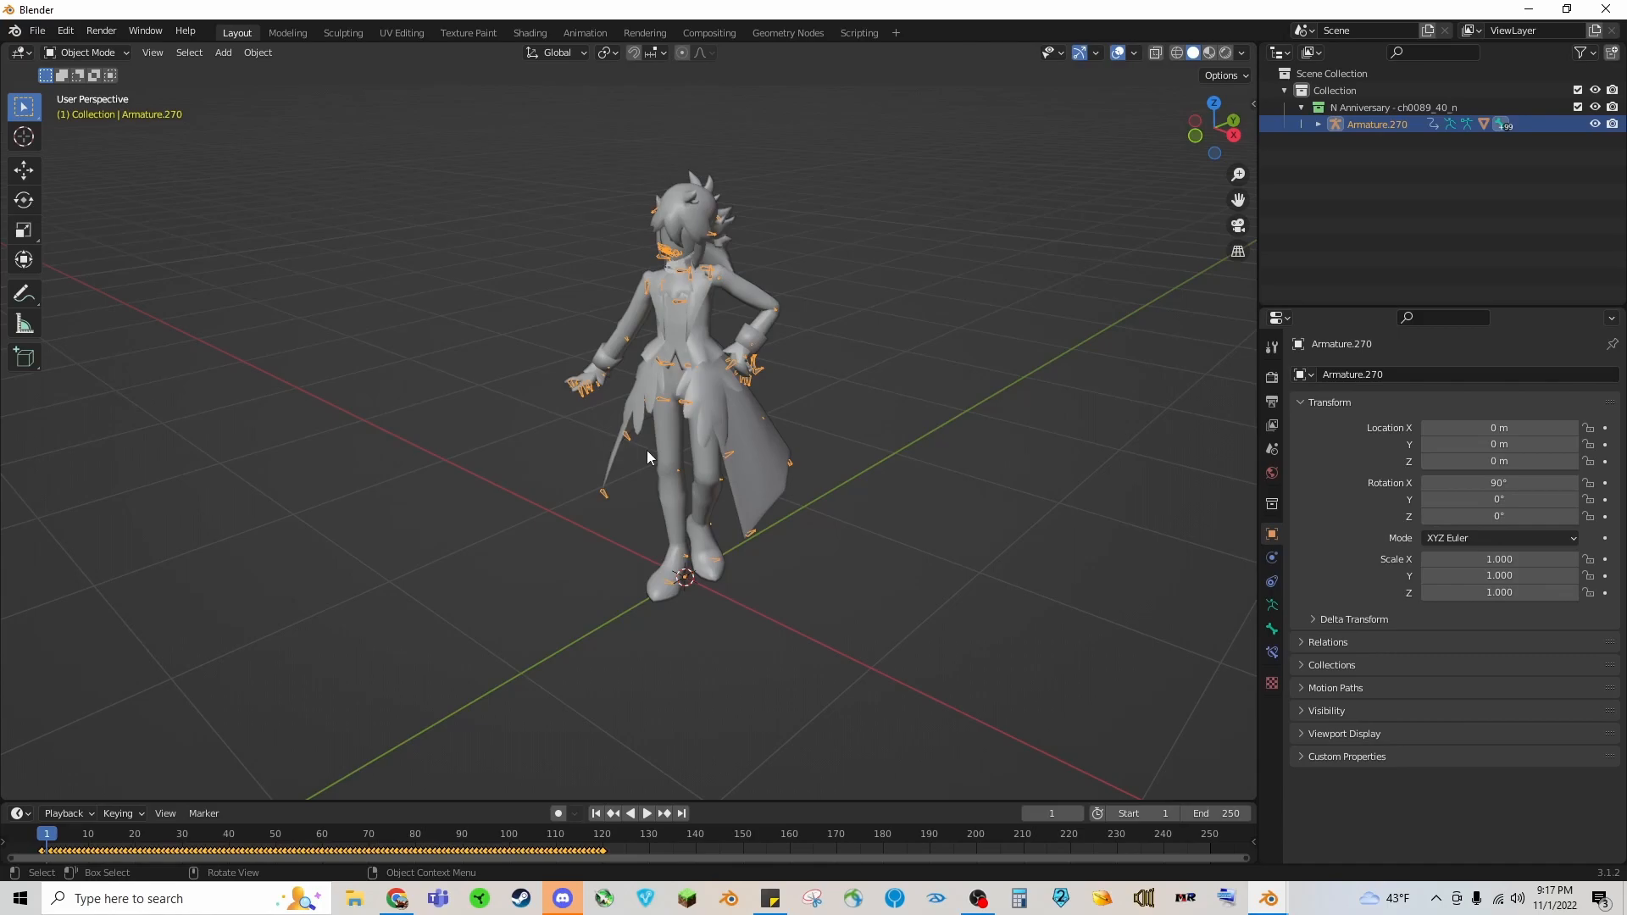
mouse_move(620, 461)
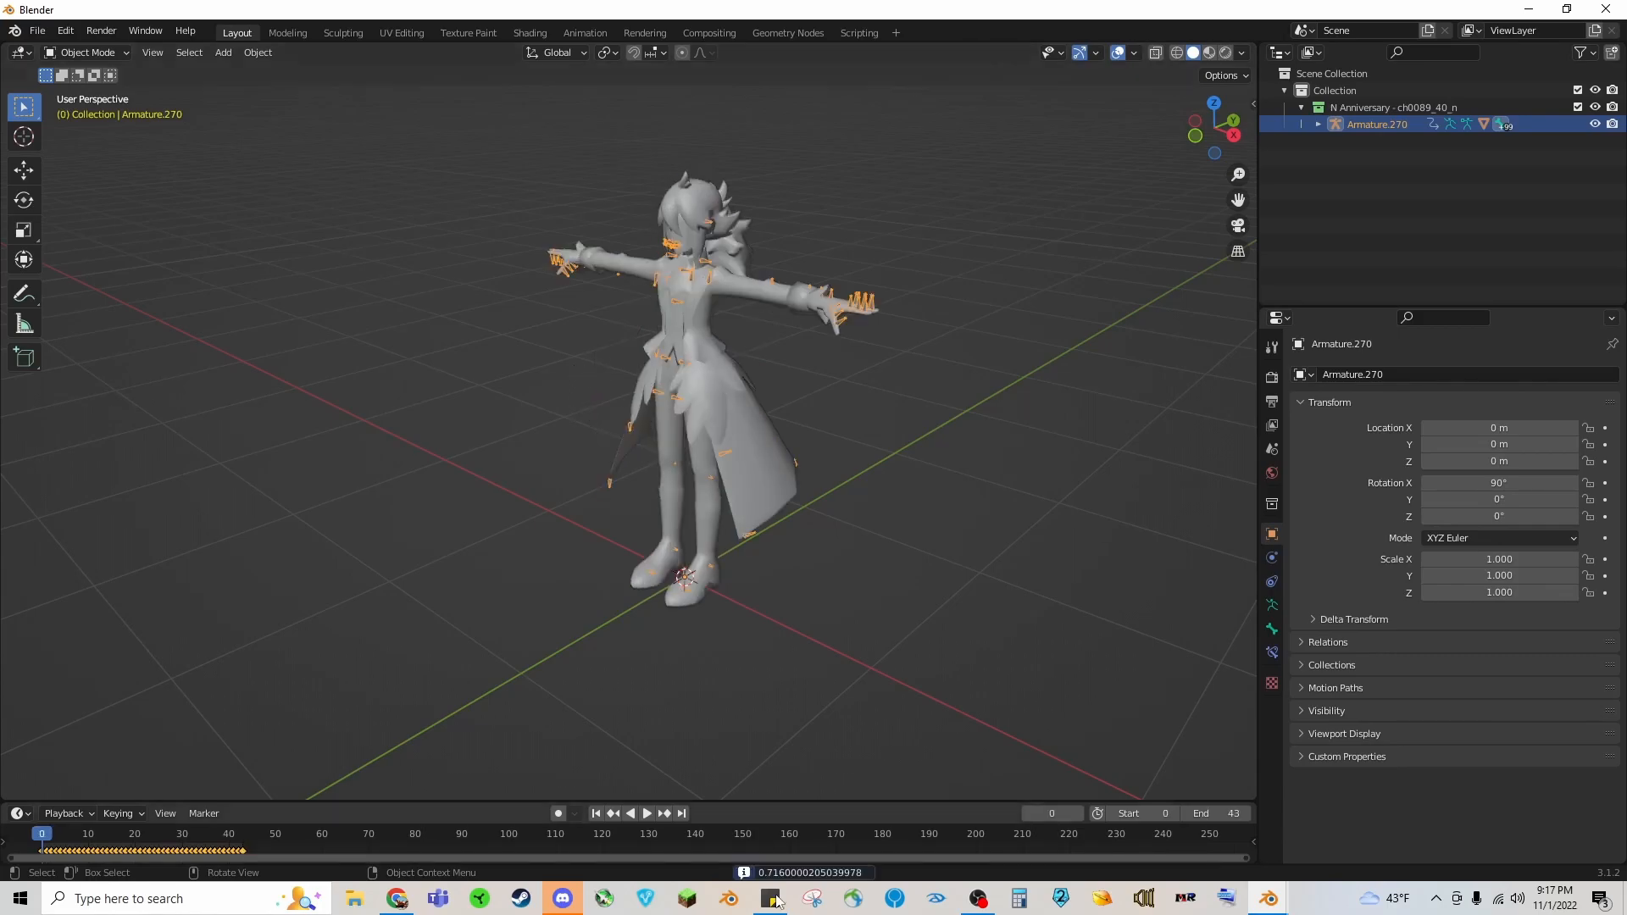
mouse_move(170, 659)
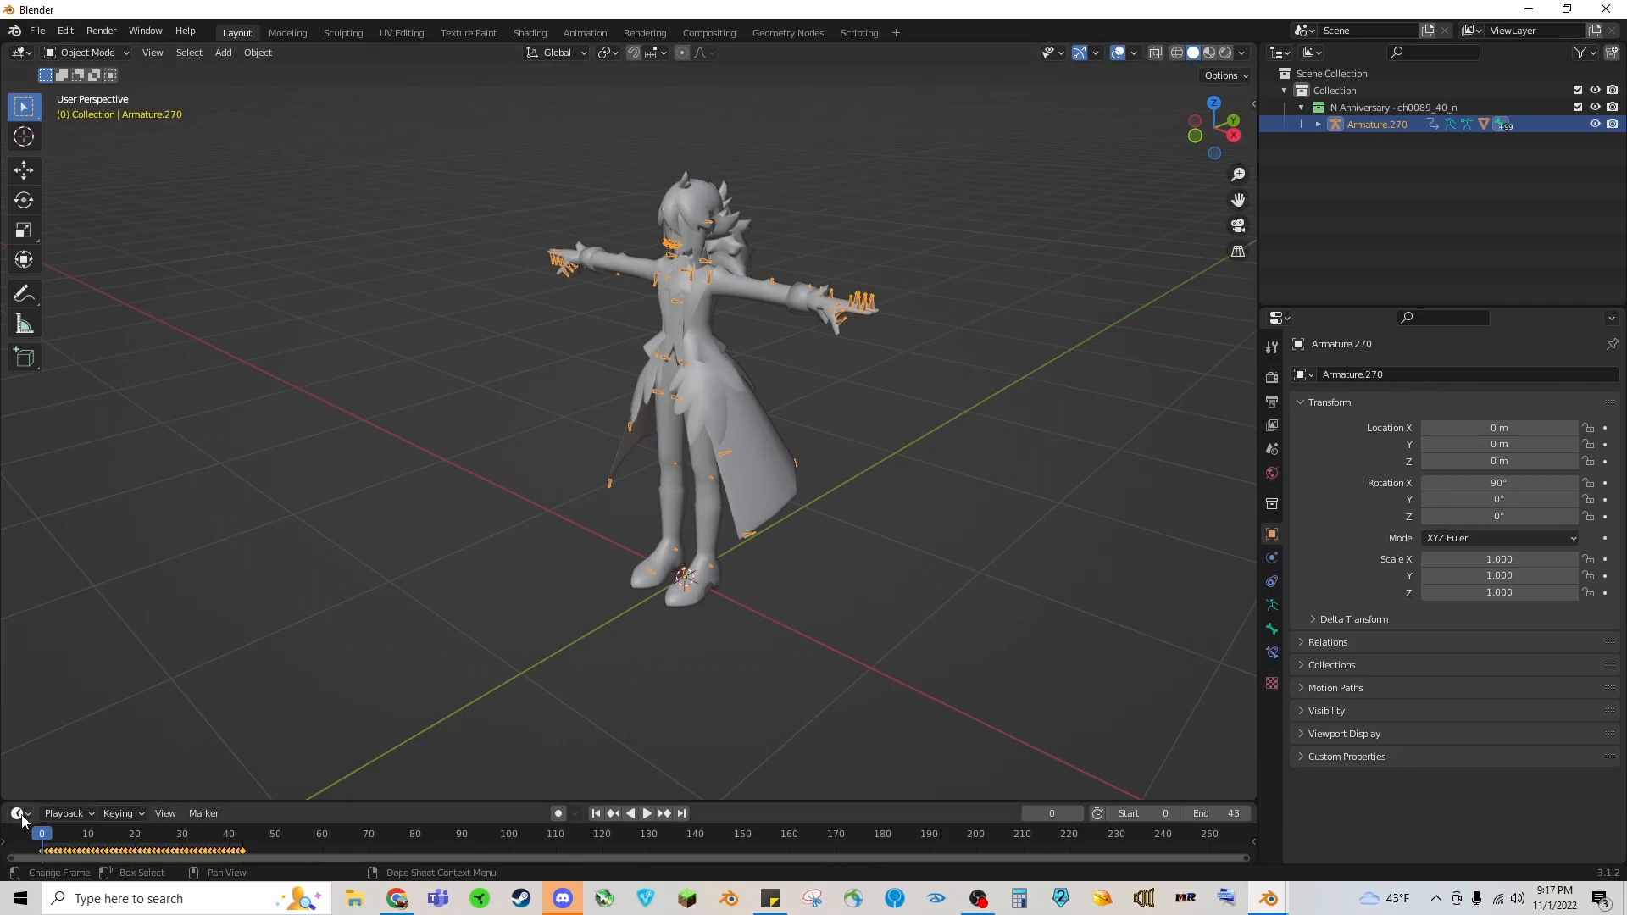
Step: Switch the bottom area to the Dope Sheet's Action Editor, assign pose_02, and set frame 0
left_click(17, 812)
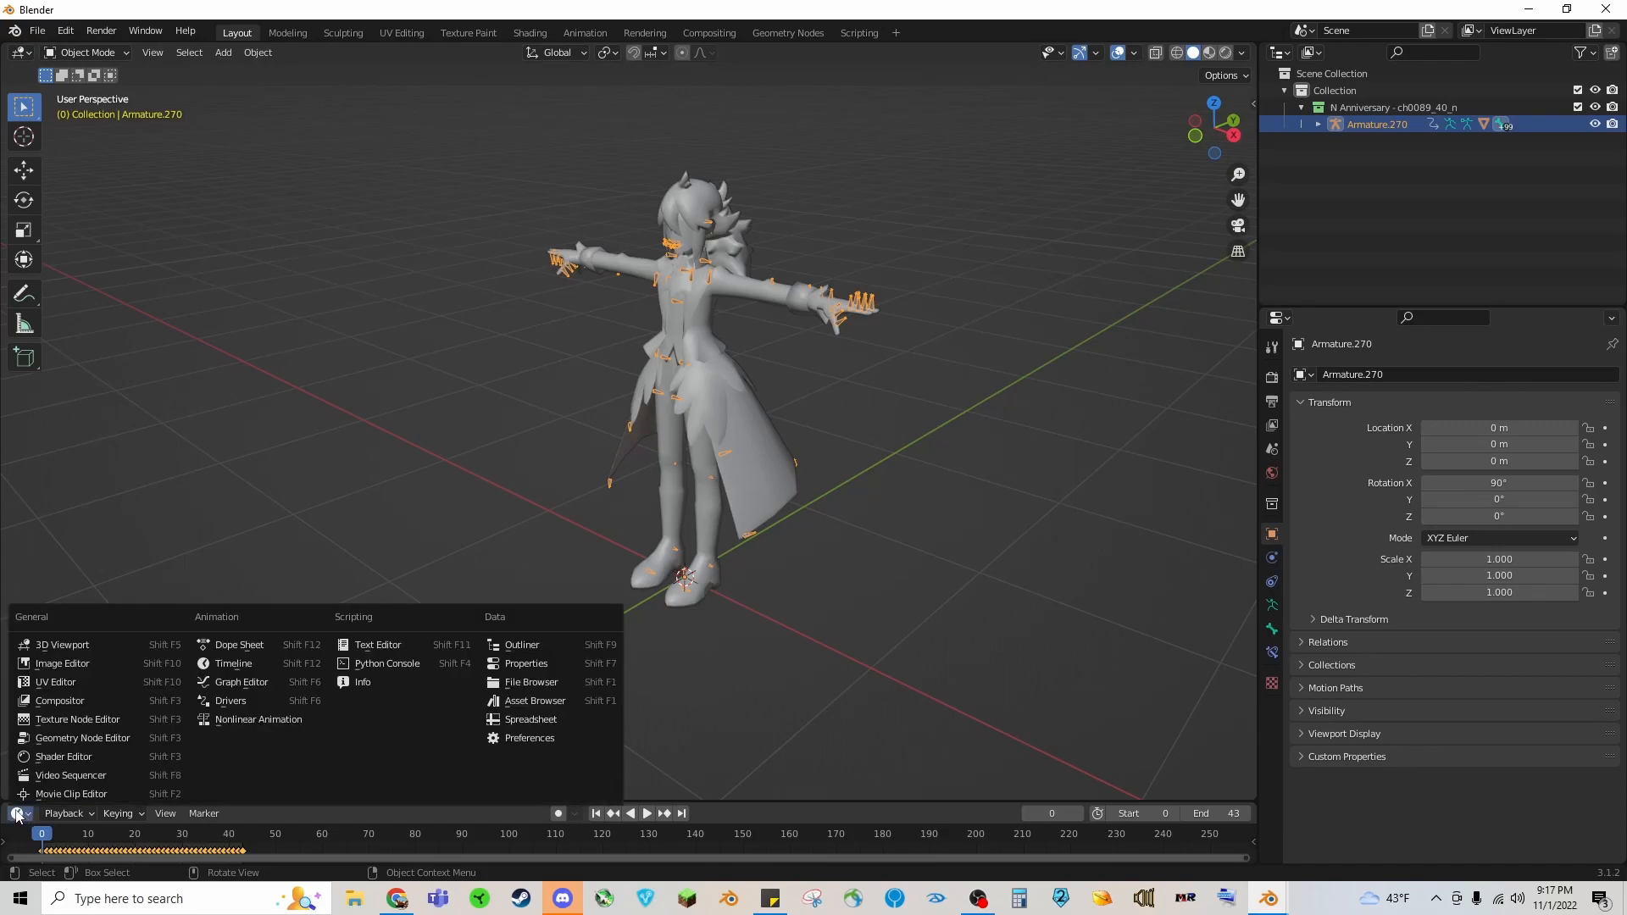
mouse_move(239, 644)
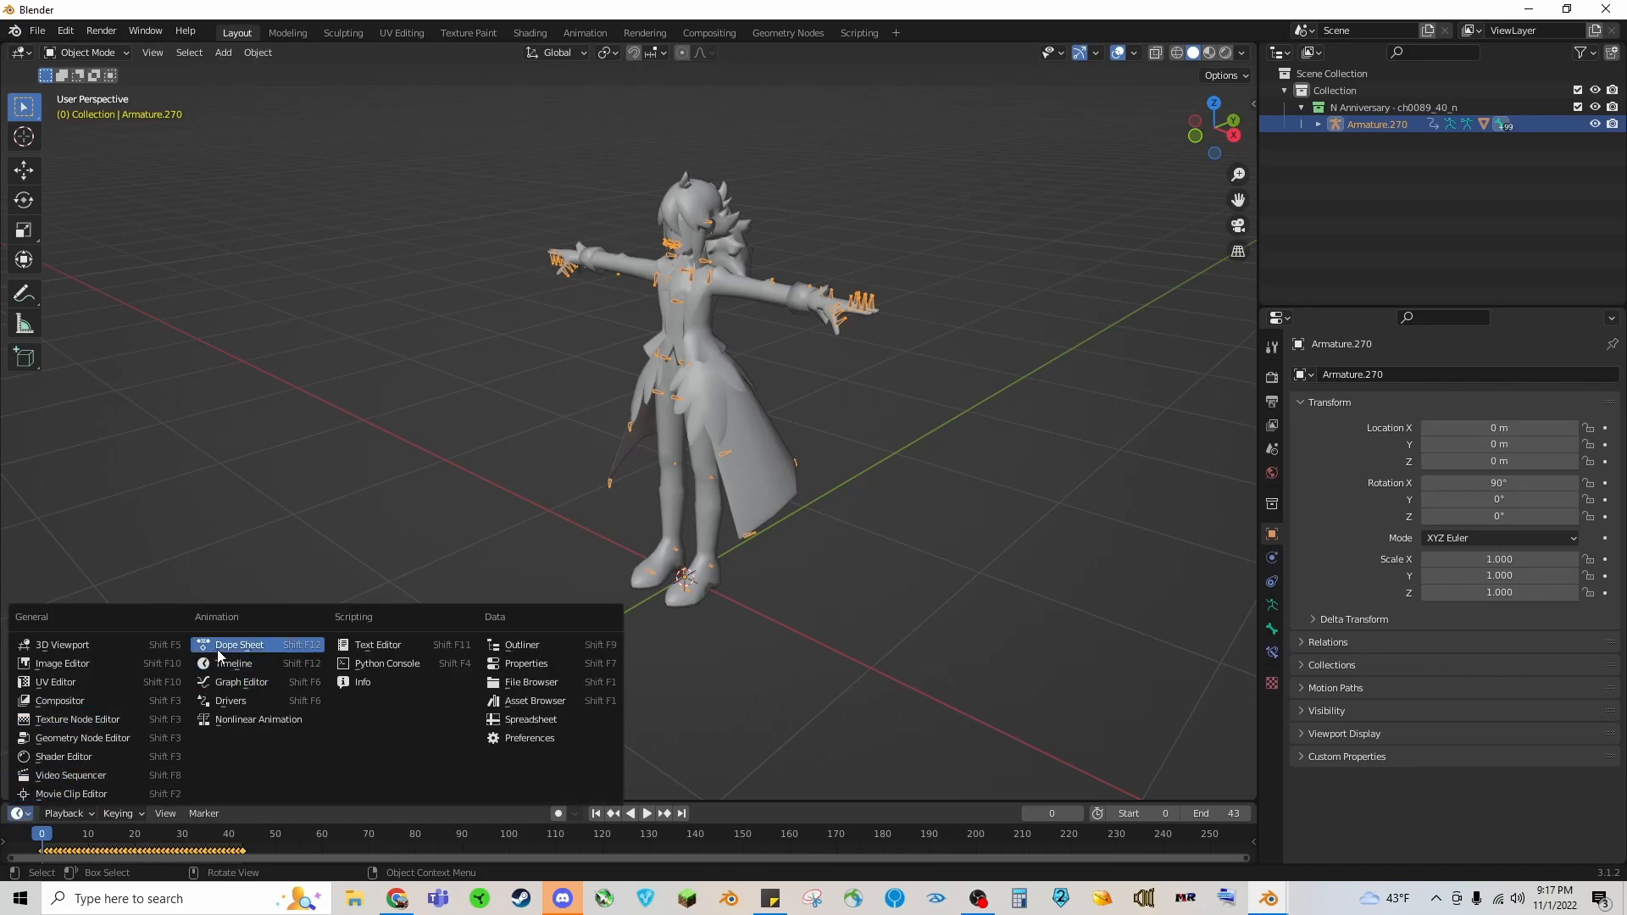
left_click(239, 644)
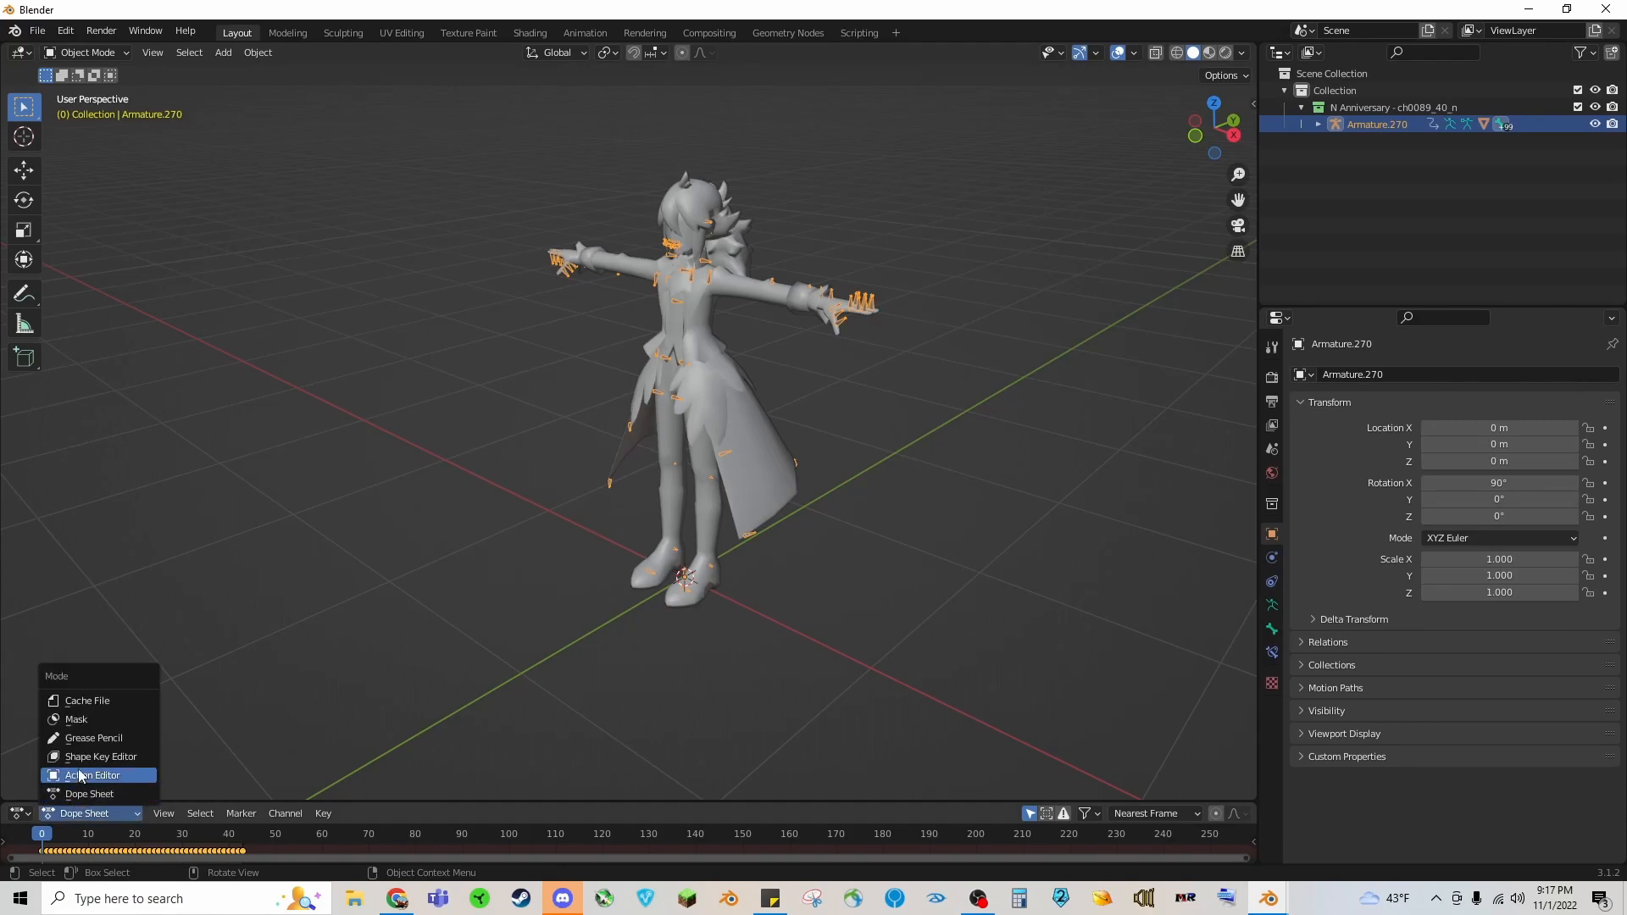
left_click(92, 774)
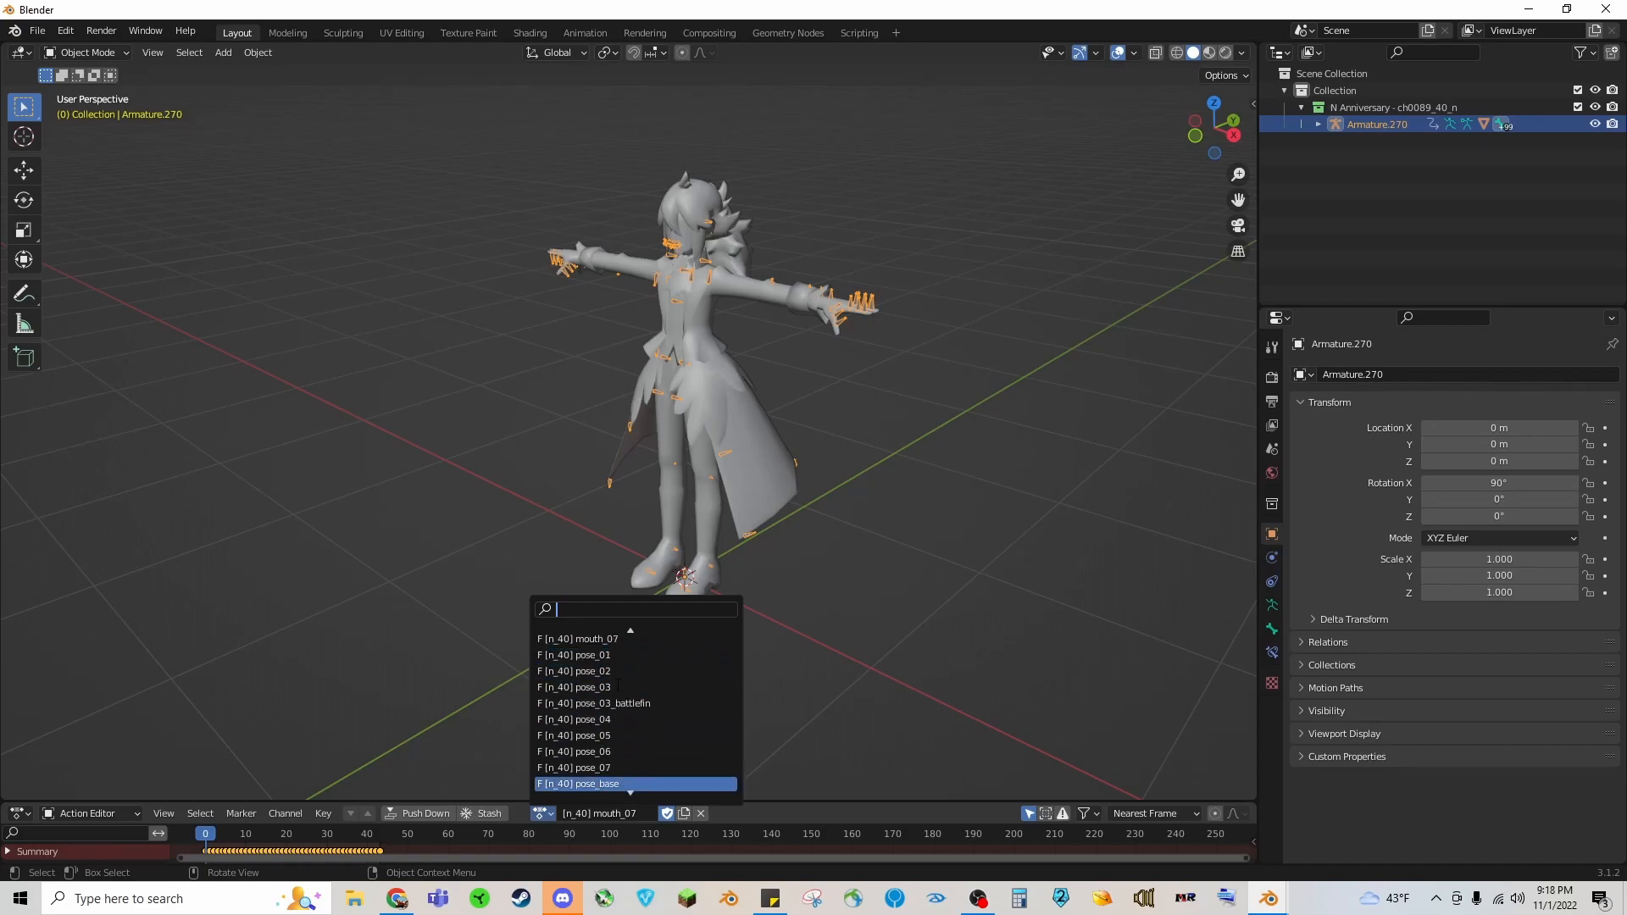
left_click(573, 671)
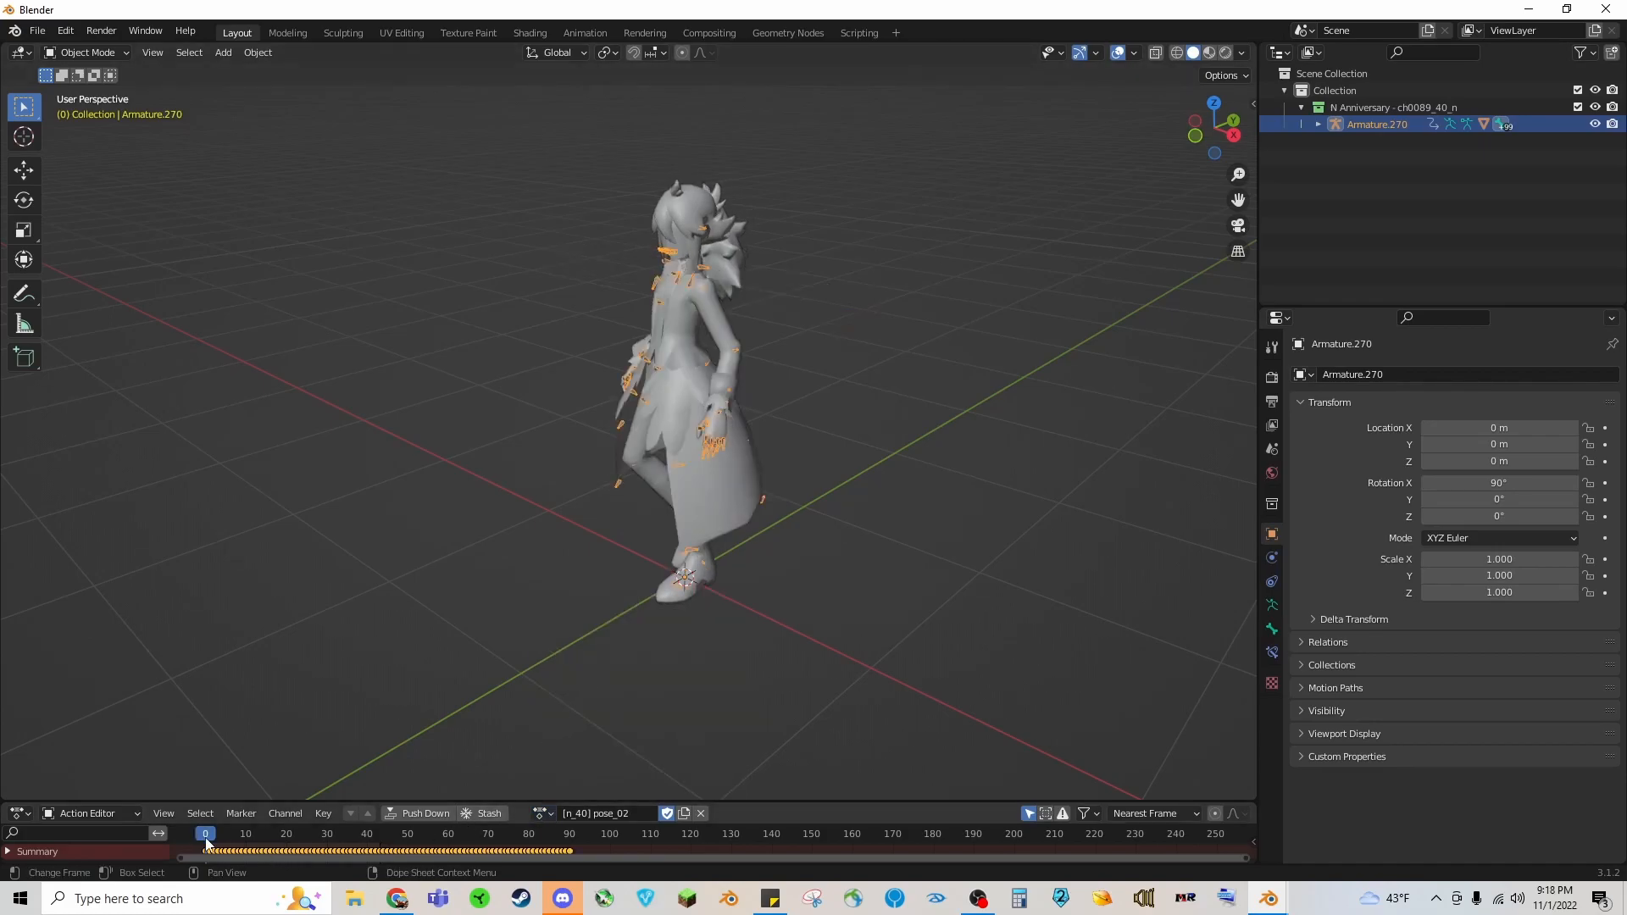
left_click(412, 834)
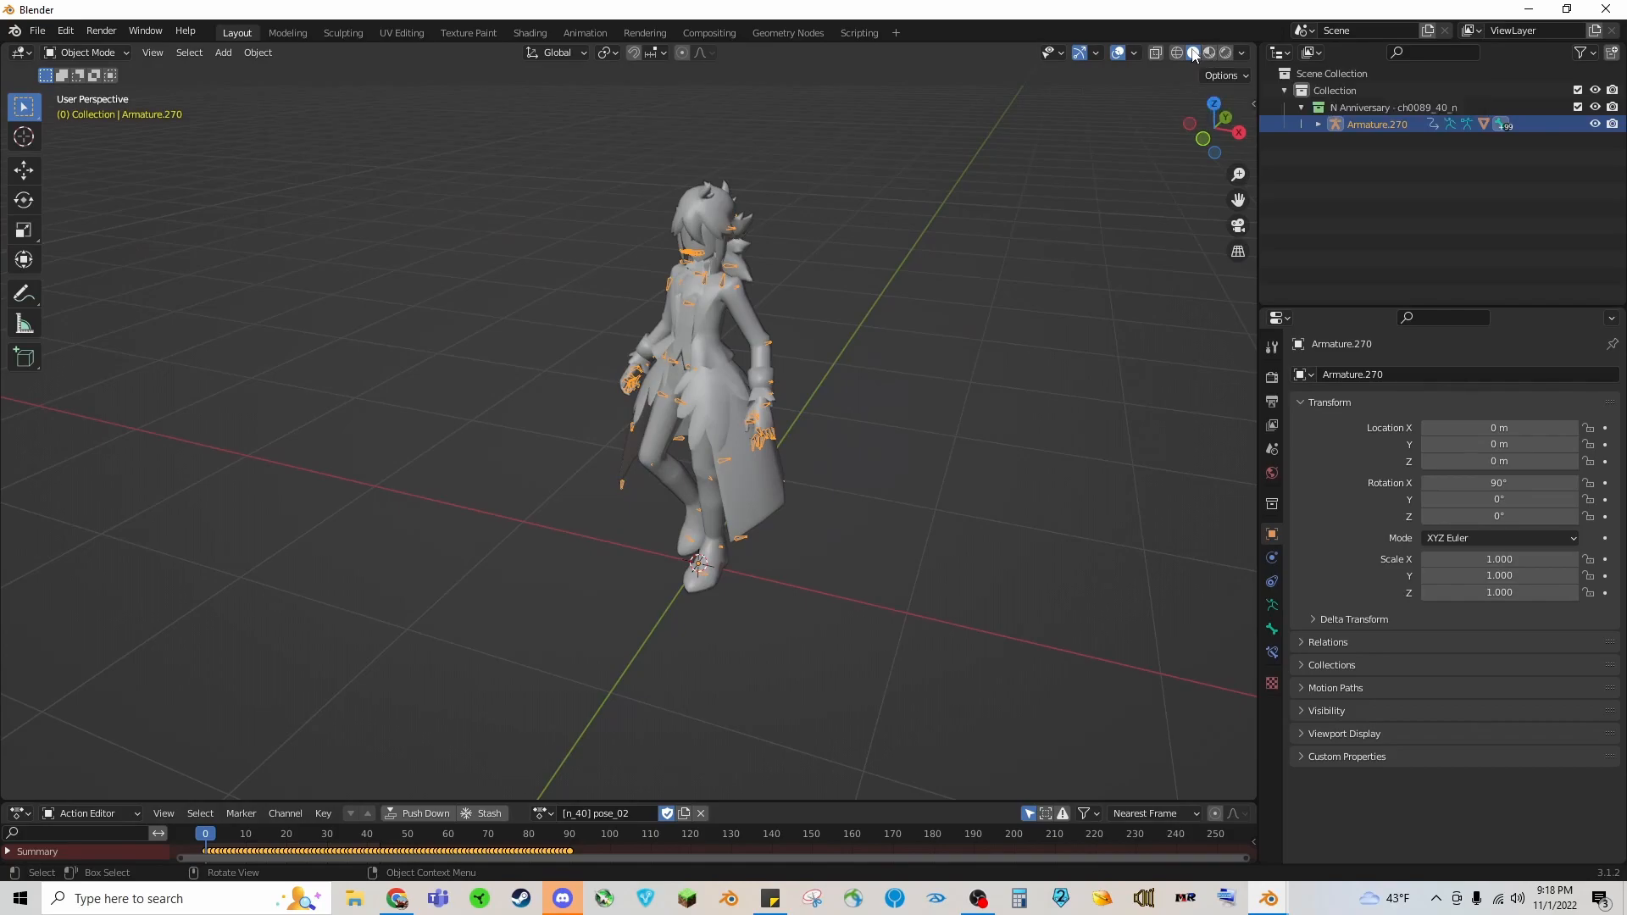
mouse_move(1206, 78)
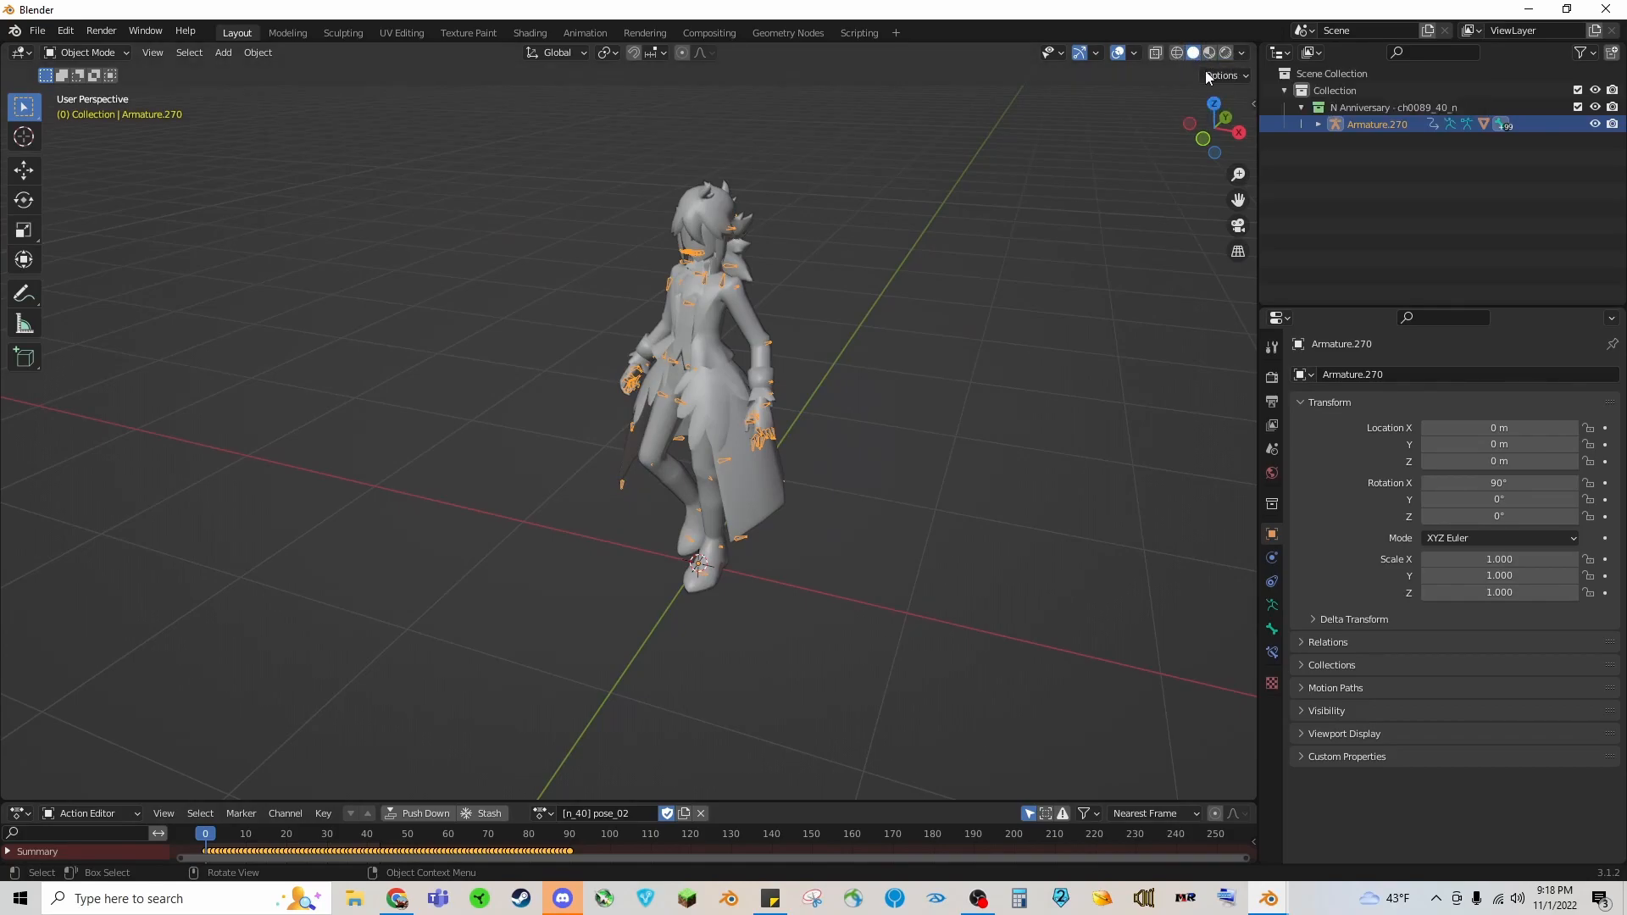
Step: Switch the viewport to Material Preview shading to show the character textured
left_click(1208, 53)
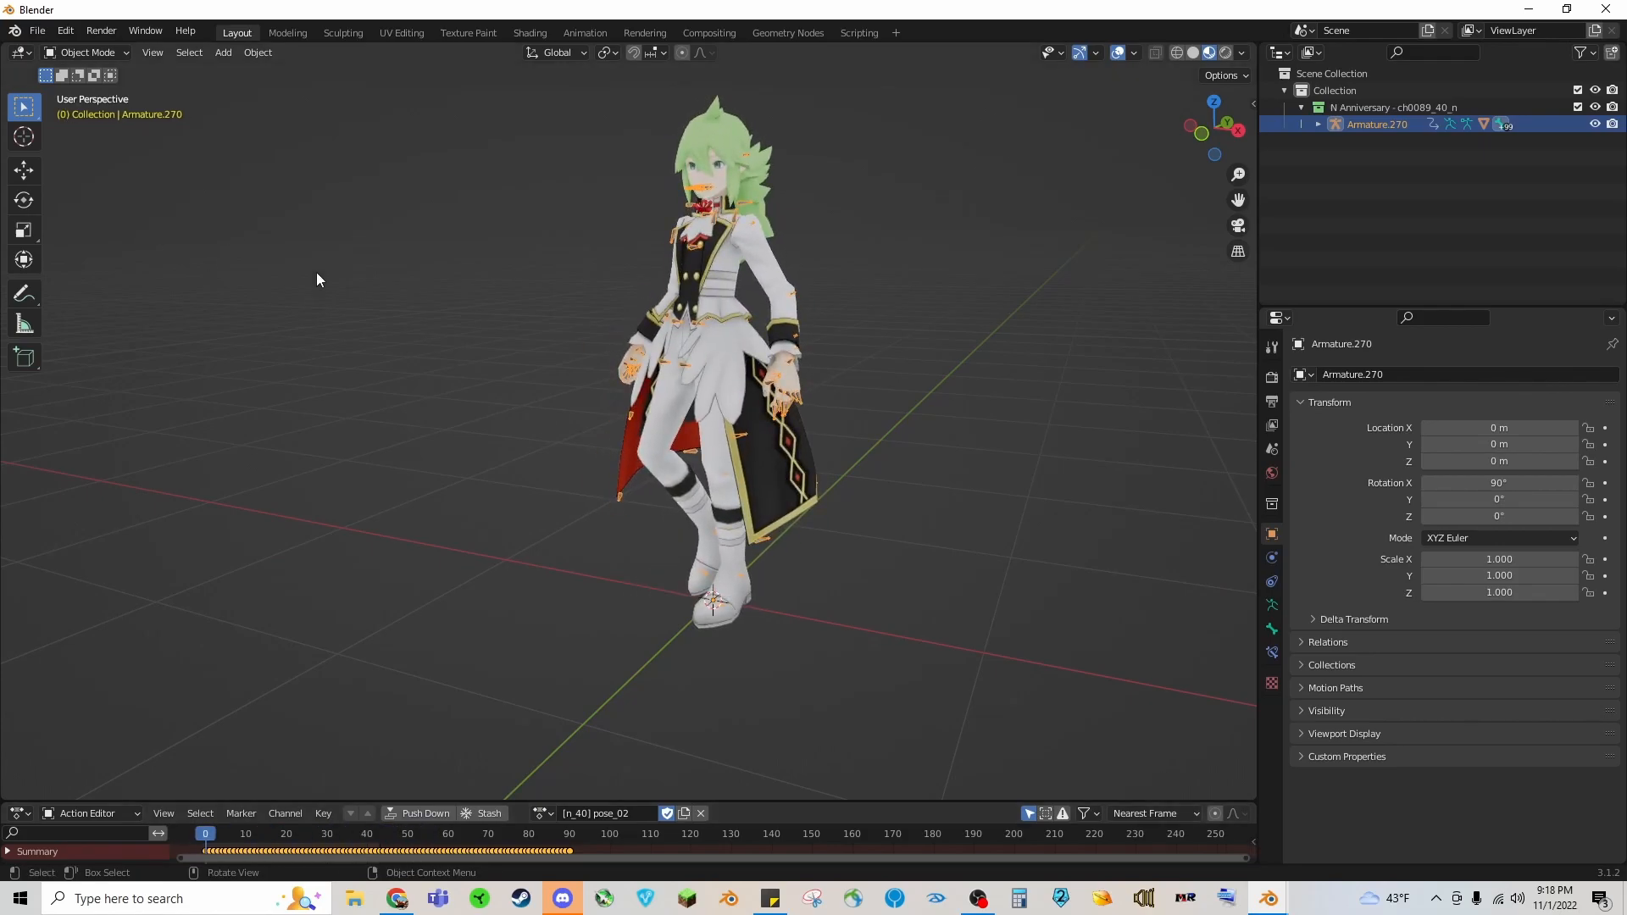
mouse_move(44, 99)
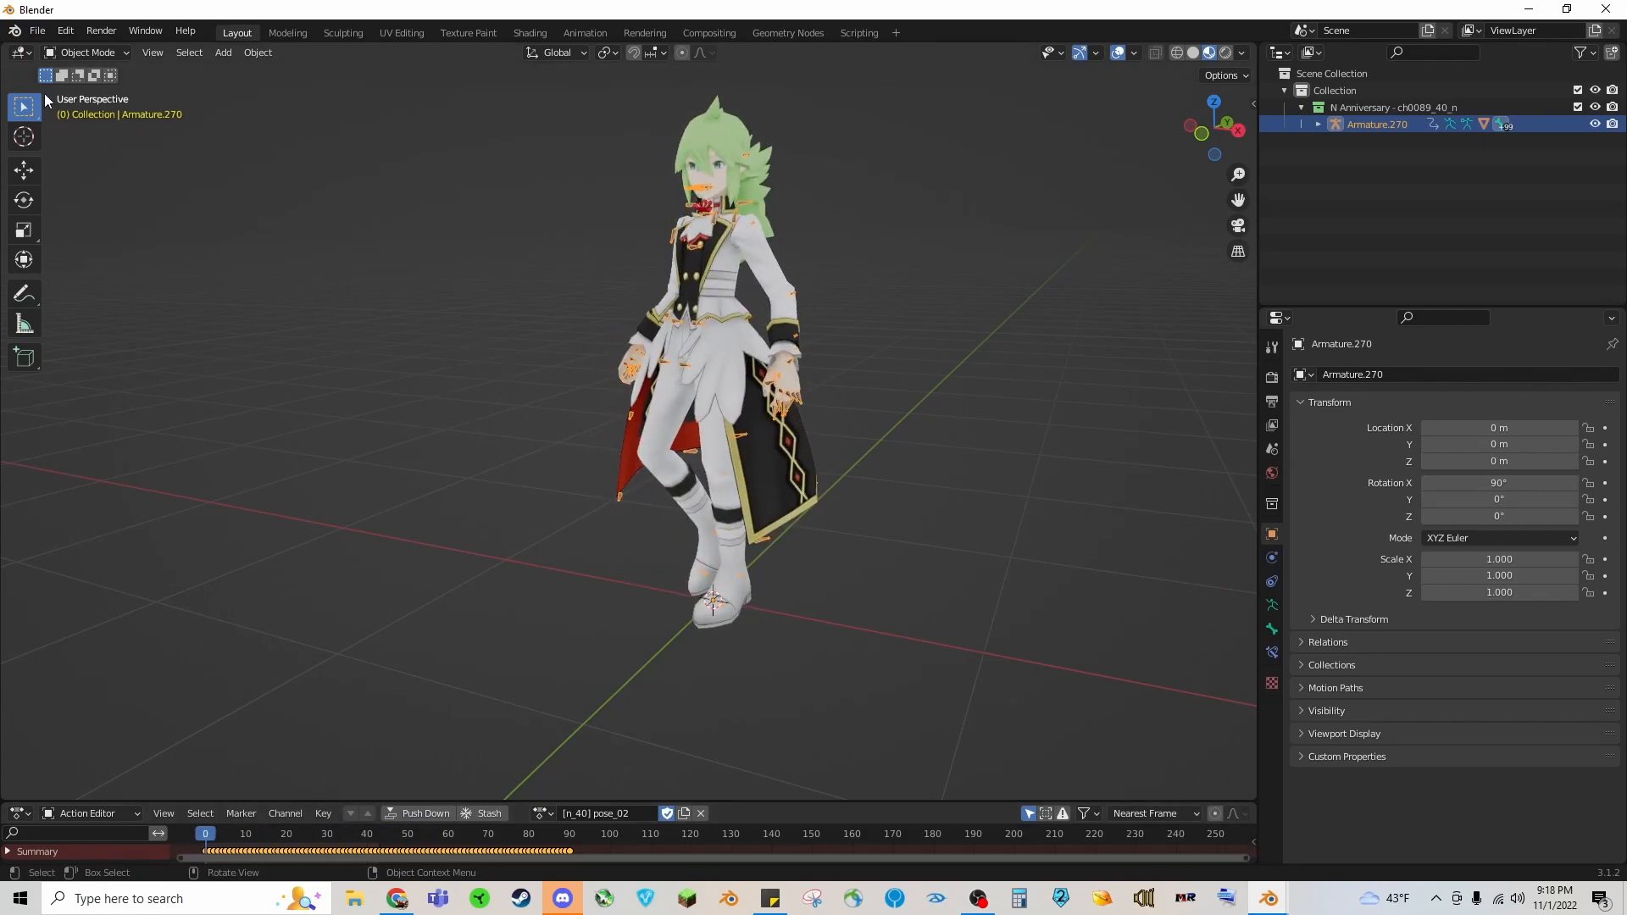
Step: Save the scene as N_40.blend inside a new N_40 folder under Character Upload\N
left_click(35, 30)
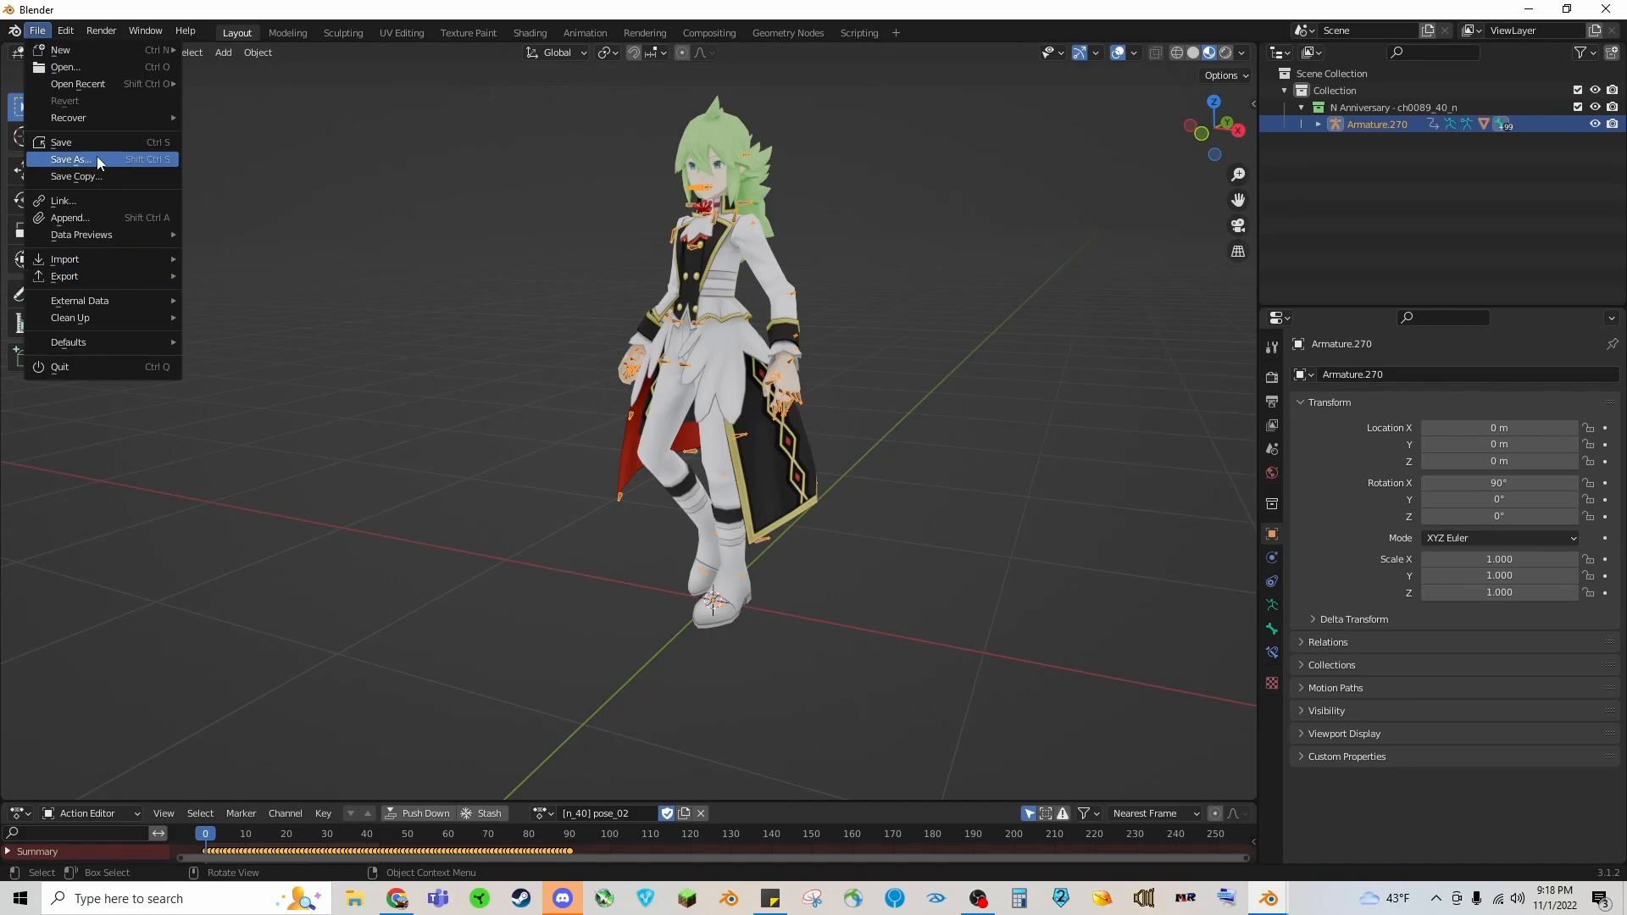
left_click(69, 159)
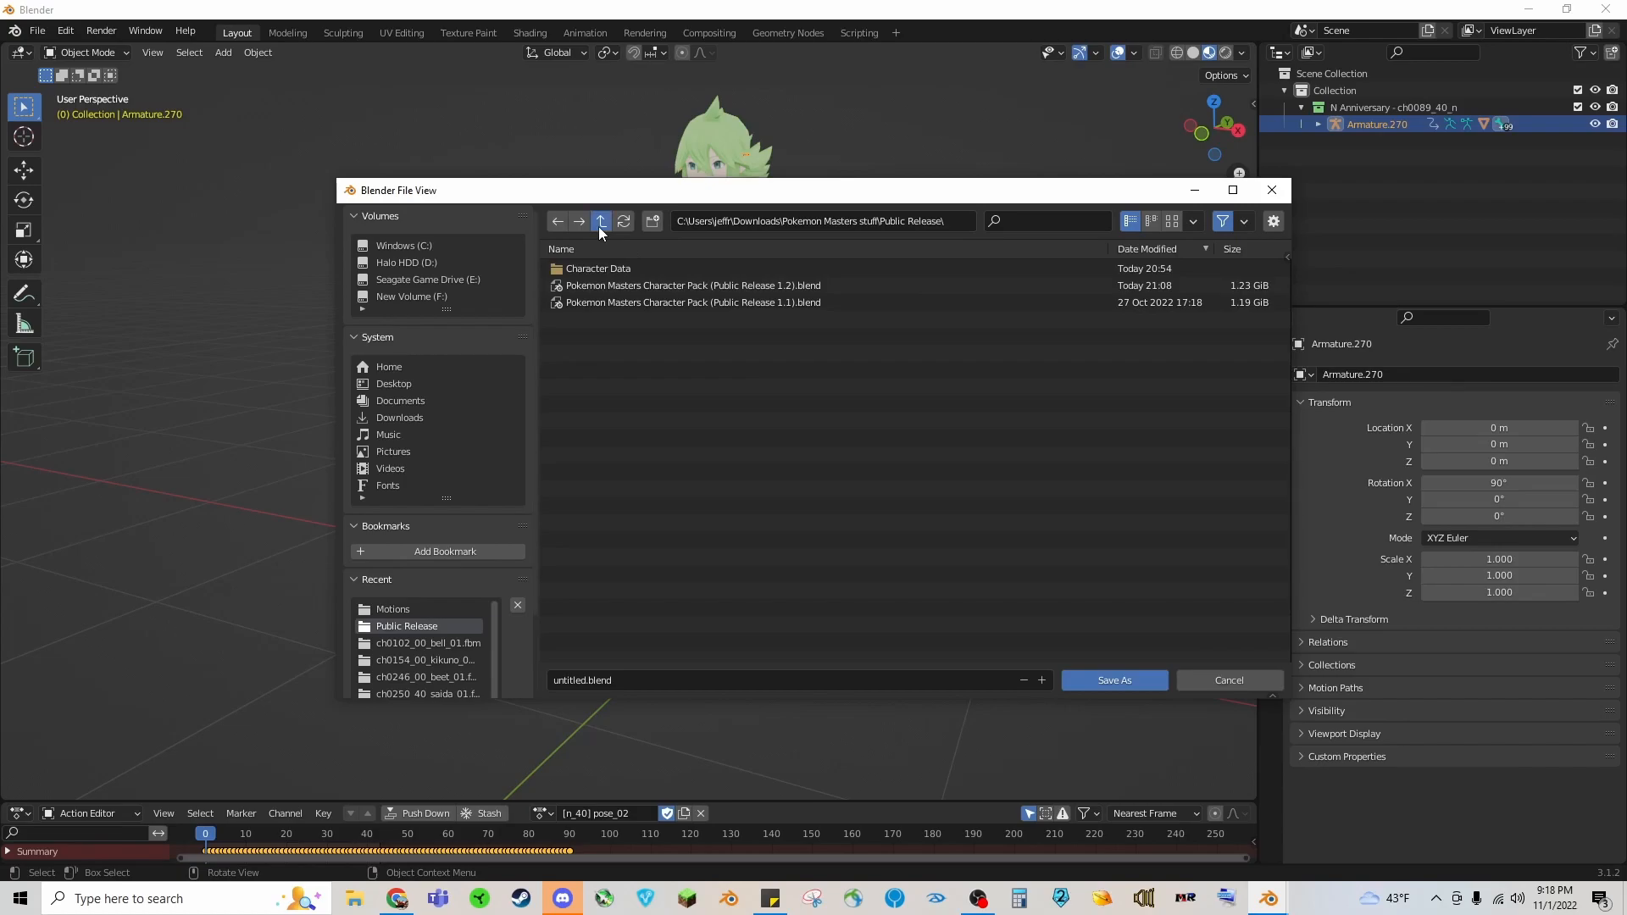
left_click(600, 220)
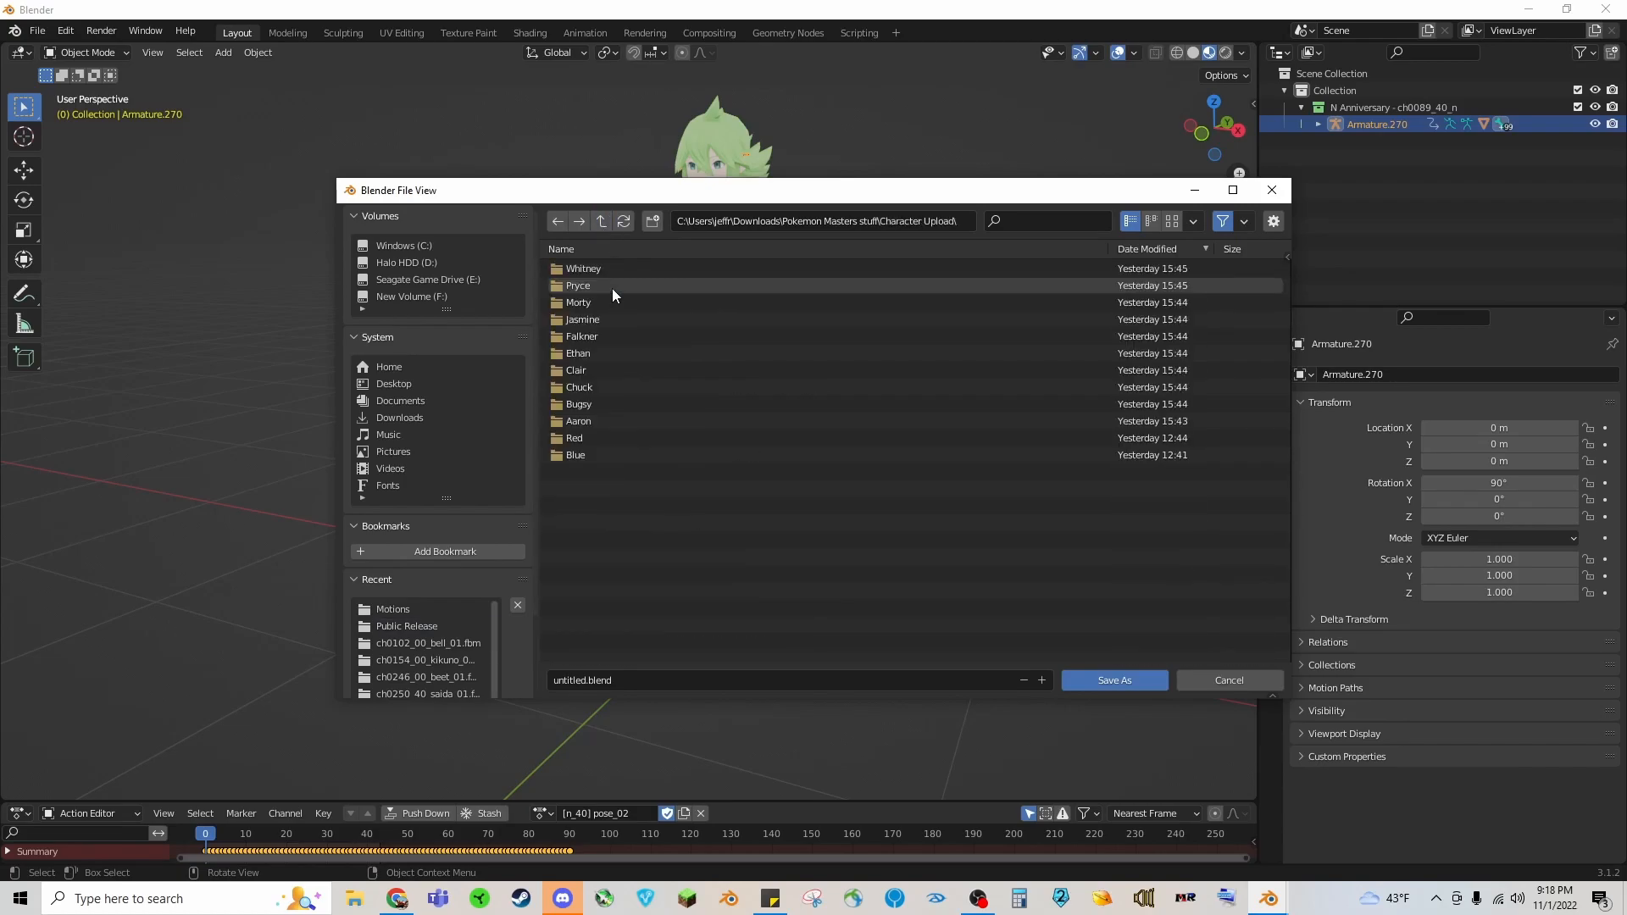
left_click(651, 221)
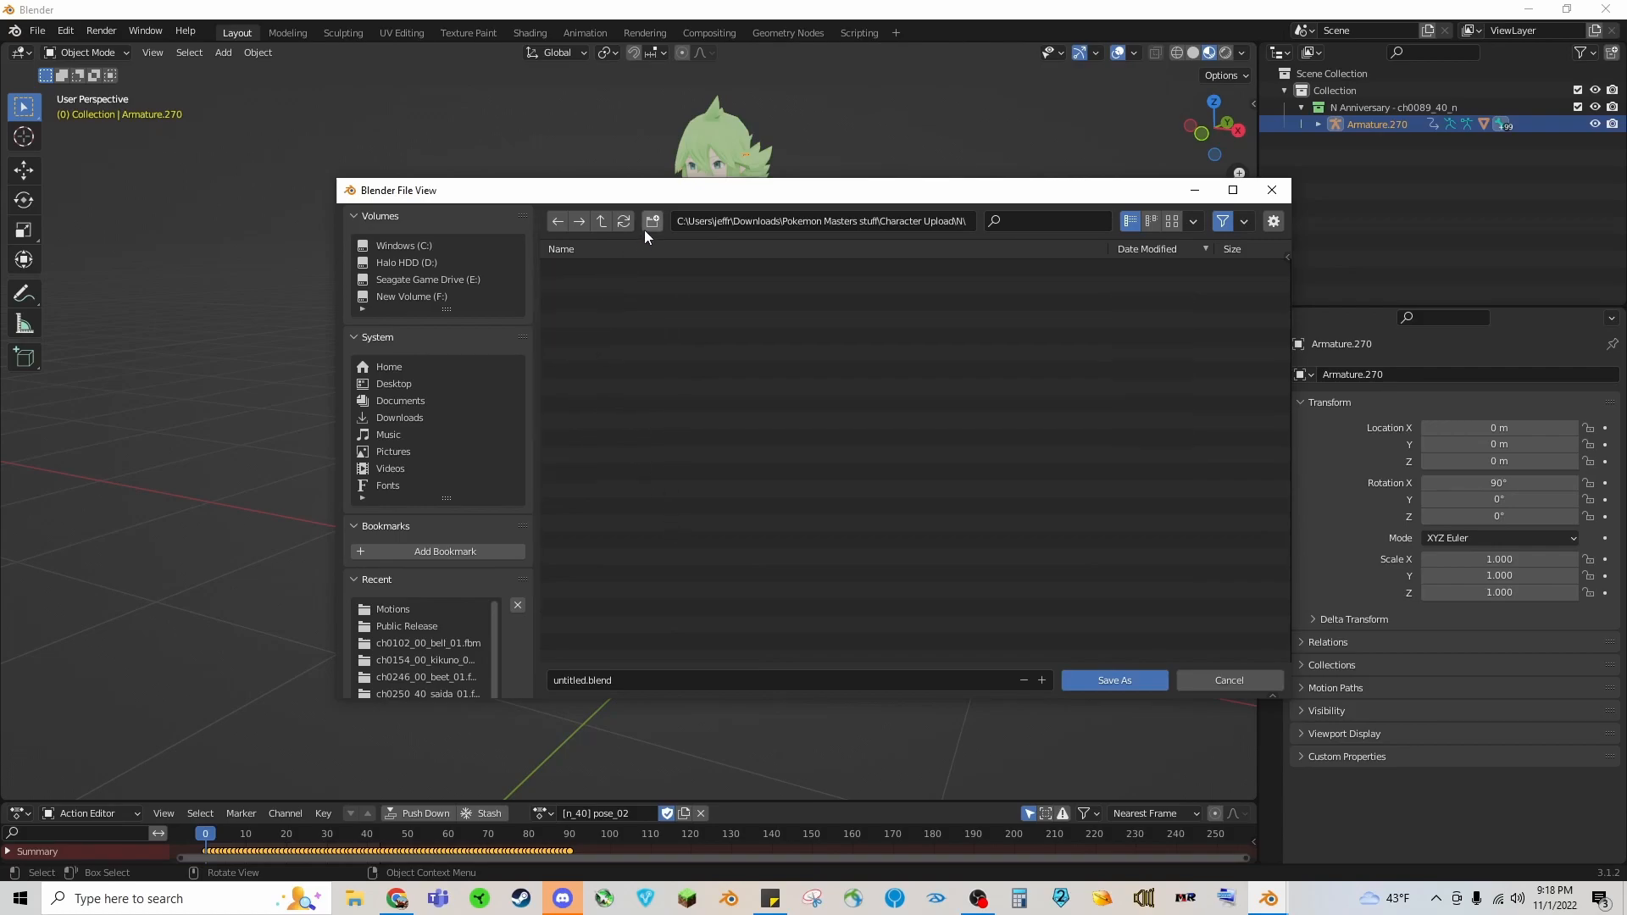
left_click(650, 221)
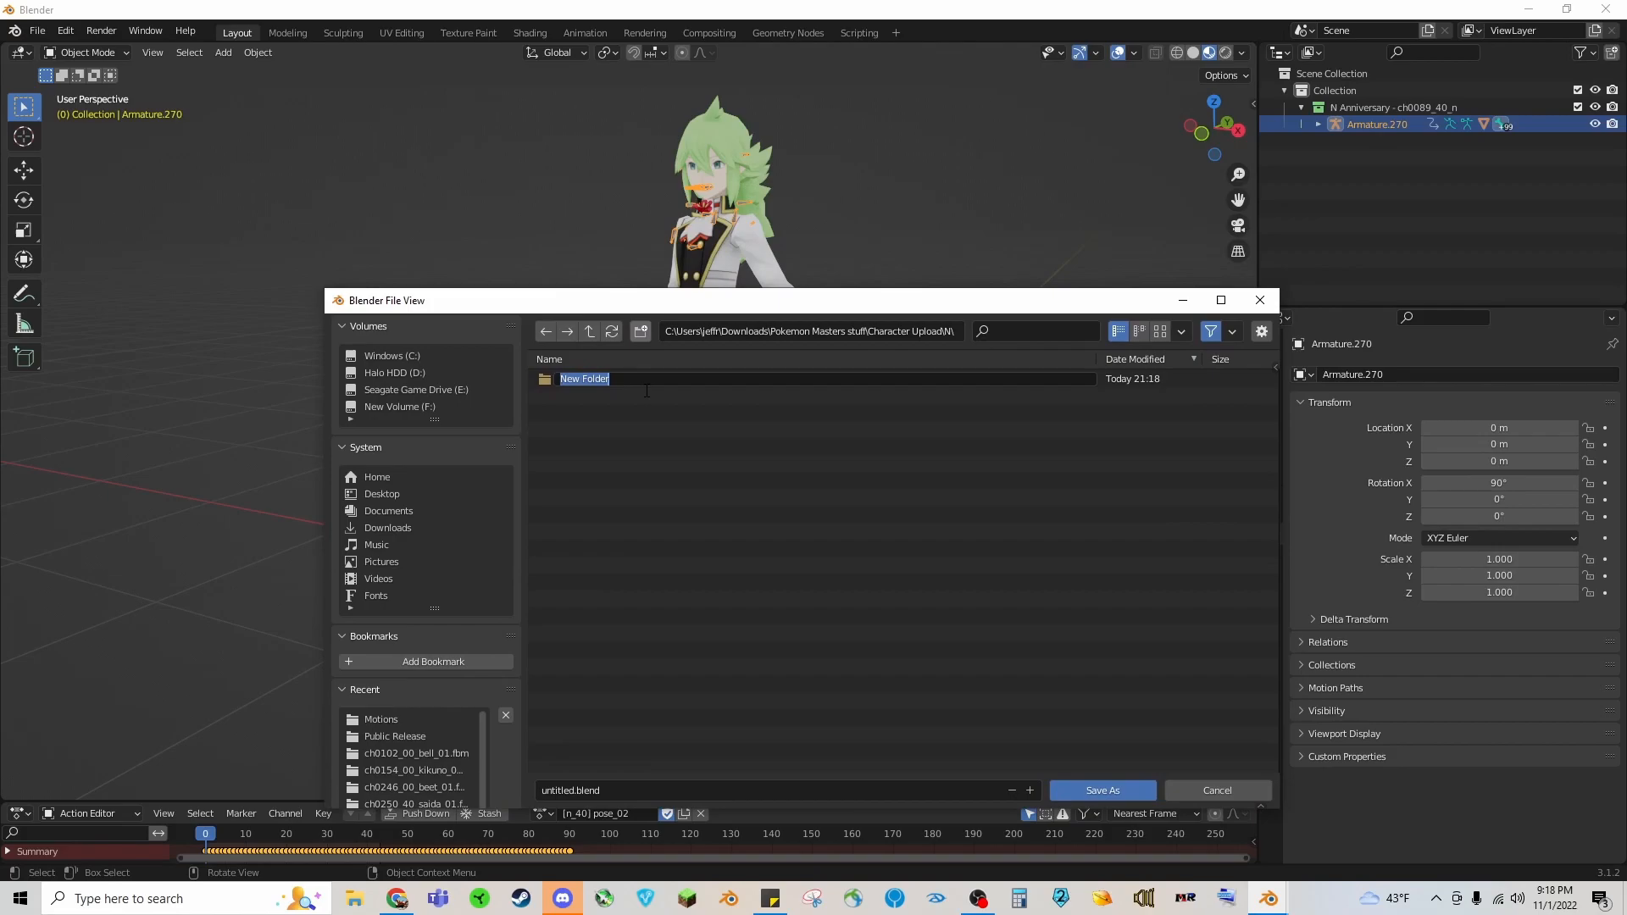
type("N")
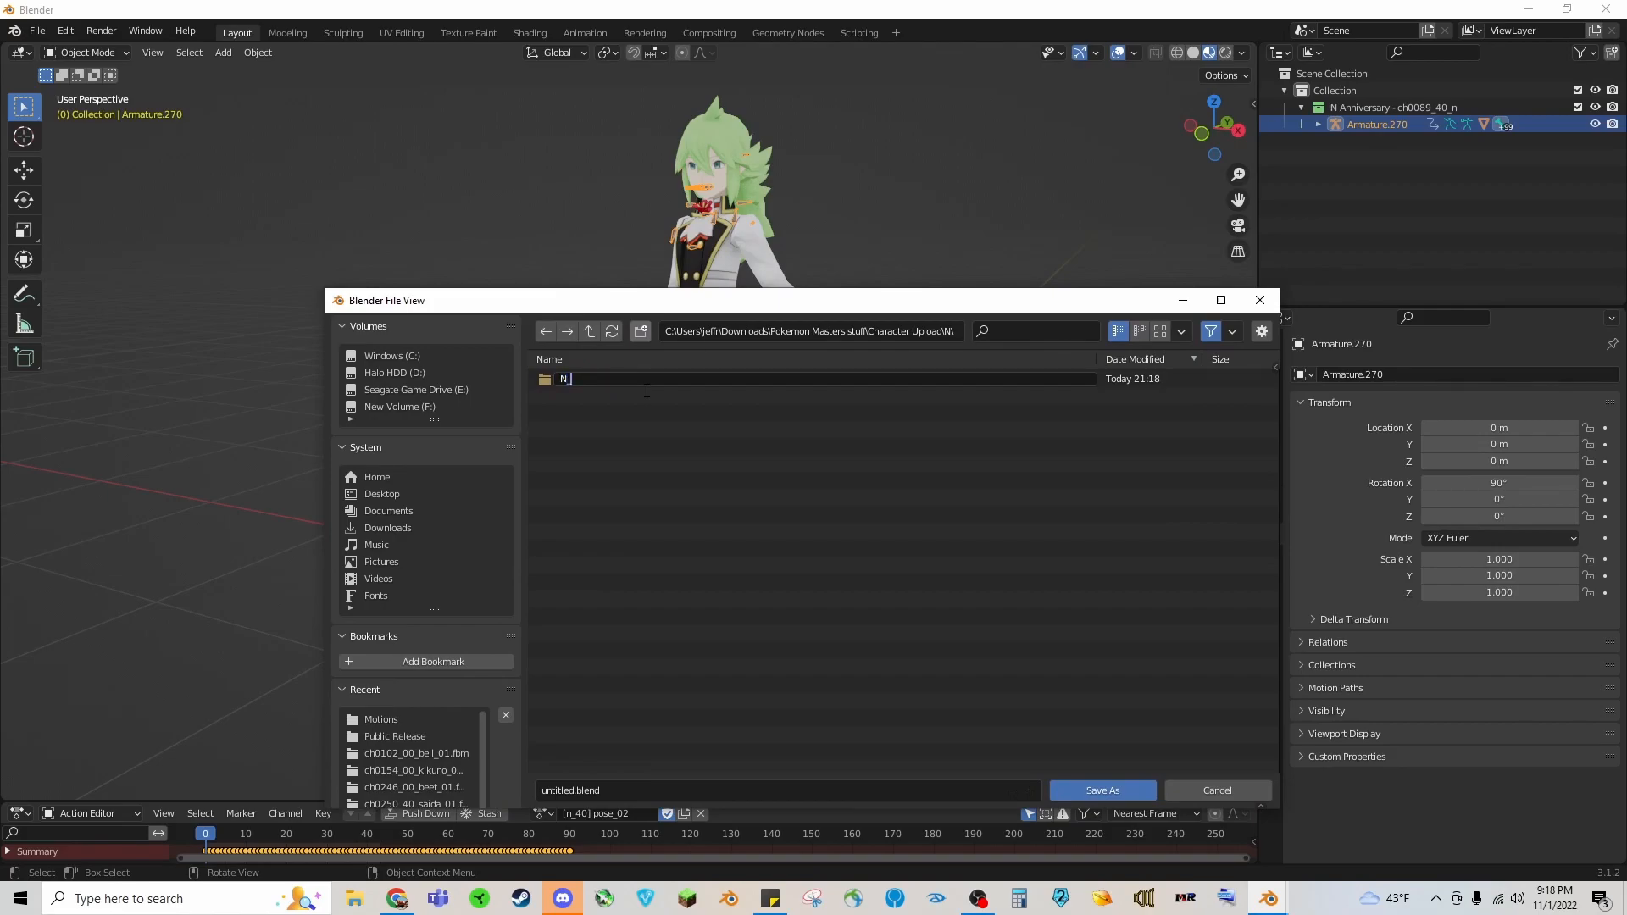
type("_40.blend")
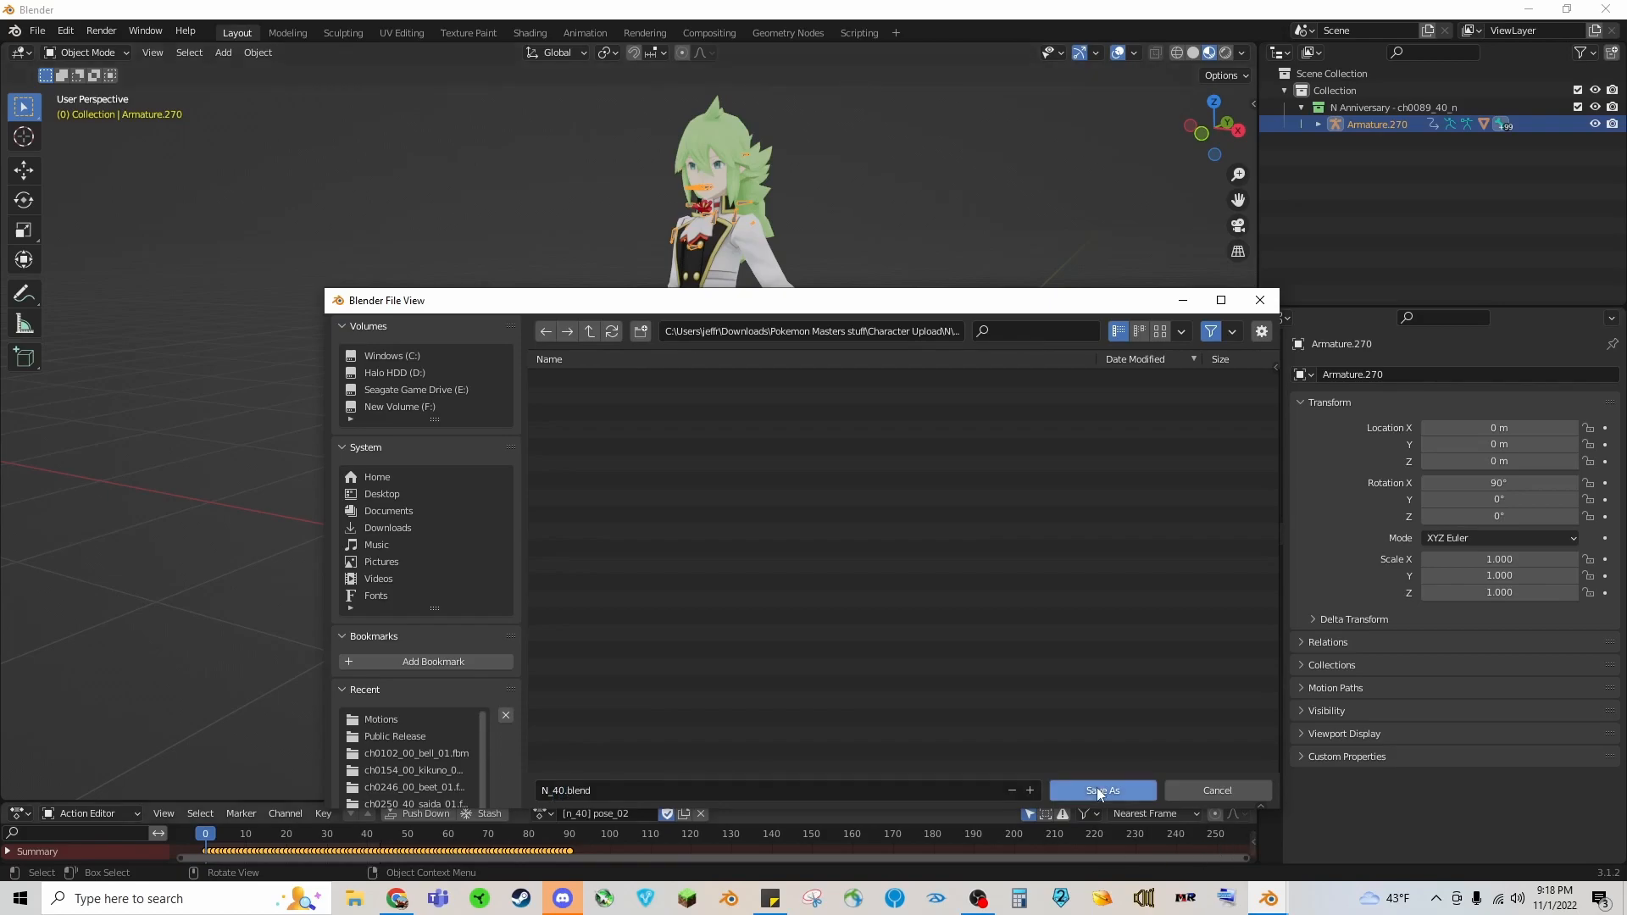
left_click(1102, 789)
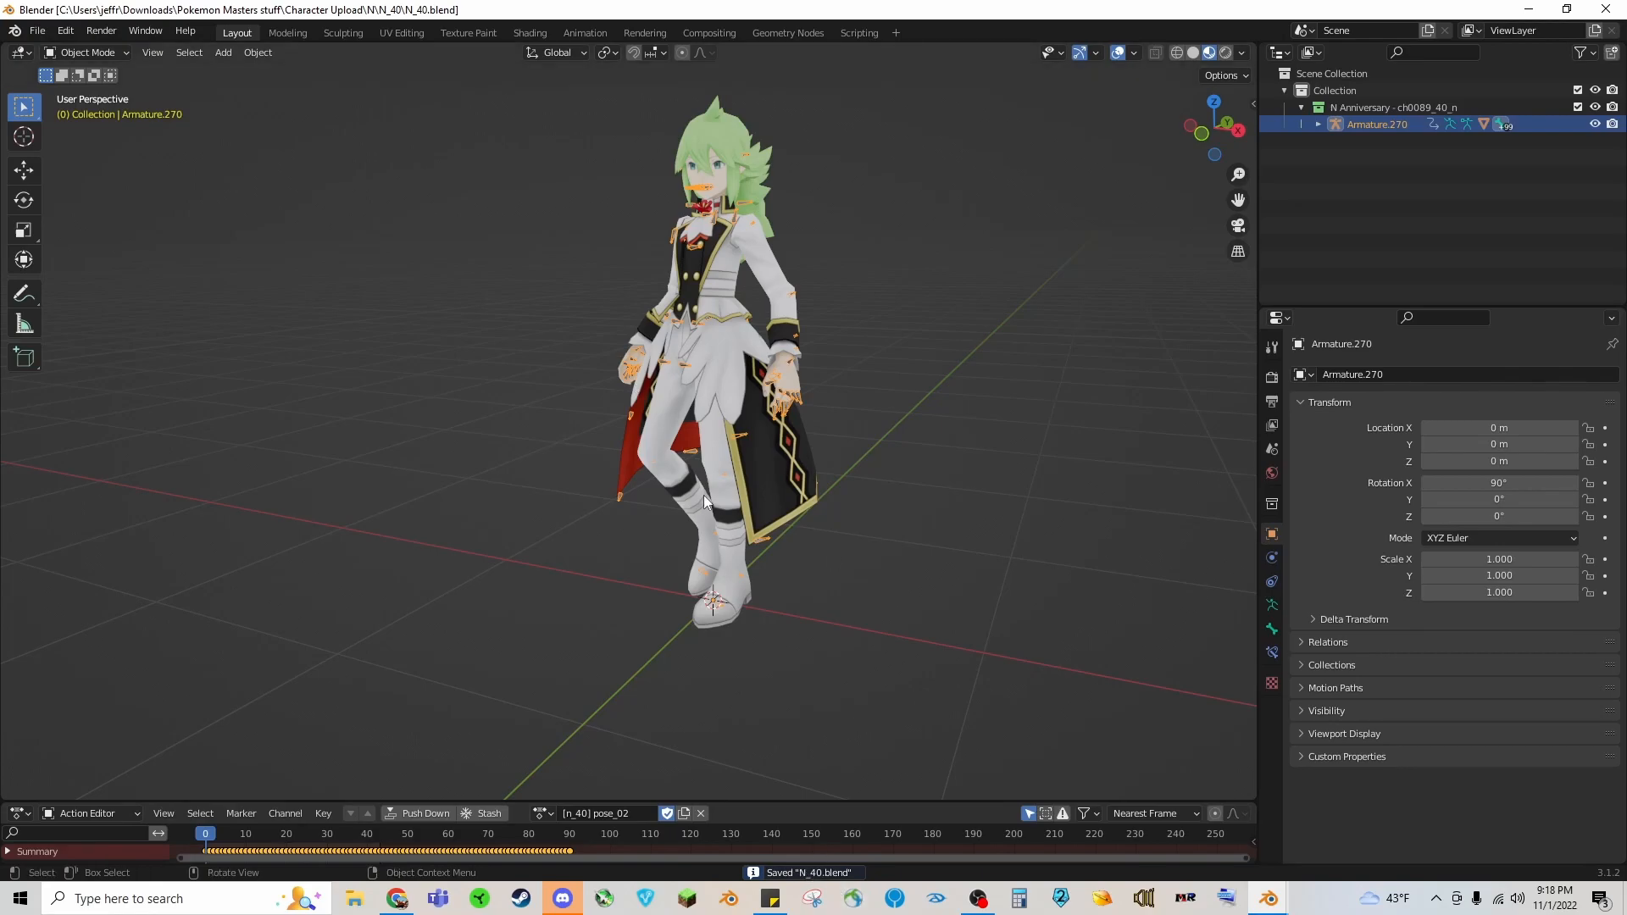
Step: Browse in File Explorer to Pokemon Masters stuff\Character Upload\N\N_40 to see the saved file
left_click(354, 898)
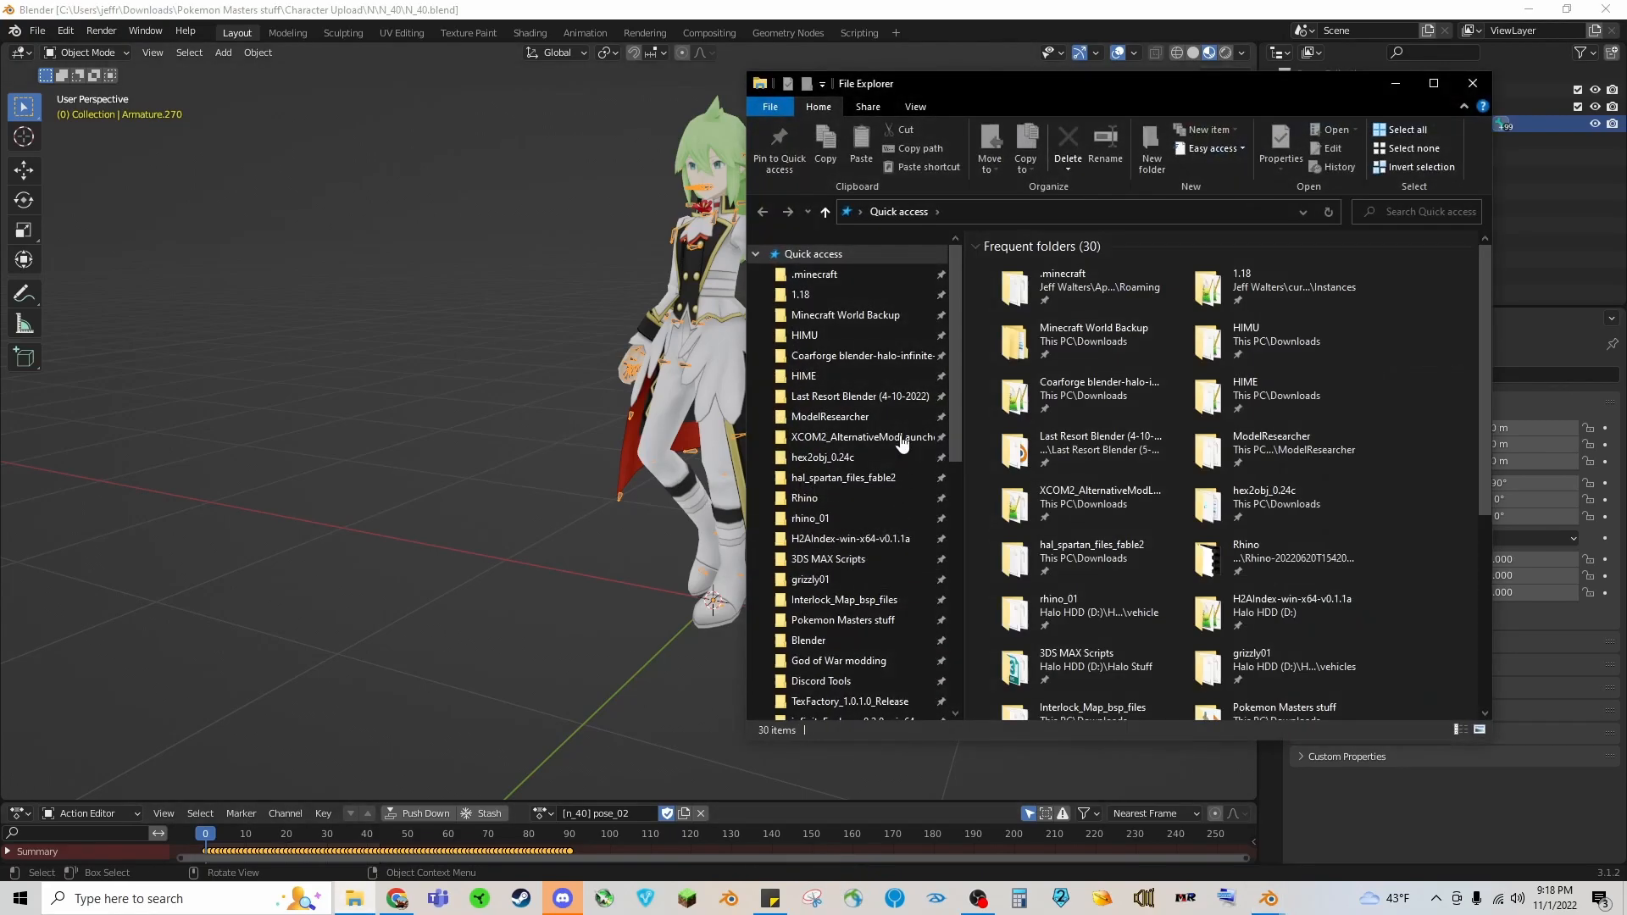
double_click(842, 620)
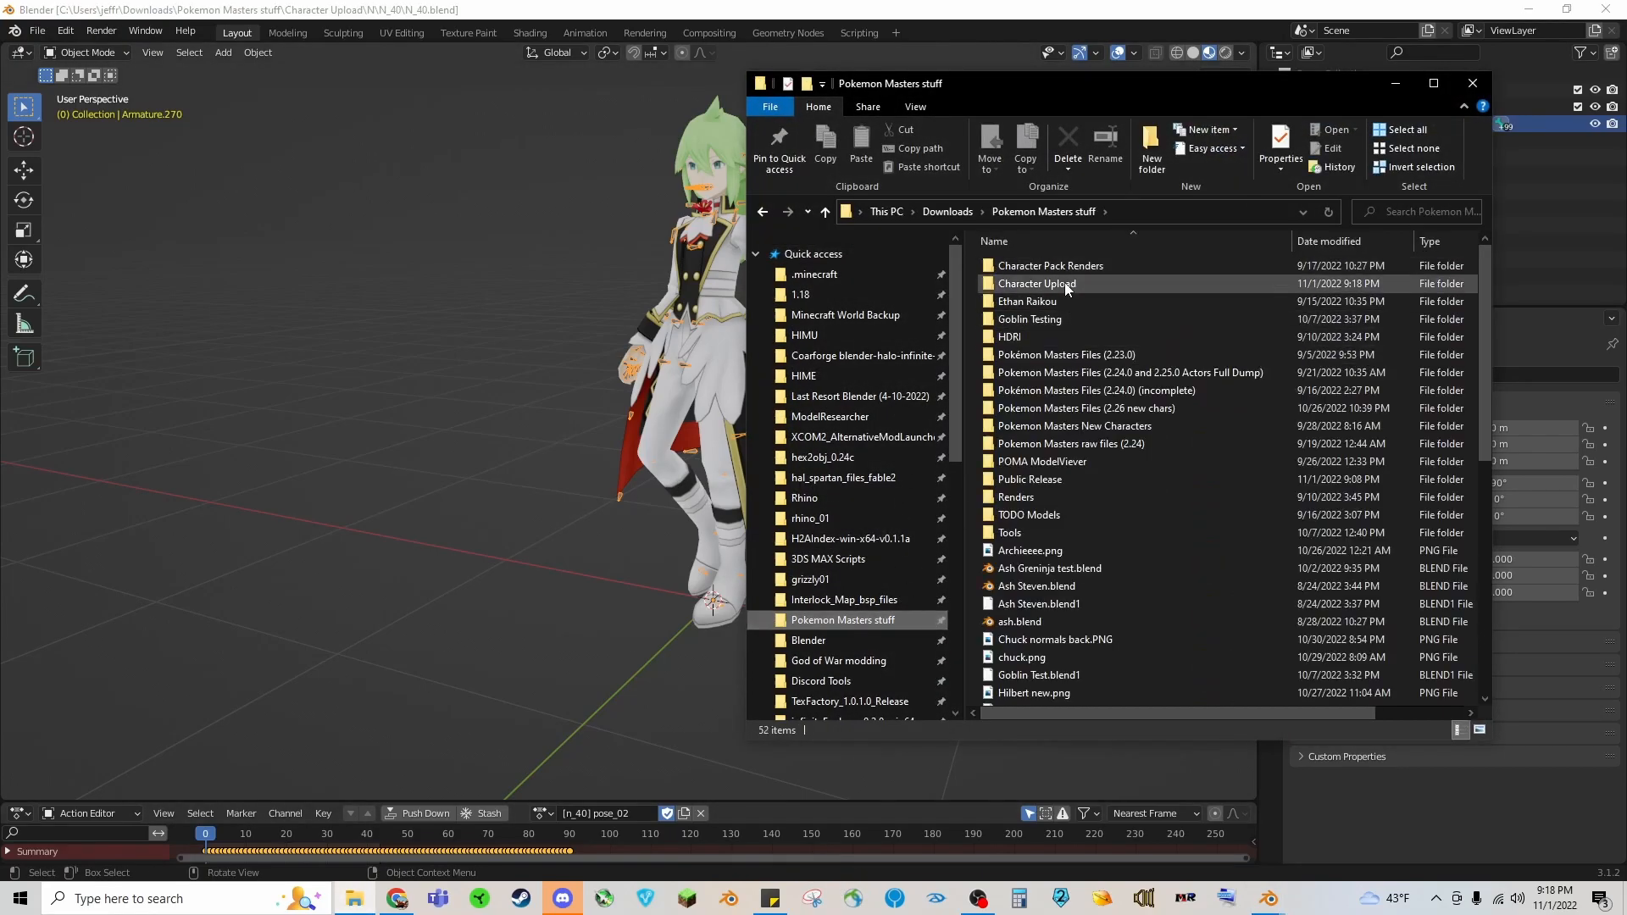
double_click(1036, 283)
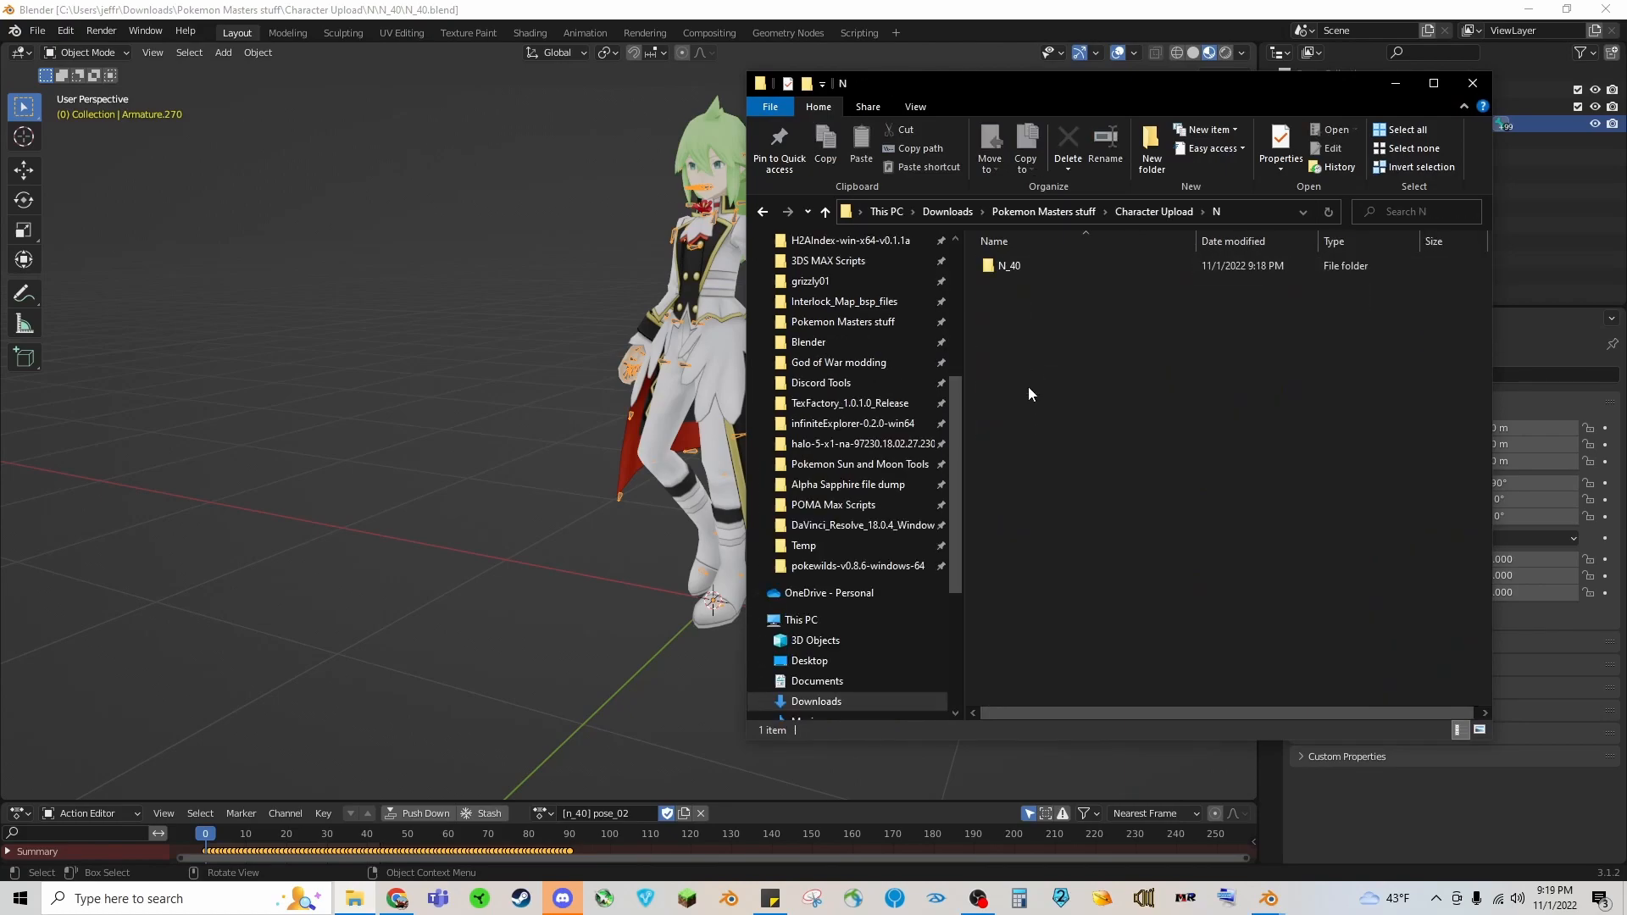
double_click(1007, 266)
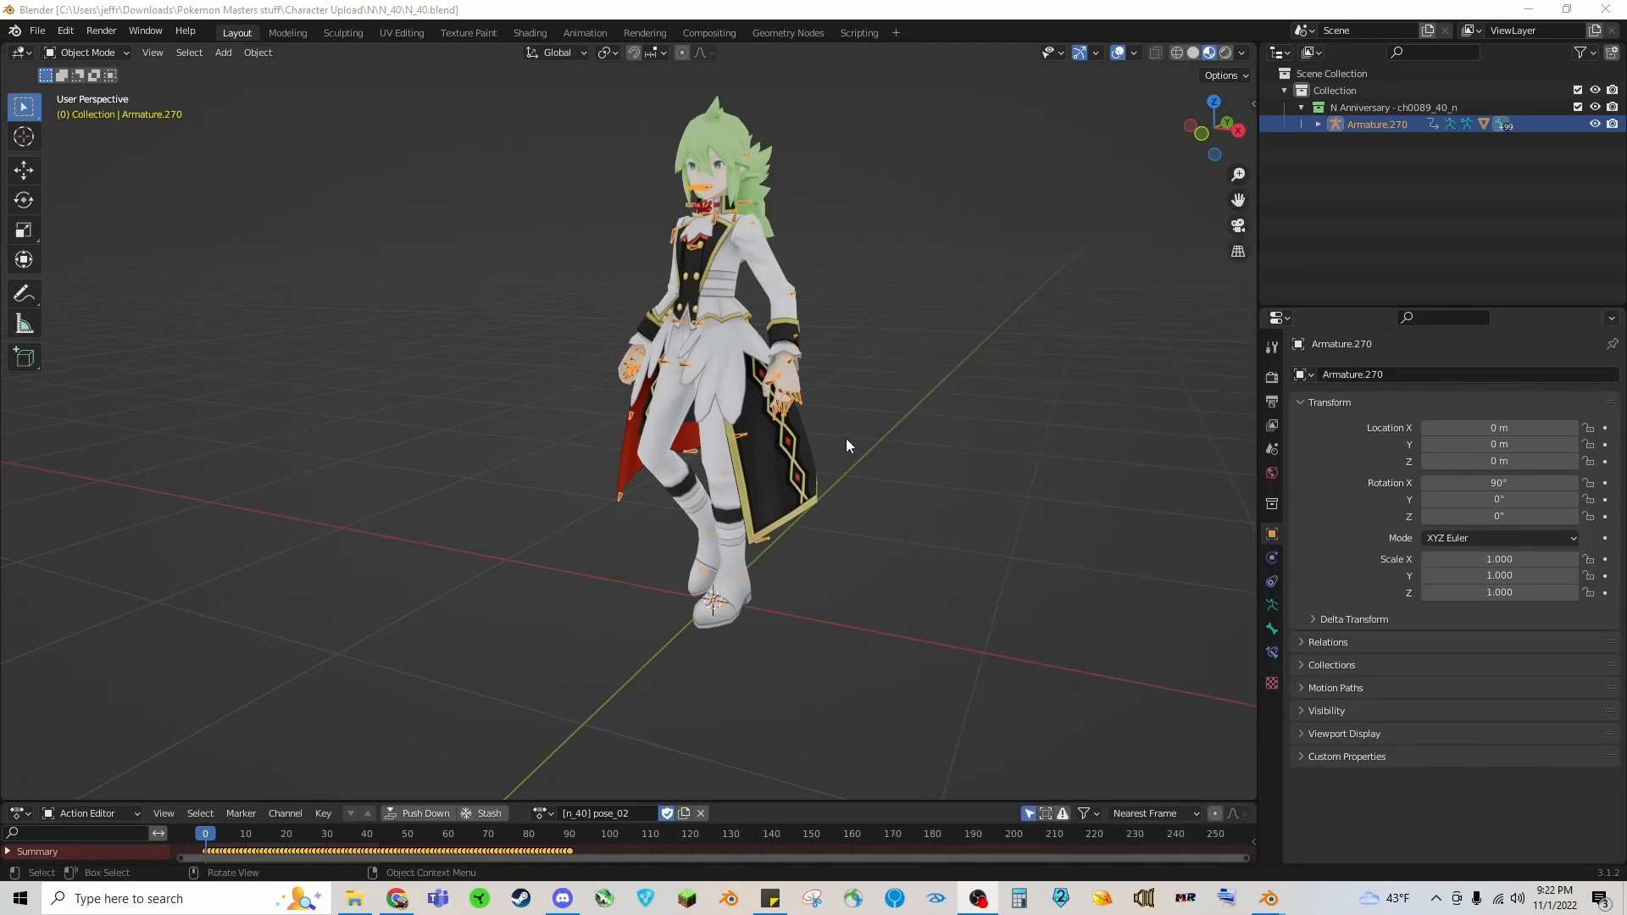
mouse_move(685, 330)
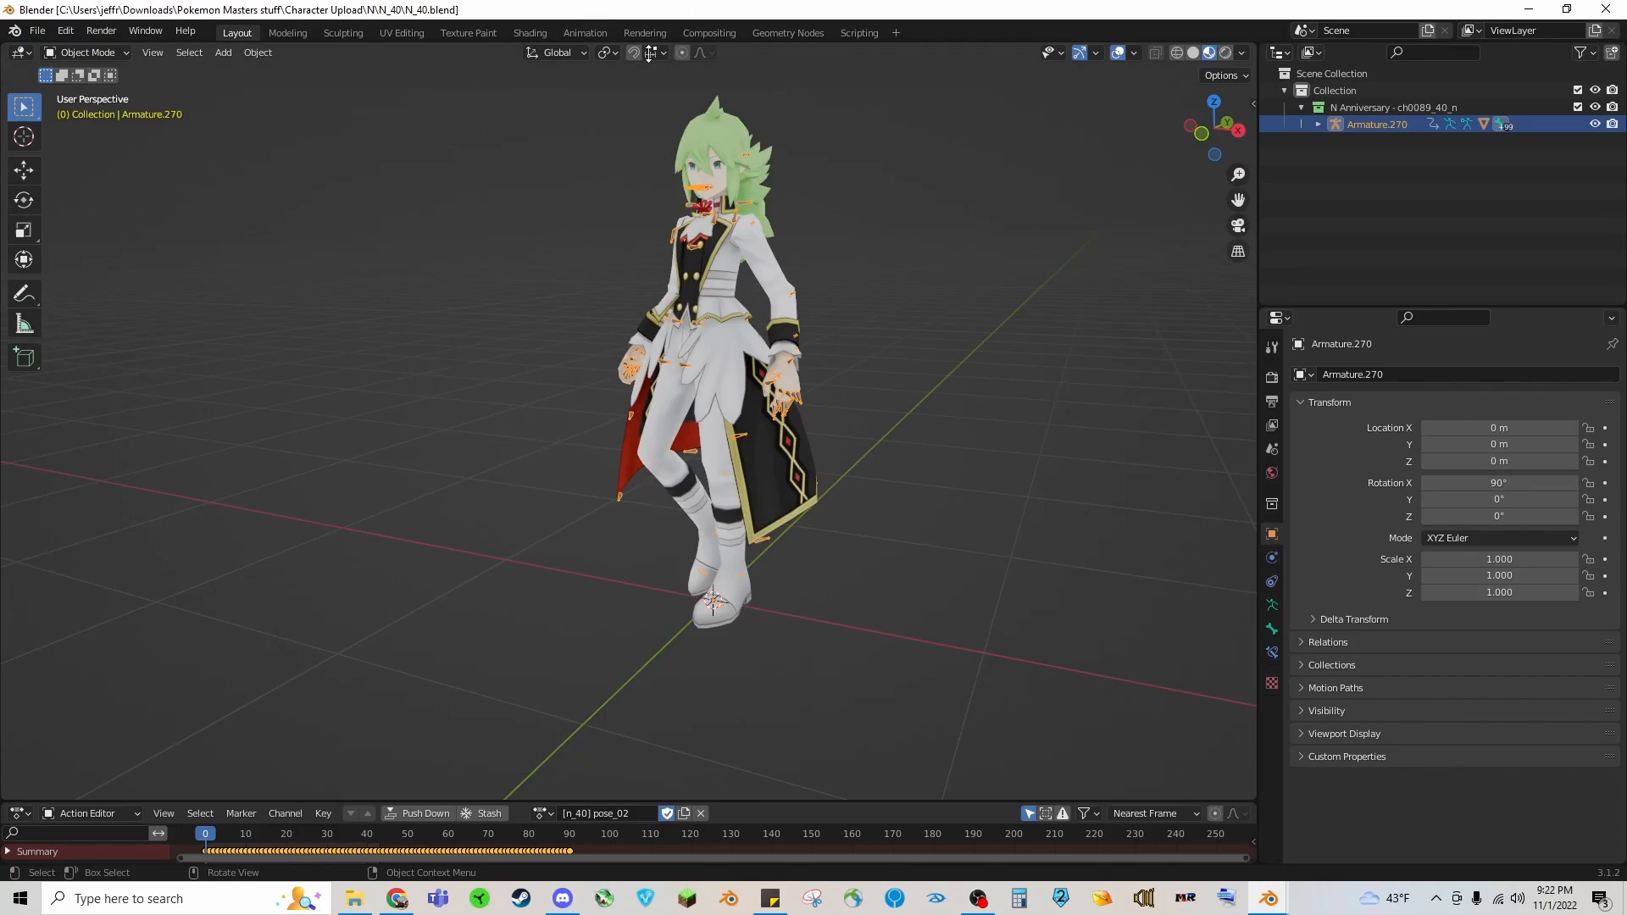
Step: Pack the four external texture files into the blend via External Data > Pack Resources
left_click(36, 30)
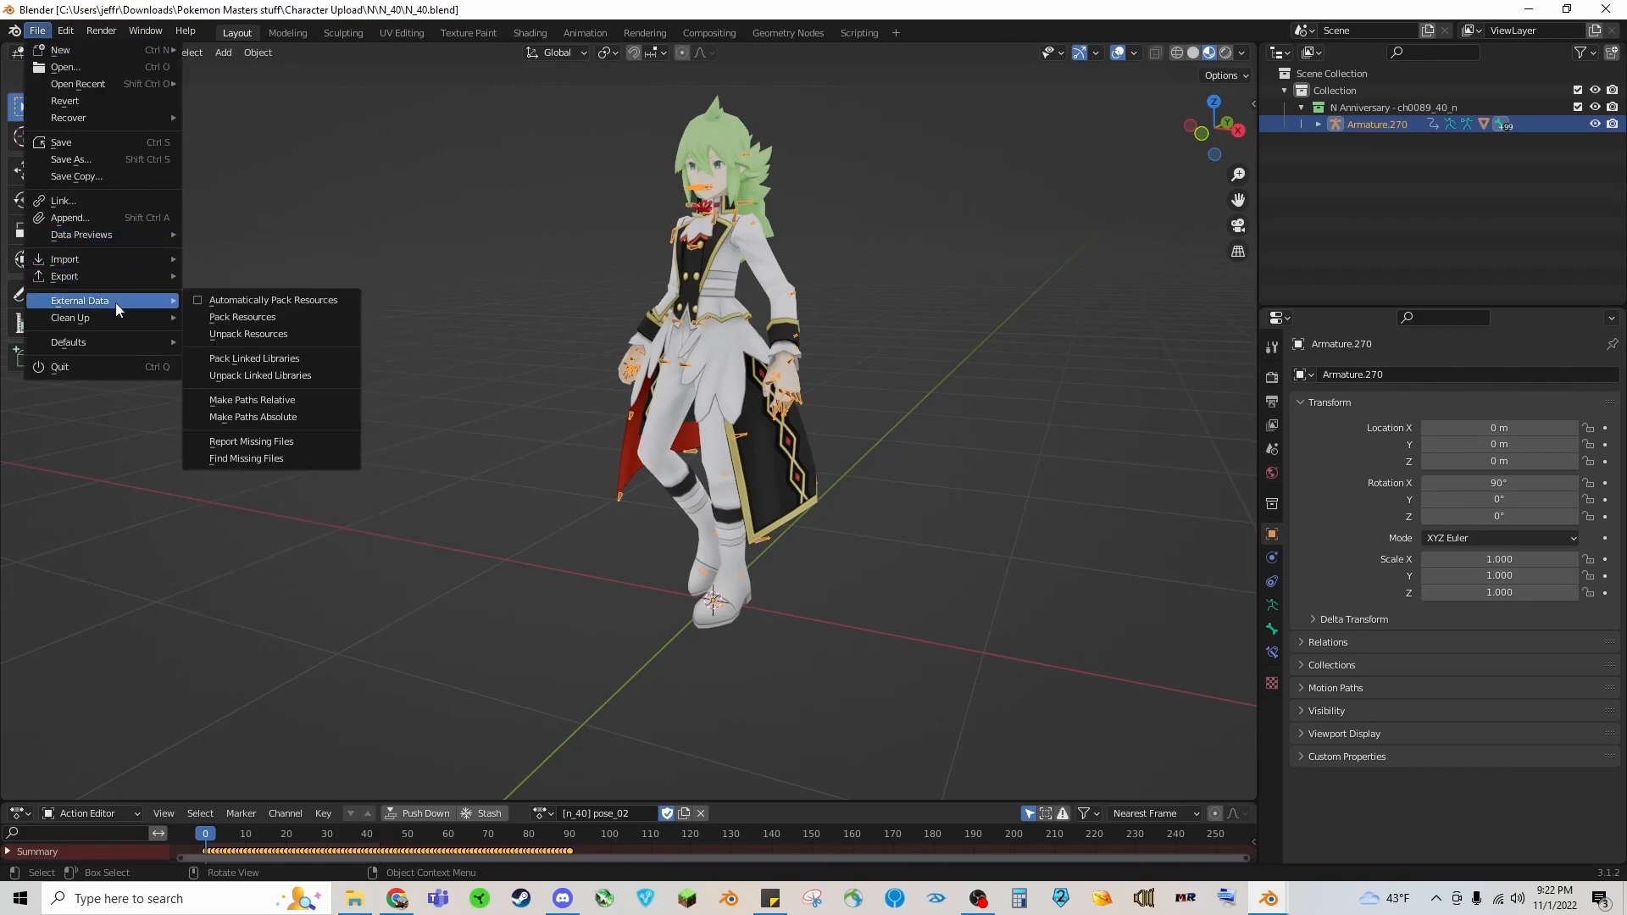
left_click(243, 317)
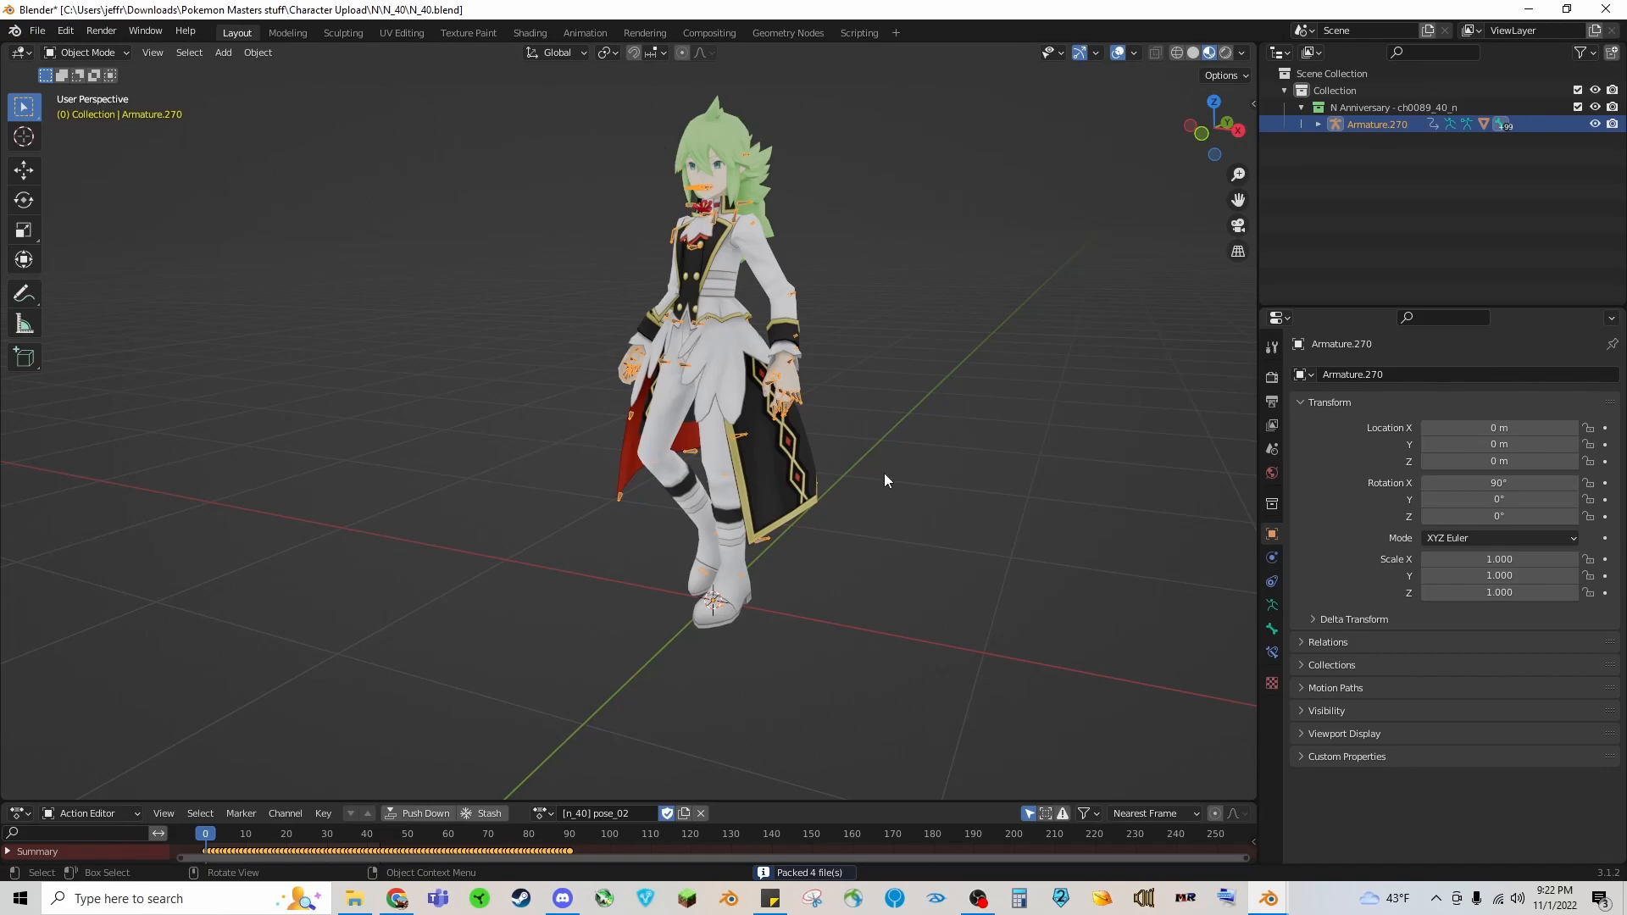
mouse_move(722, 340)
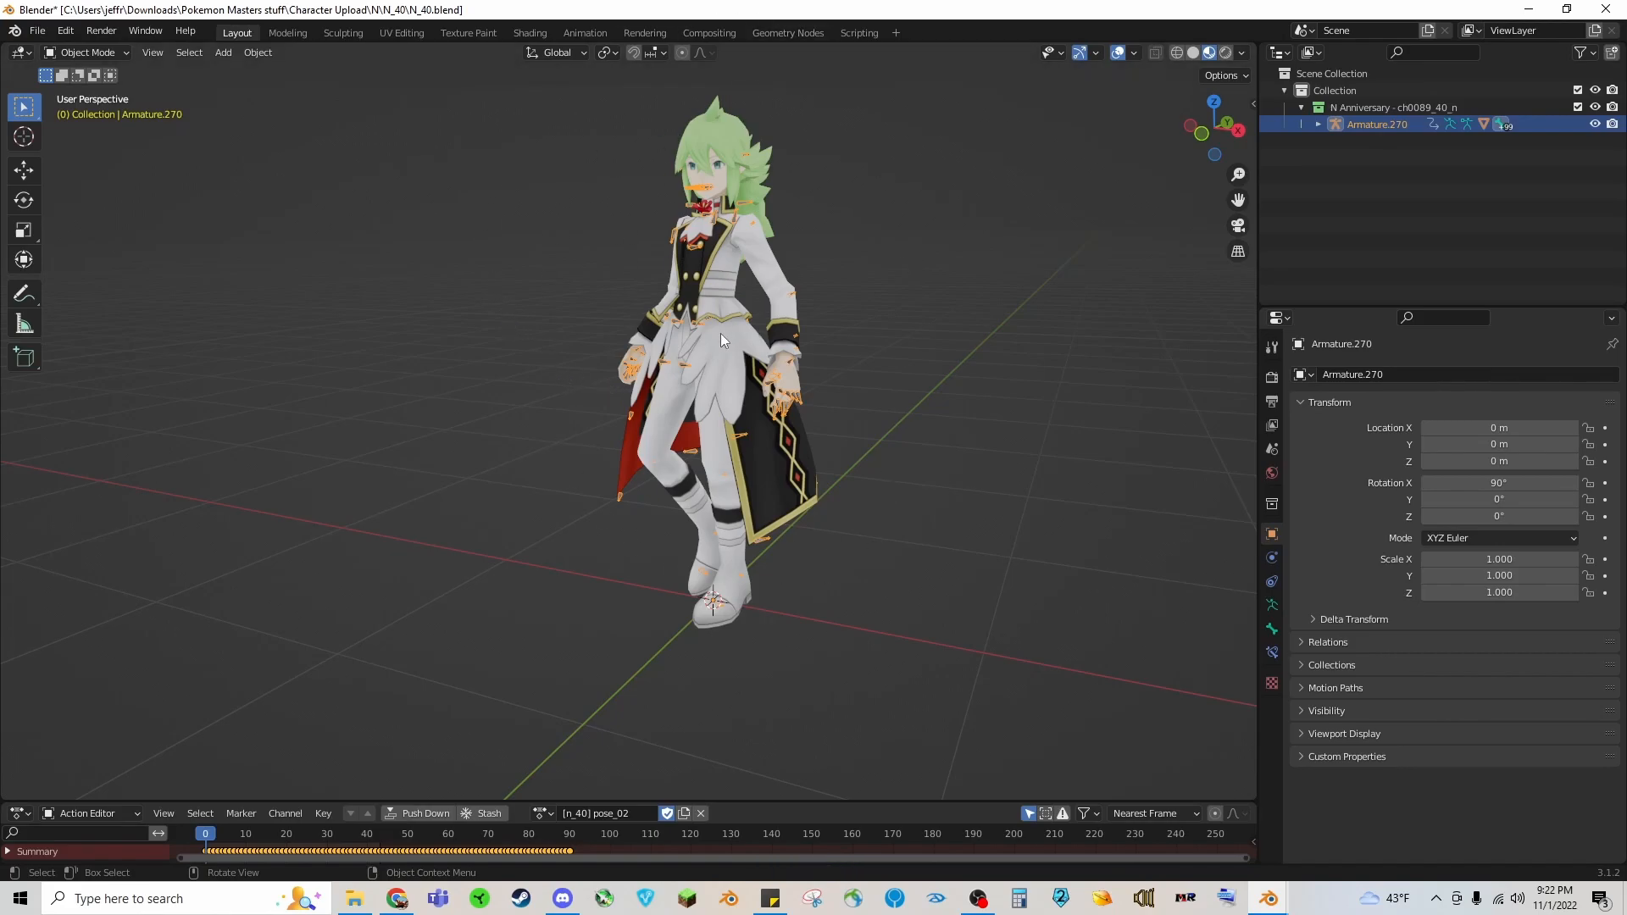
Step: Unpack the resources, writing the textures to a folder in the blend's current directory
left_click(35, 30)
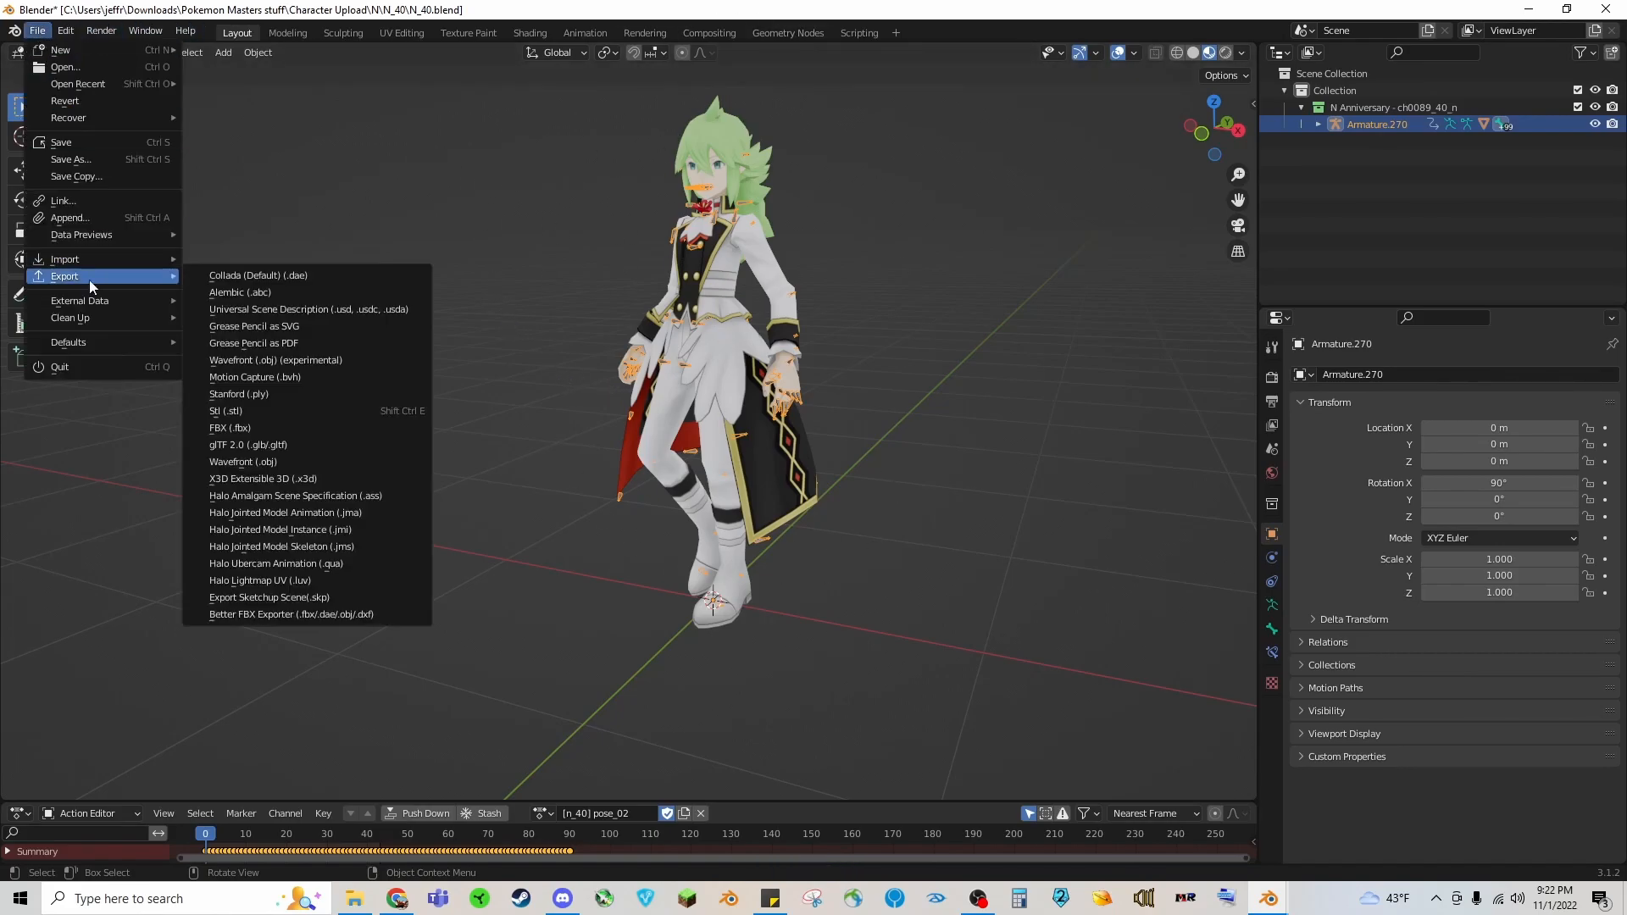
mouse_move(80, 300)
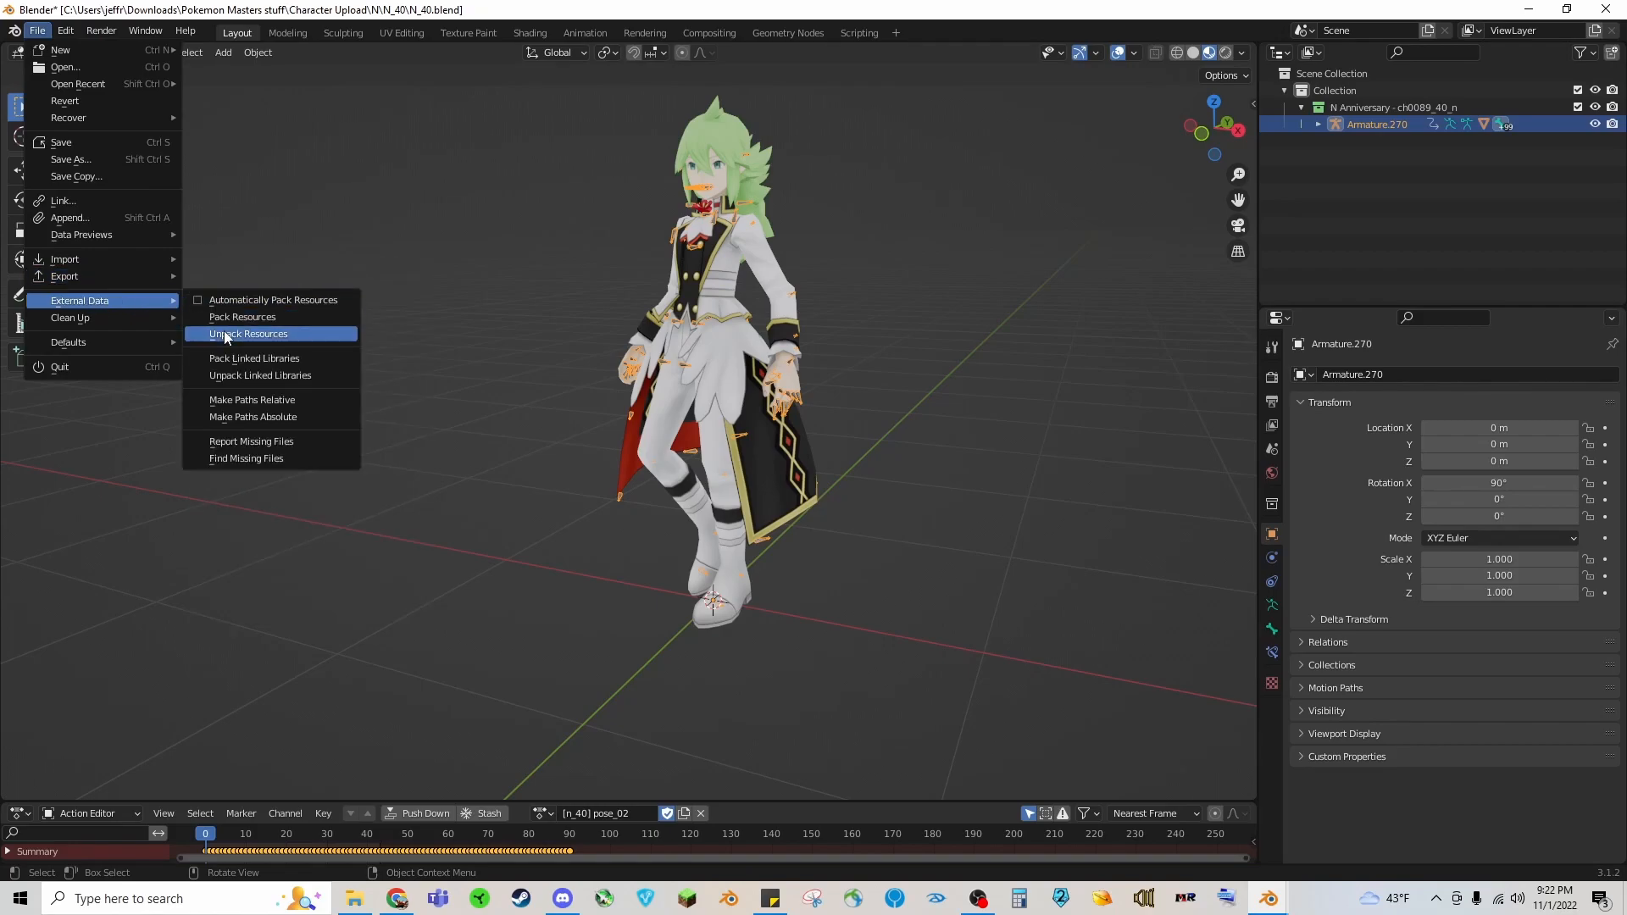
left_click(247, 334)
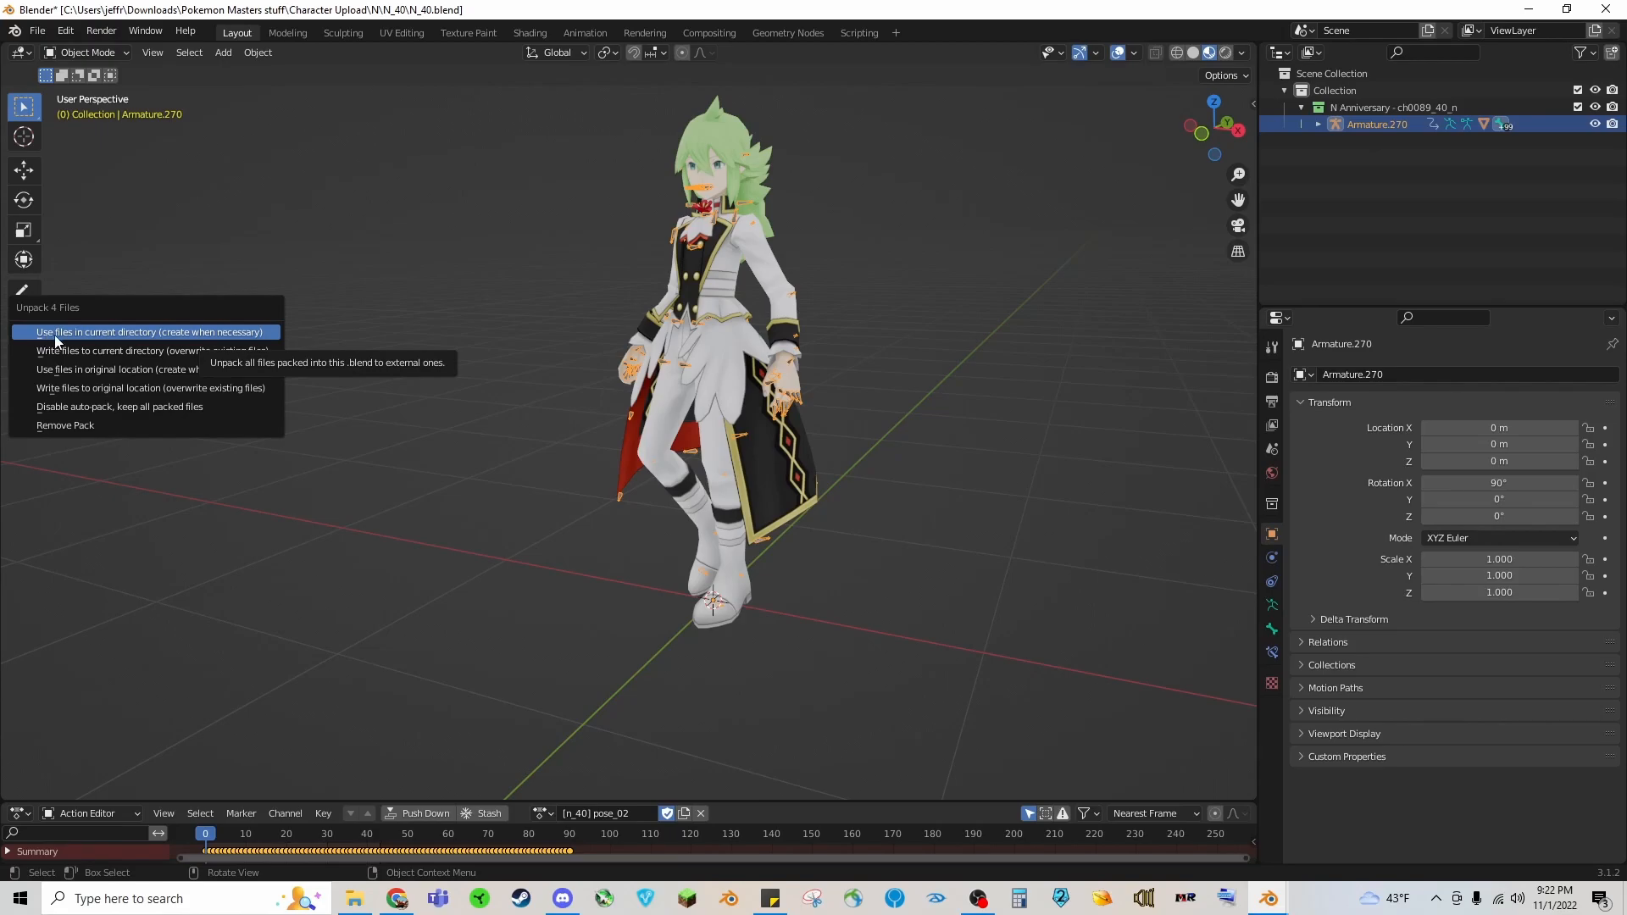
mouse_move(117, 341)
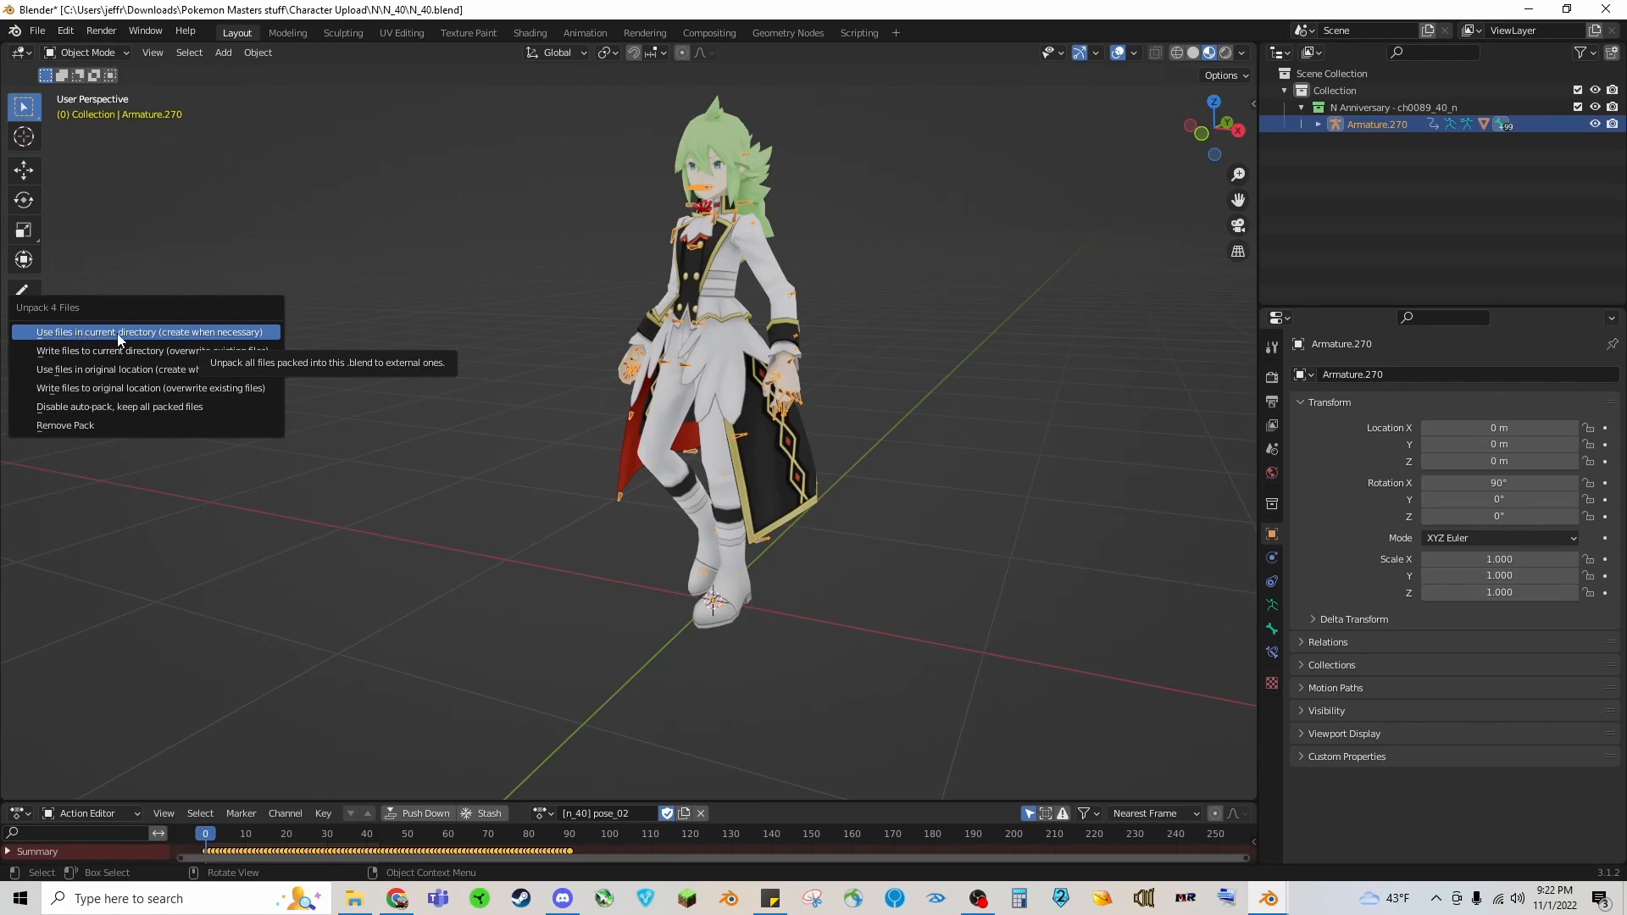
left_click(146, 330)
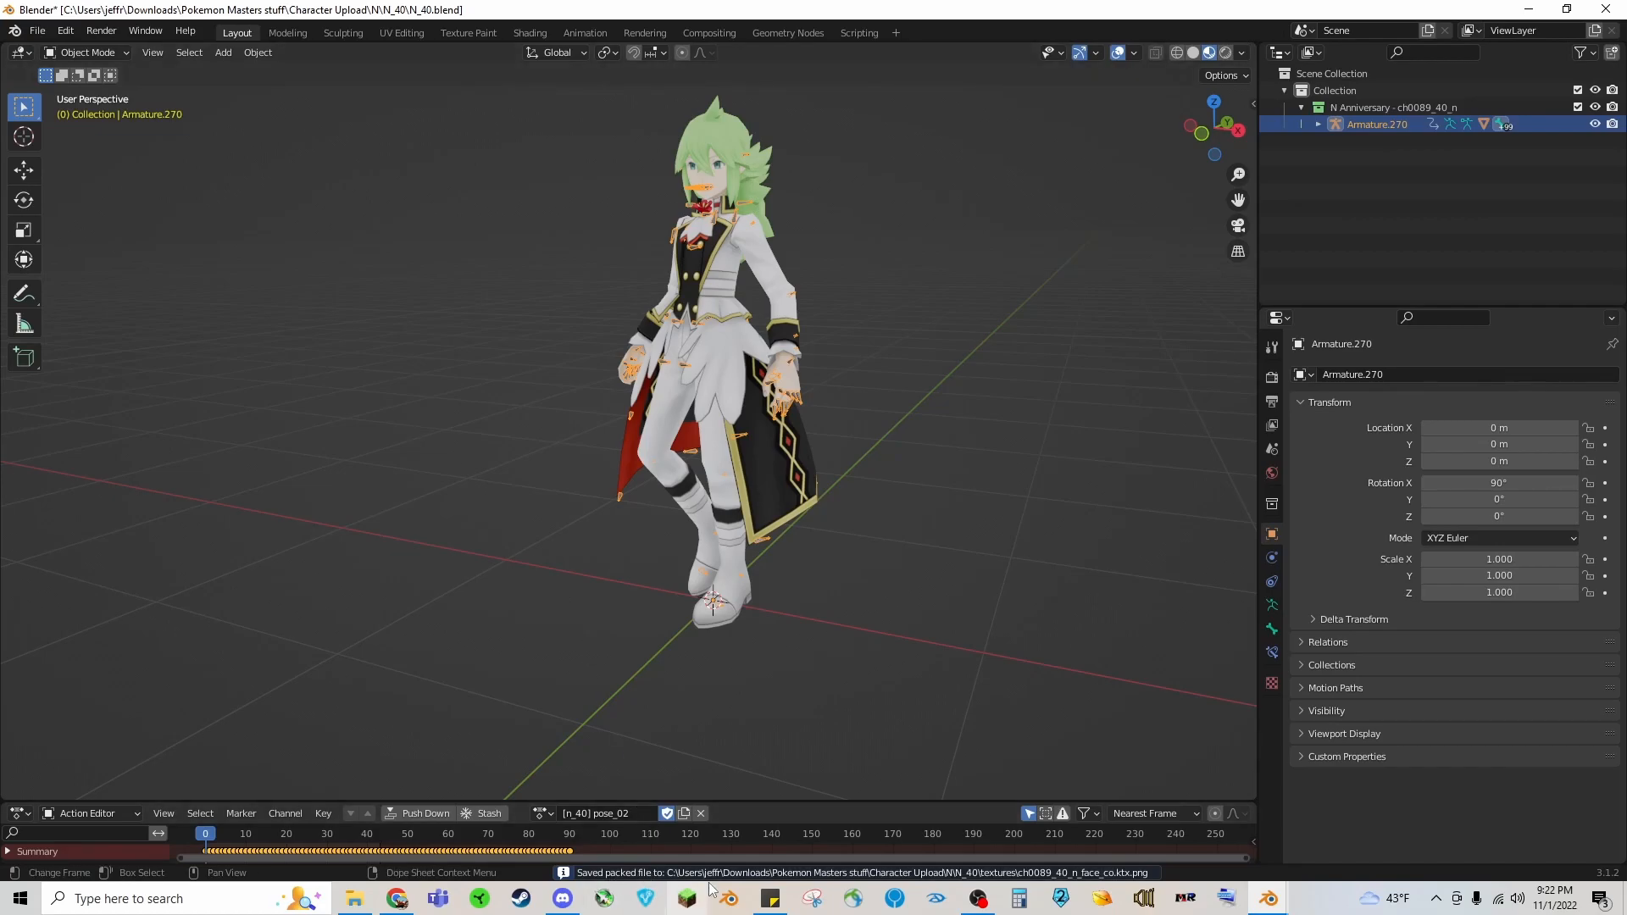
Step: Check the new textures folder inside N_40 in File Explorer
left_click(354, 898)
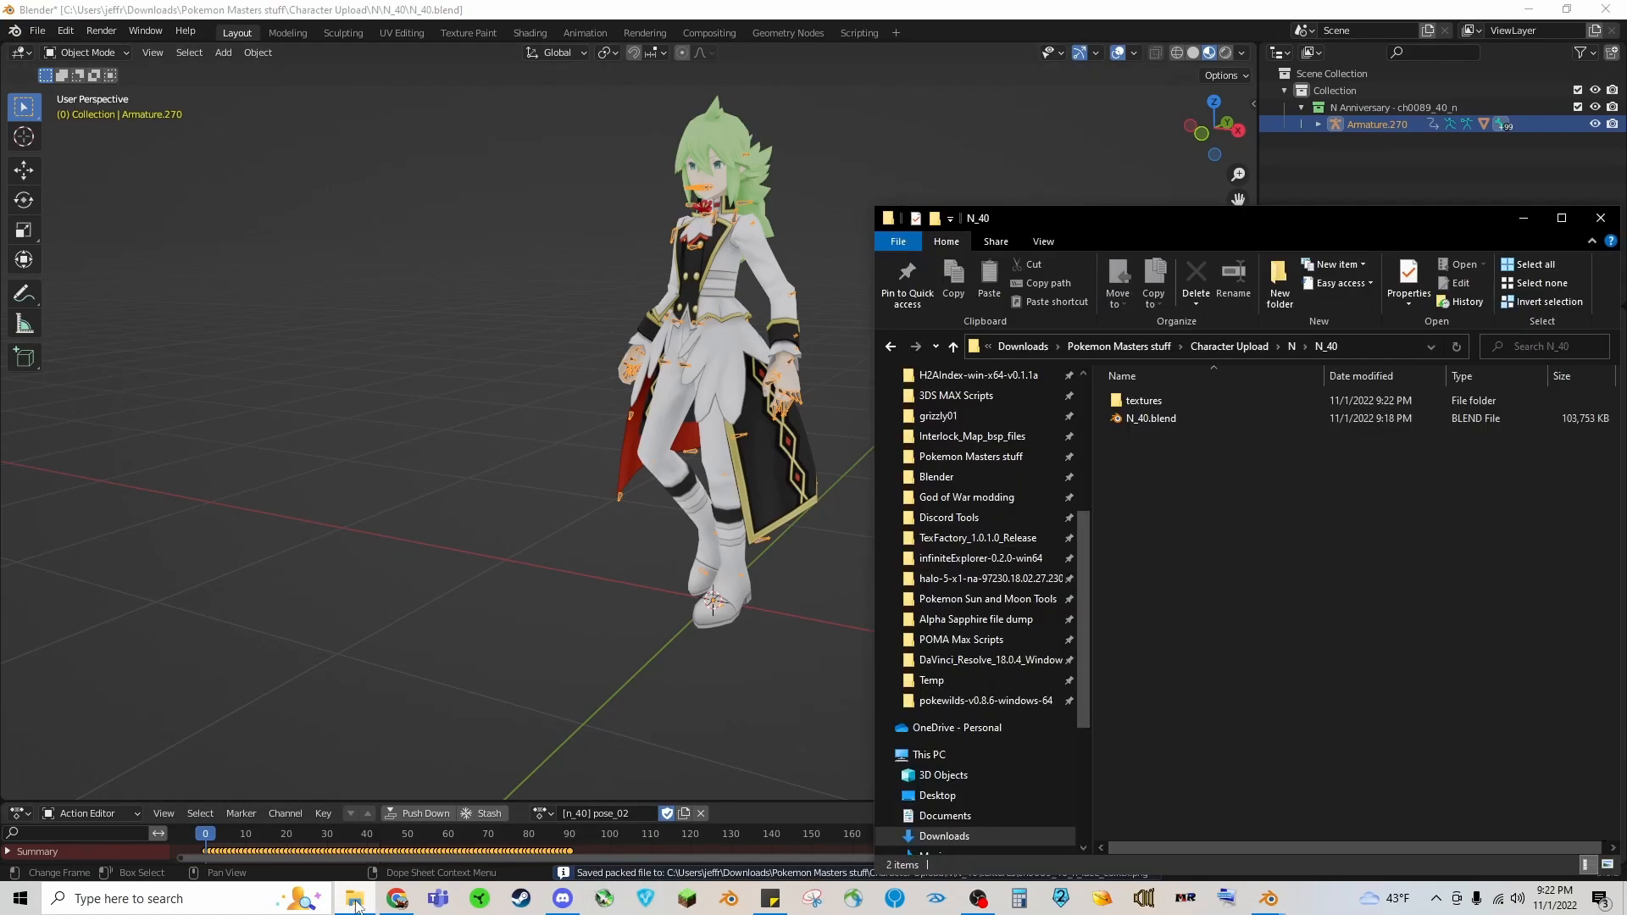
left_click(1144, 400)
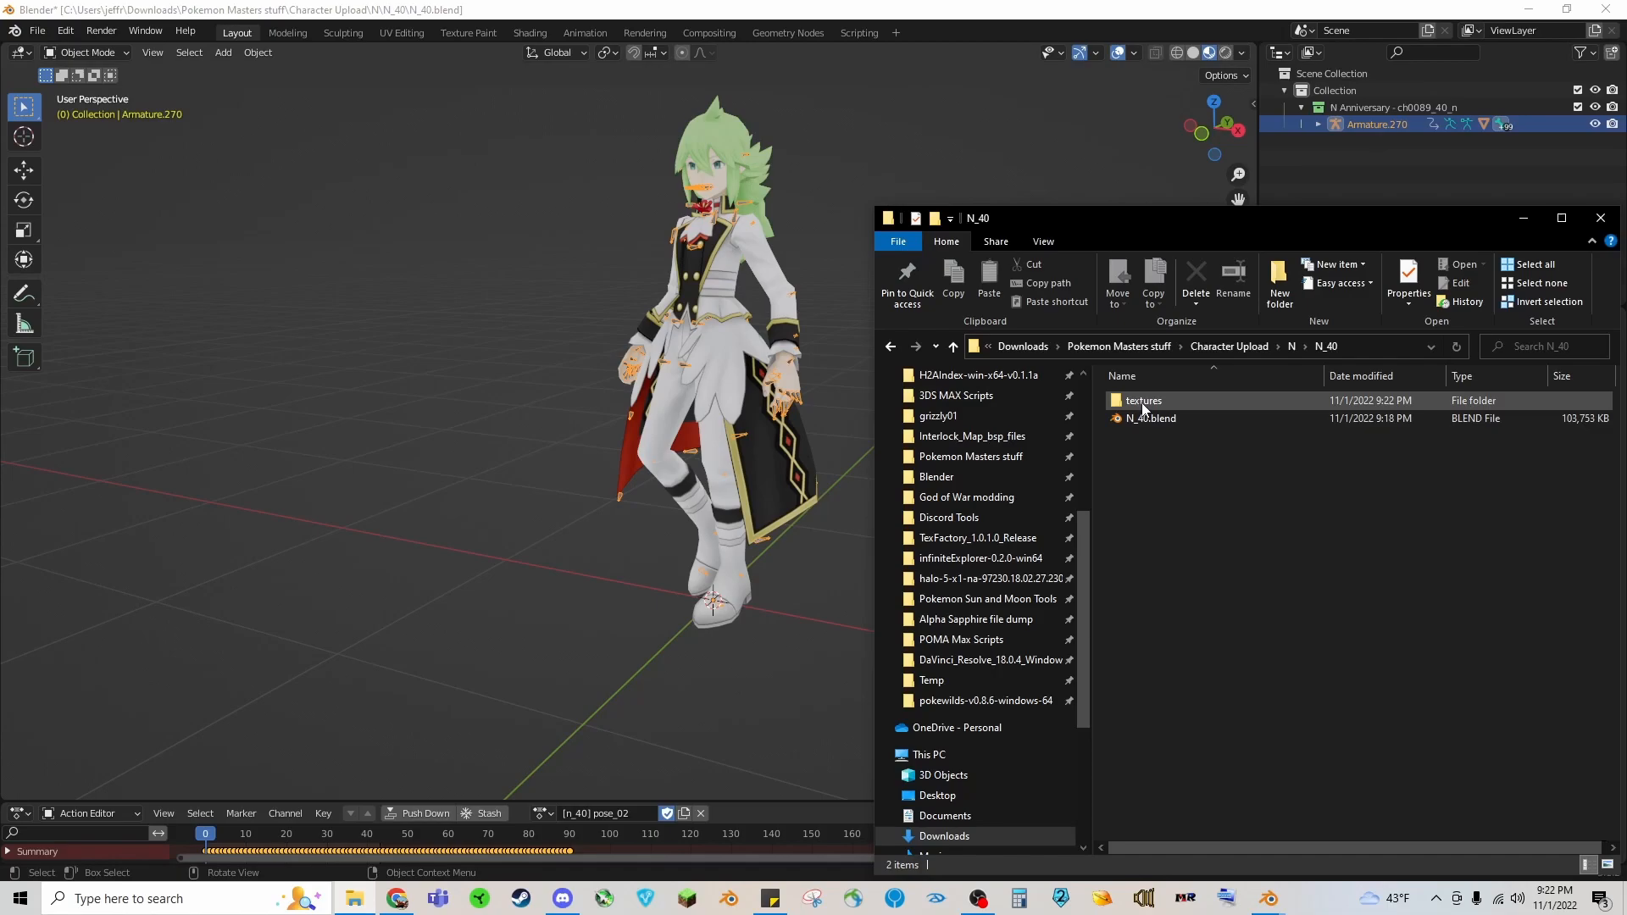
double_click(1142, 400)
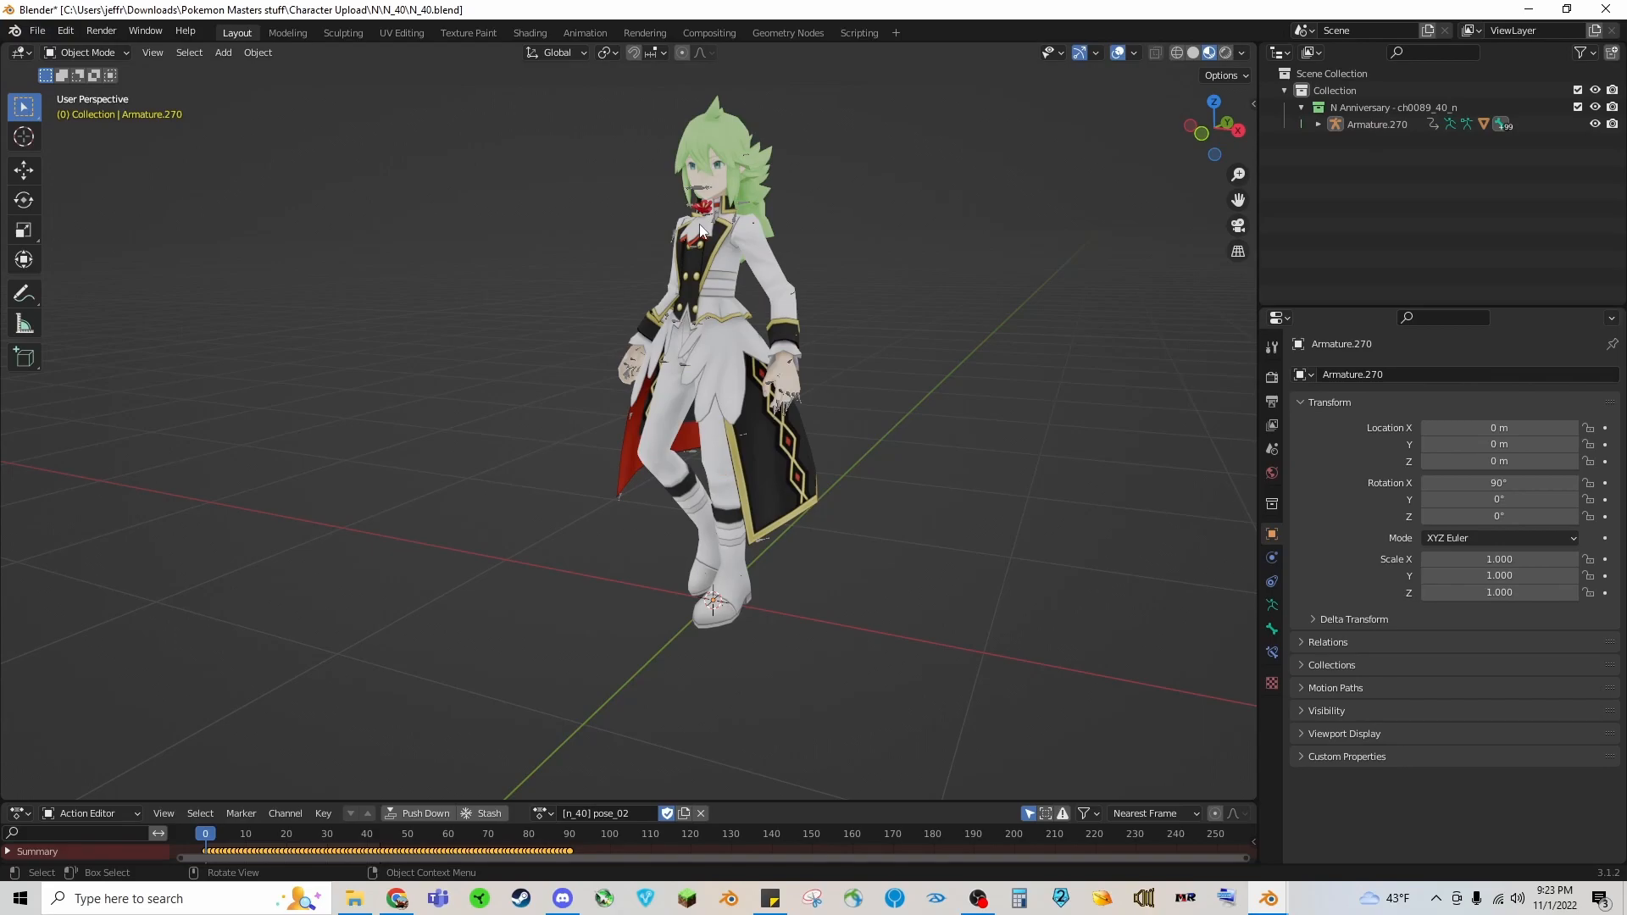
Step: Begin exporting the scene as FBX with N_40.fbx as the file name
left_click(35, 30)
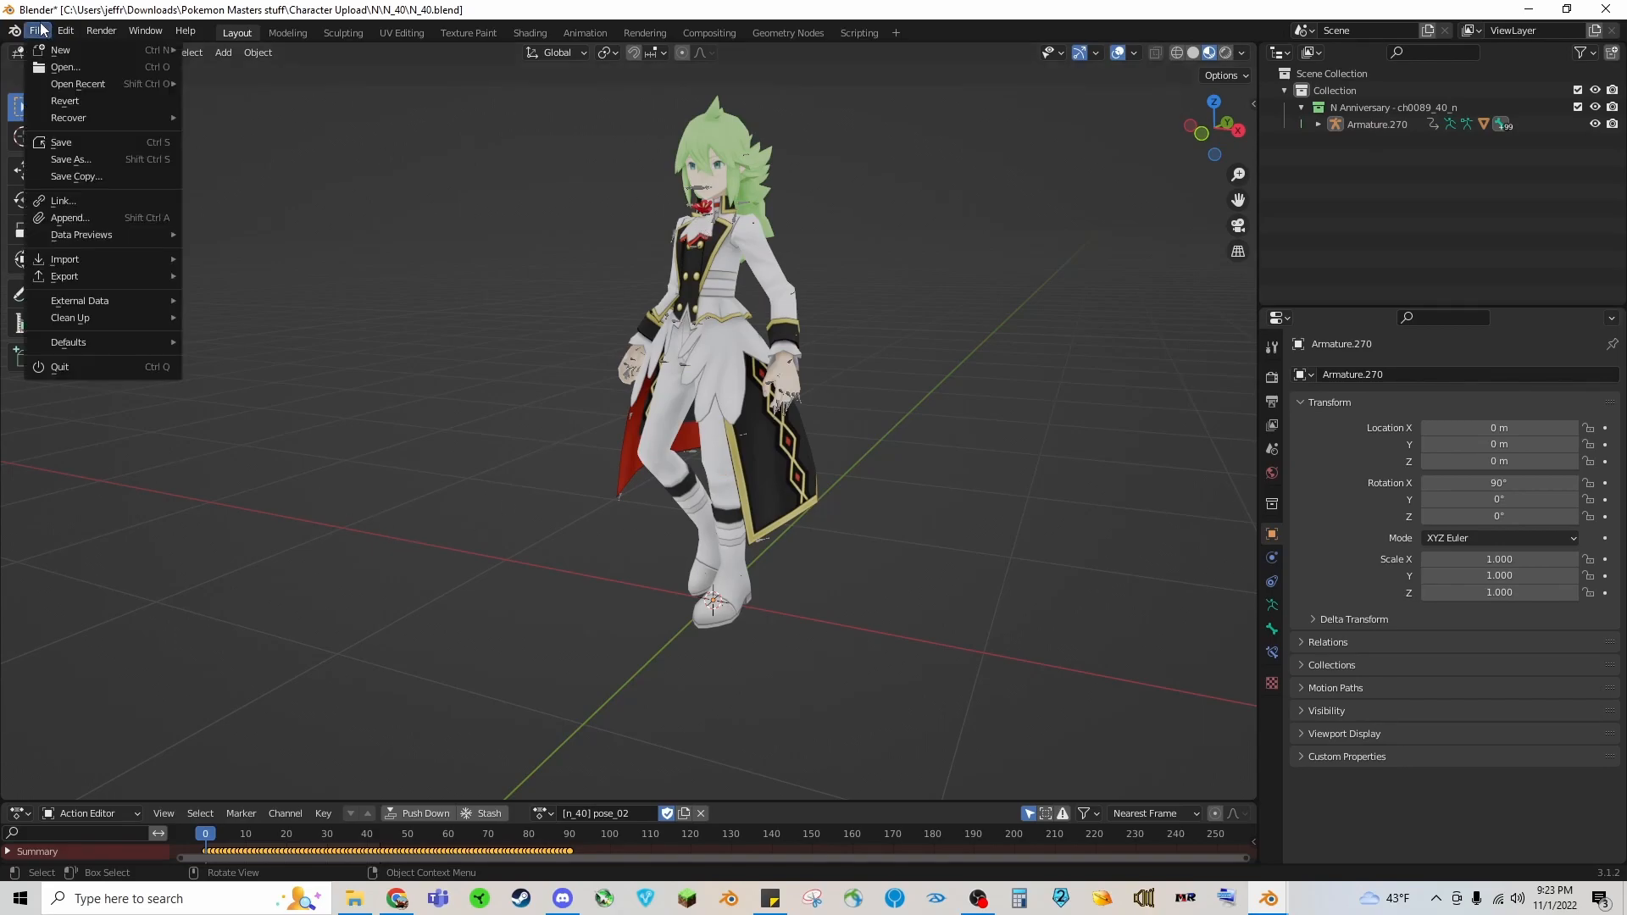
left_click(65, 276)
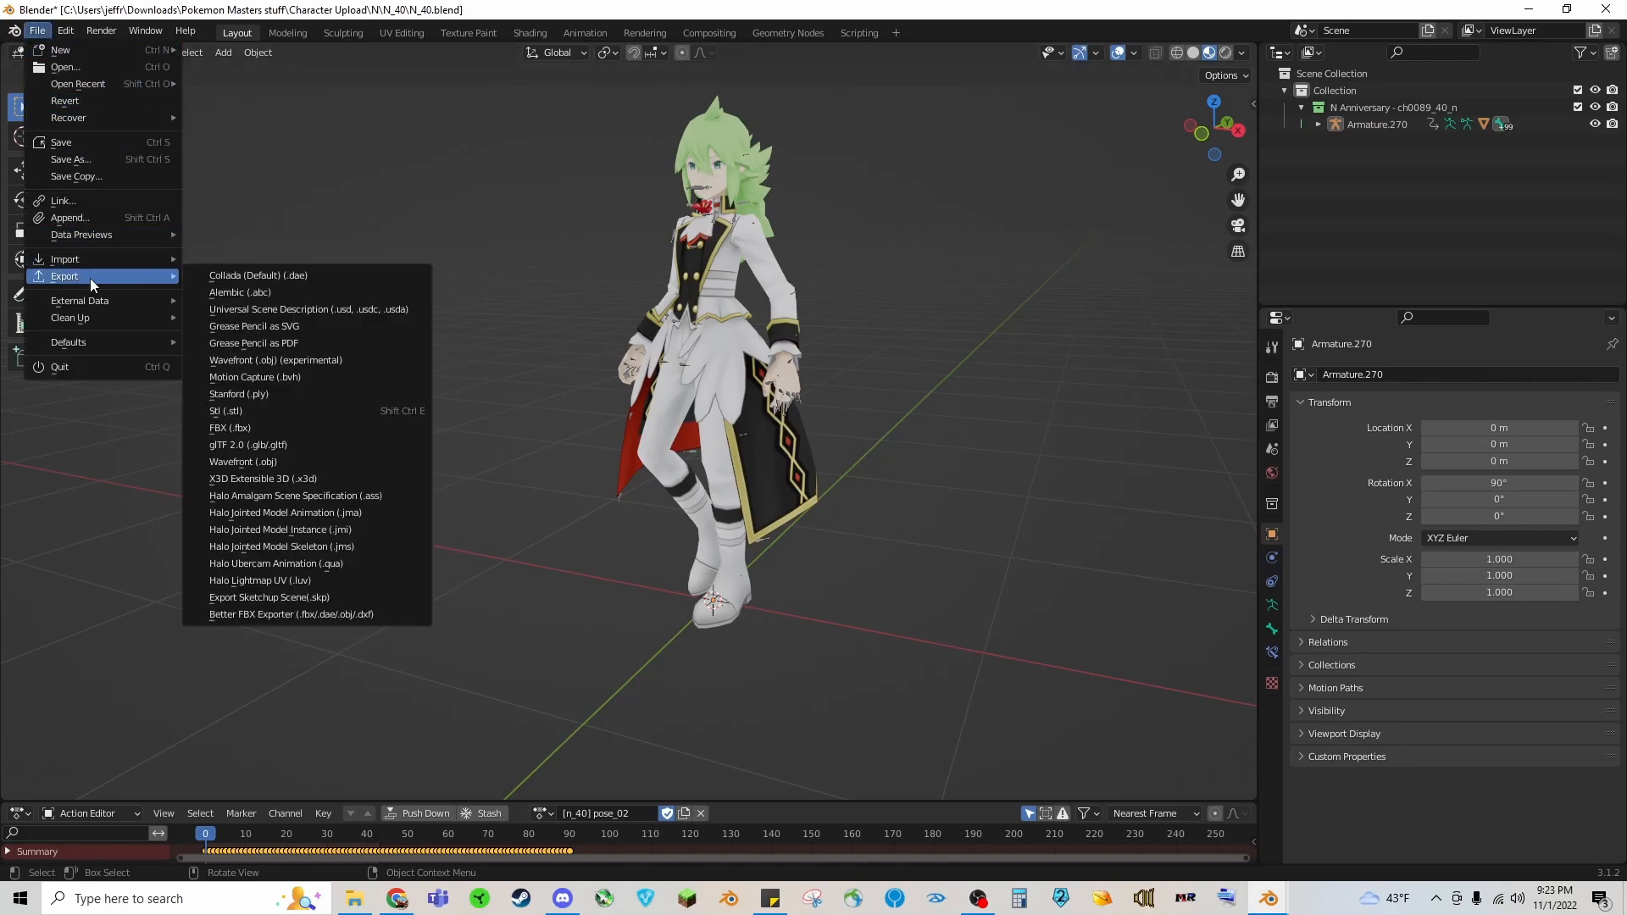
mouse_move(225, 410)
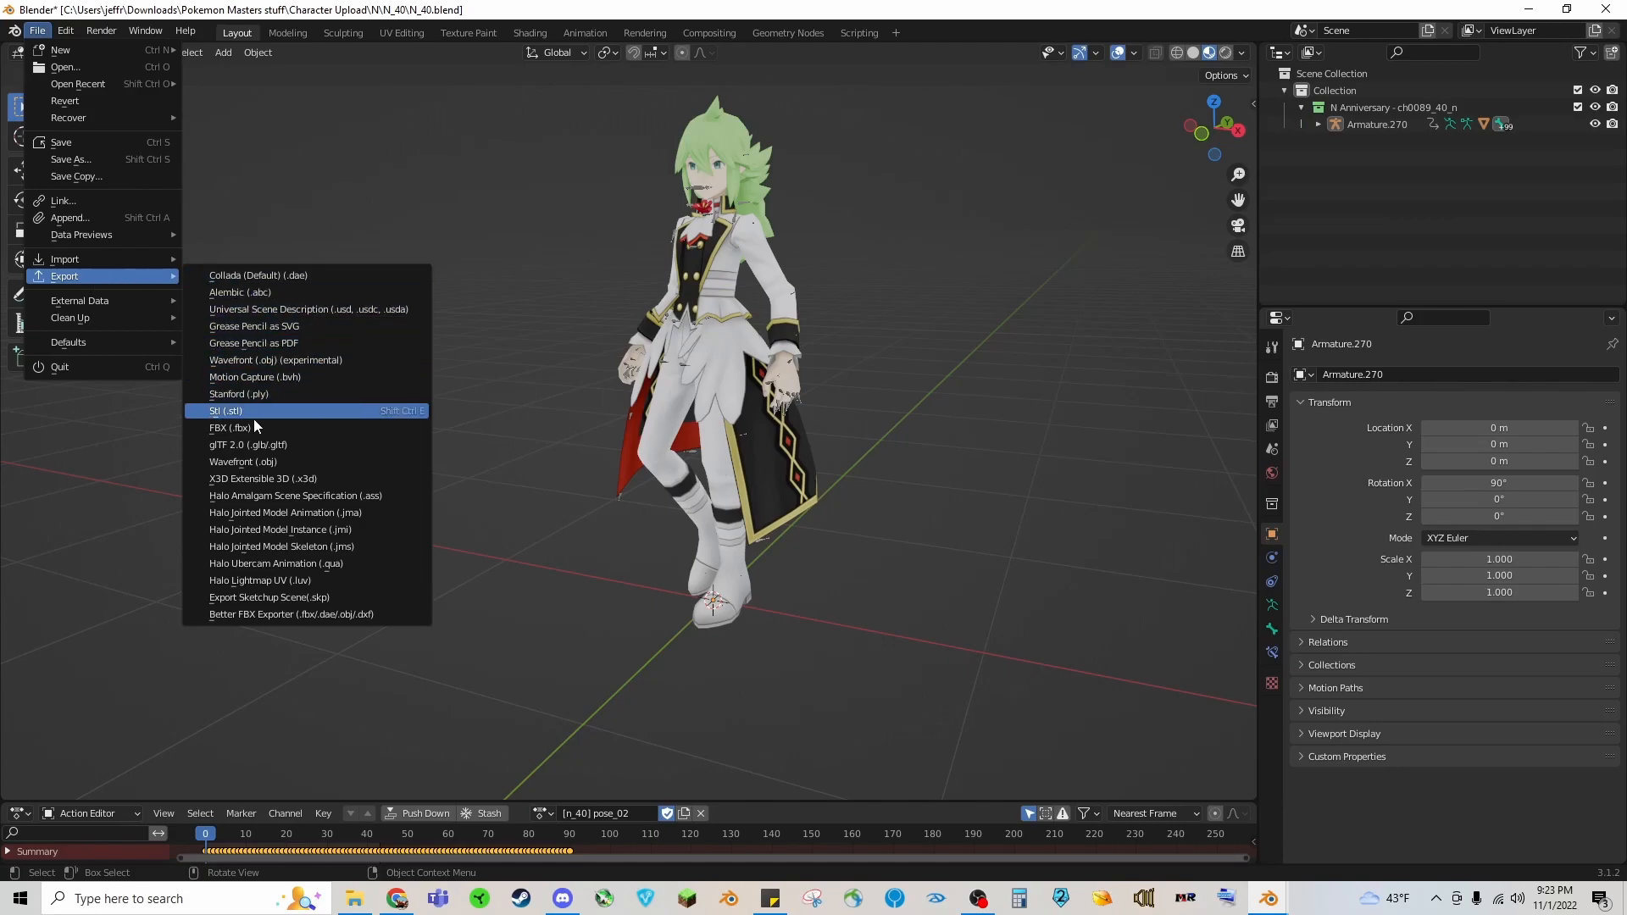
left_click(218, 427)
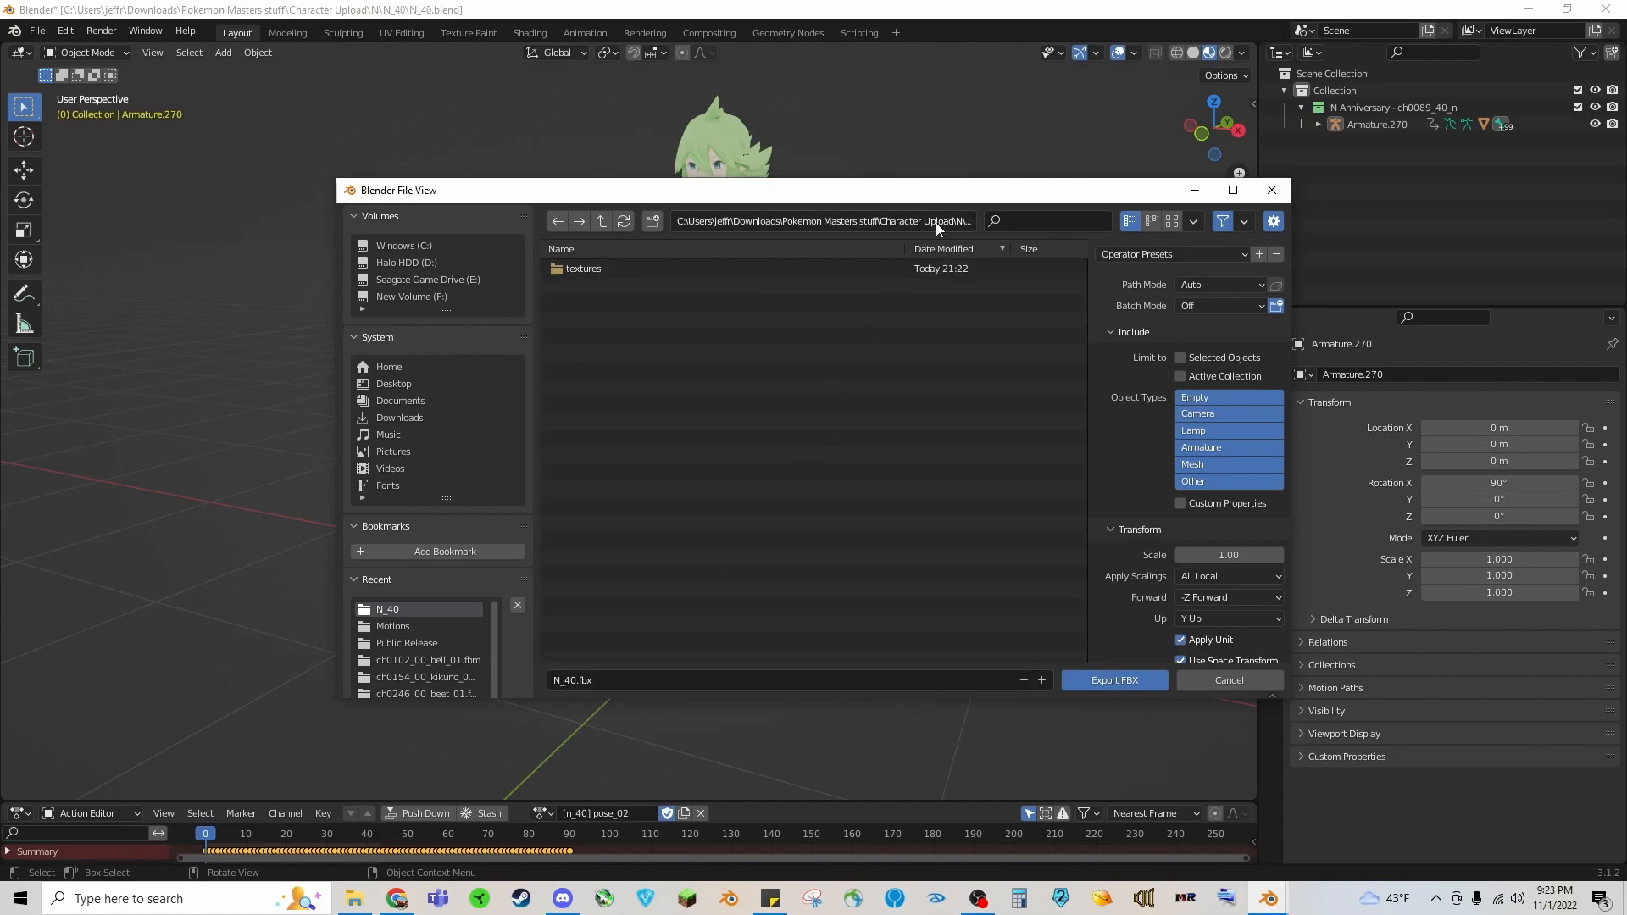
left_click(826, 220)
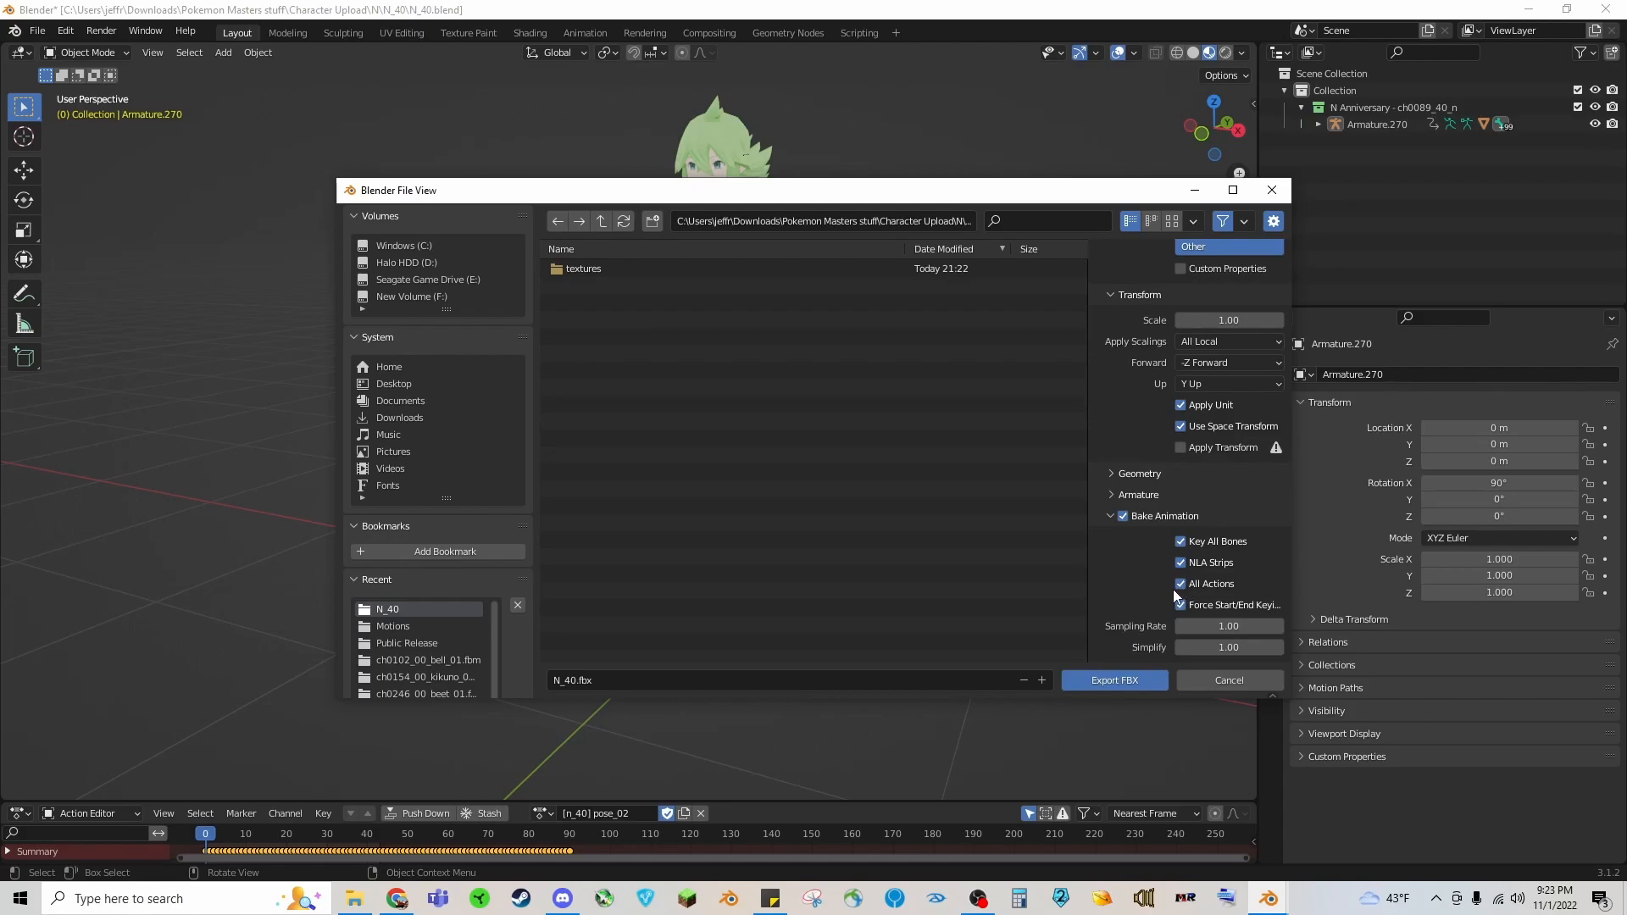
mouse_move(1180, 447)
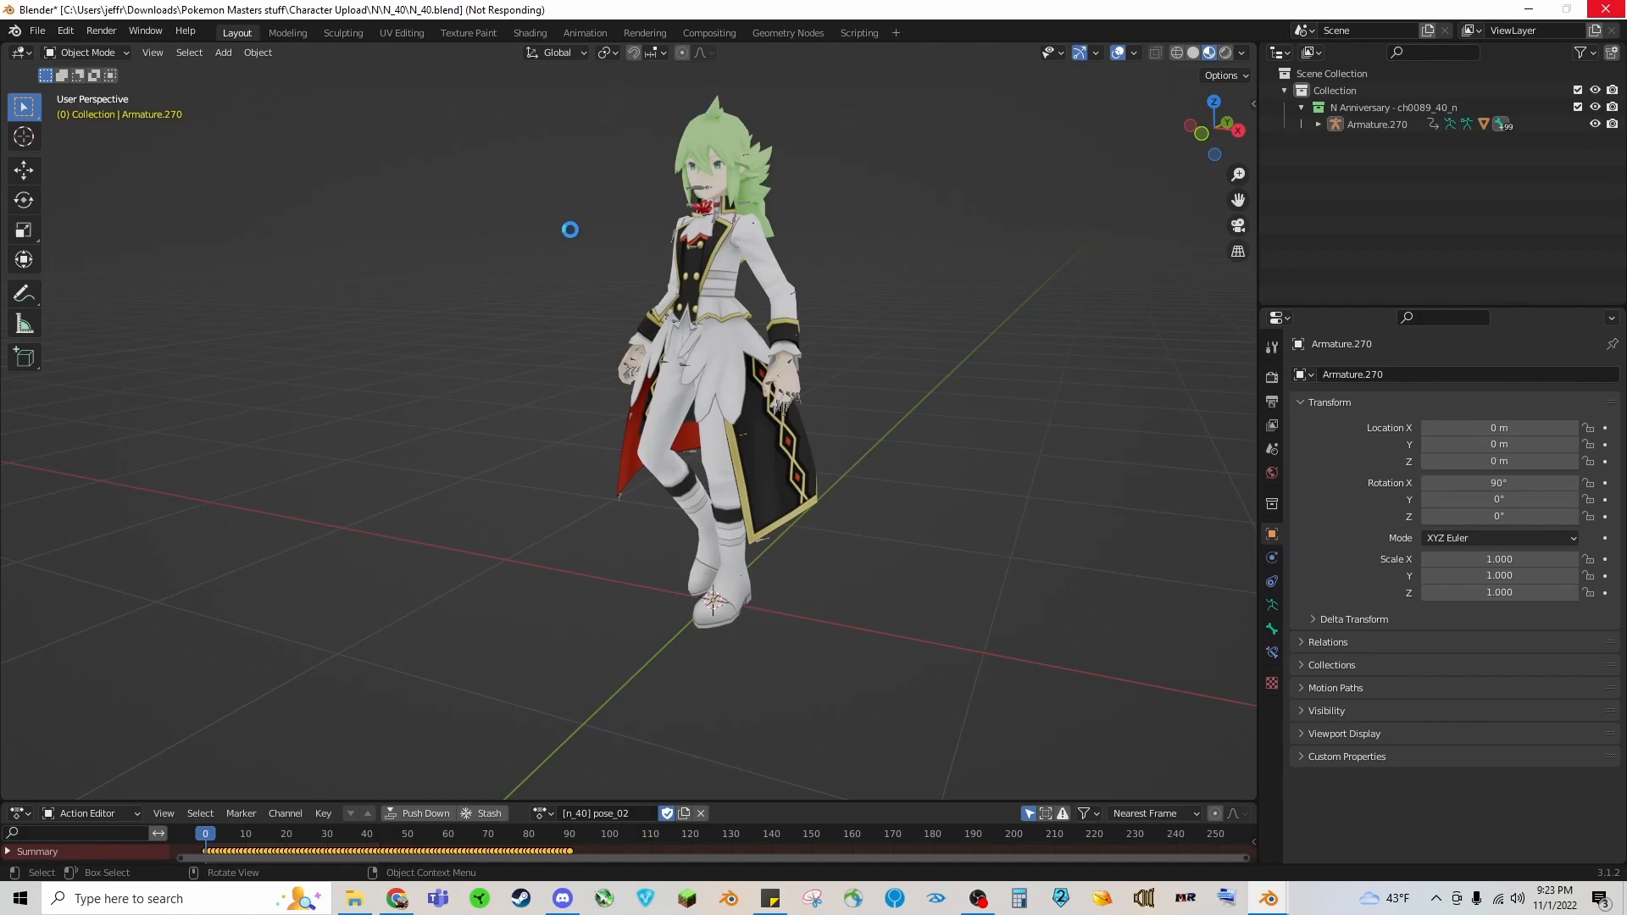
mouse_move(517, 465)
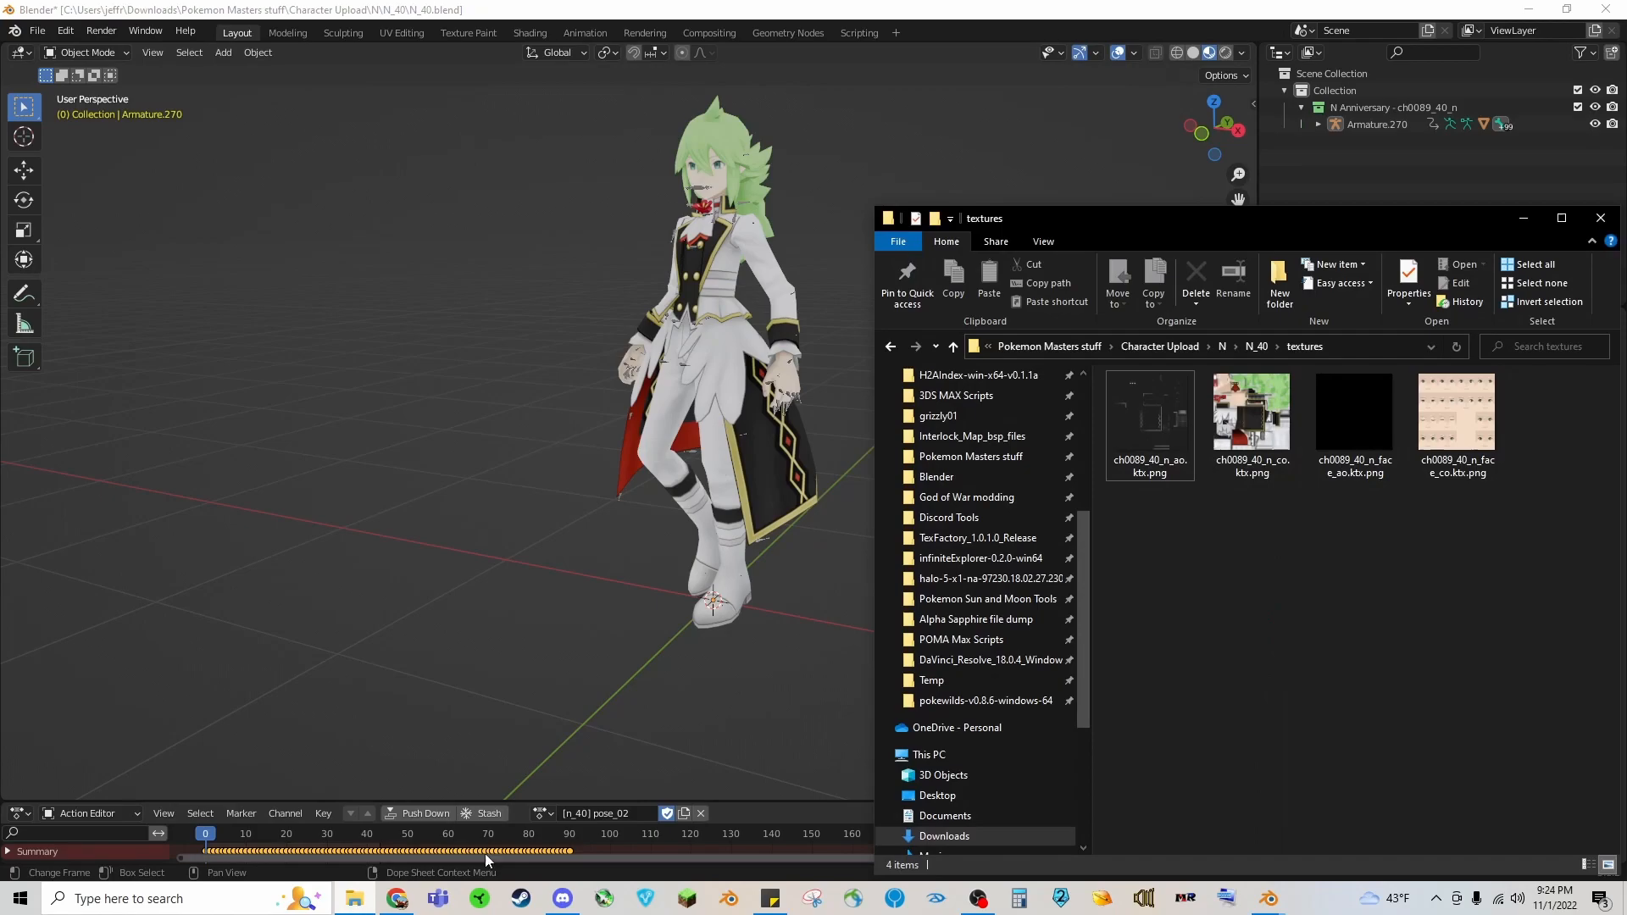
Step: Delete N_40.blend so N_40 holds only N_40.fbx and textures, then compress N_40 into N_40.zip
left_click(951, 346)
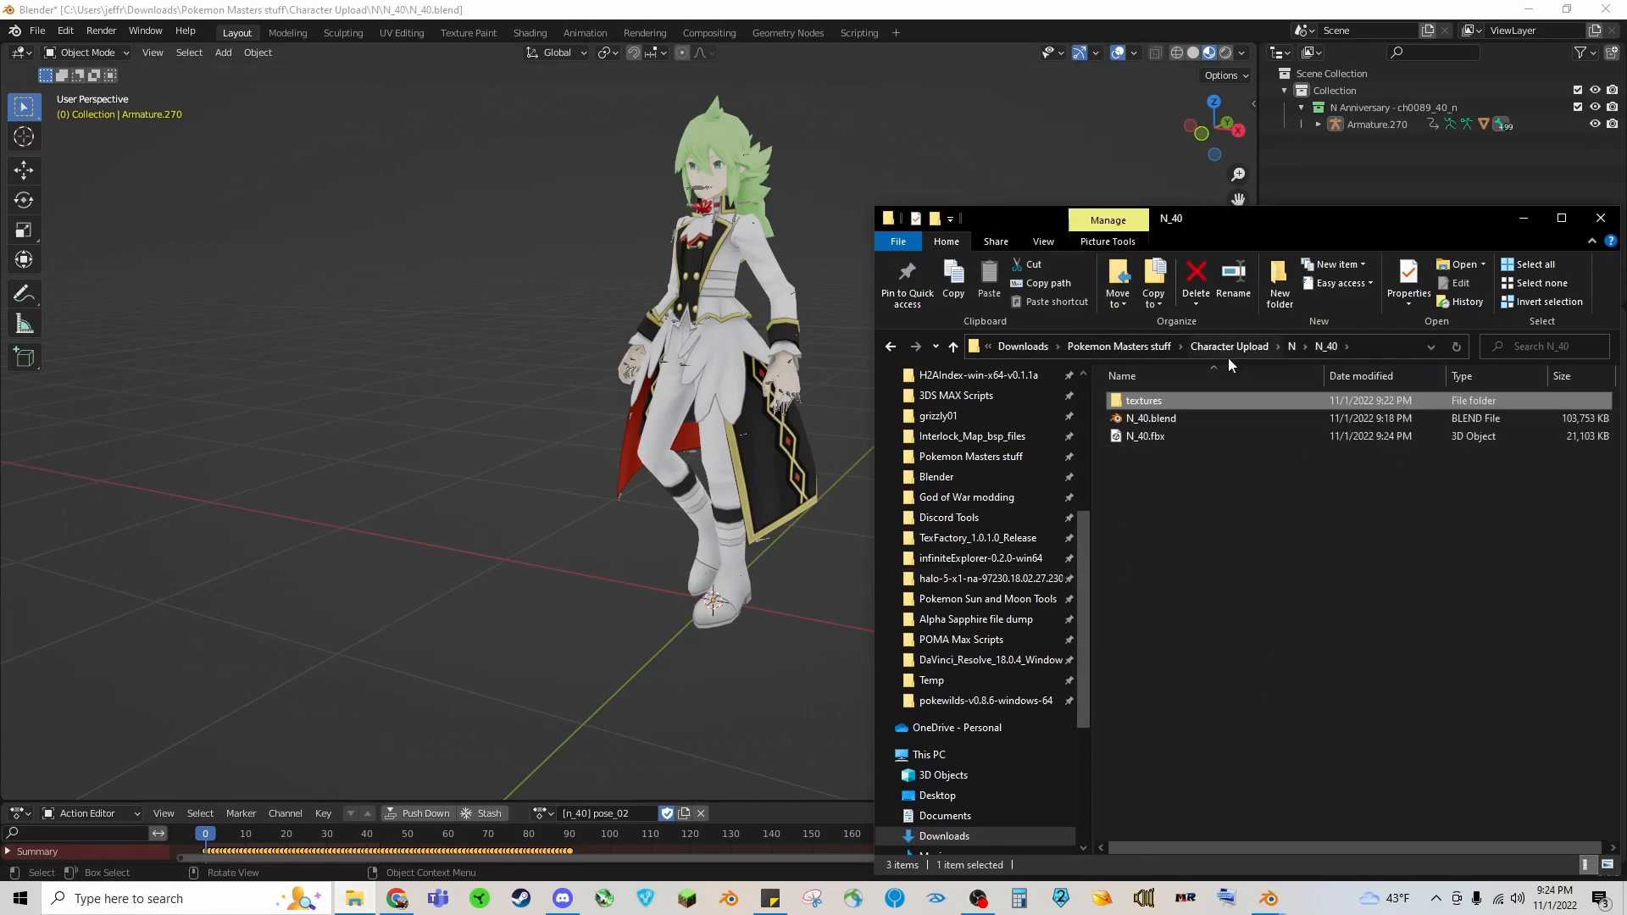
left_click(1144, 436)
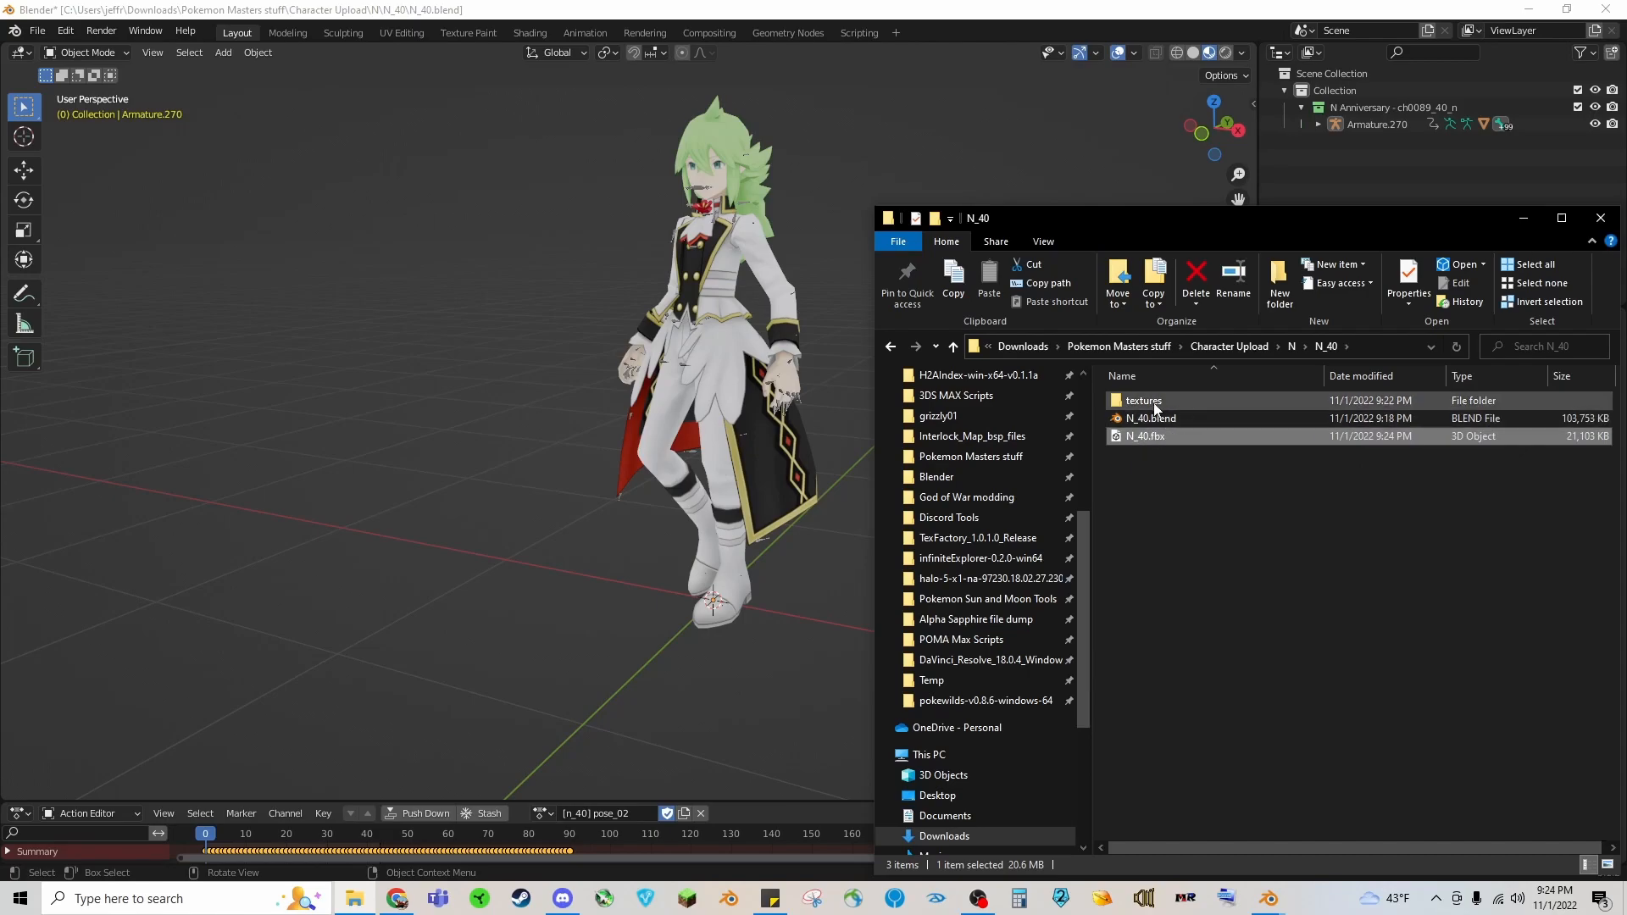
left_click(1149, 419)
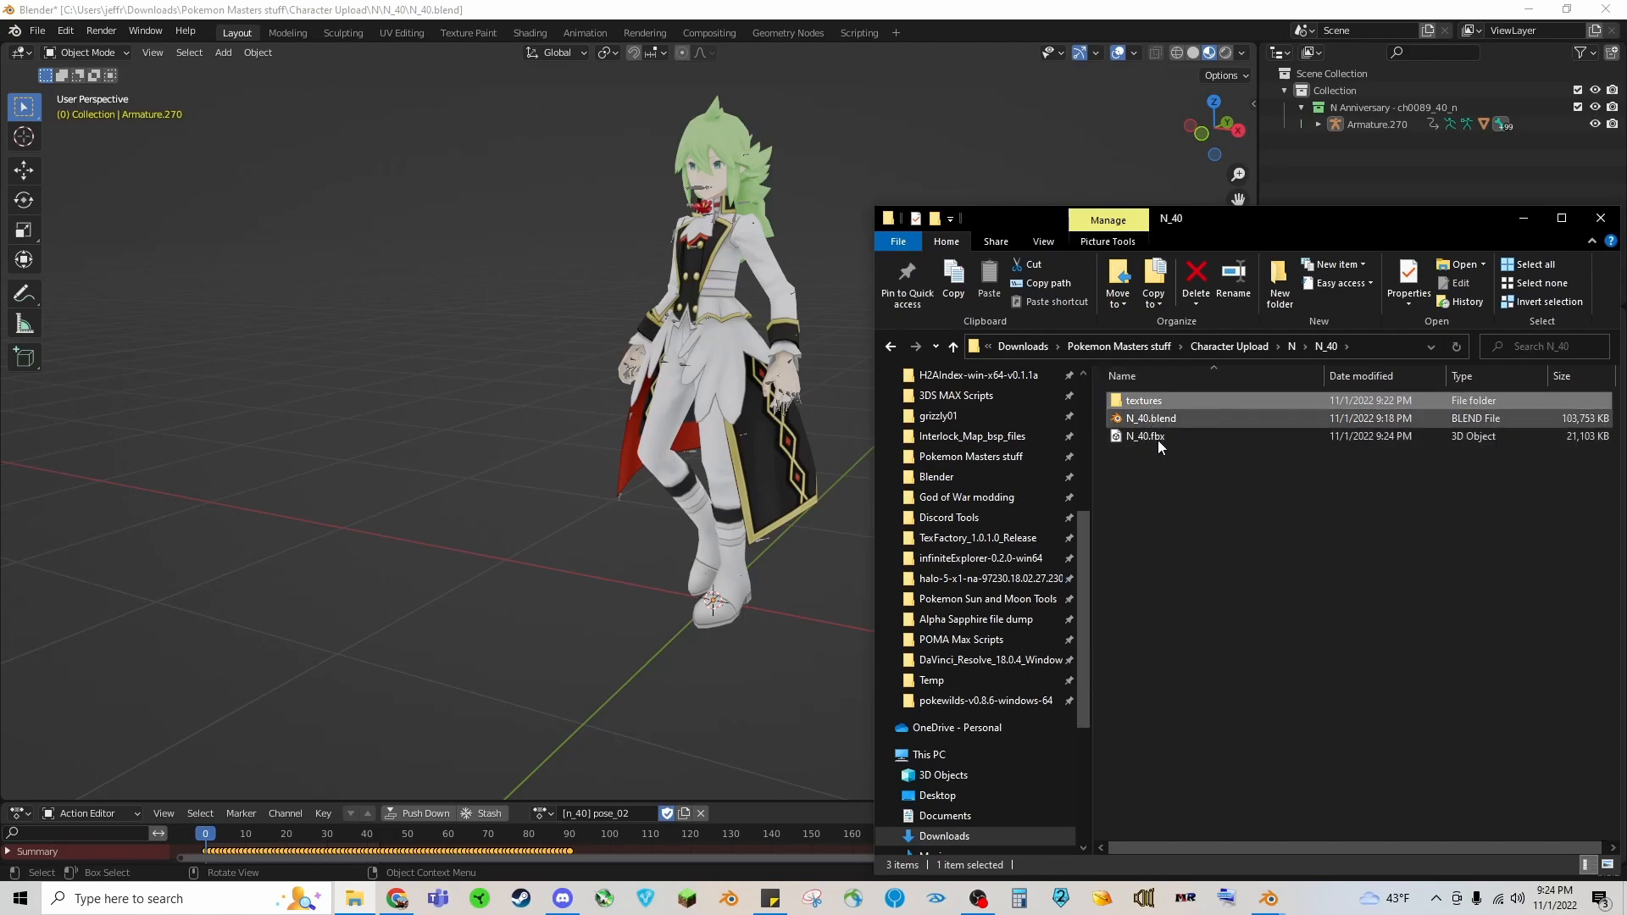
left_click(1149, 417)
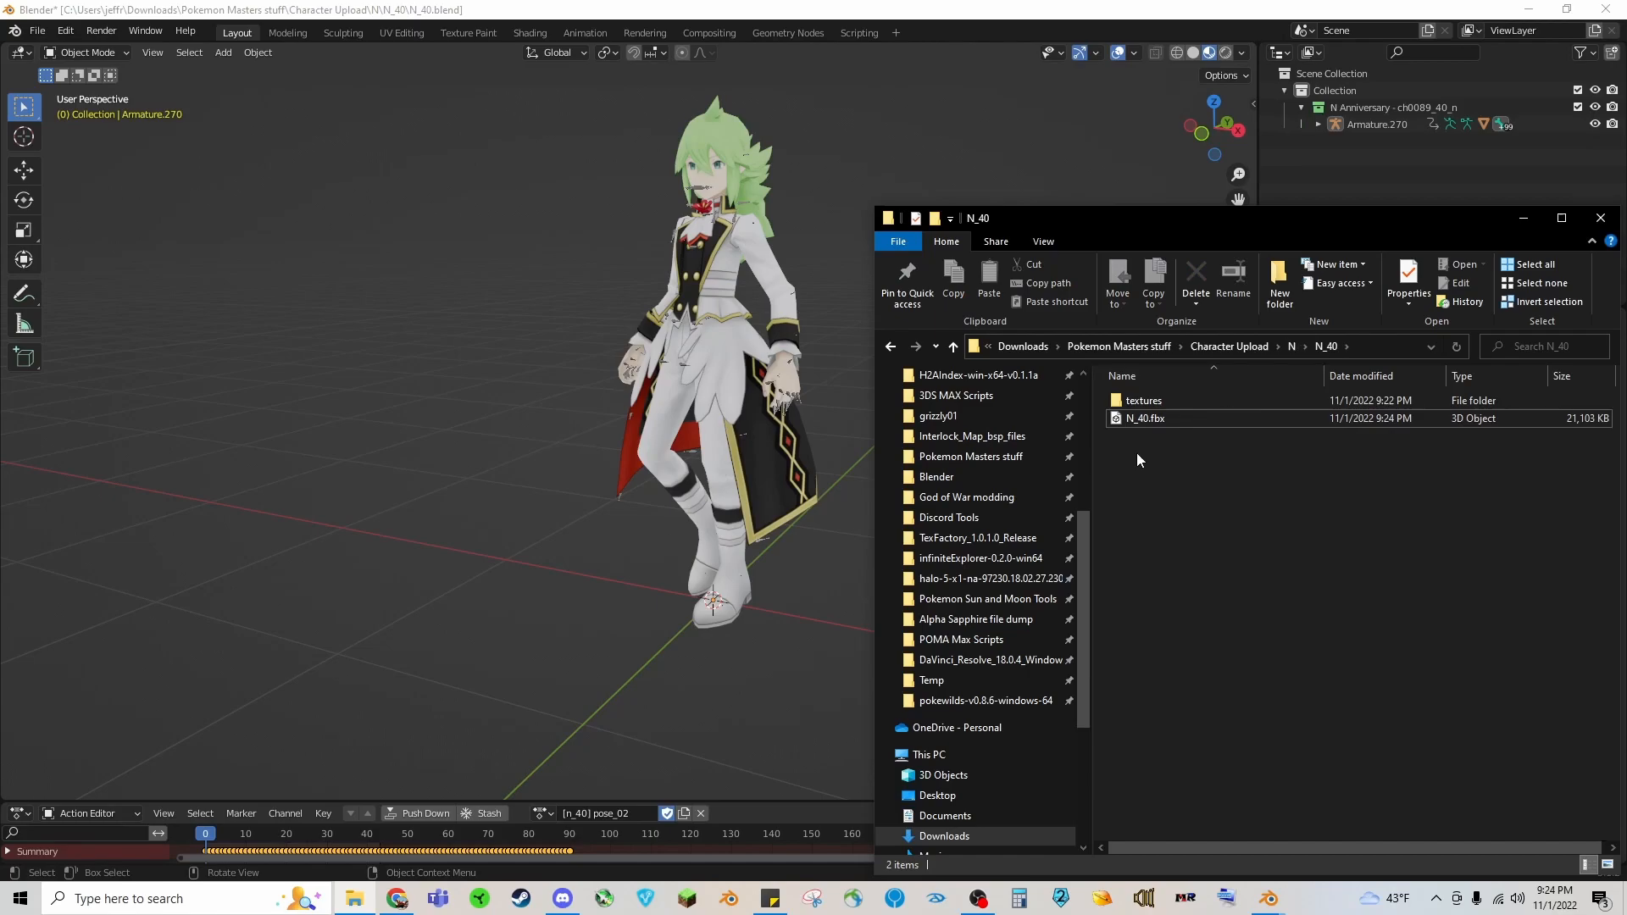
right_click(1140, 400)
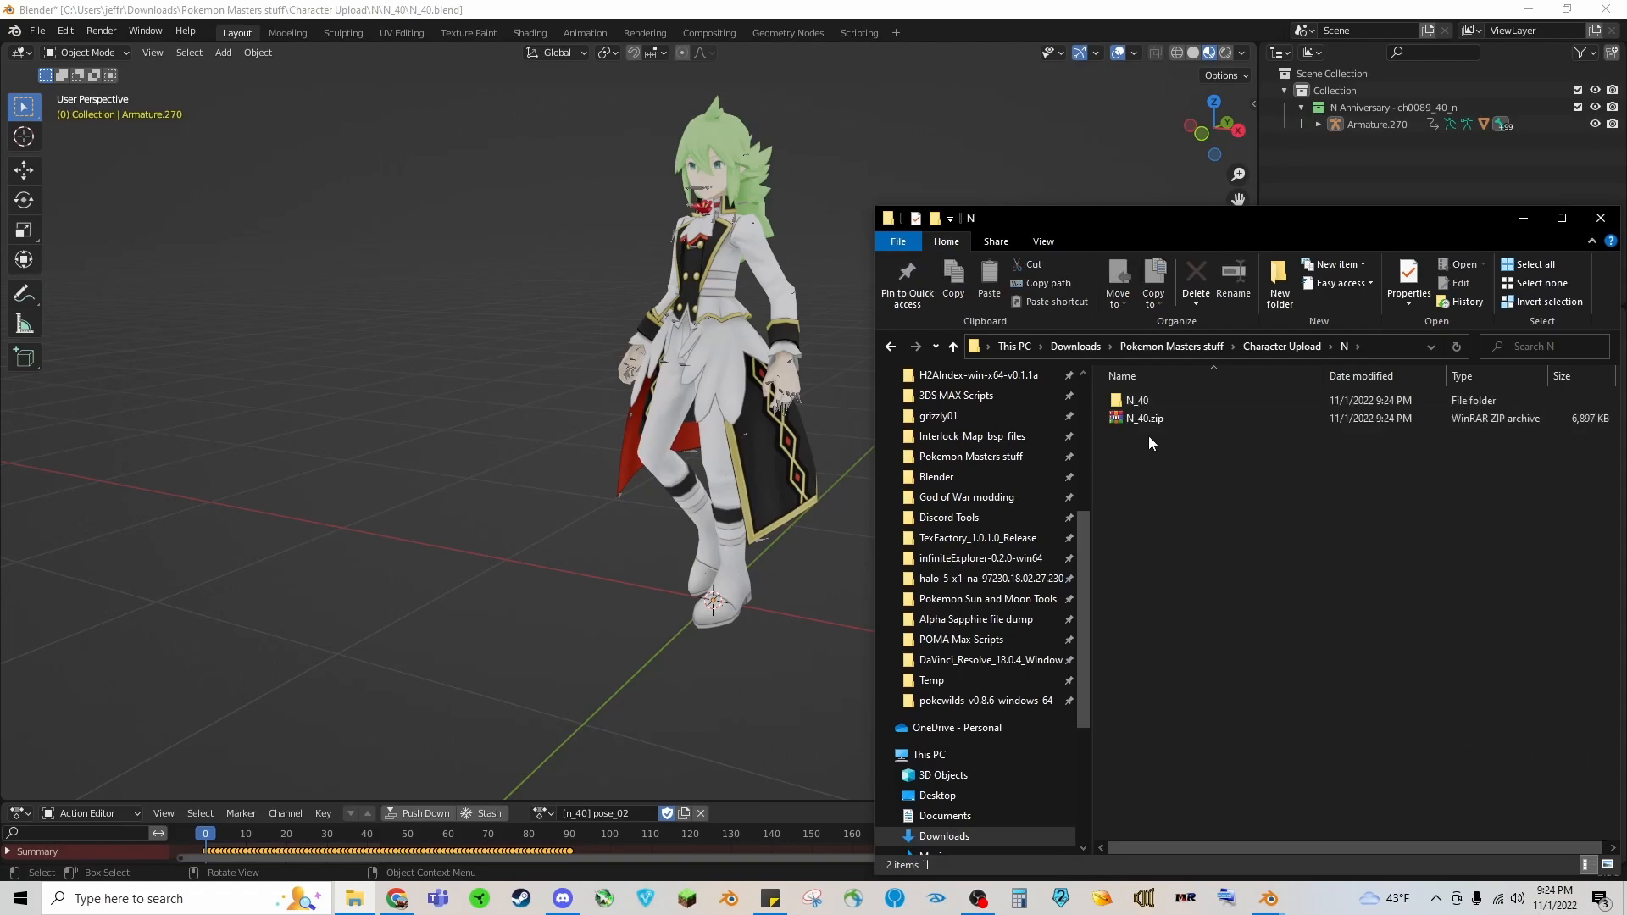
left_click(1143, 419)
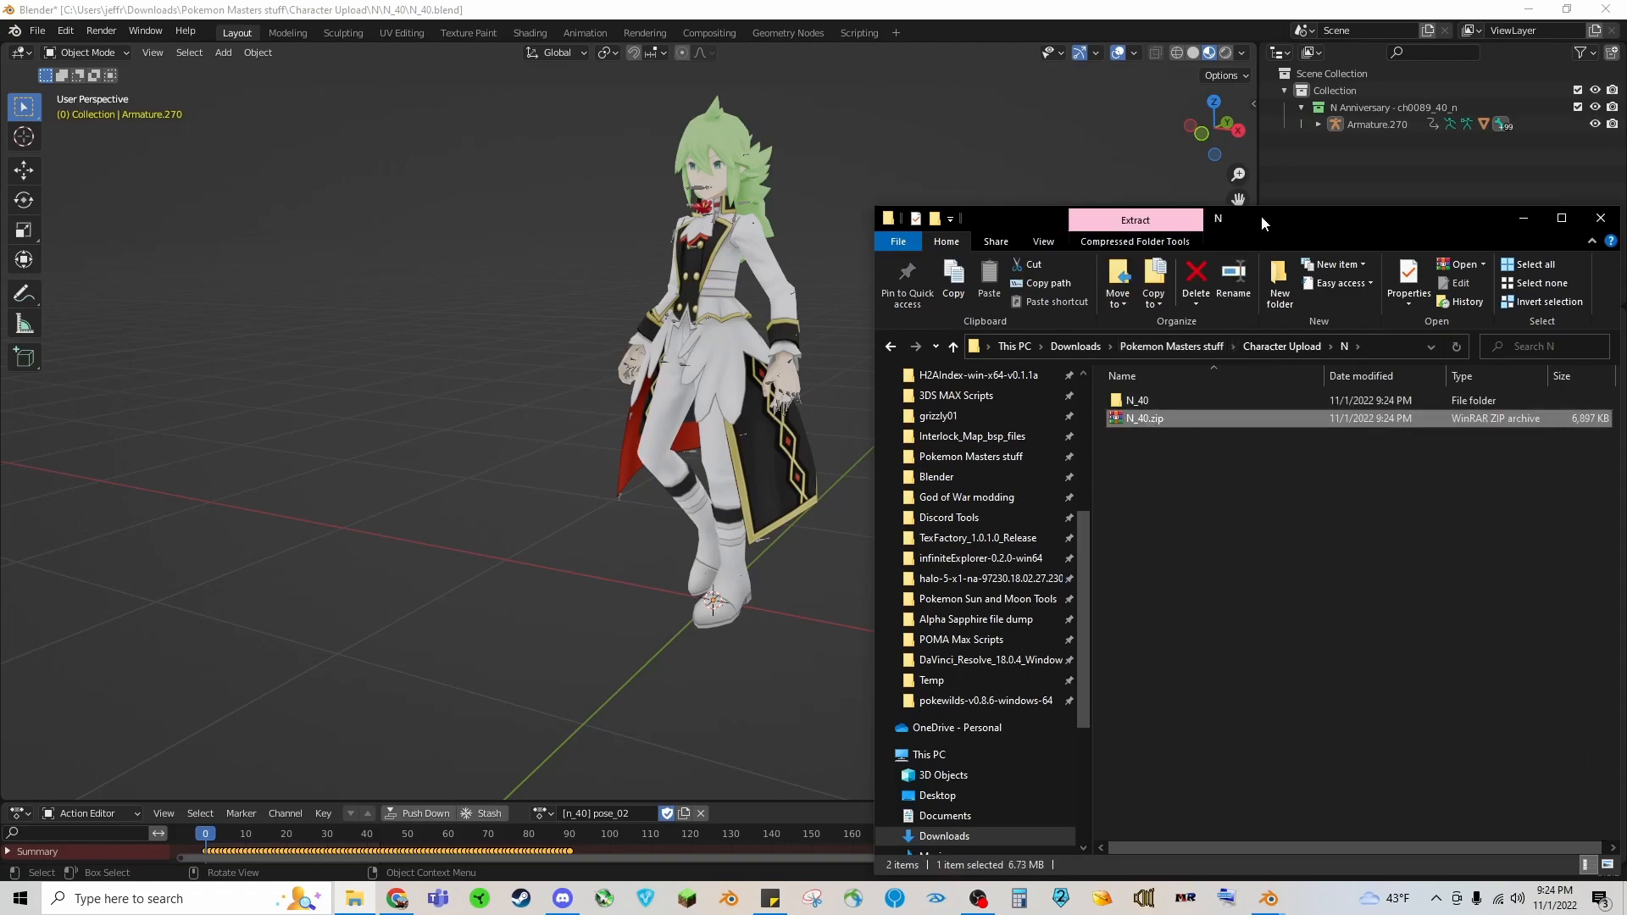
mouse_move(1179, 544)
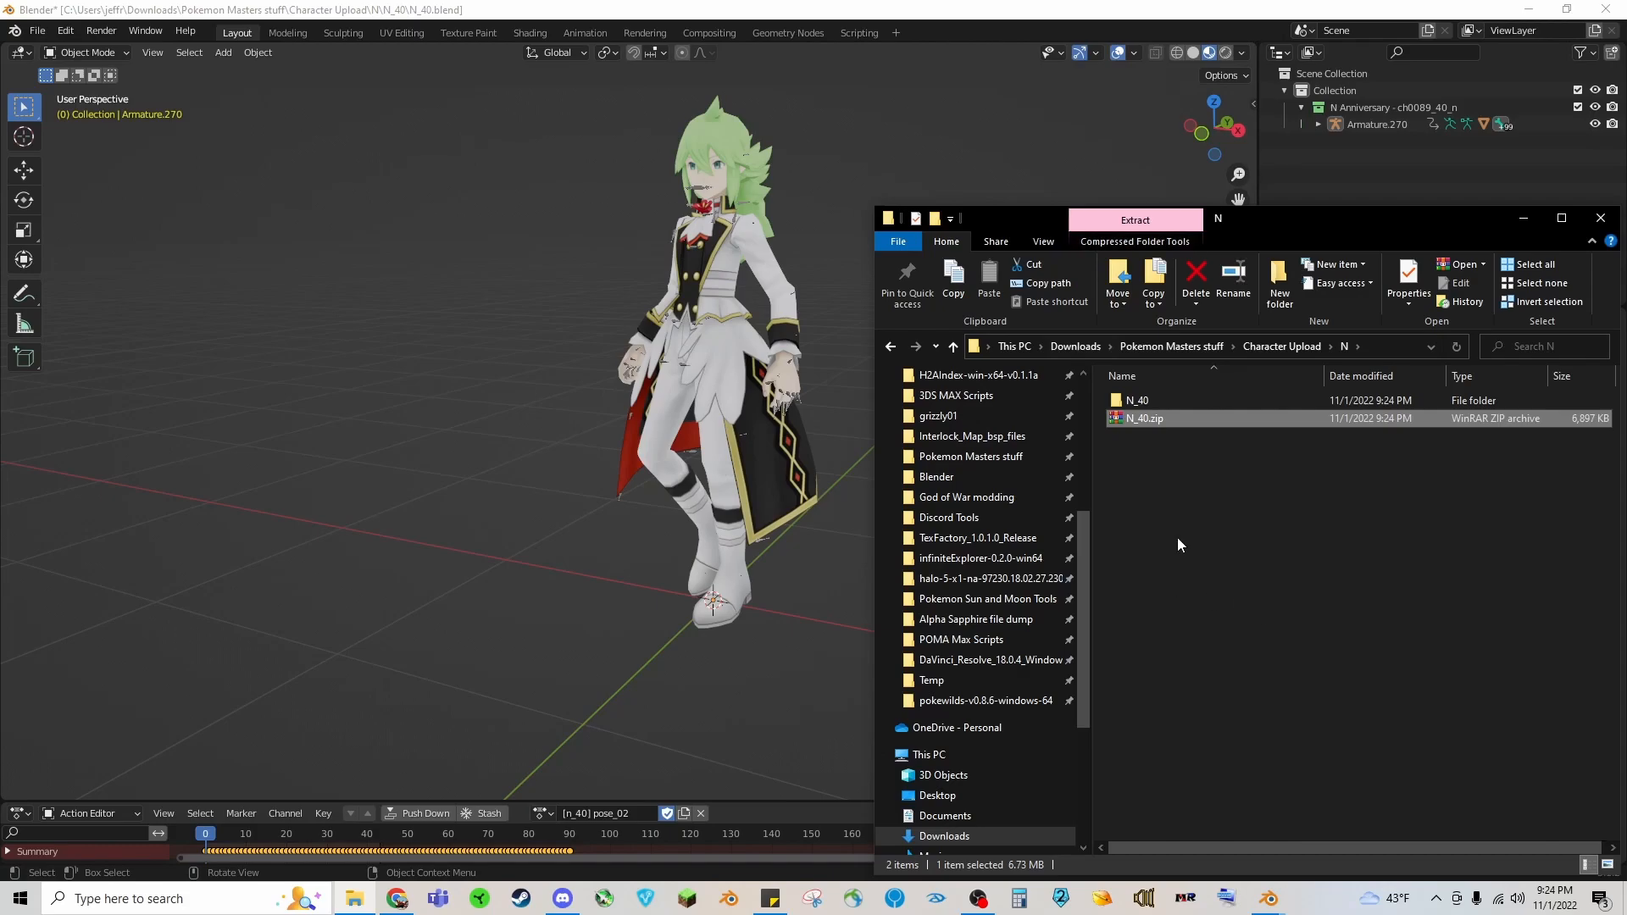
mouse_move(597, 475)
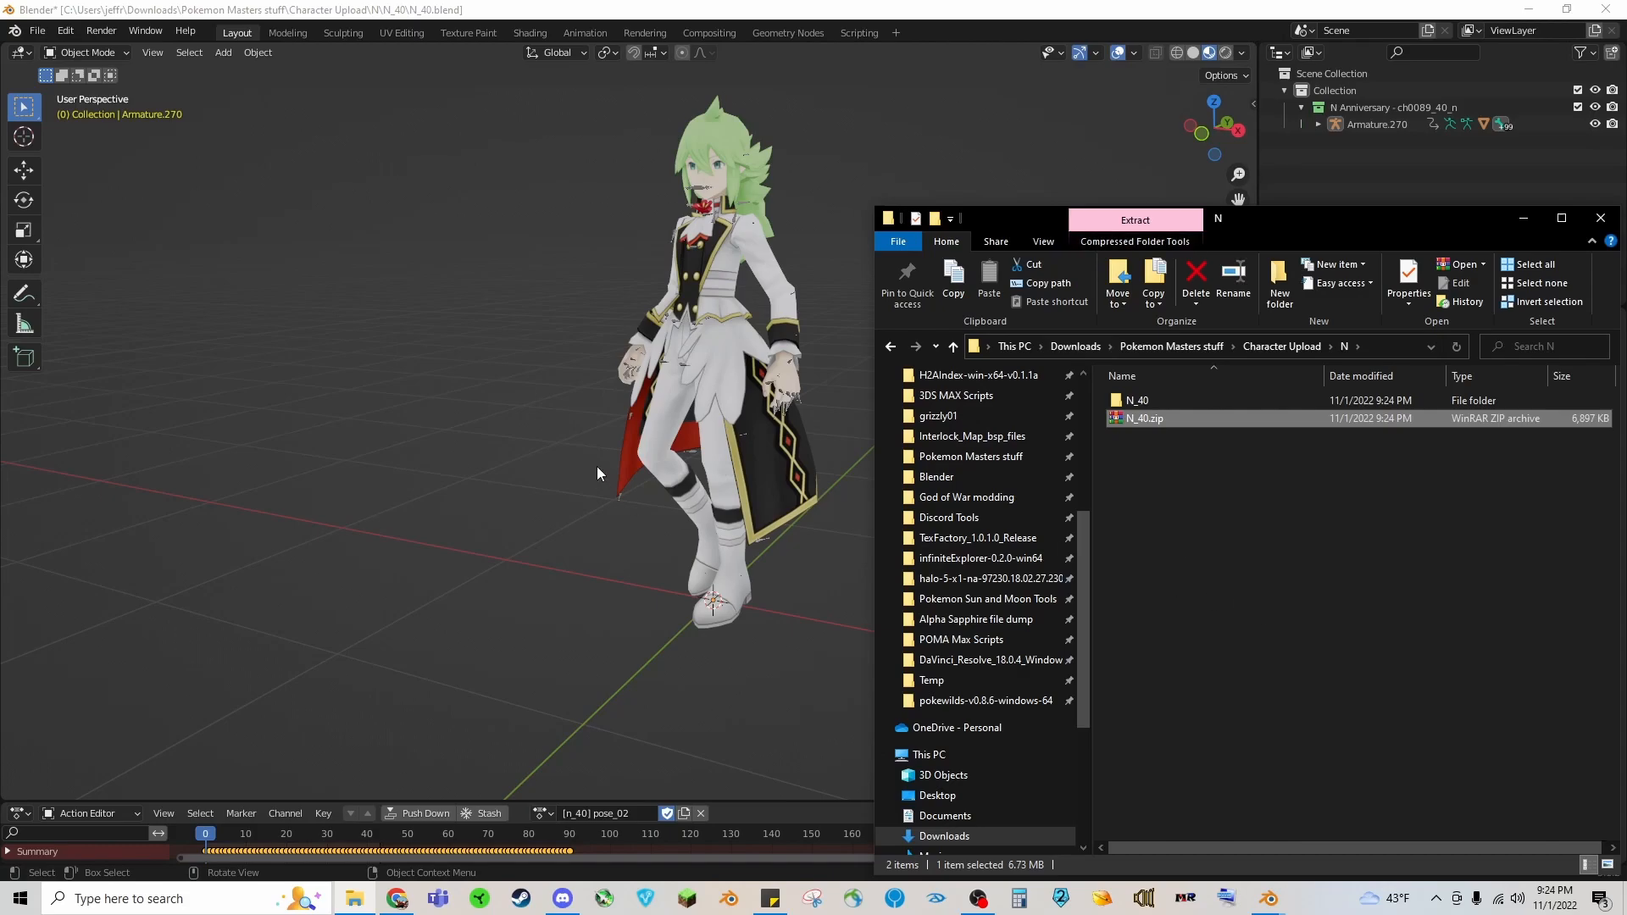
mouse_move(1546, 564)
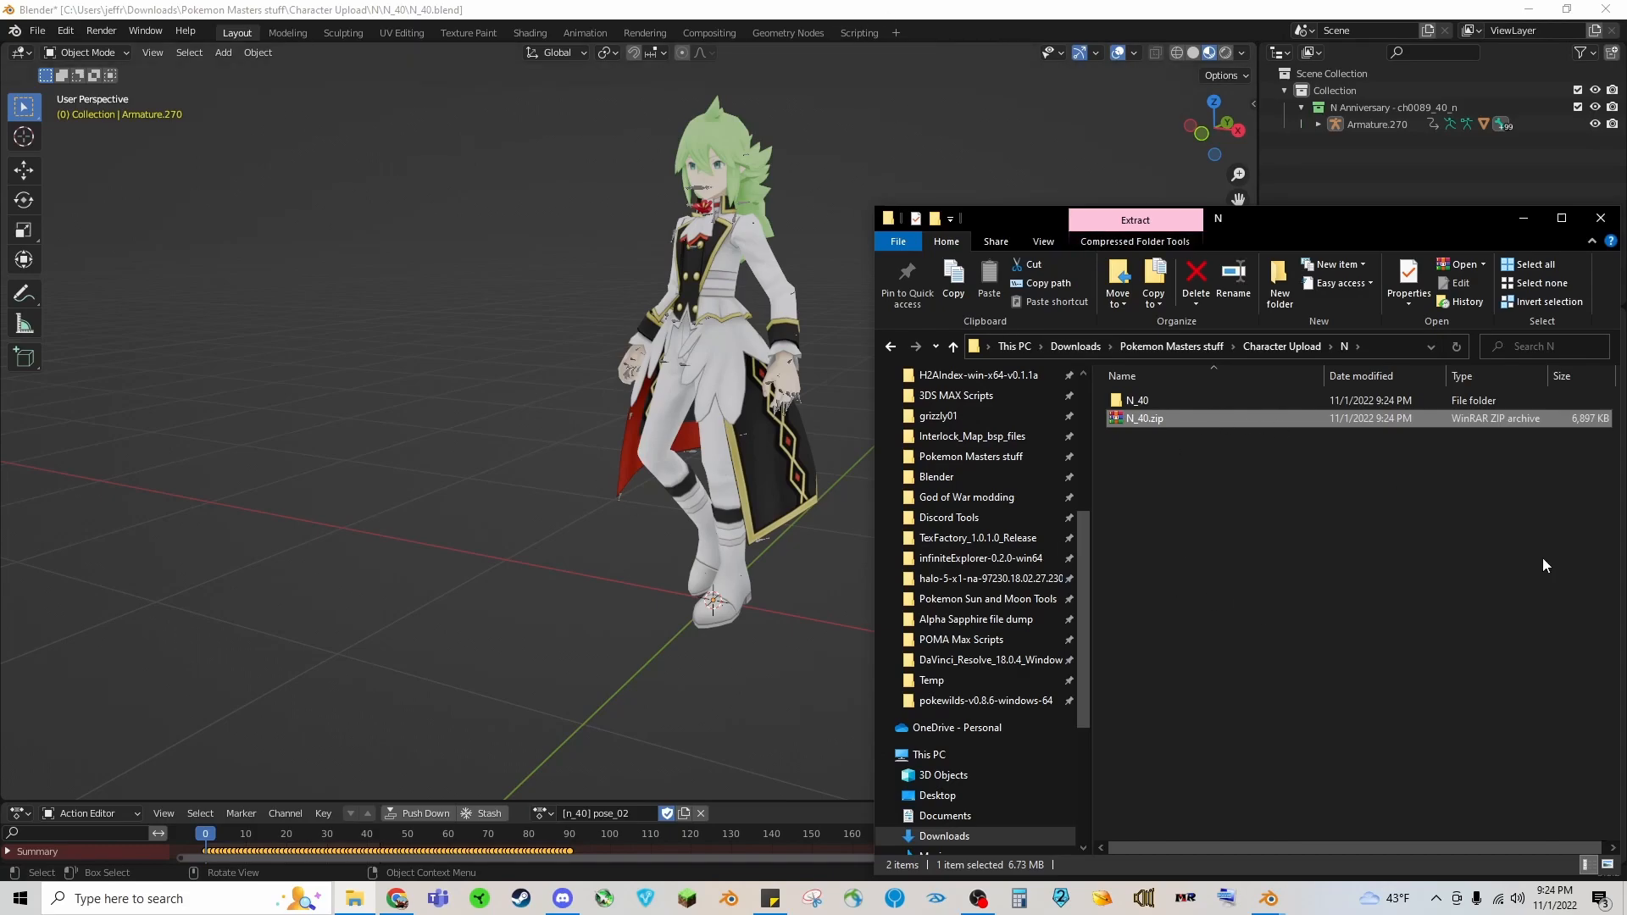